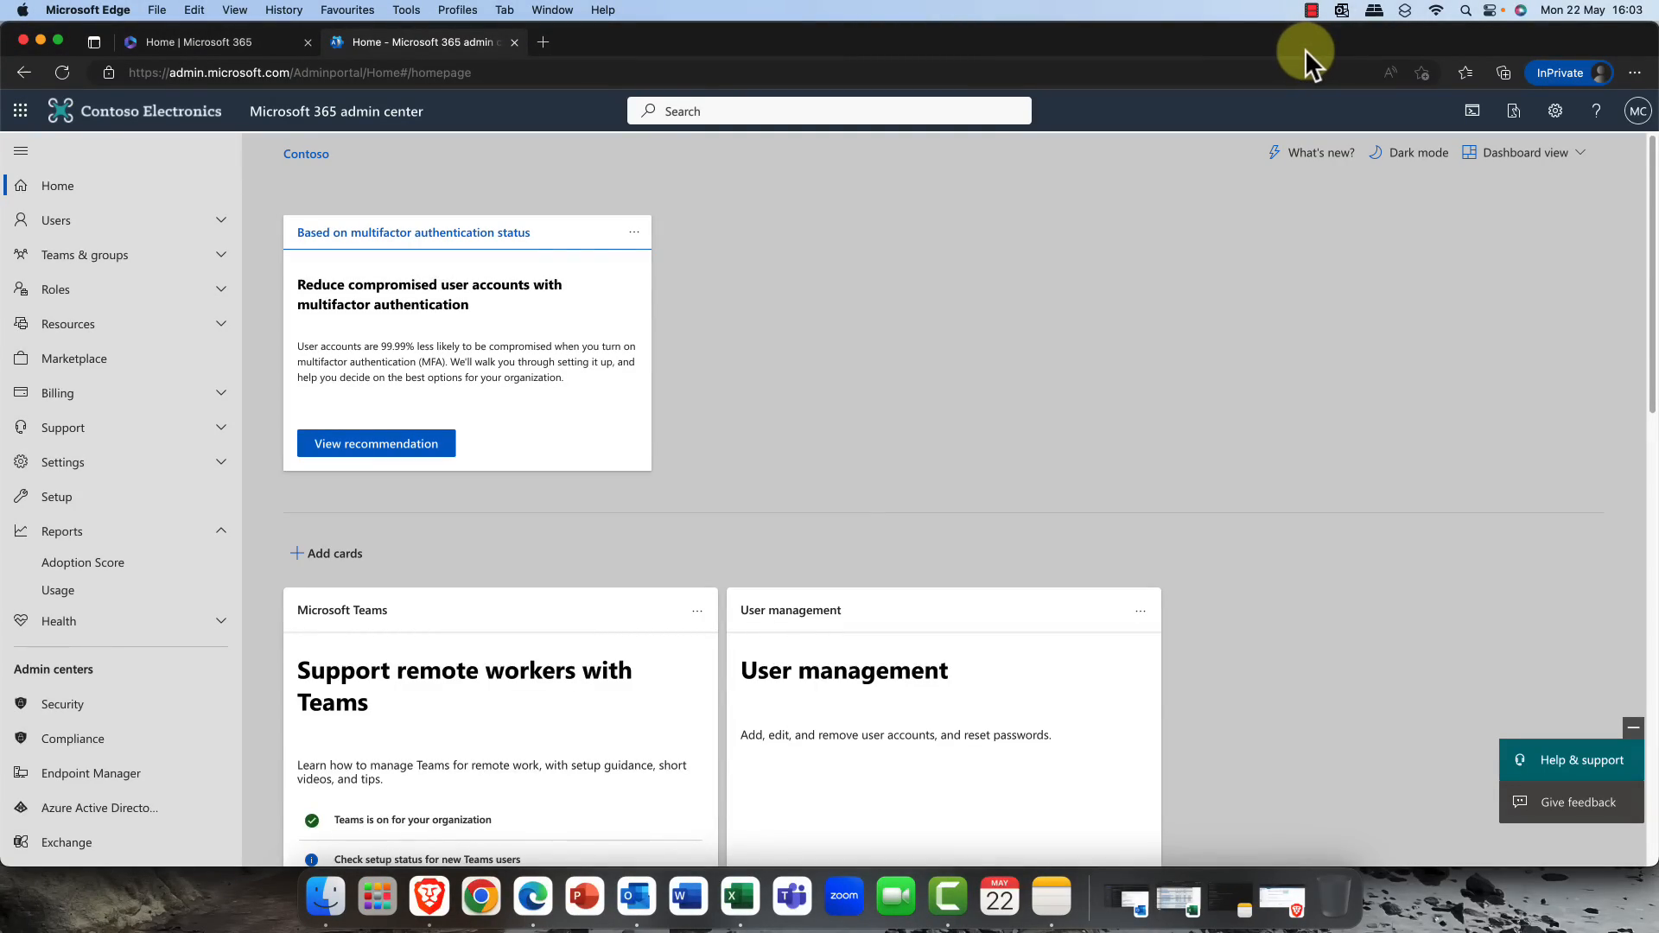
mouse_move(1132, 144)
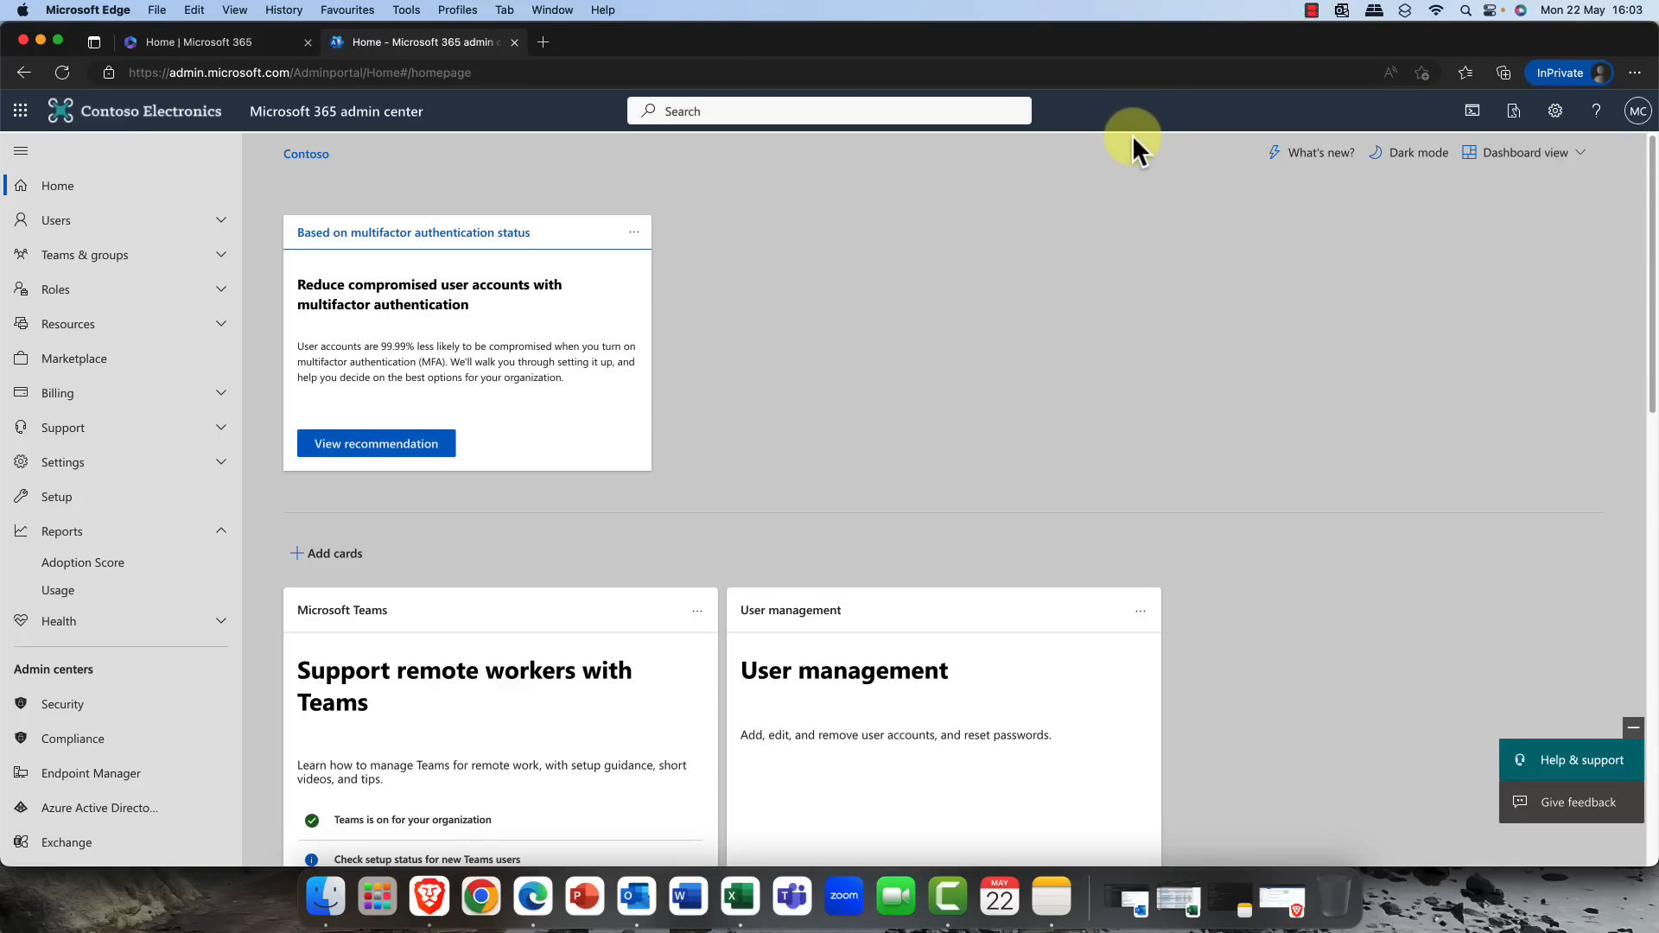
mouse_move(1005, 261)
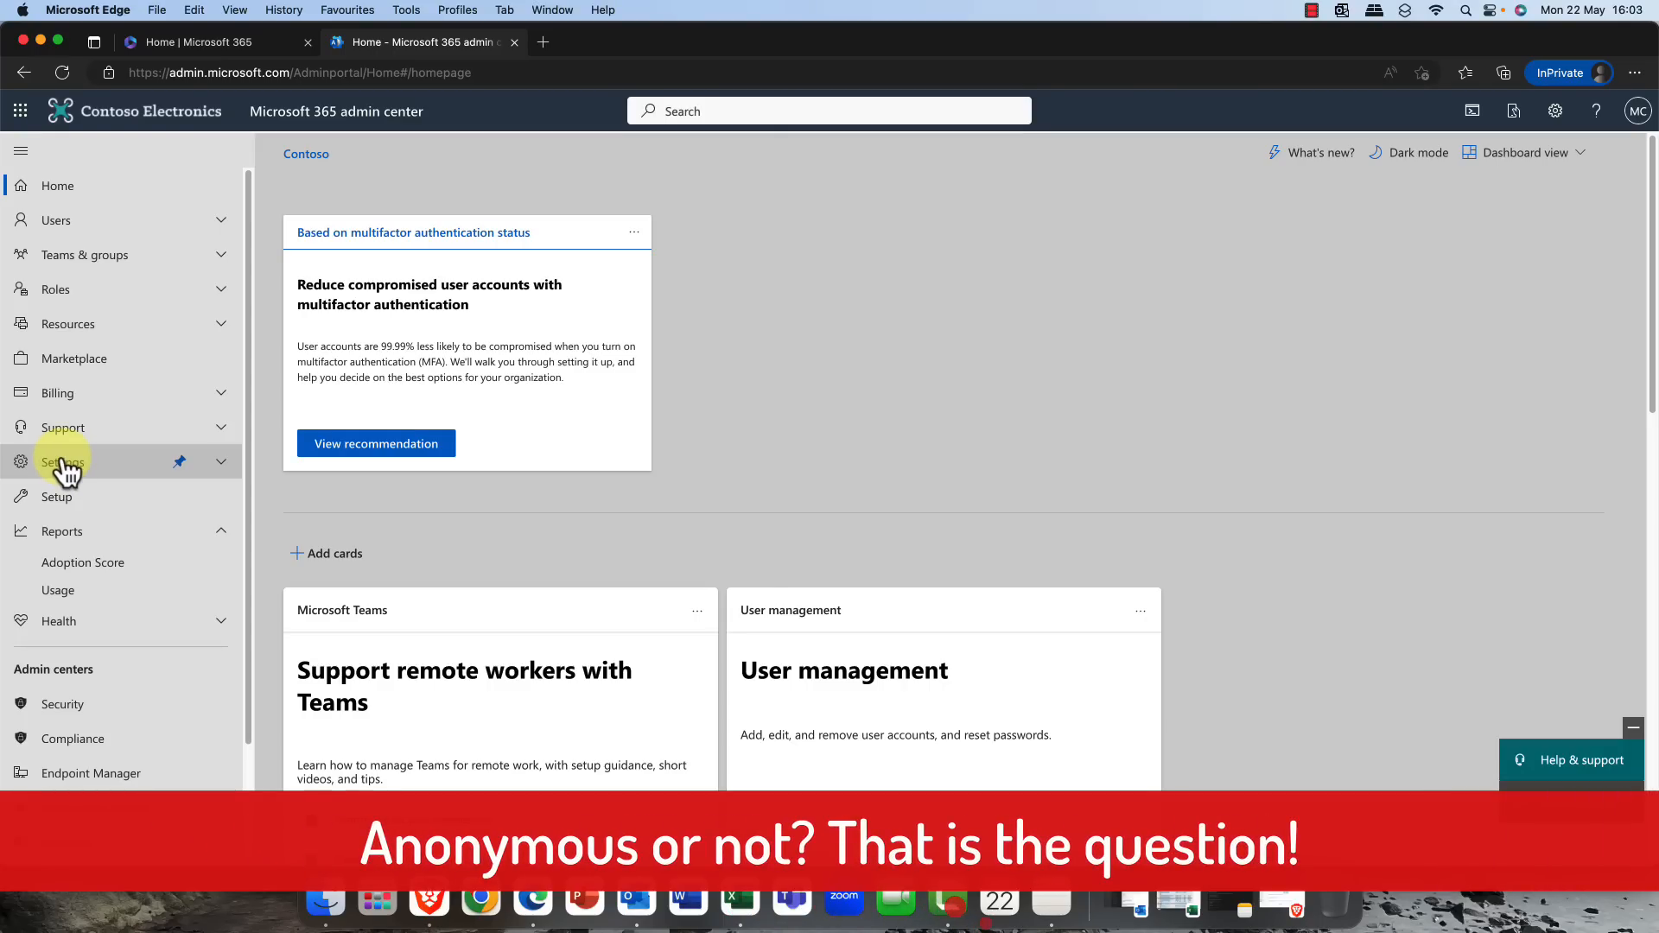
mouse_move(62, 530)
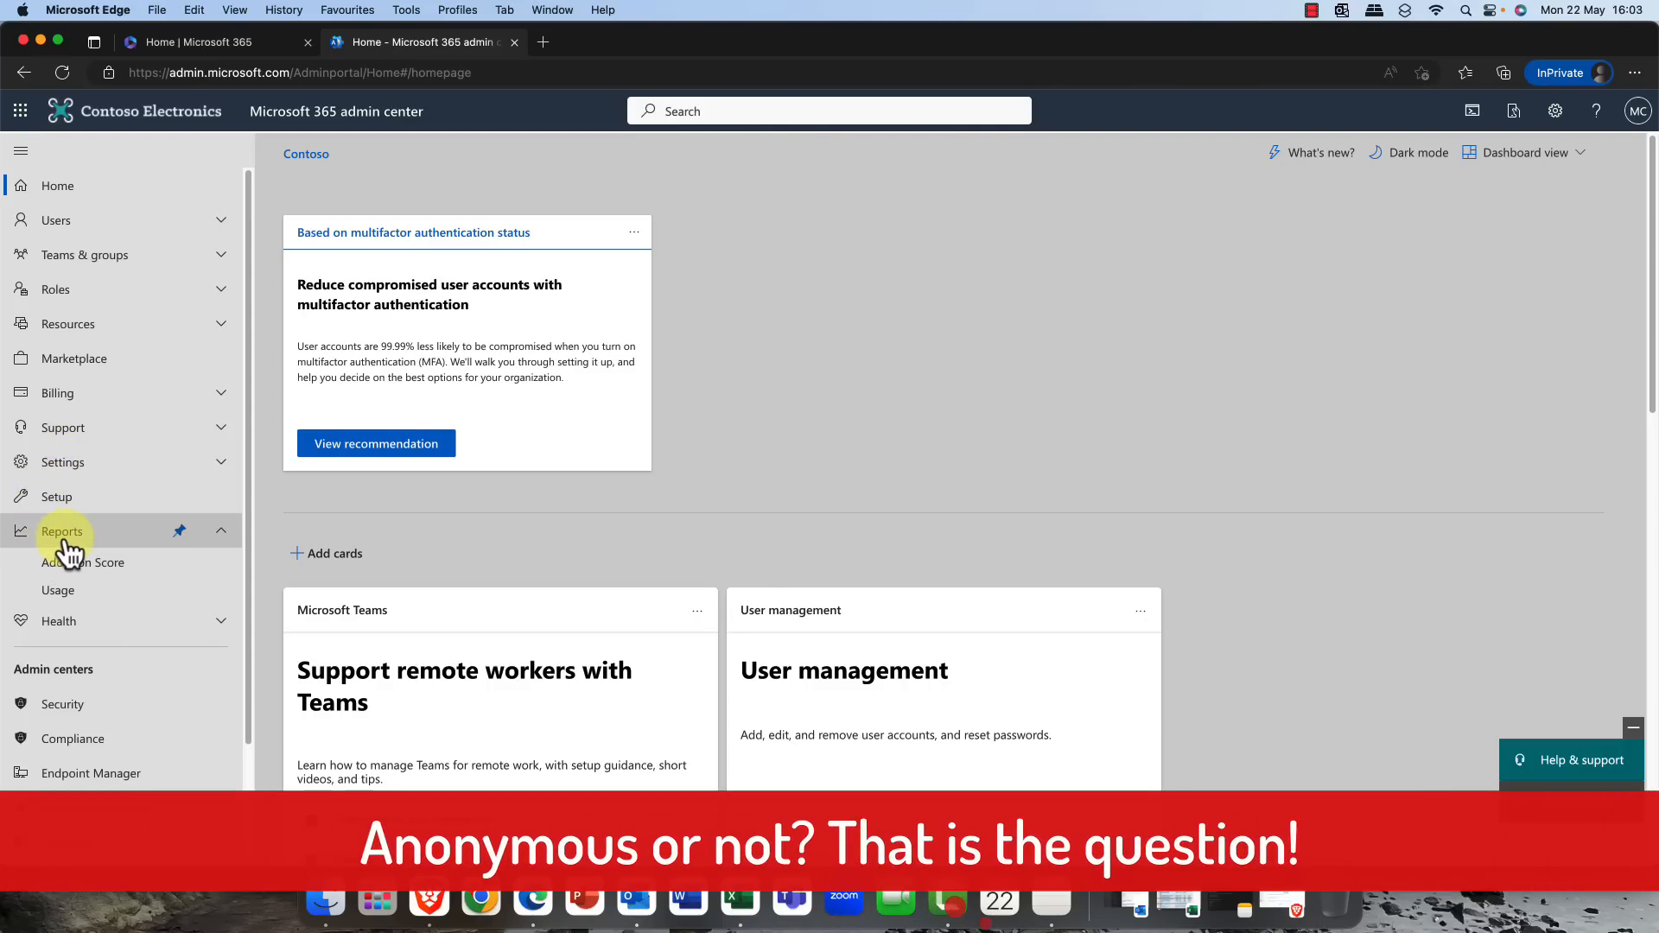
- Go to Reports > Usage in the left navigation
left_click(62, 531)
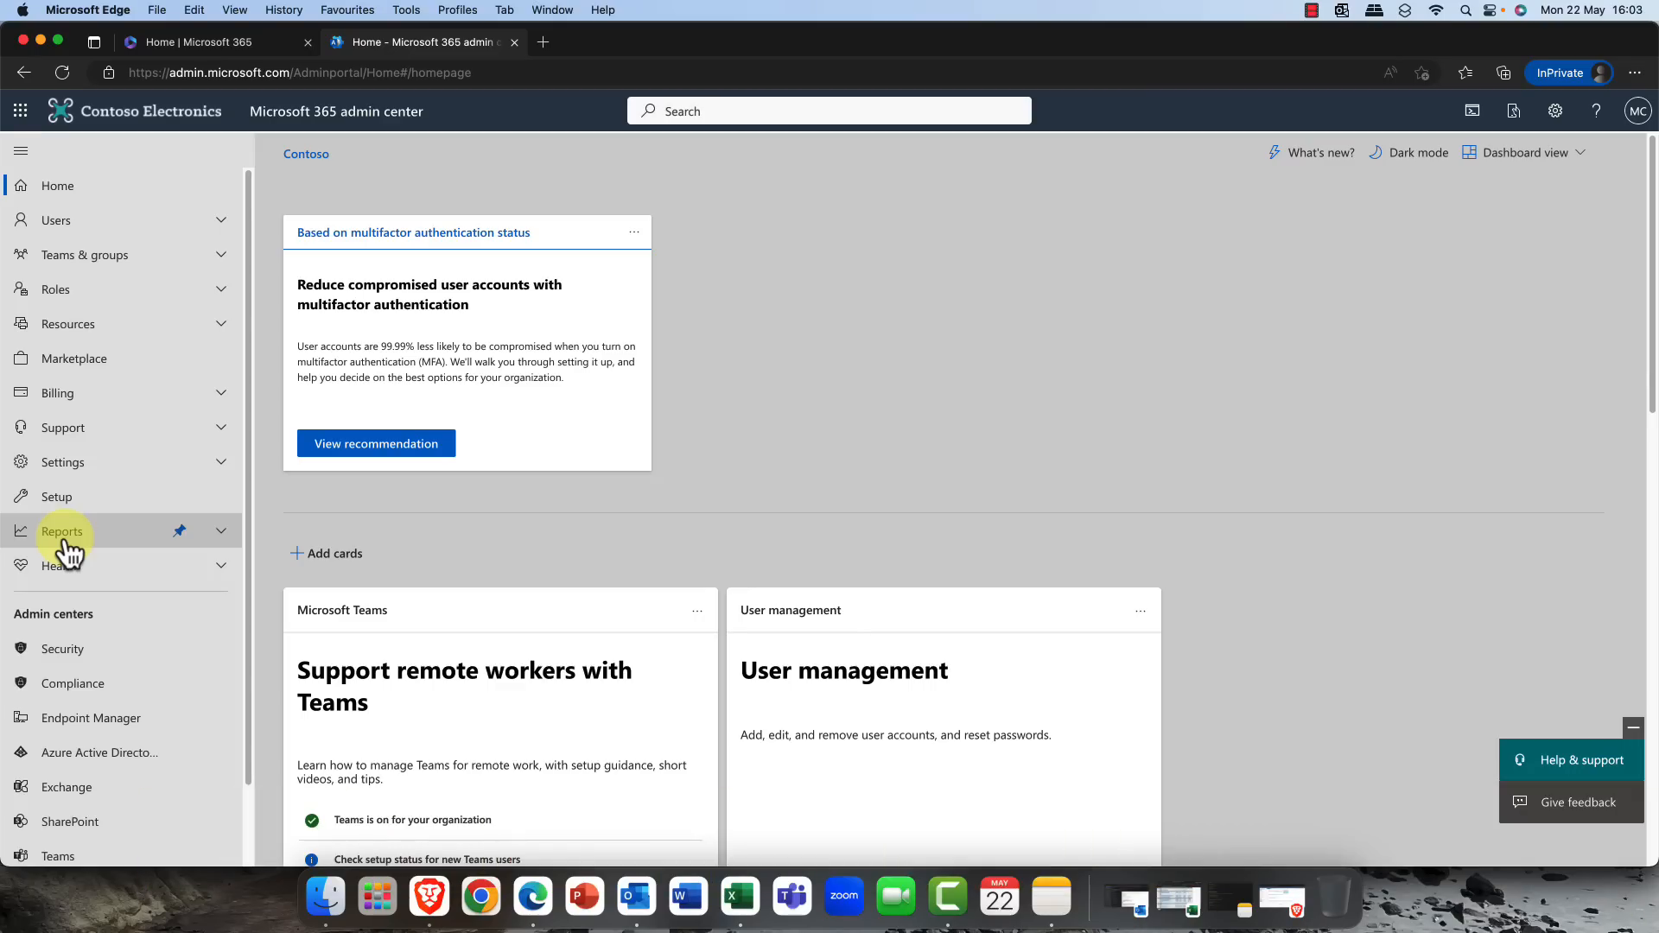
left_click(62, 530)
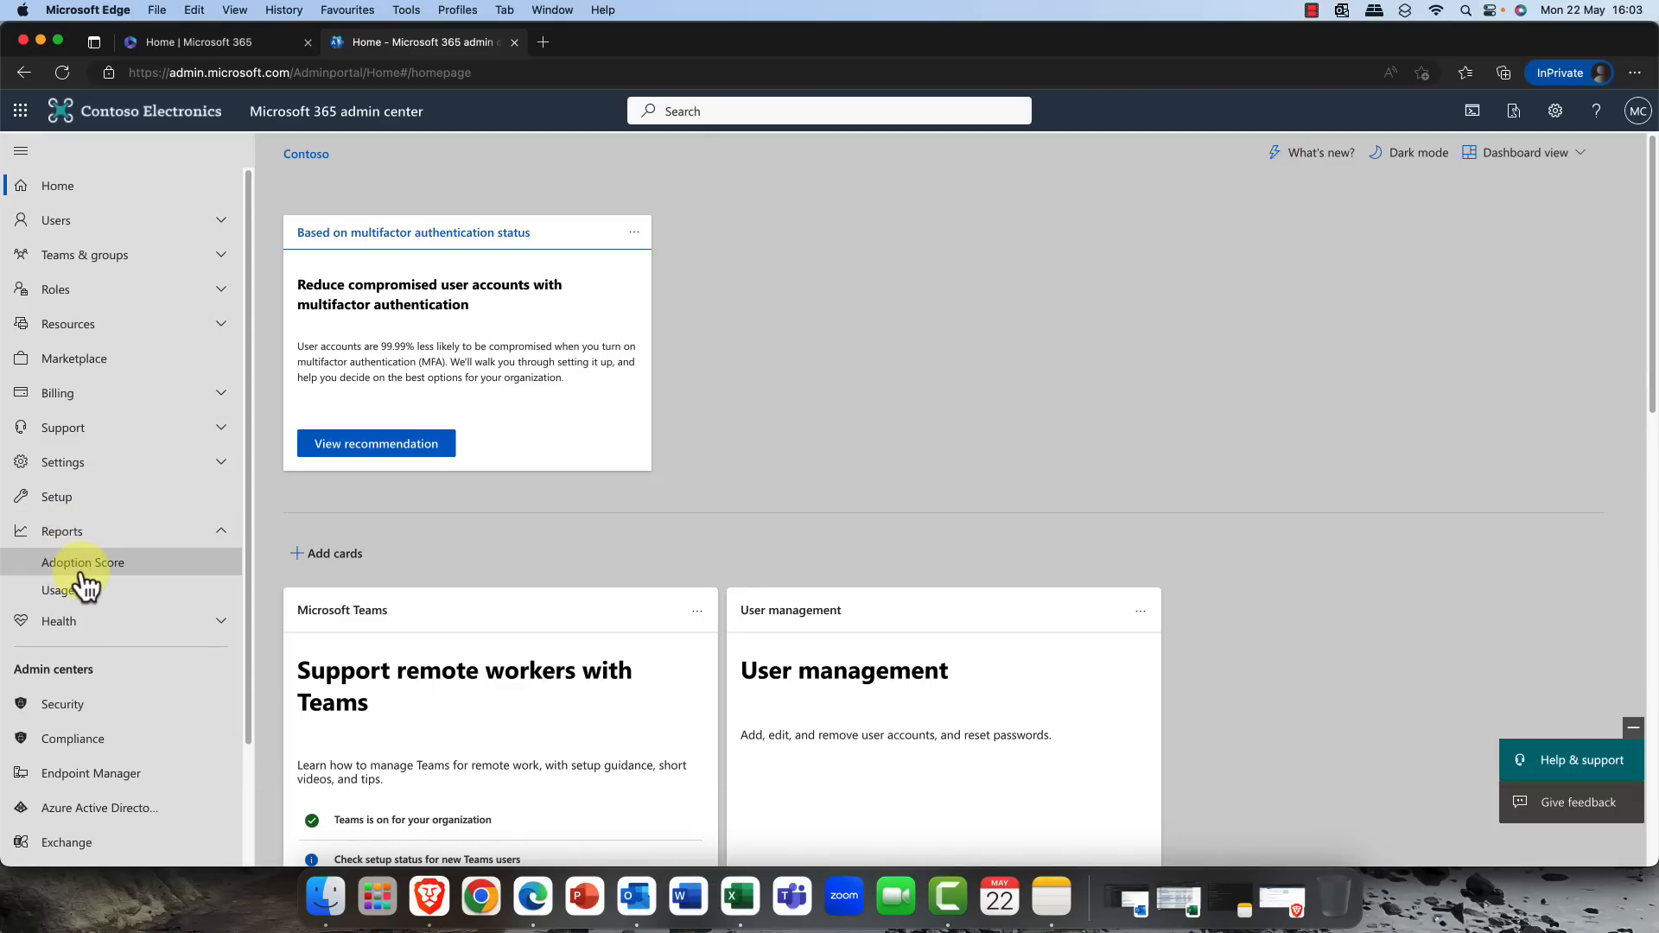
mouse_move(60, 589)
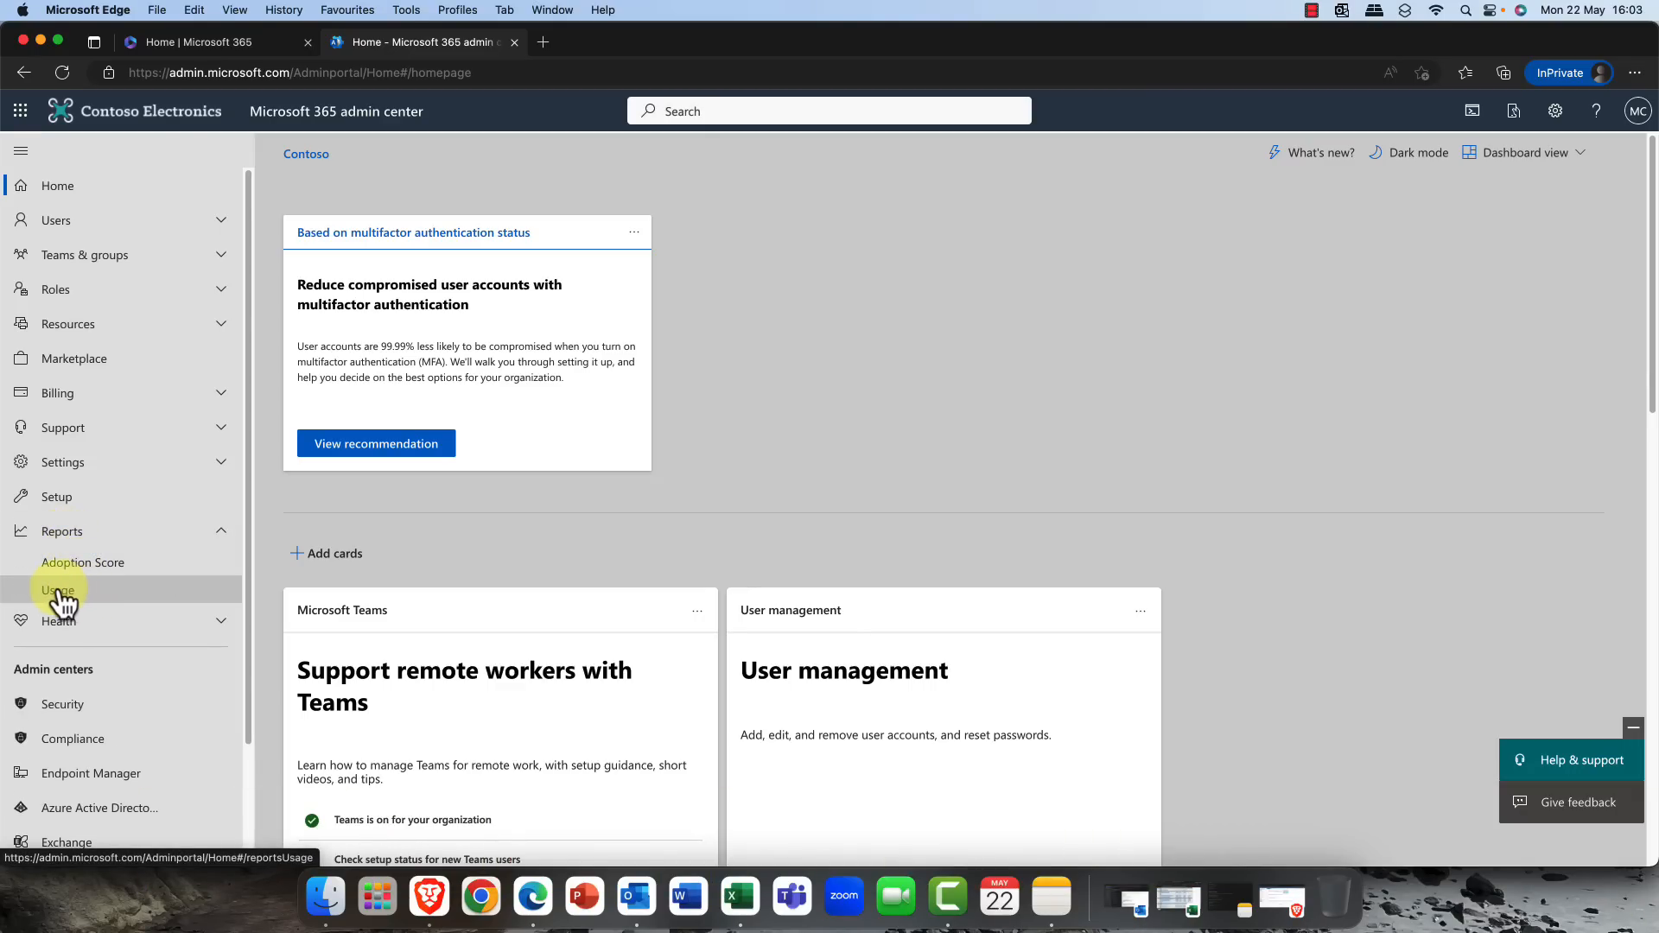
left_click(57, 590)
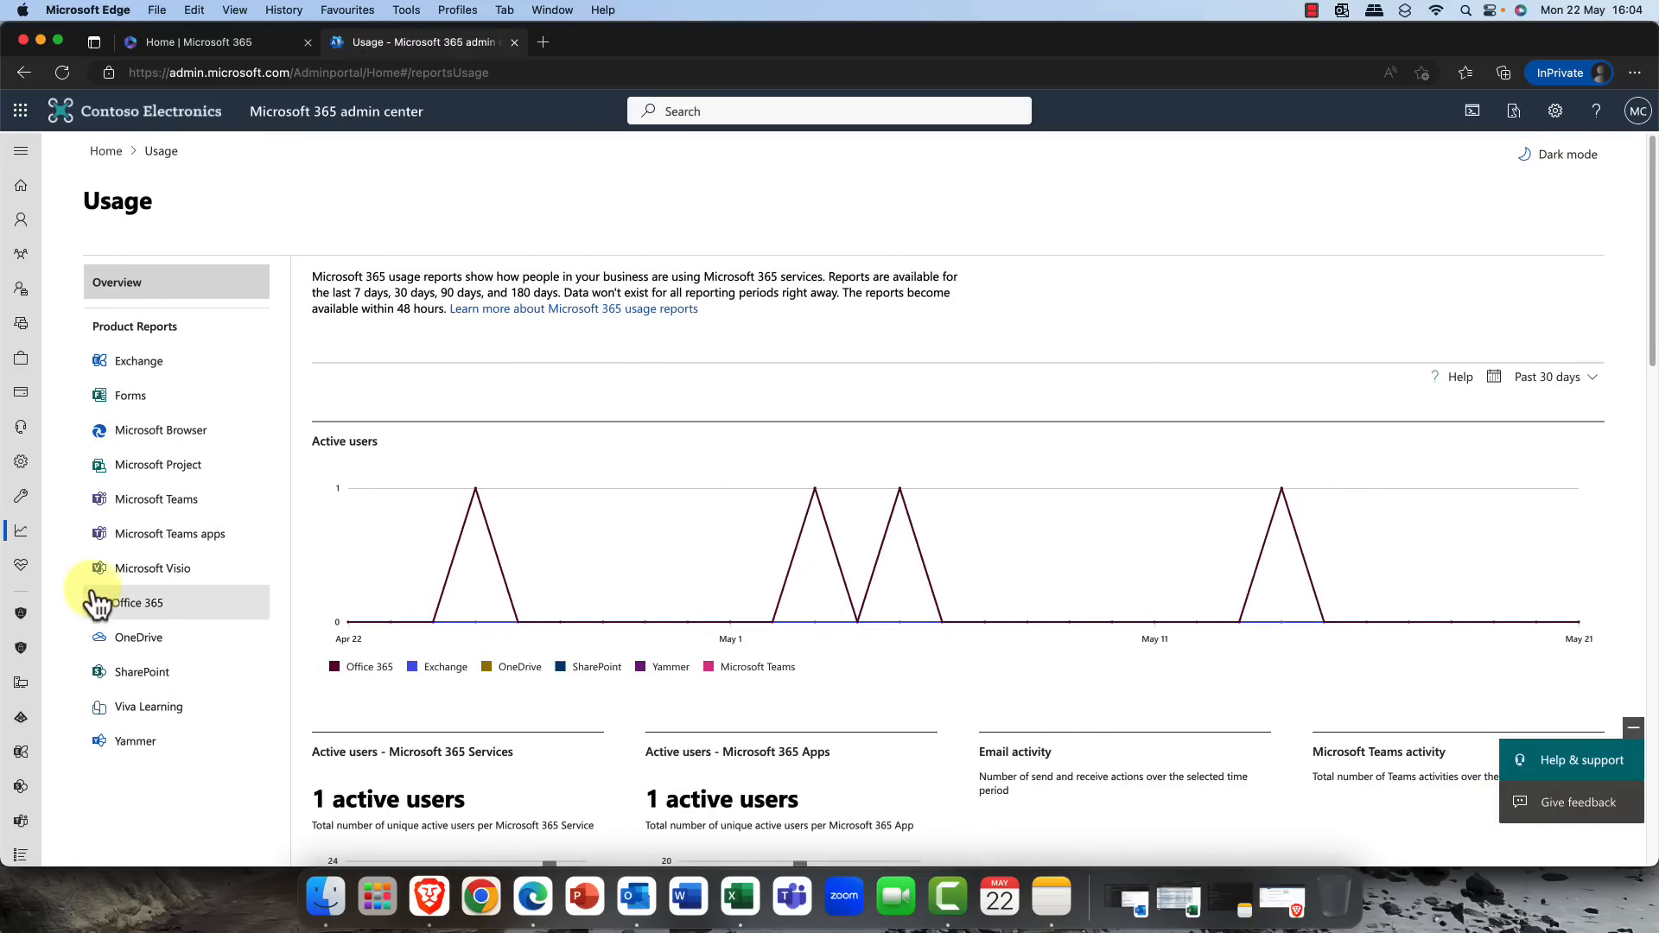
- Scroll down to the Office 365 per-user activity table showing concealed usernames
scroll("down", 3)
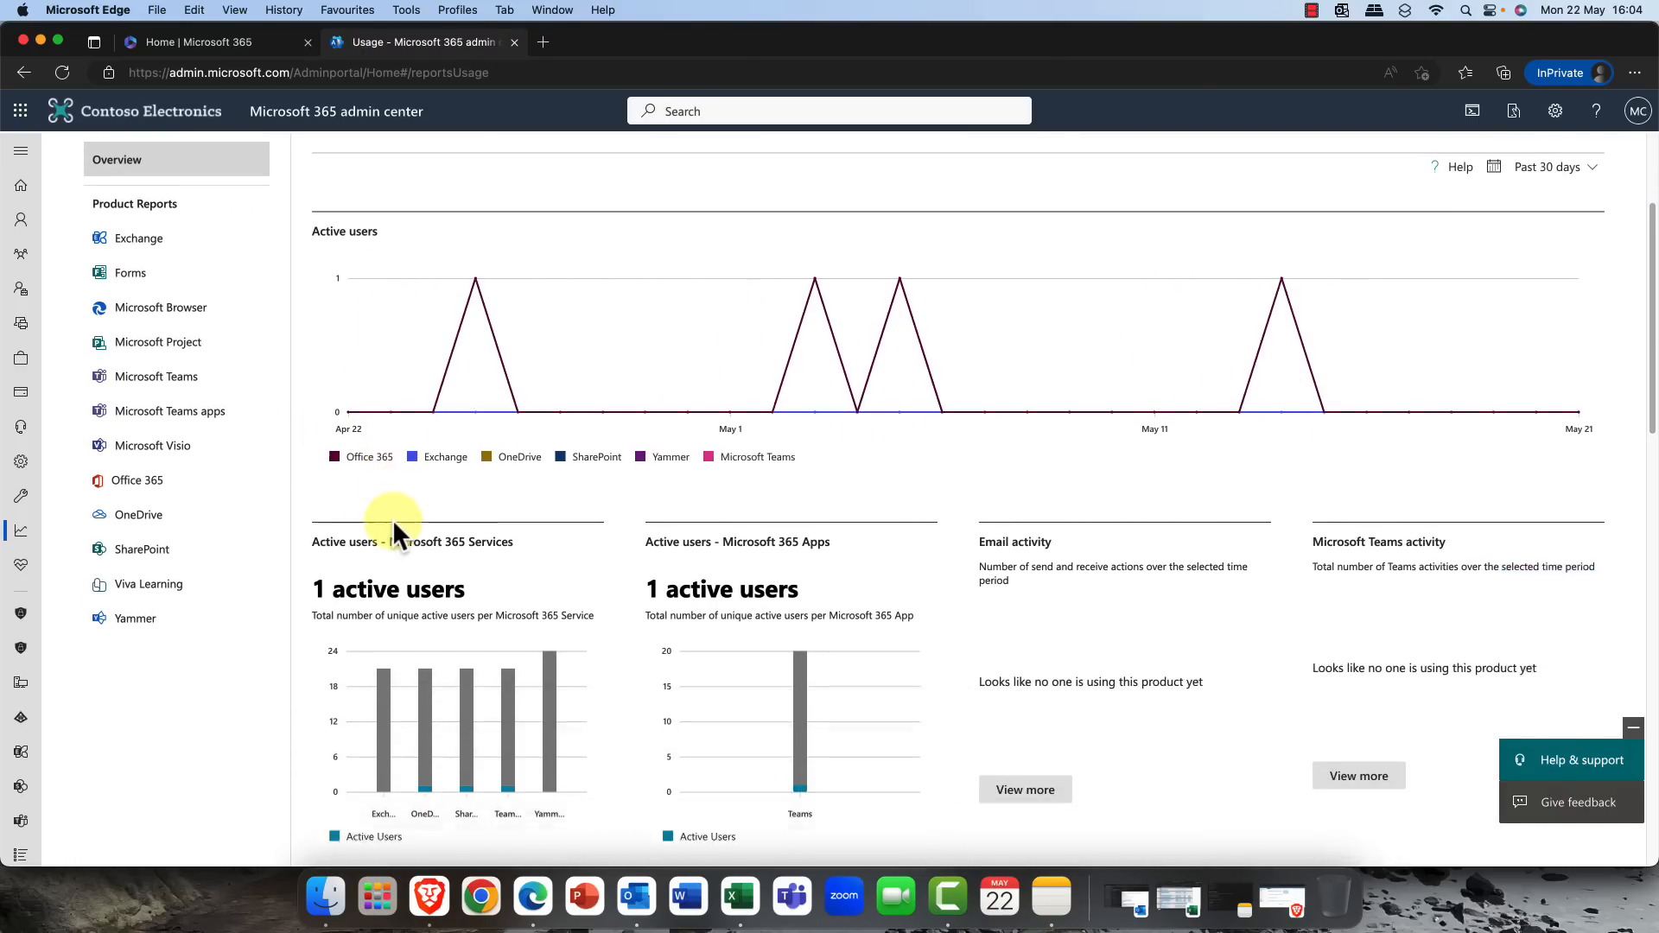
scroll("down", 3)
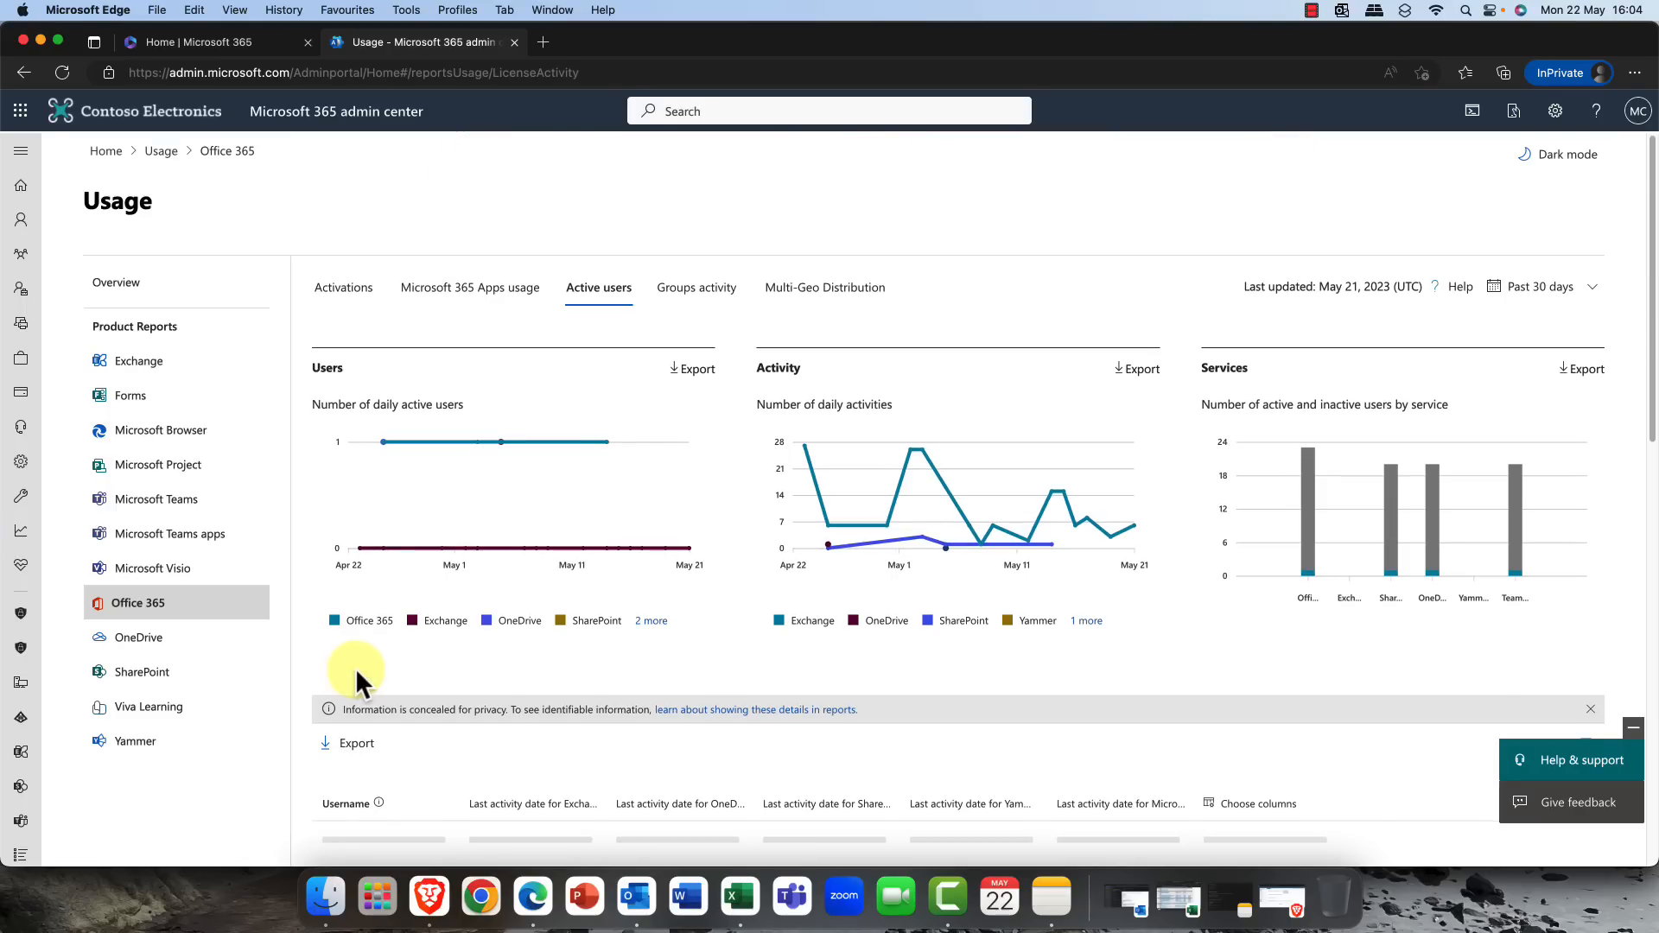
scroll("down", 3)
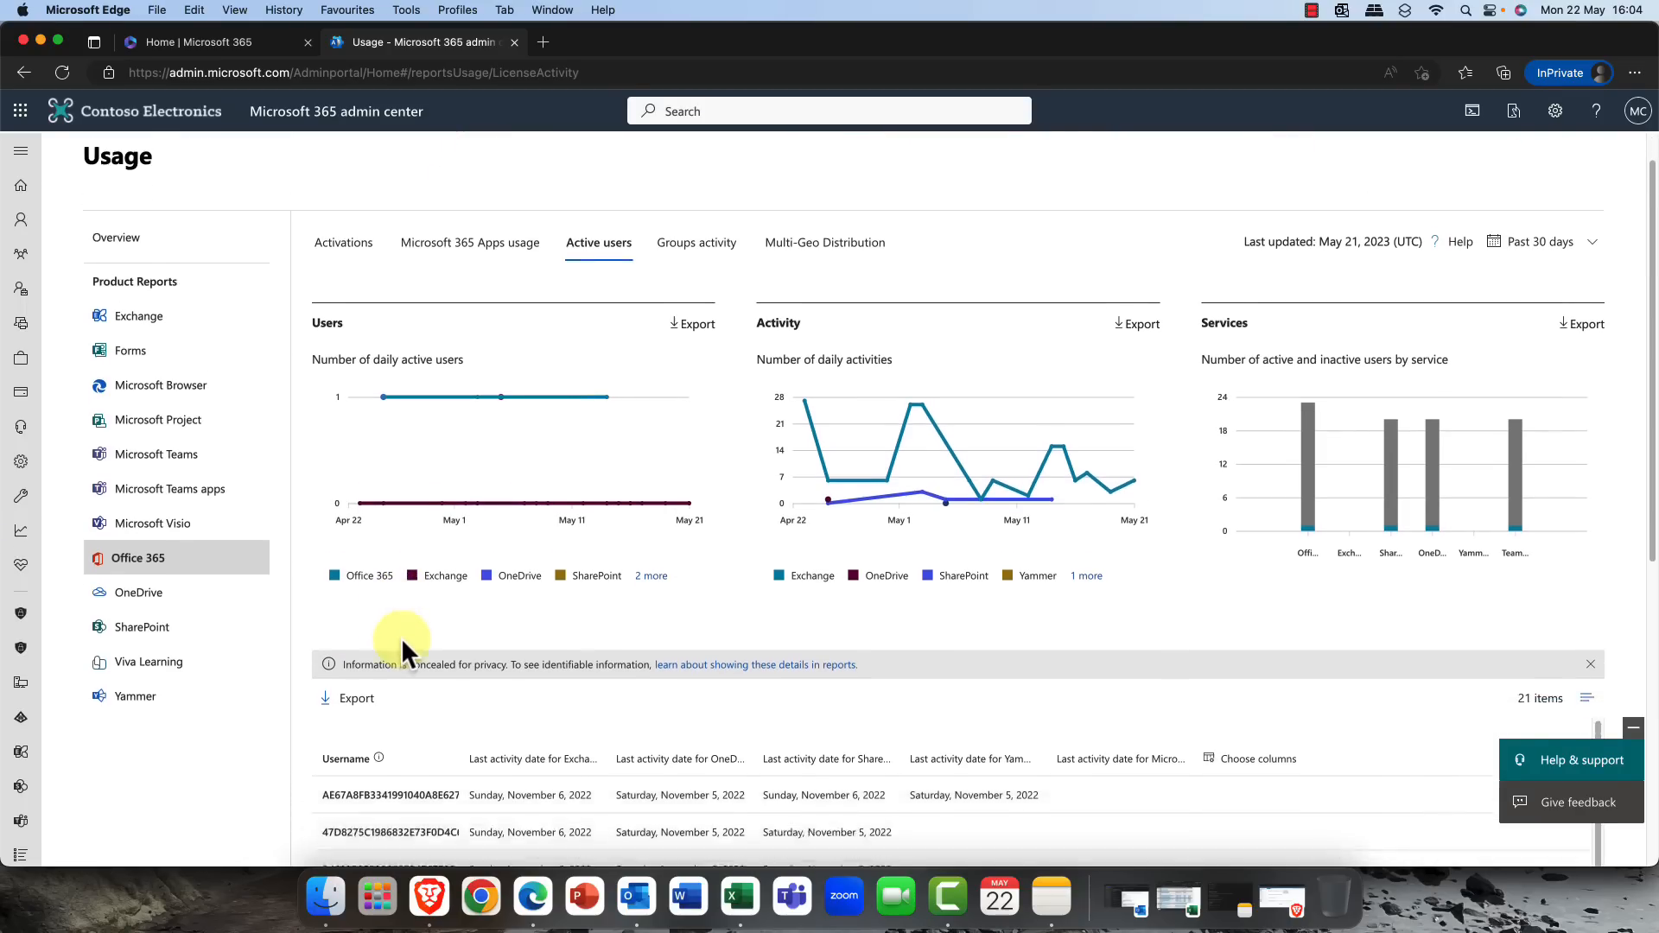
scroll("down", 3)
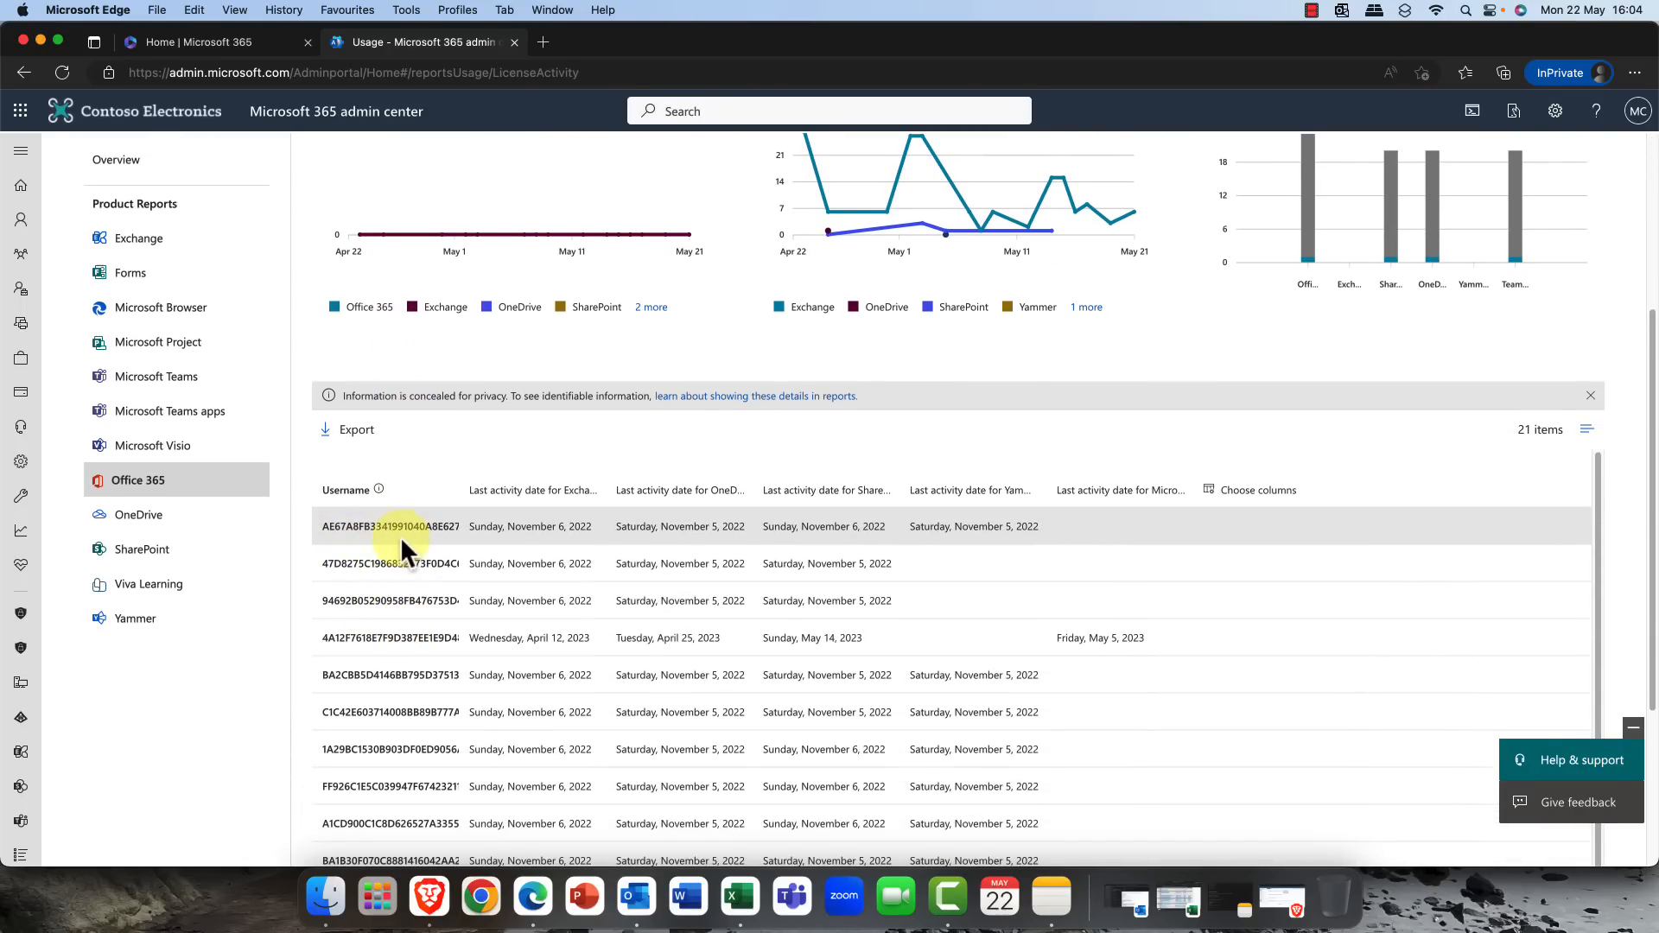
mouse_move(389, 543)
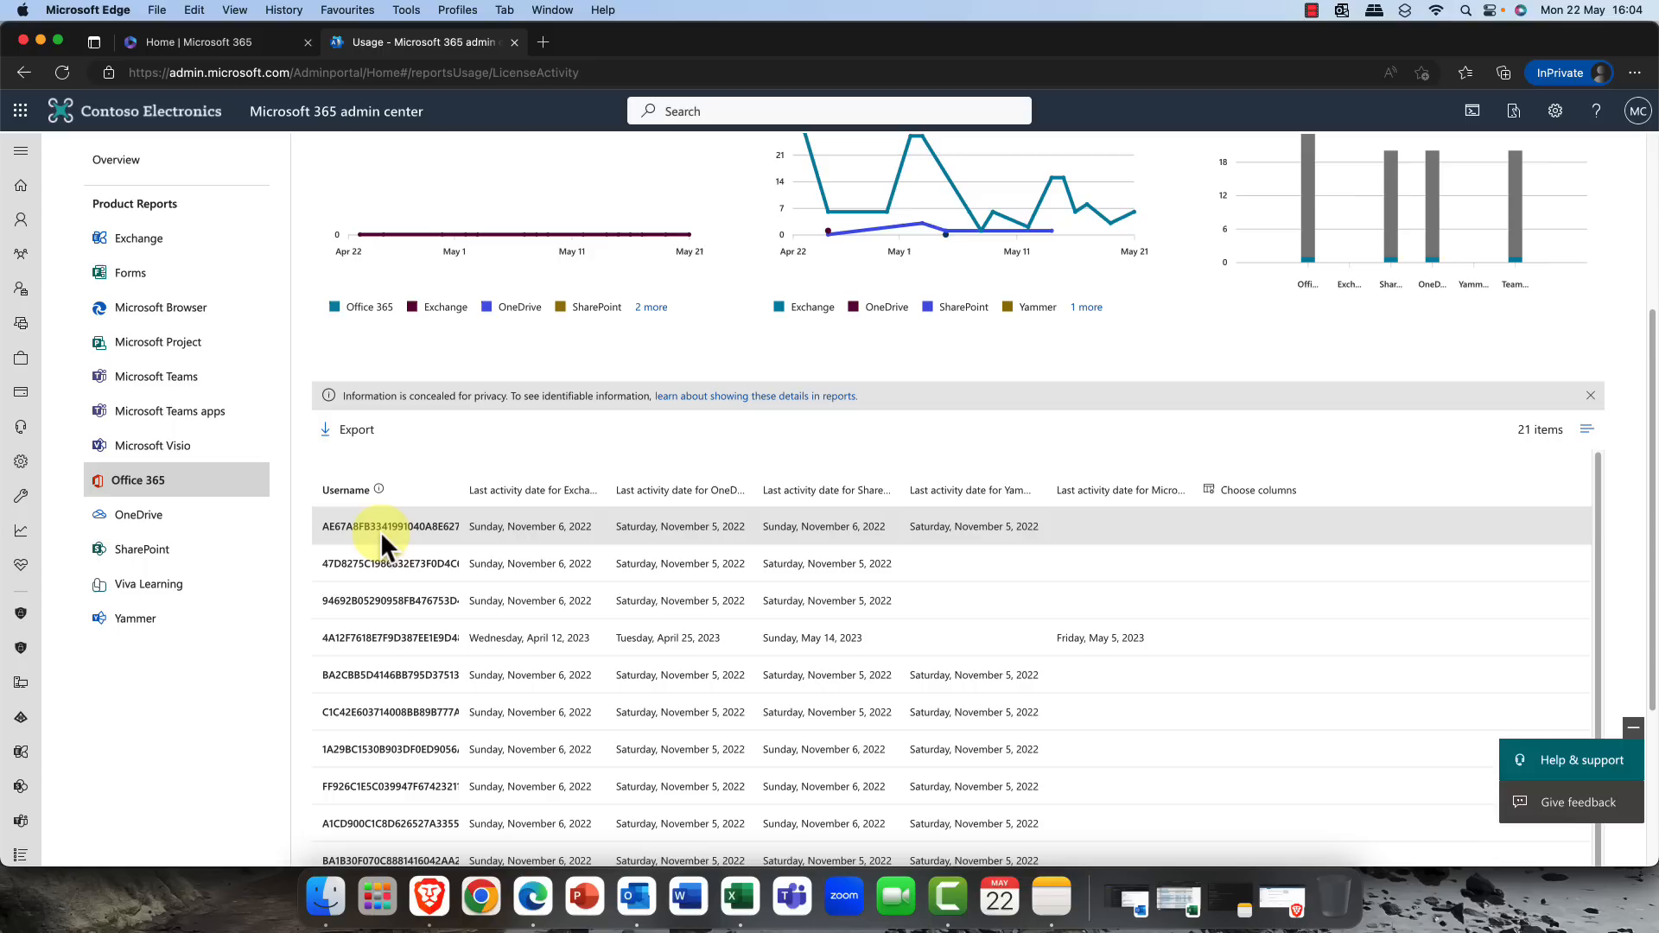
mouse_move(365, 676)
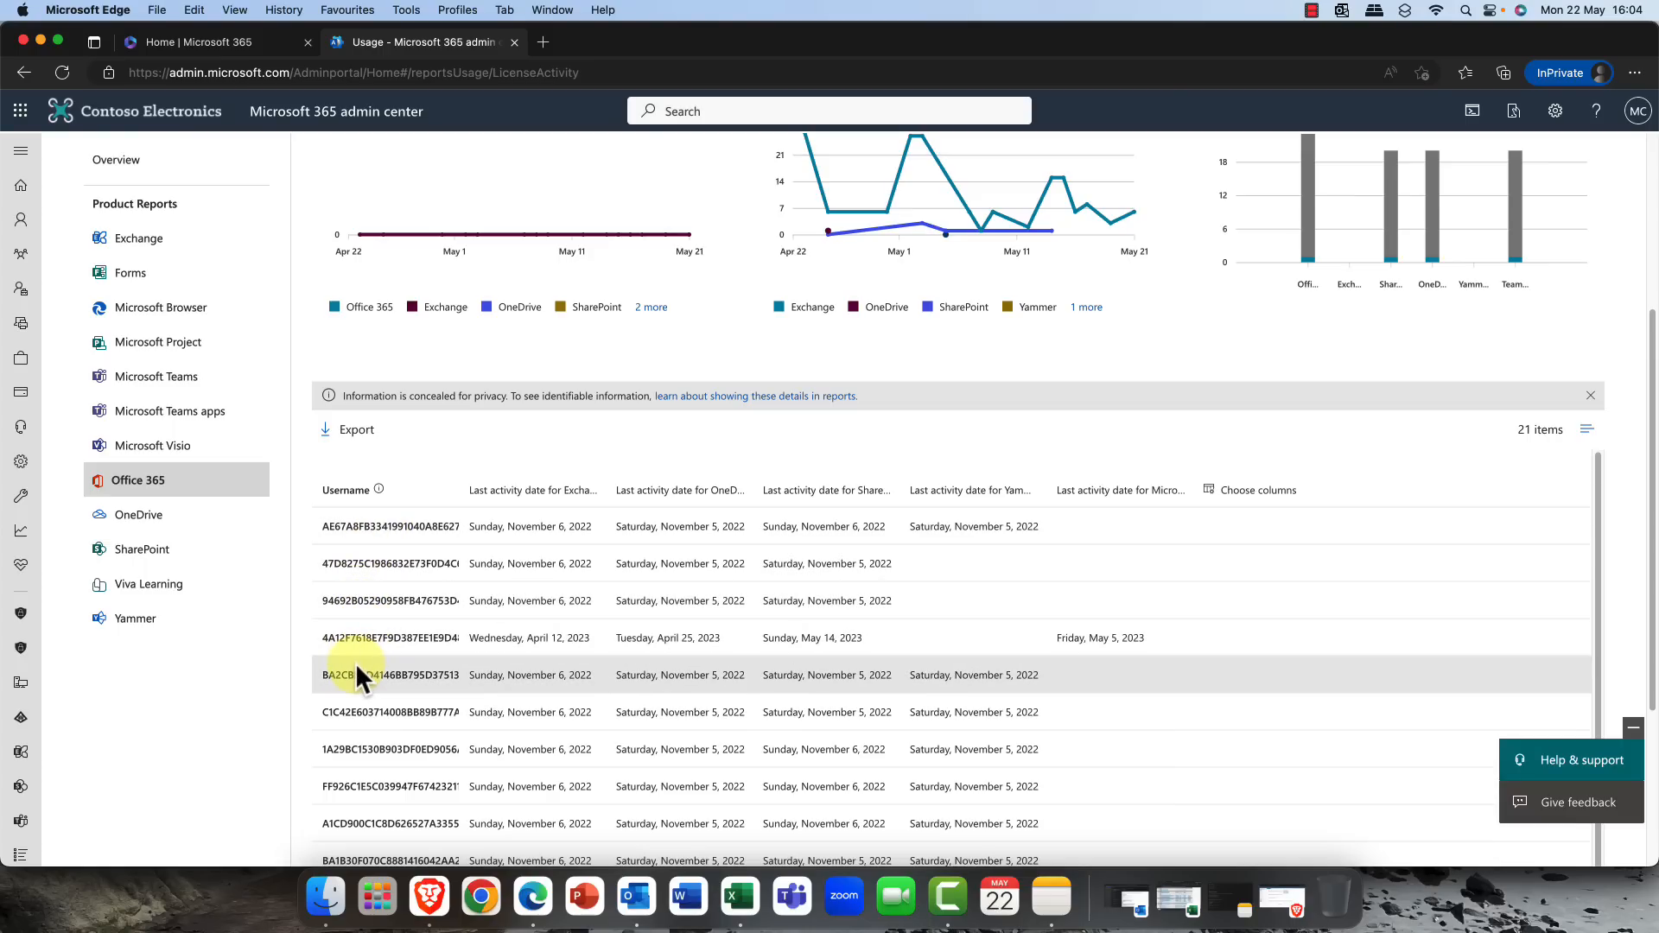
mouse_move(363, 710)
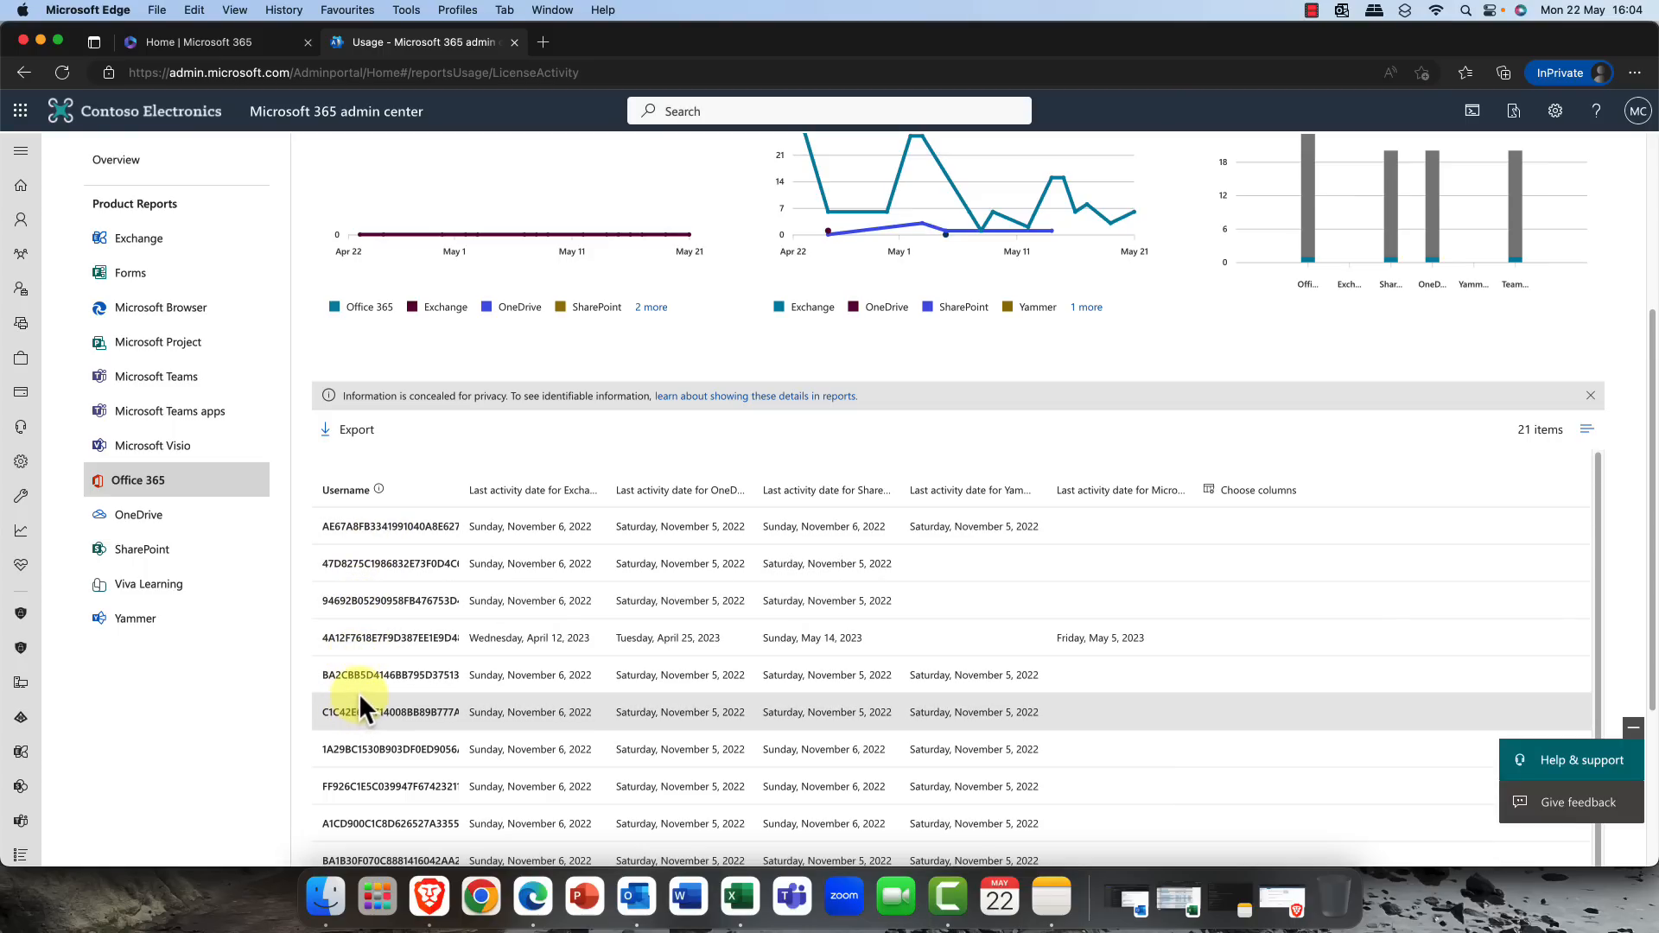
mouse_move(363, 747)
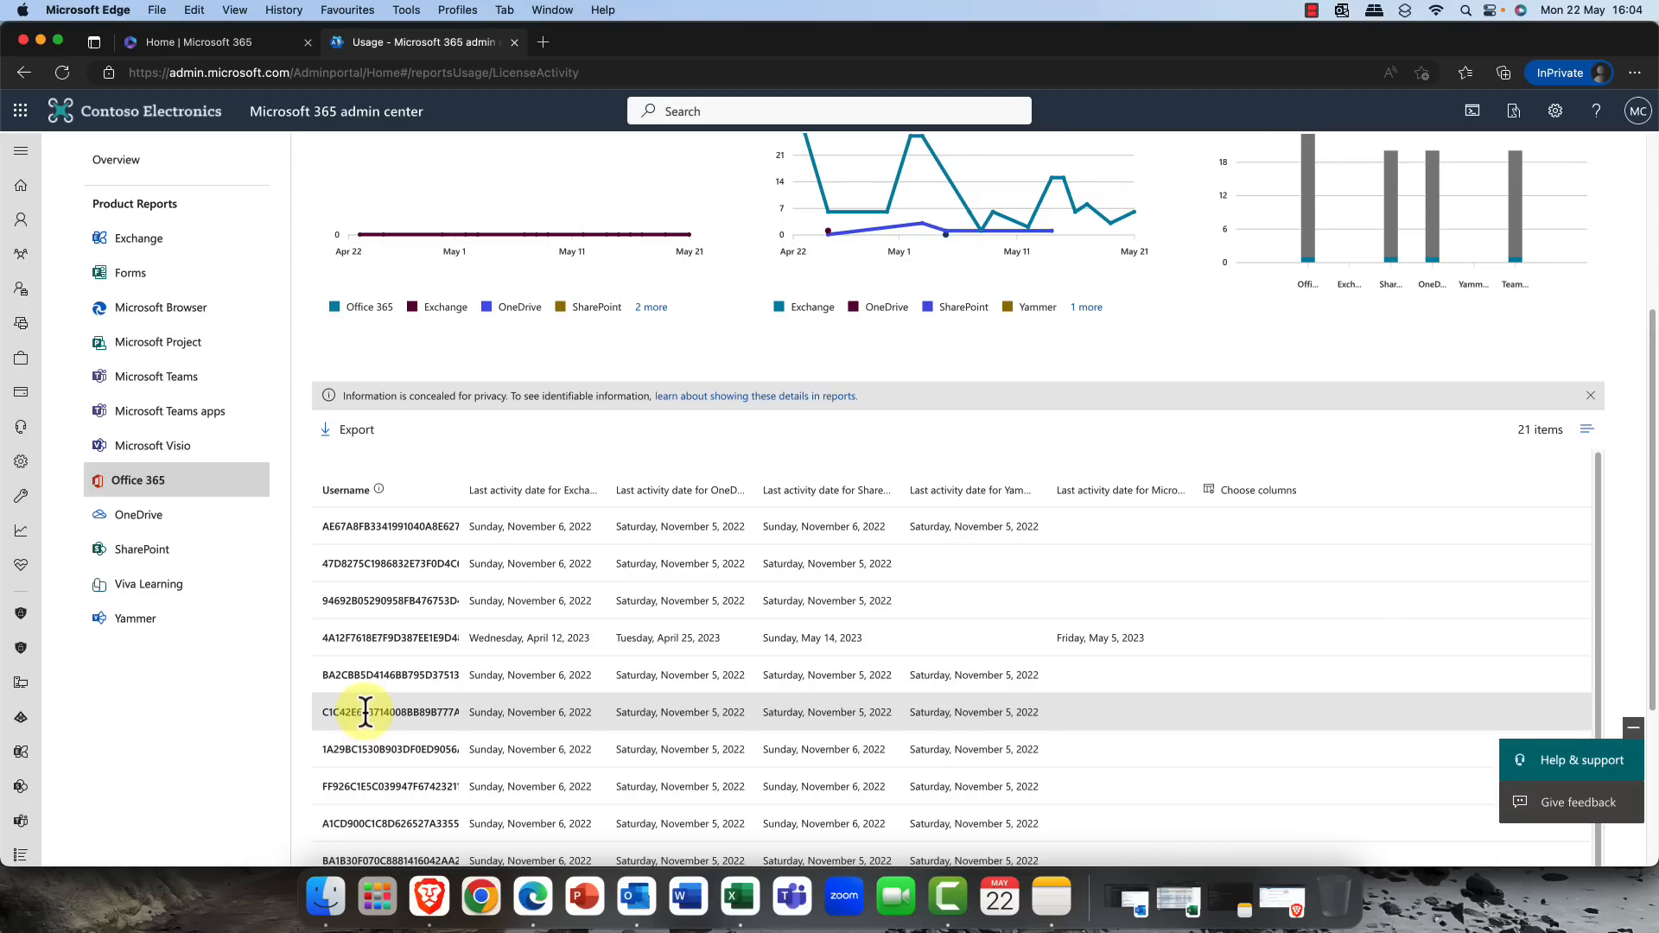
mouse_move(370, 682)
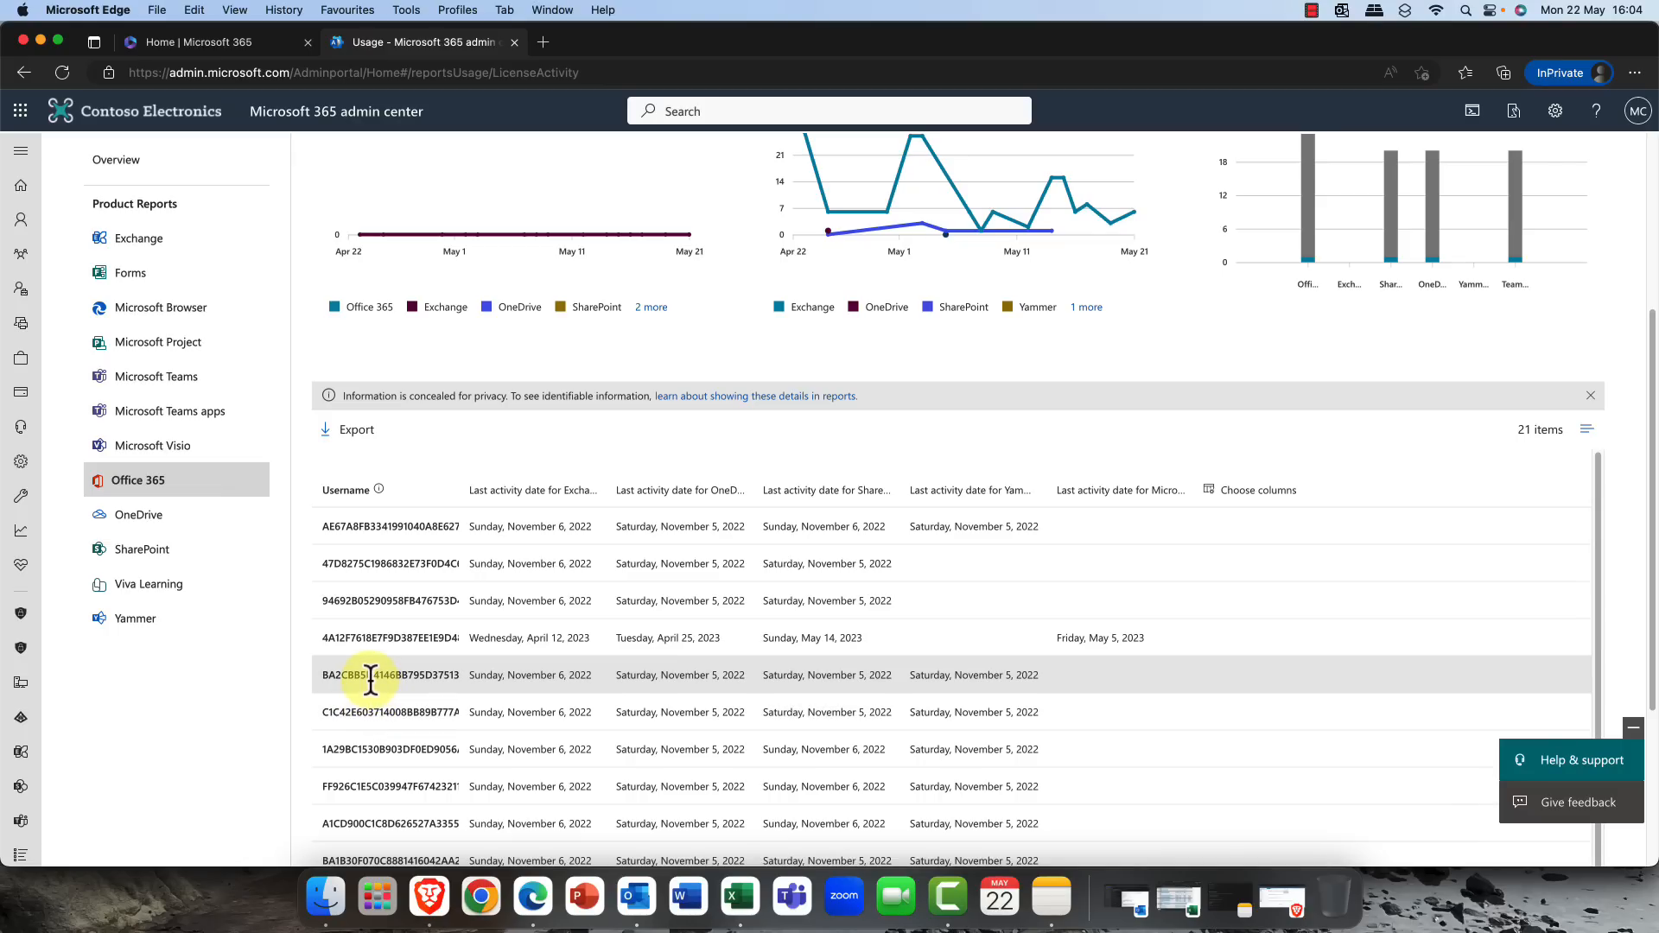
mouse_move(463, 434)
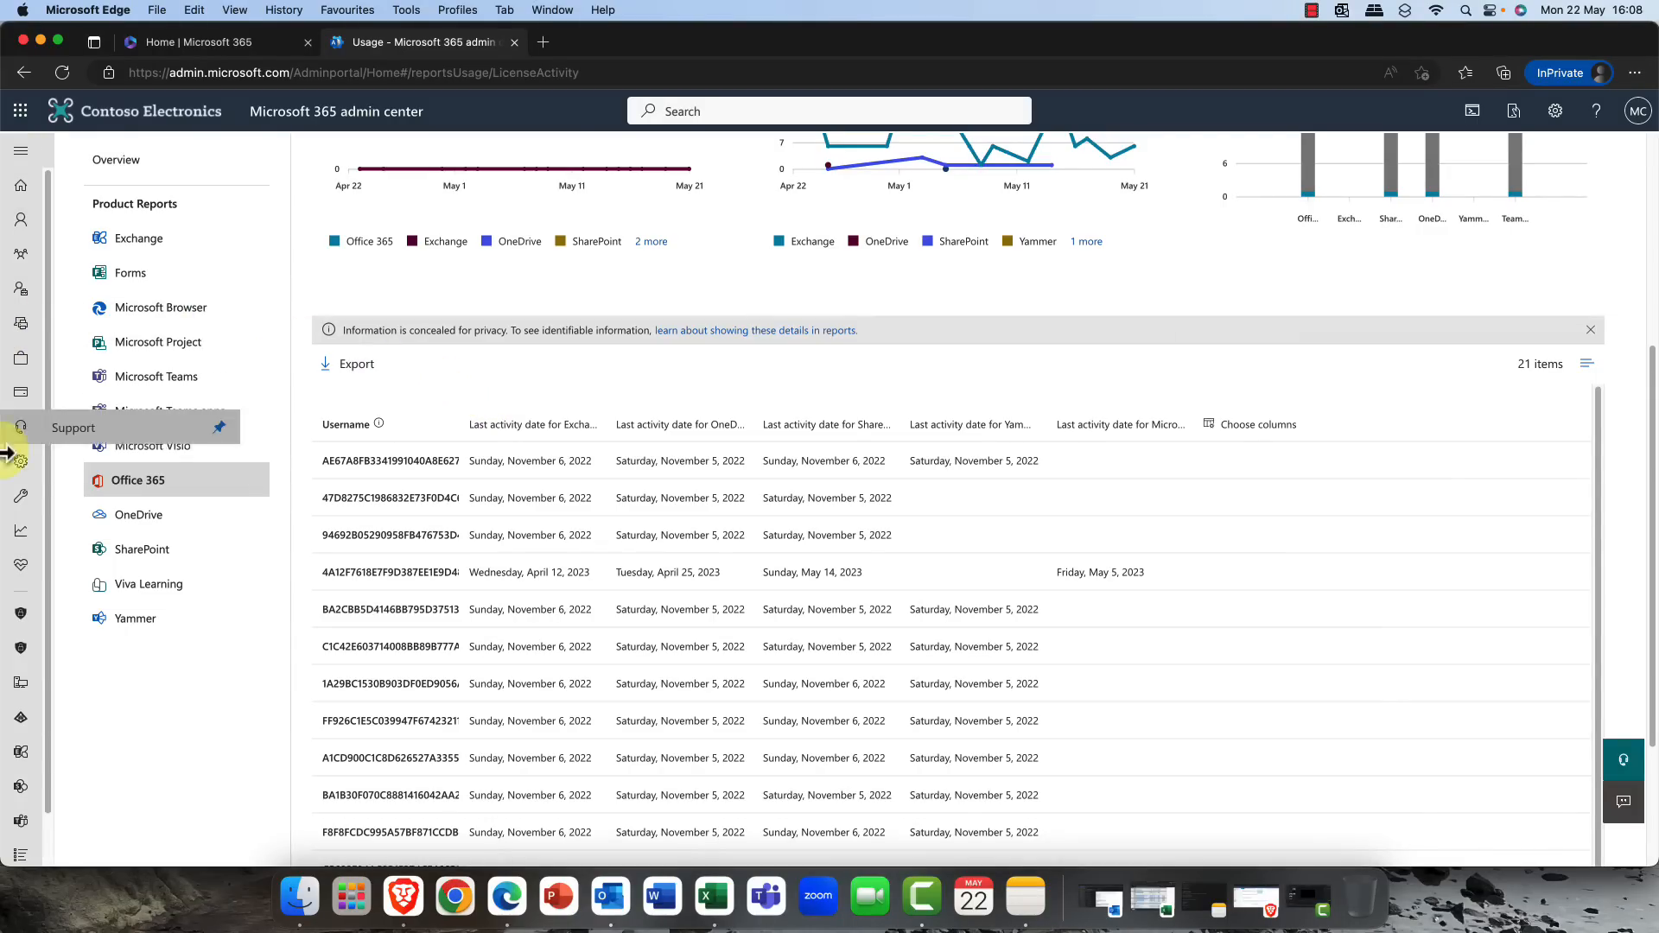
- Go to Settings > Org settings and scroll the Services list
left_click(19, 461)
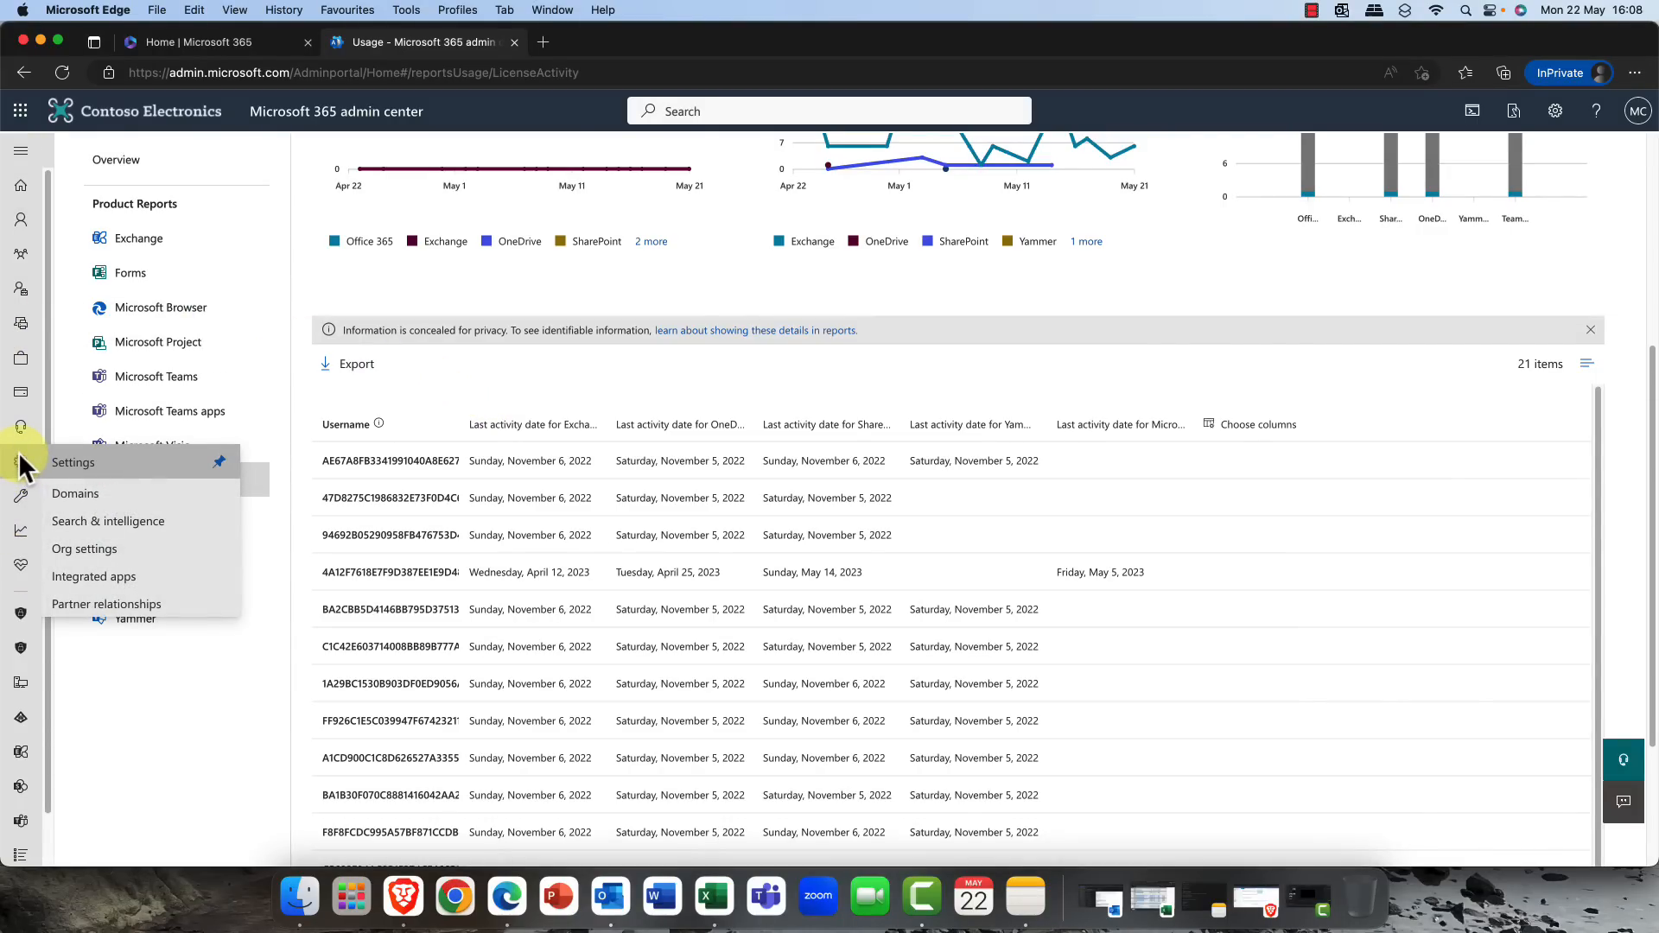
mouse_move(93, 575)
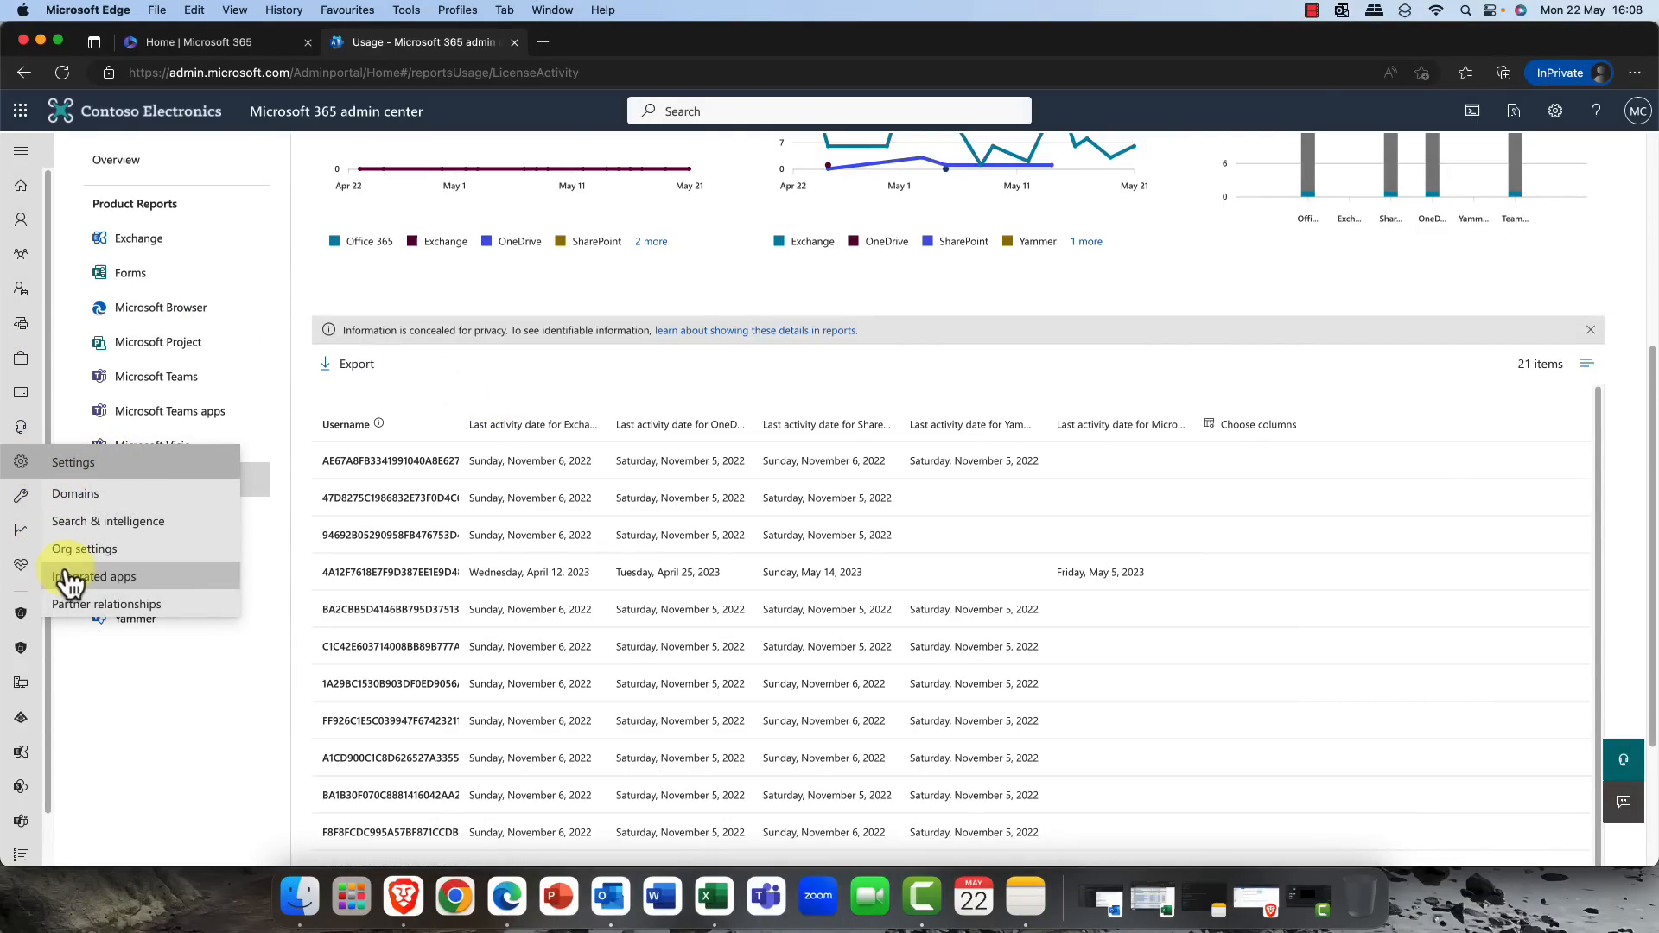
left_click(83, 548)
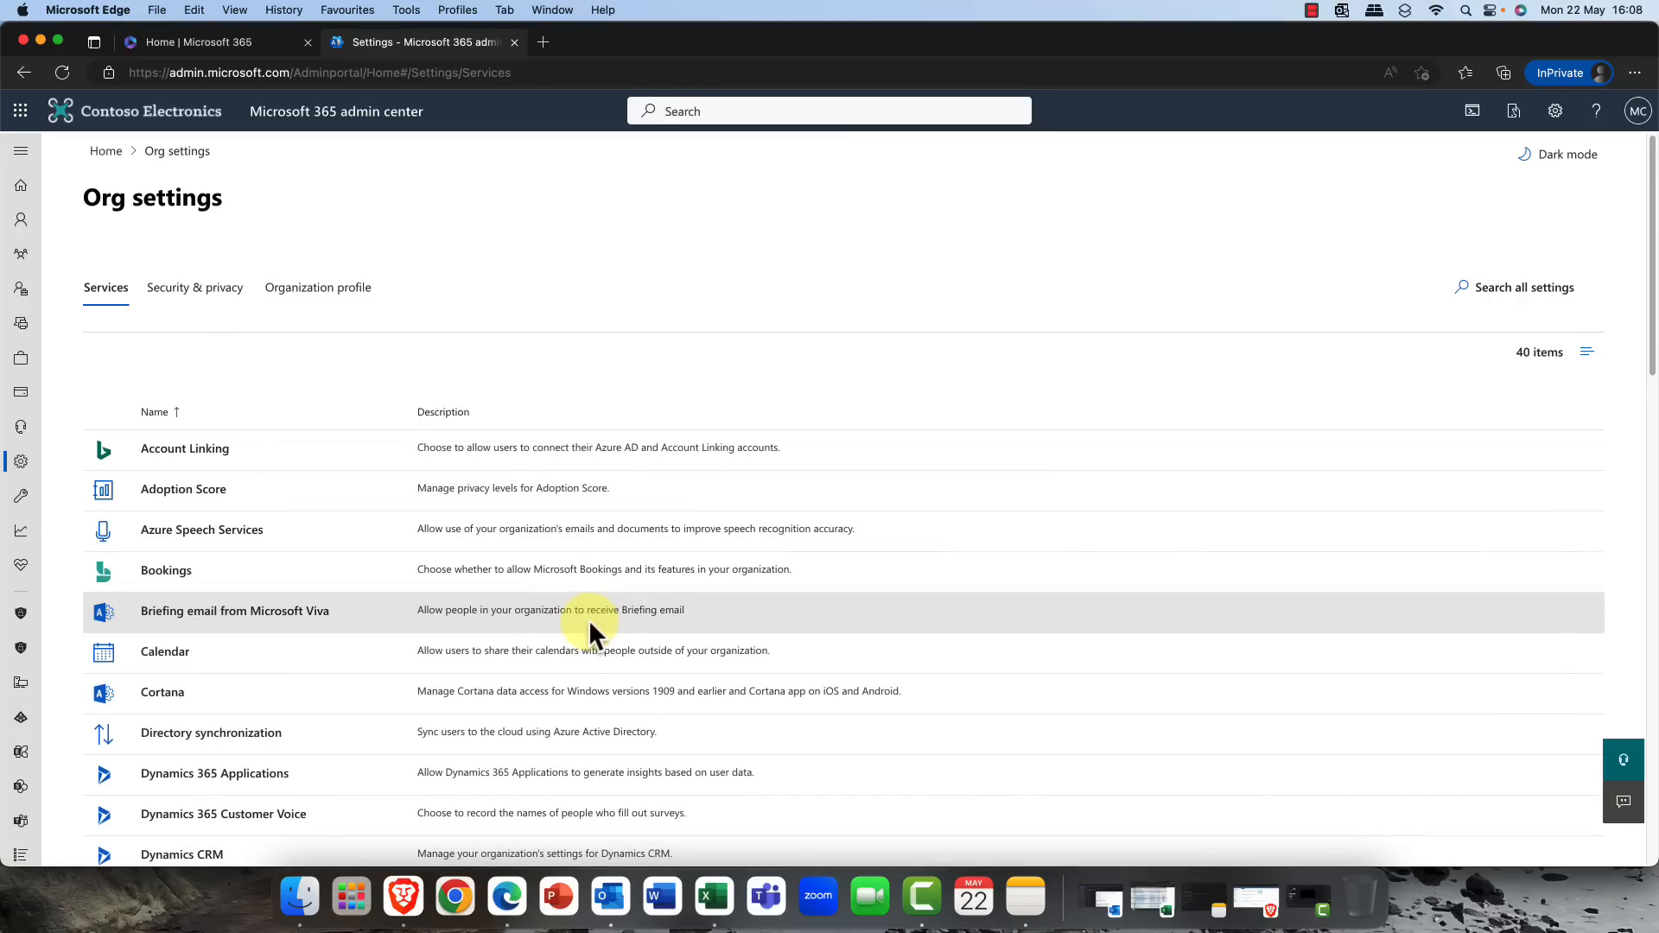
scroll("down", 3)
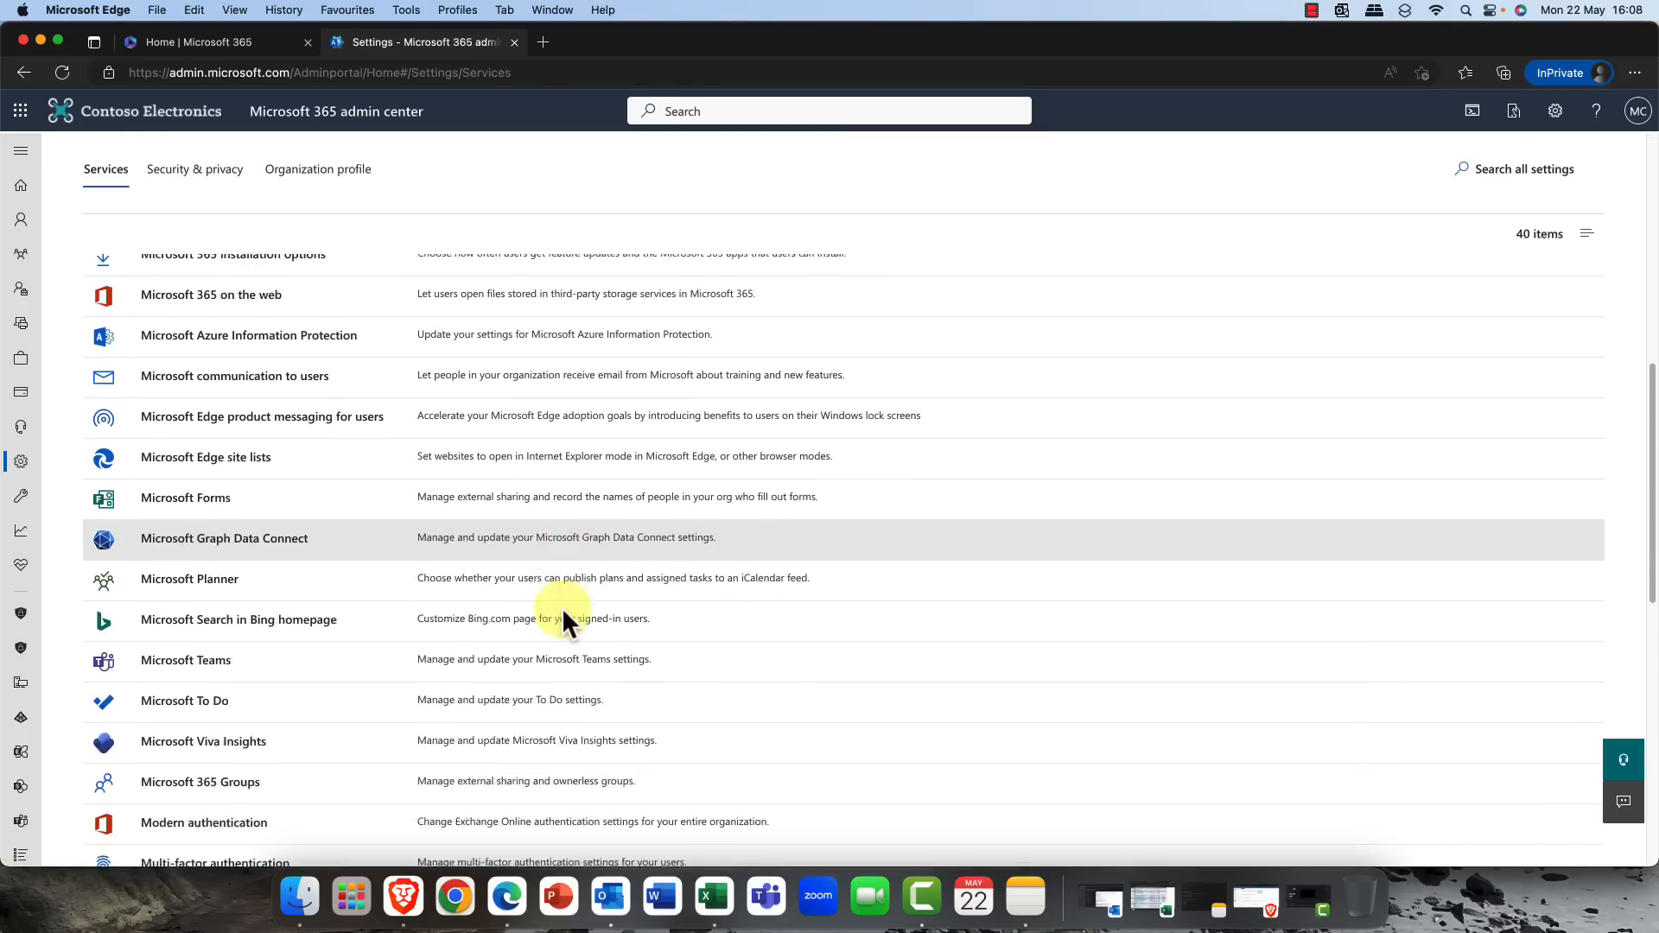
scroll("down", 3)
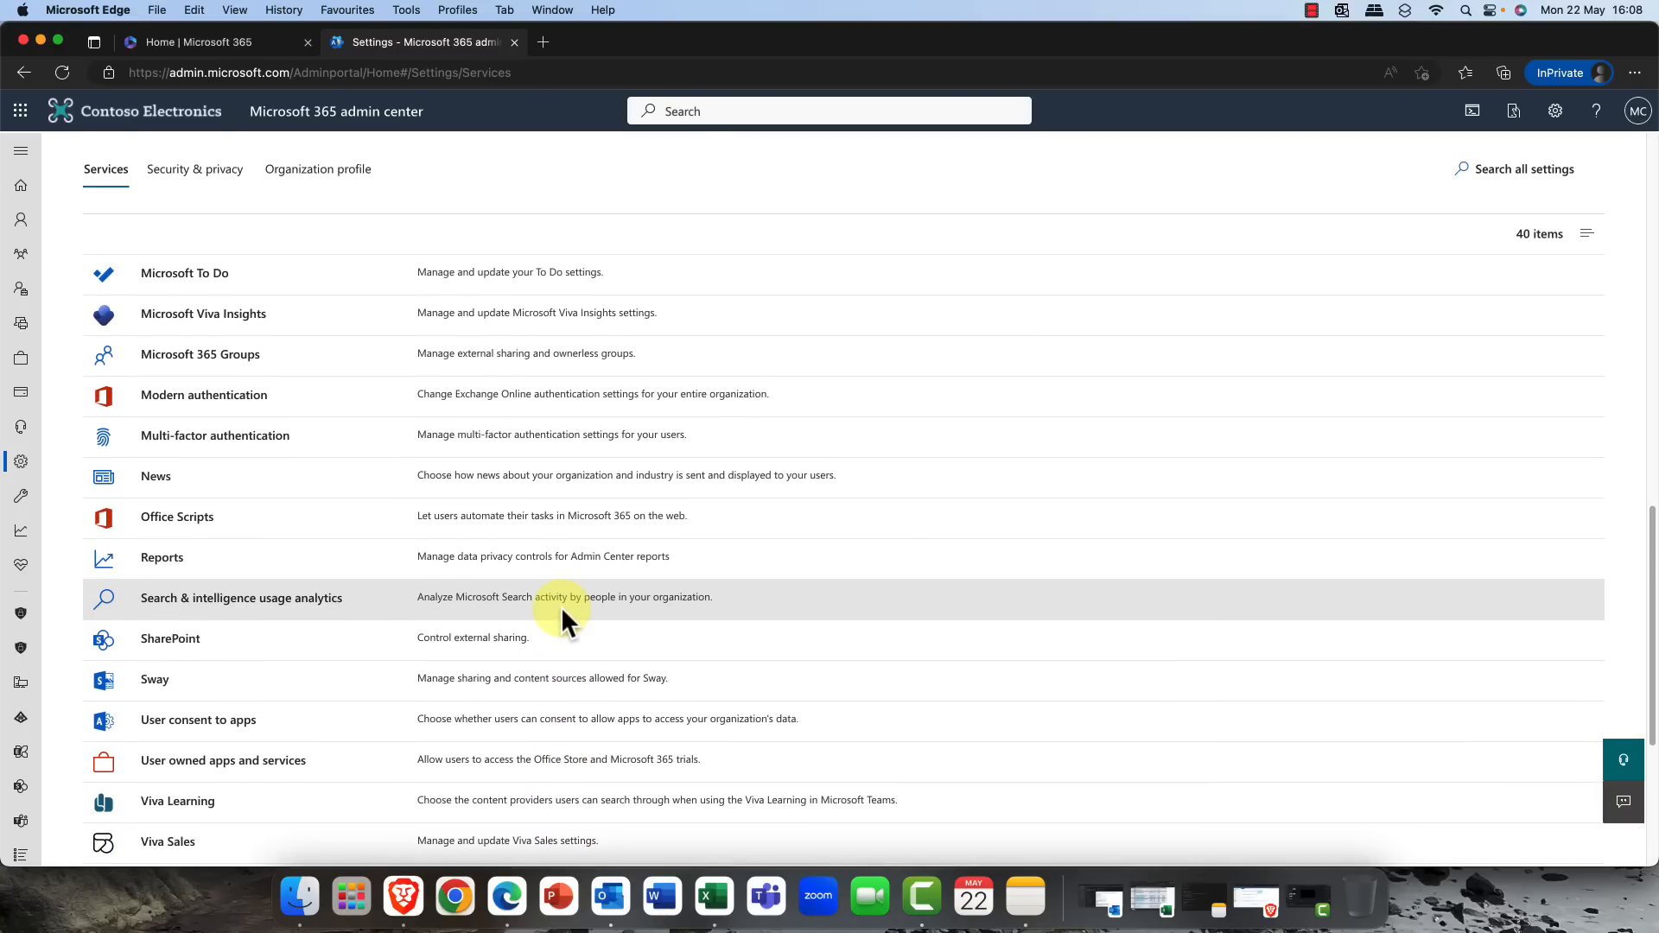
- Select Reports from the Services list to load its privacy panel
left_click(242, 596)
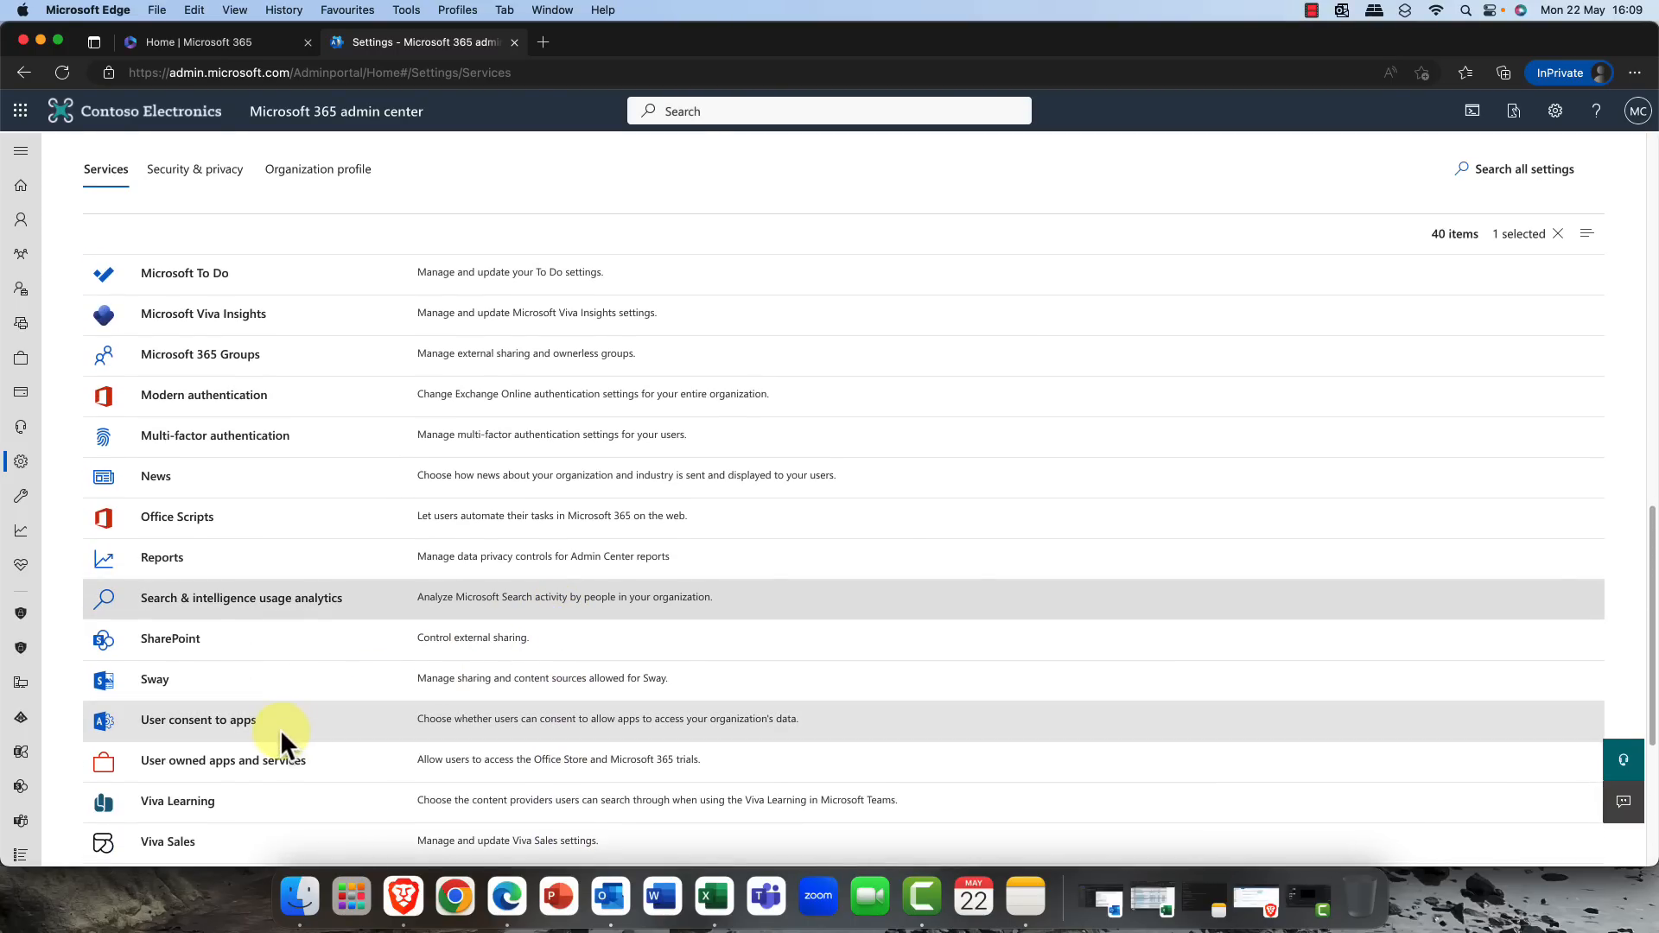
left_click(162, 558)
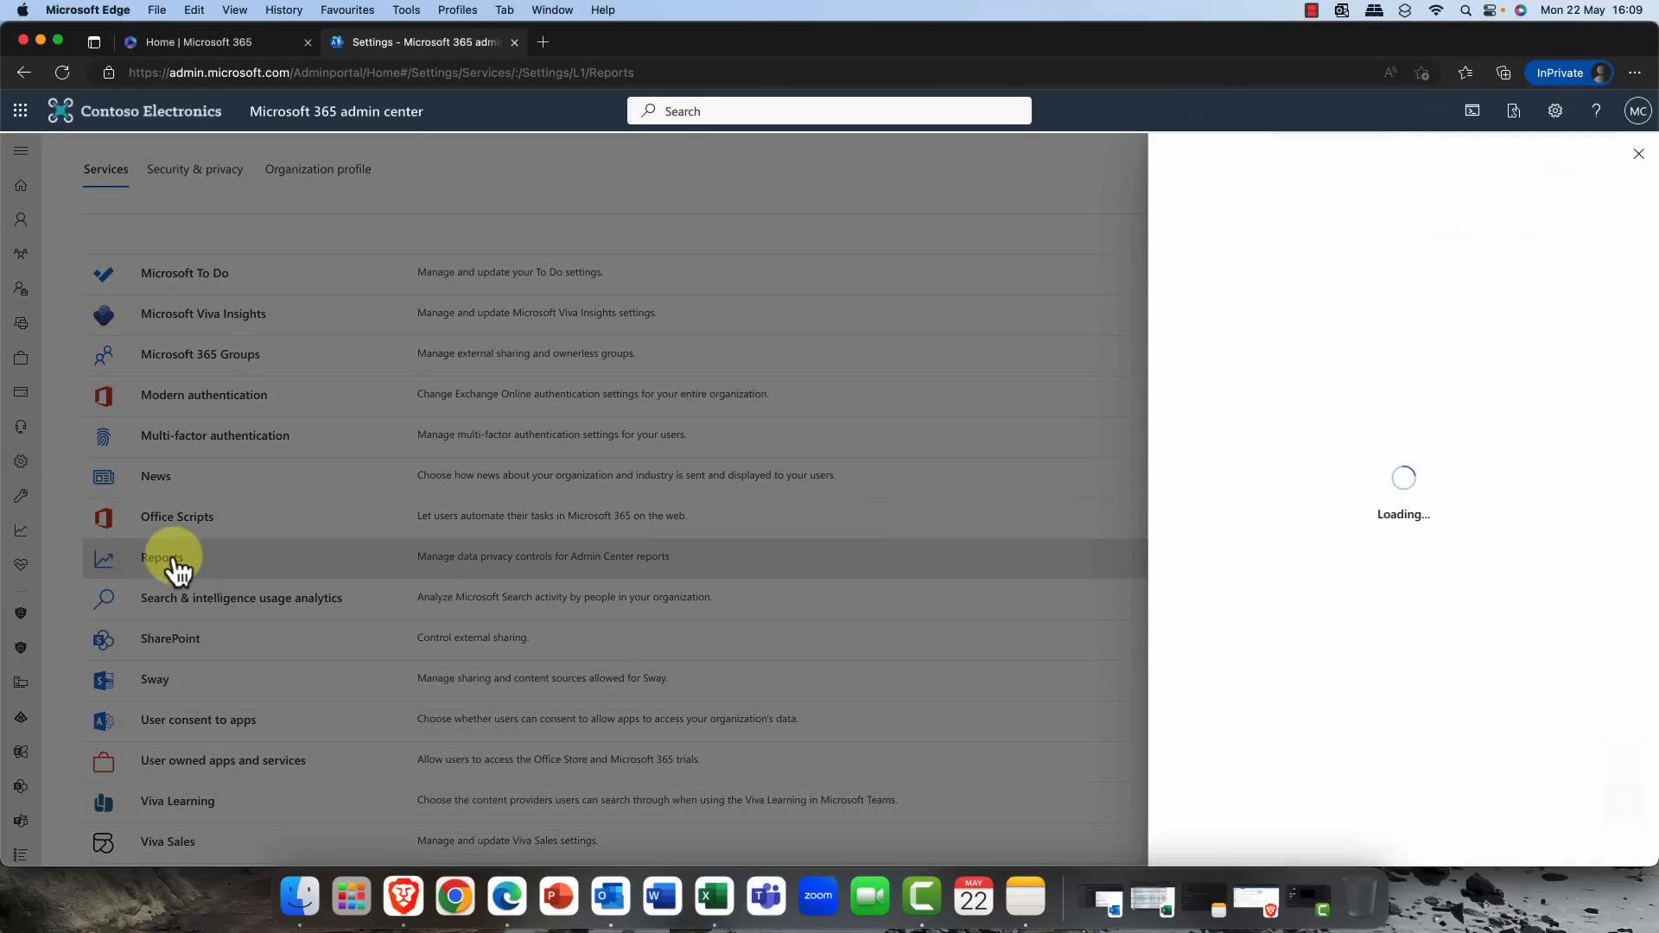
- Uncheck 'Display concealed user, group, and site names in all reports' and save
left_click(162, 559)
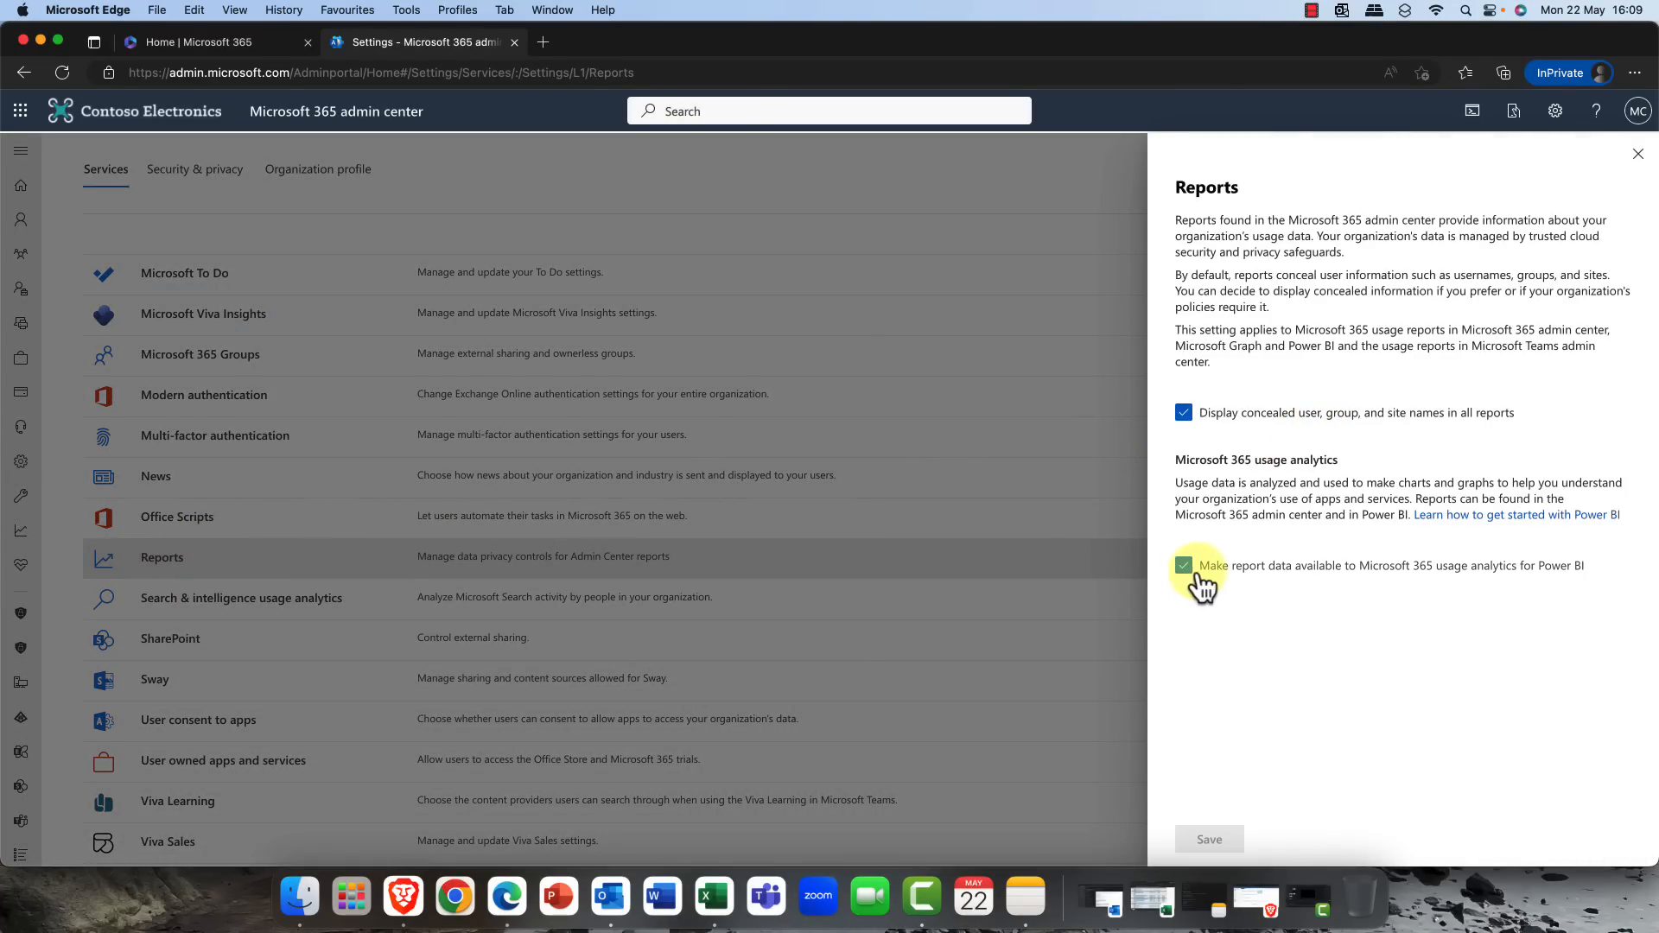
mouse_move(1350, 586)
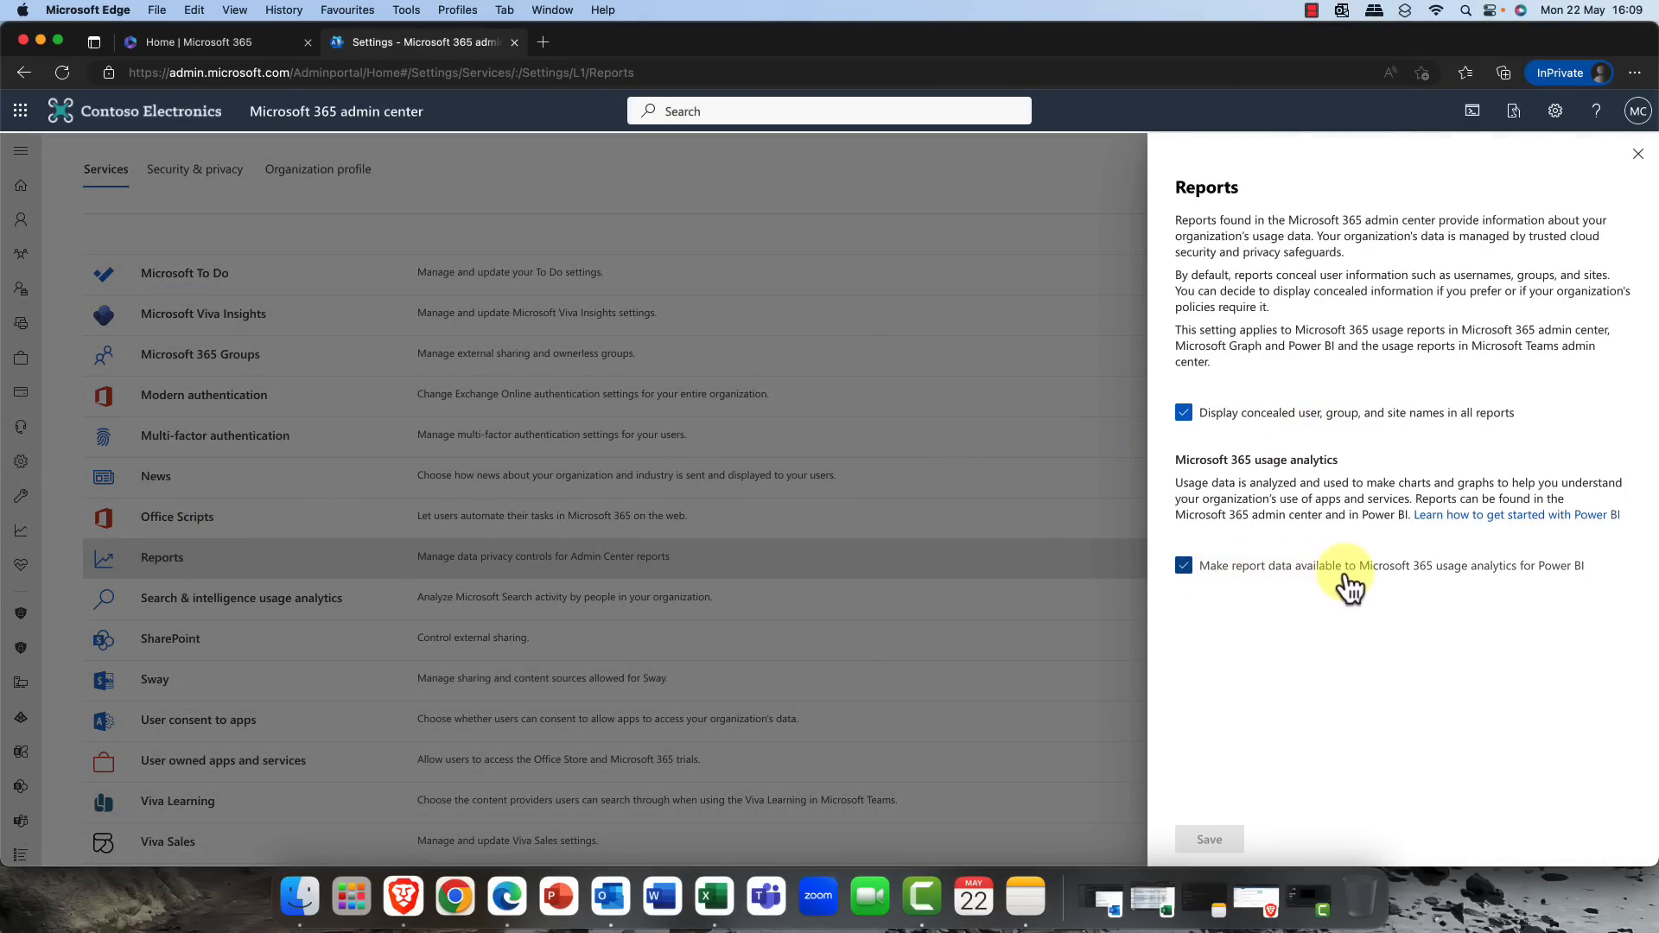
mouse_move(1501, 591)
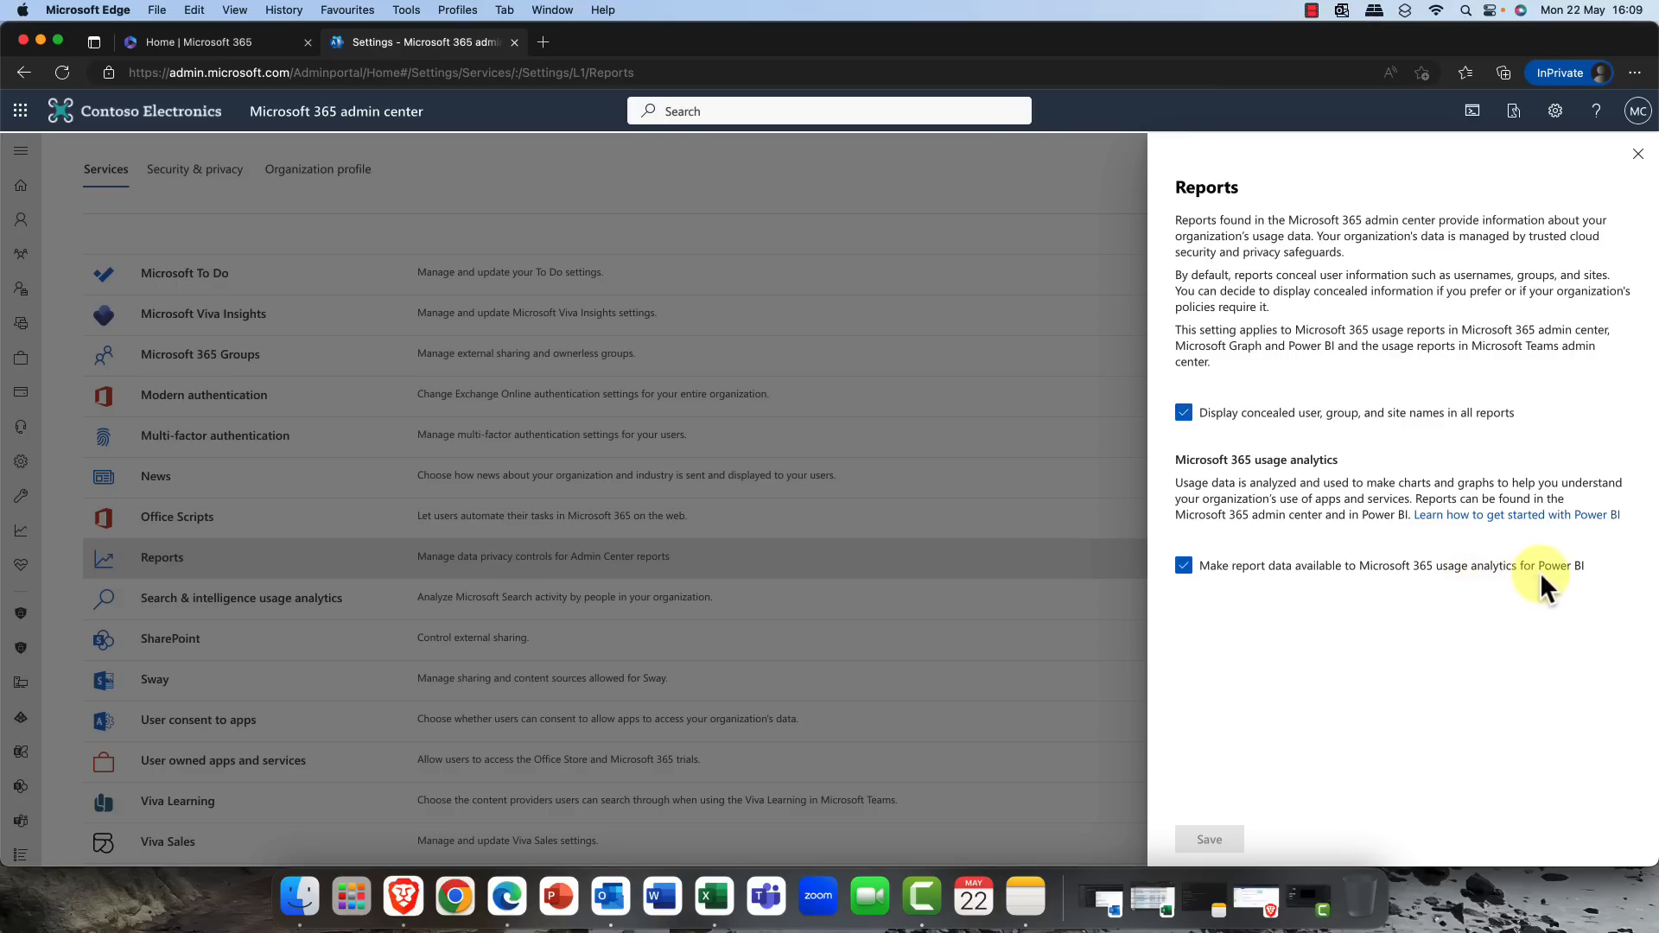
mouse_move(1540, 555)
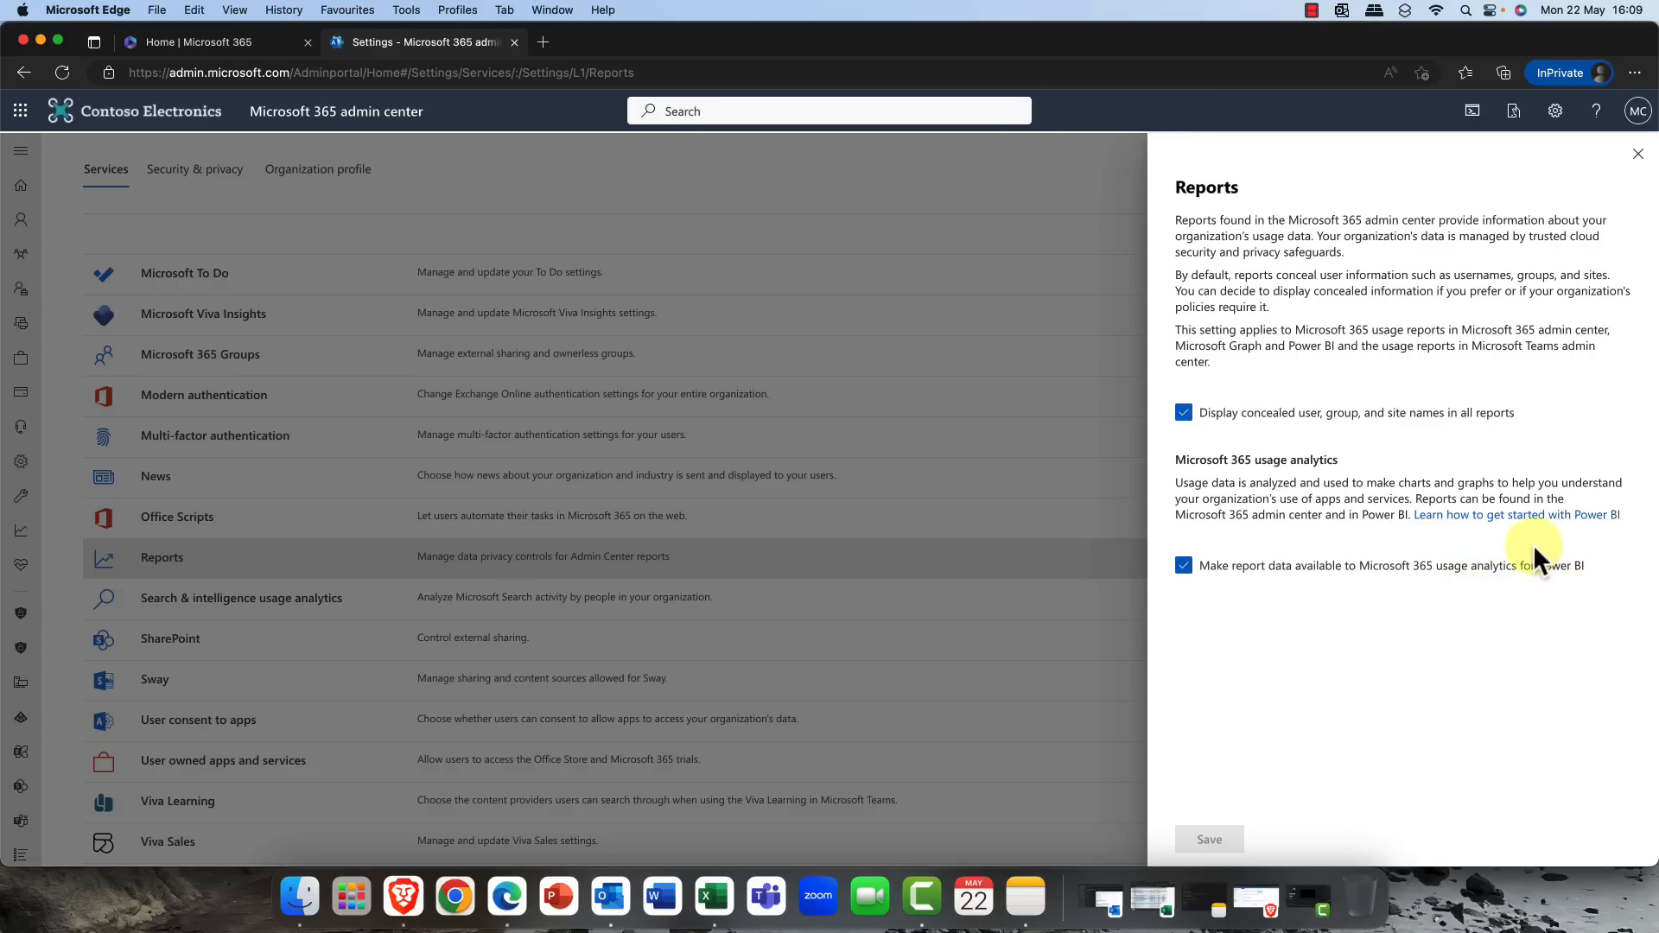
mouse_move(1550, 564)
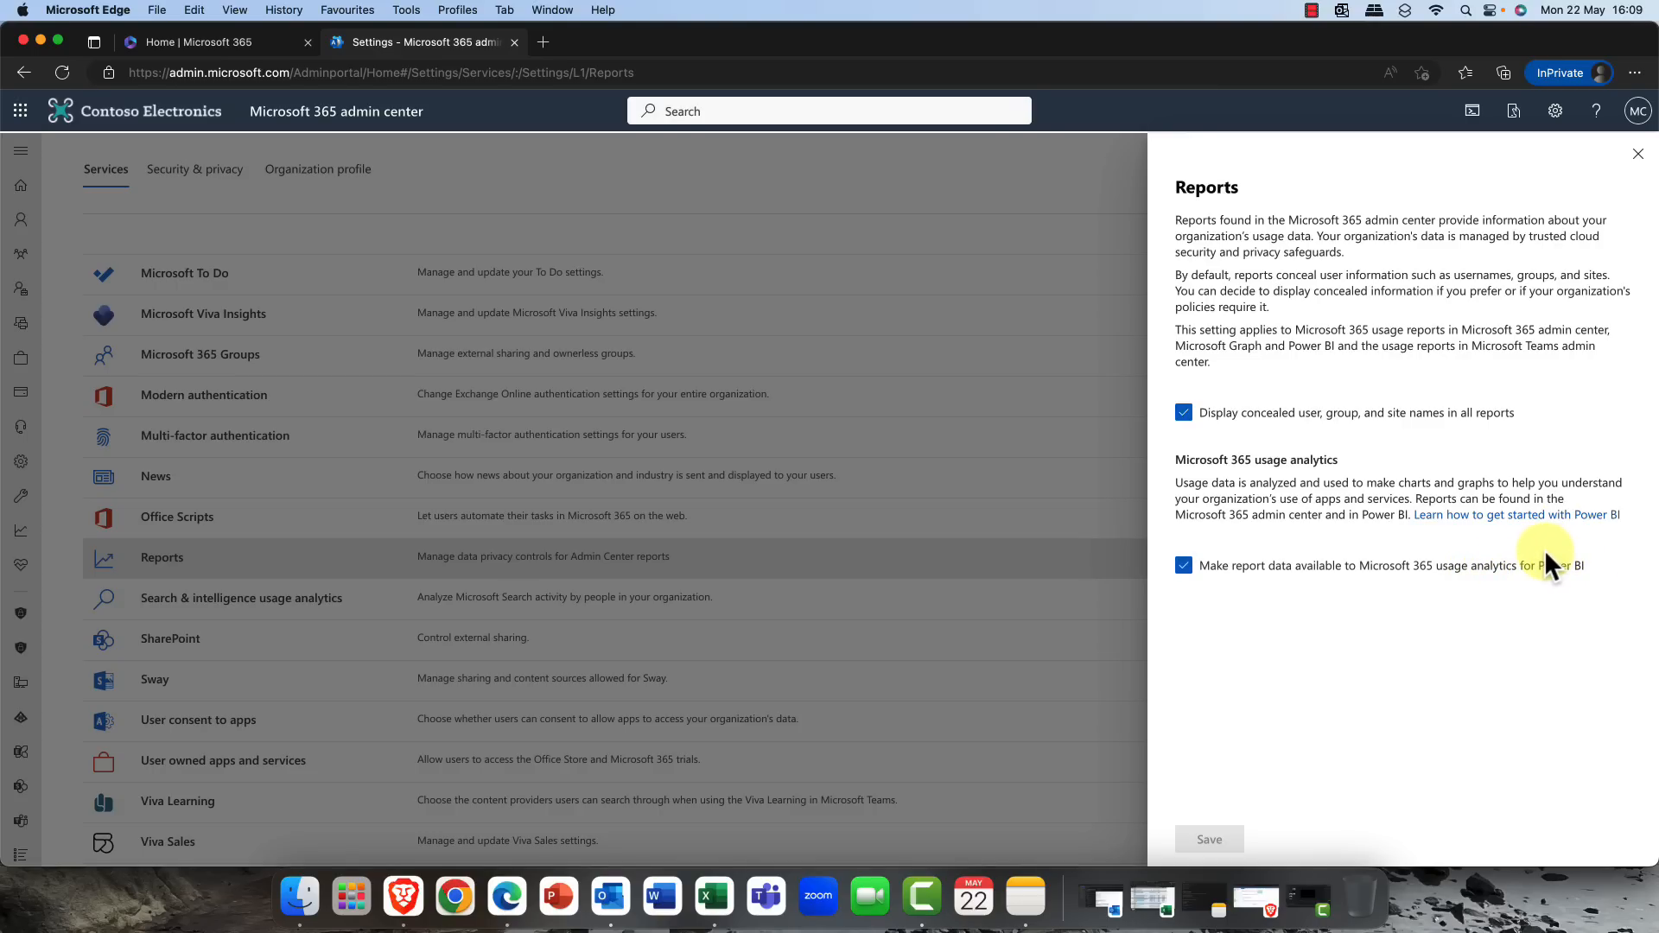
mouse_move(1540, 564)
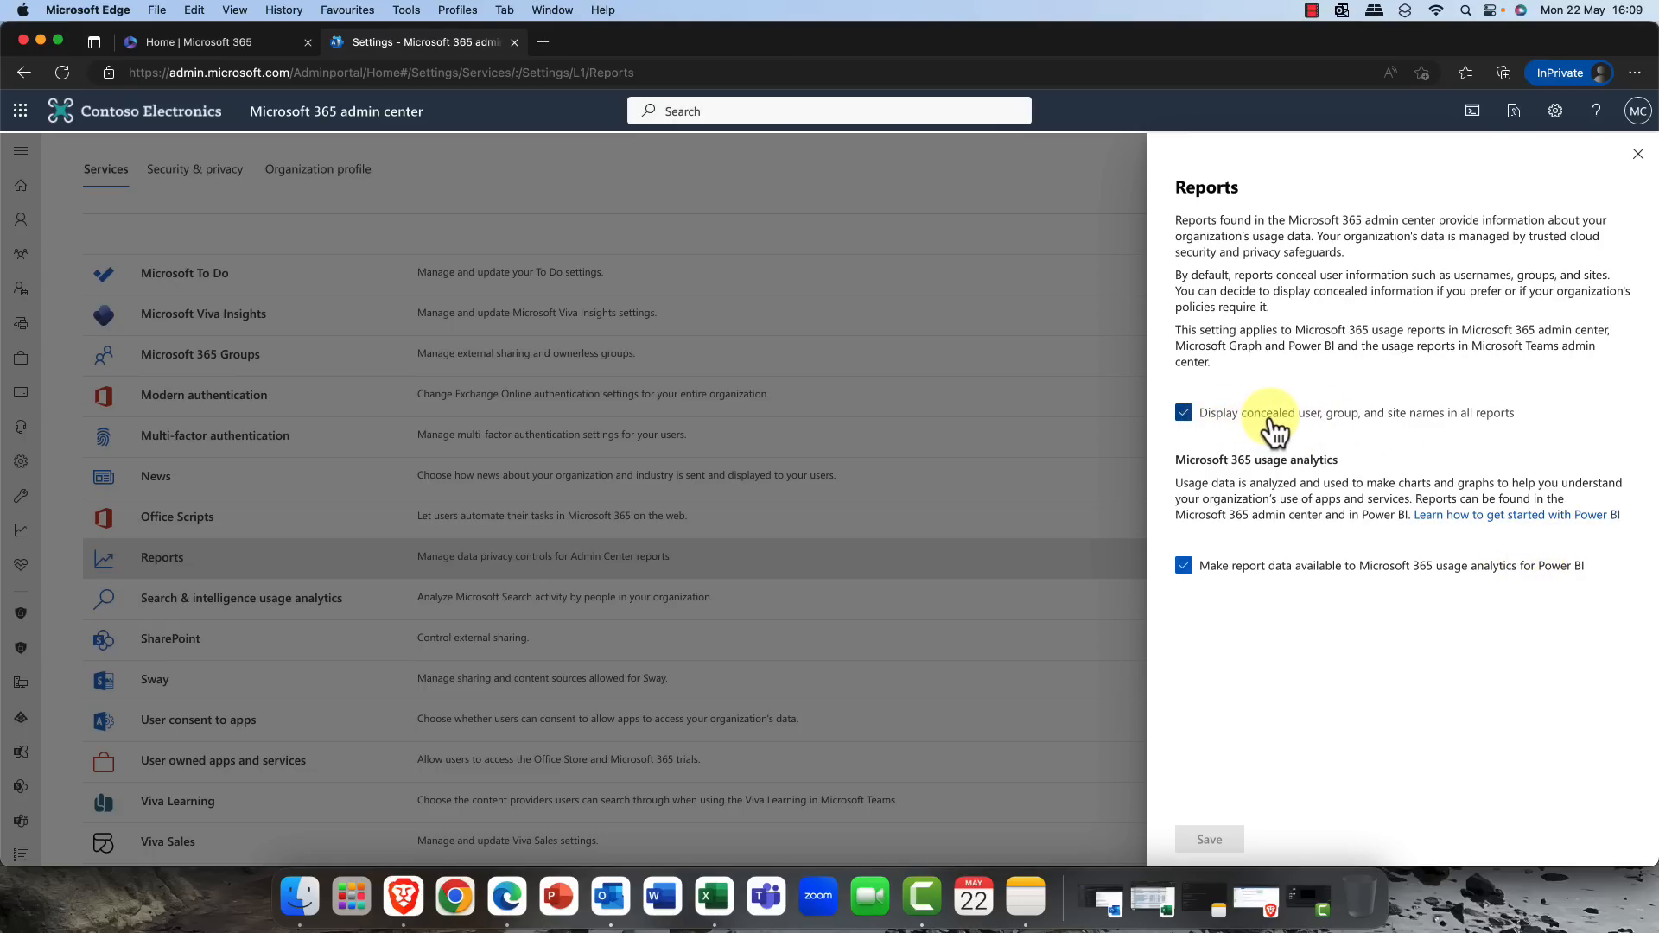
mouse_move(1417, 434)
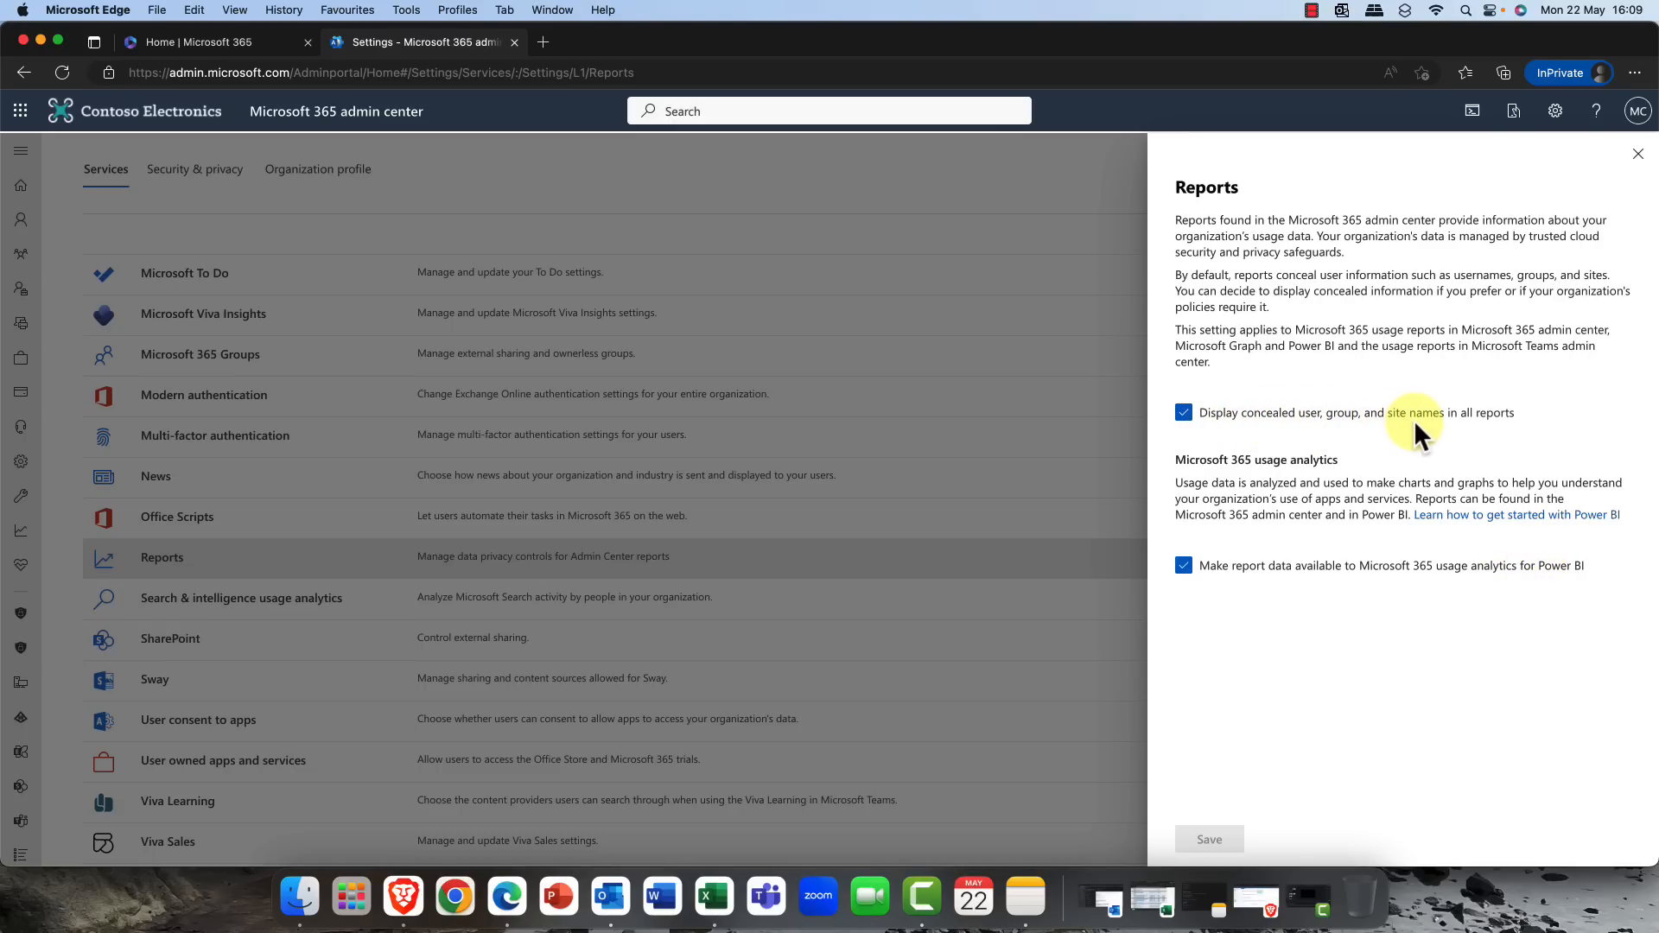
mouse_move(1481, 427)
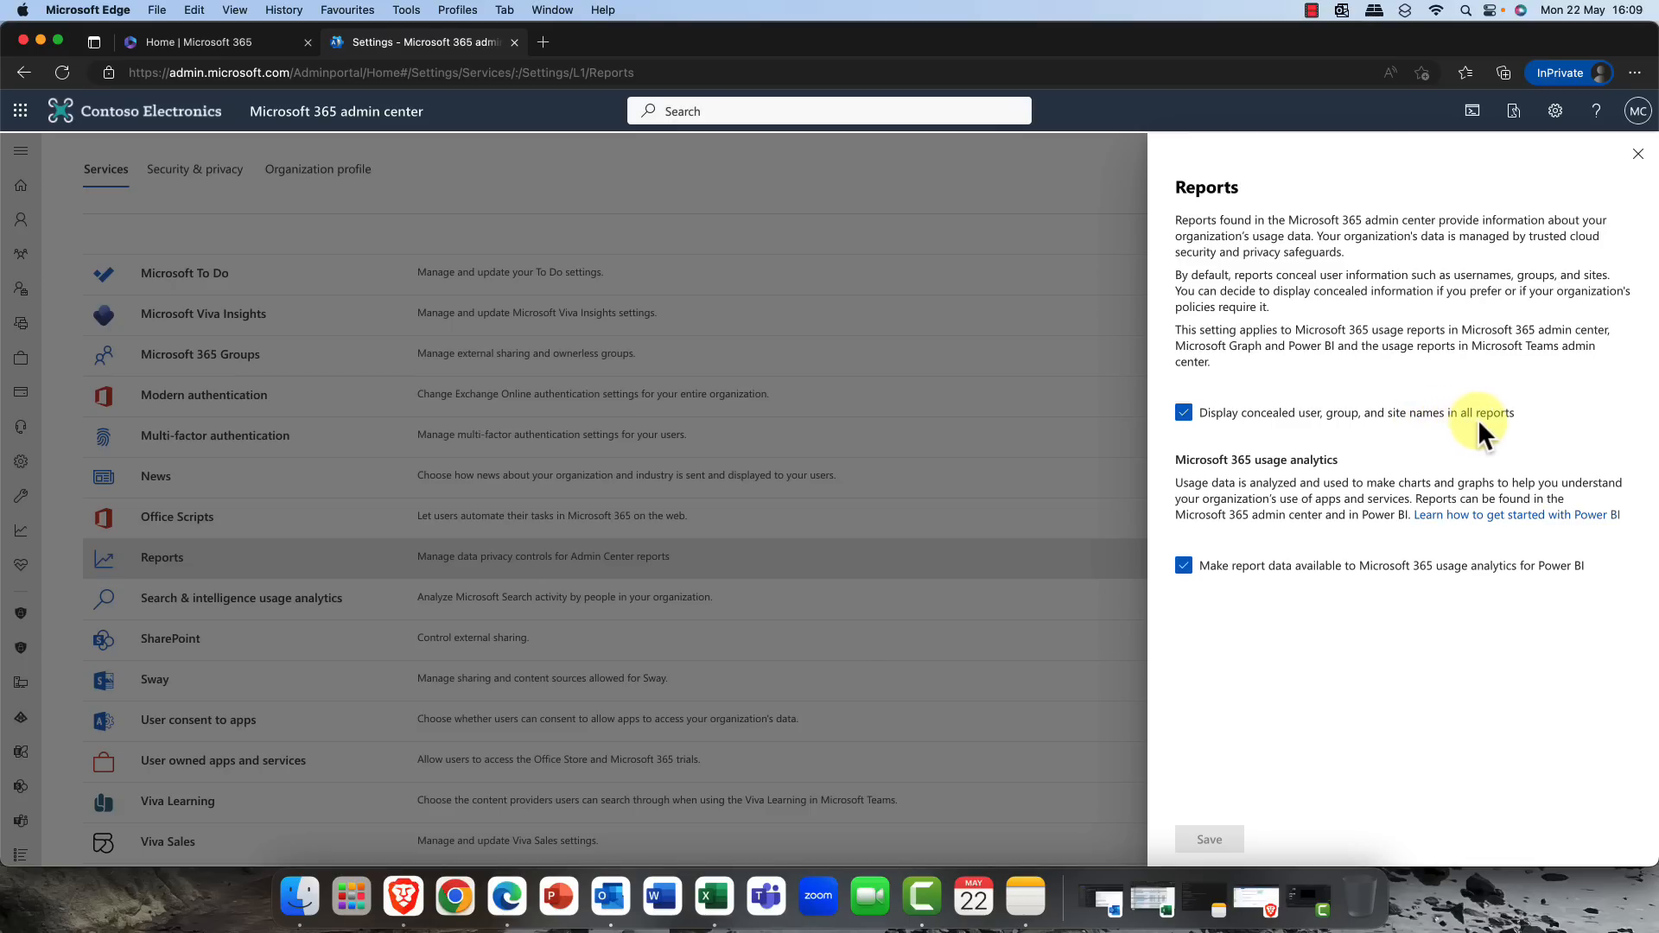
left_click(1182, 413)
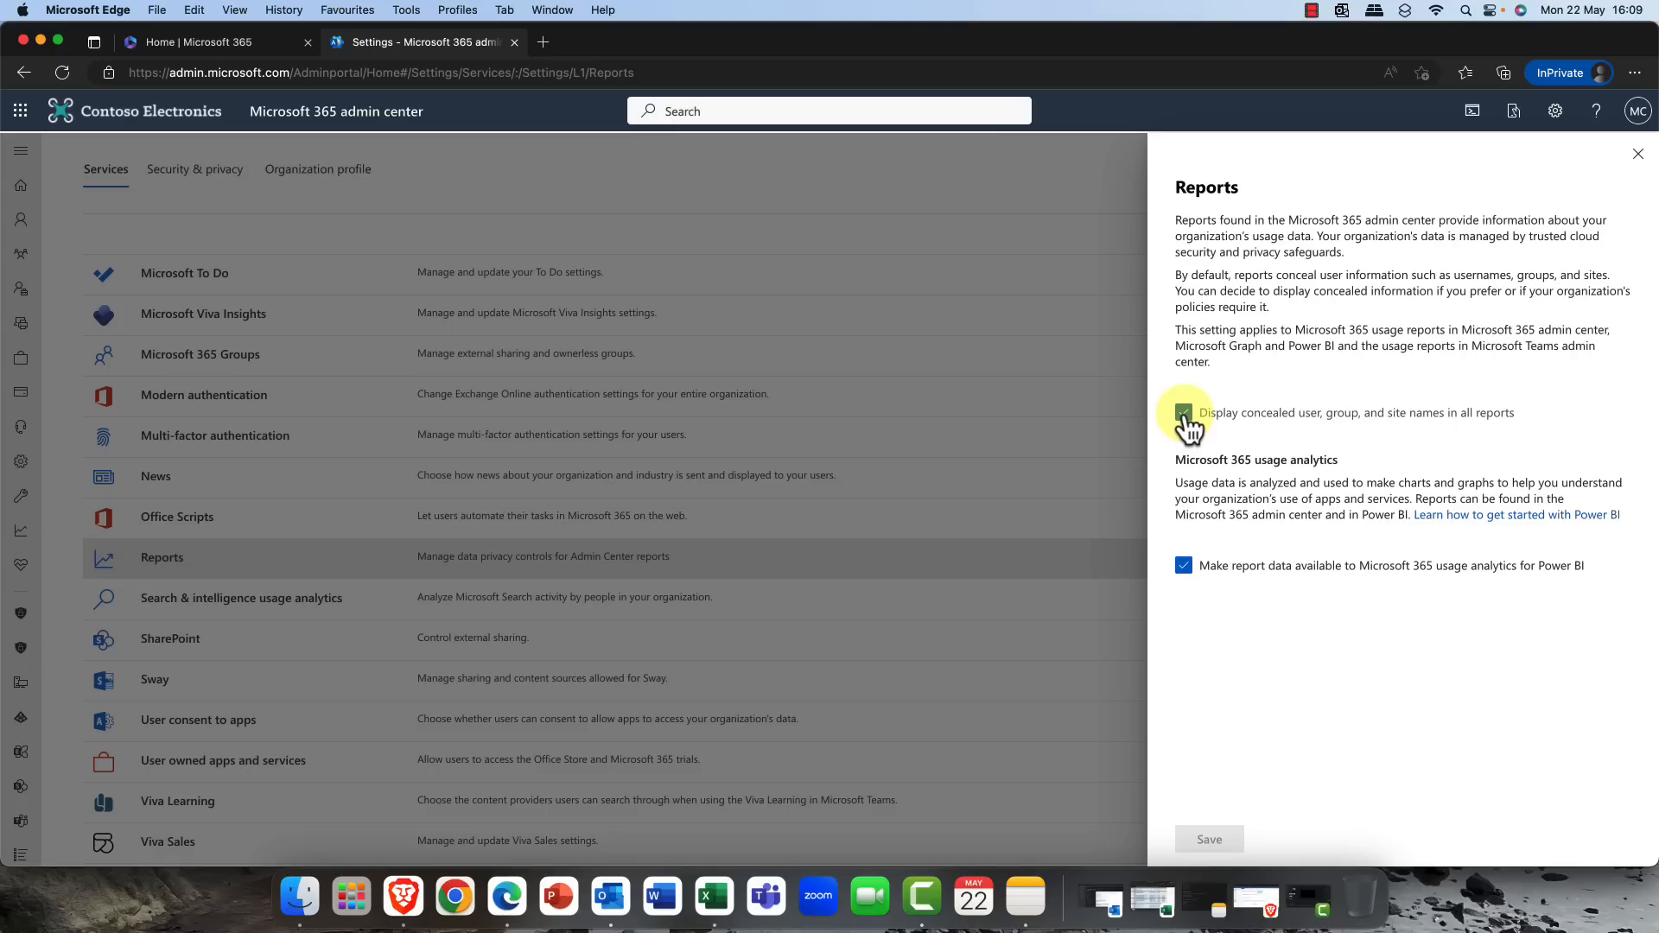
left_click(1183, 413)
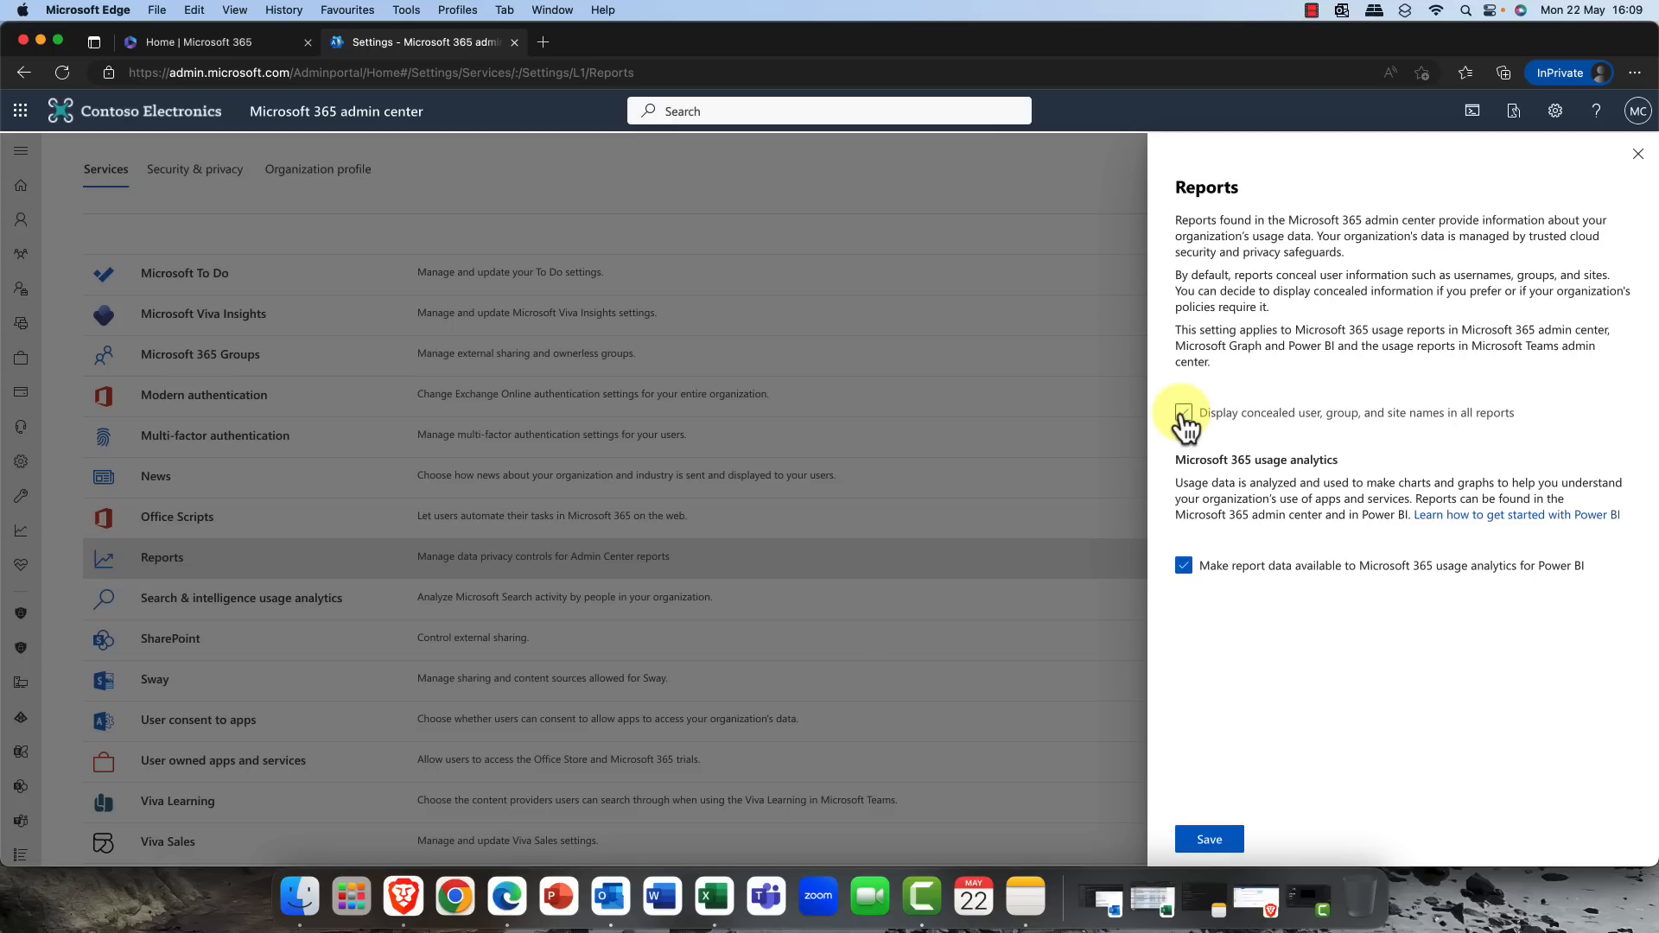
left_click(1182, 413)
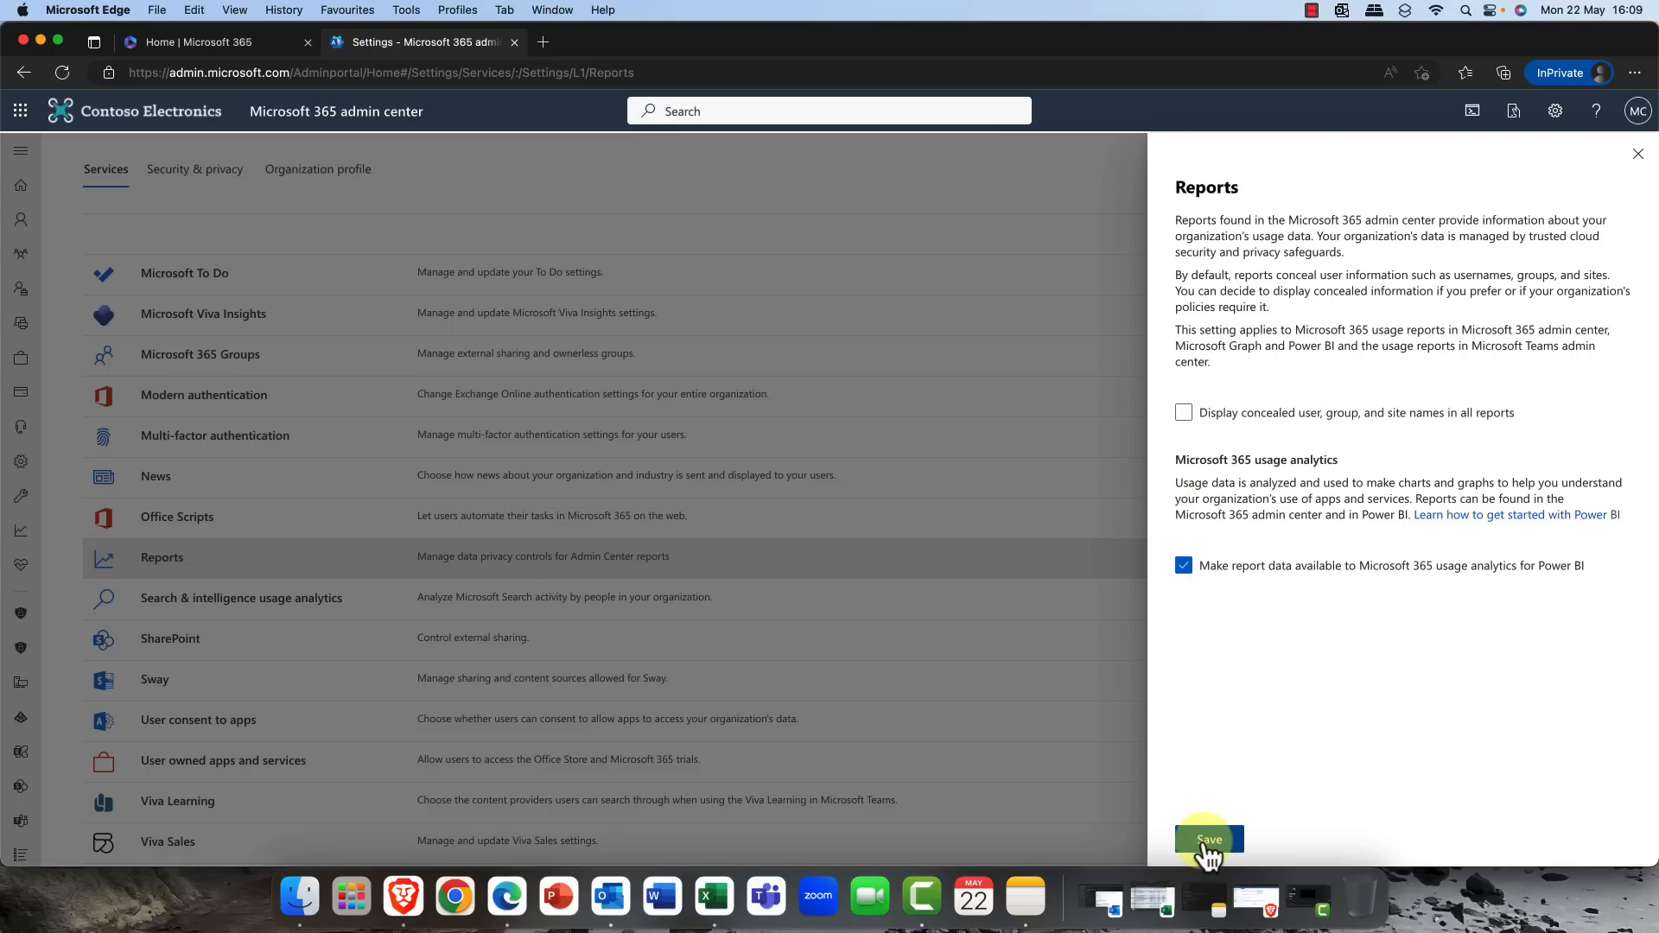
left_click(1208, 838)
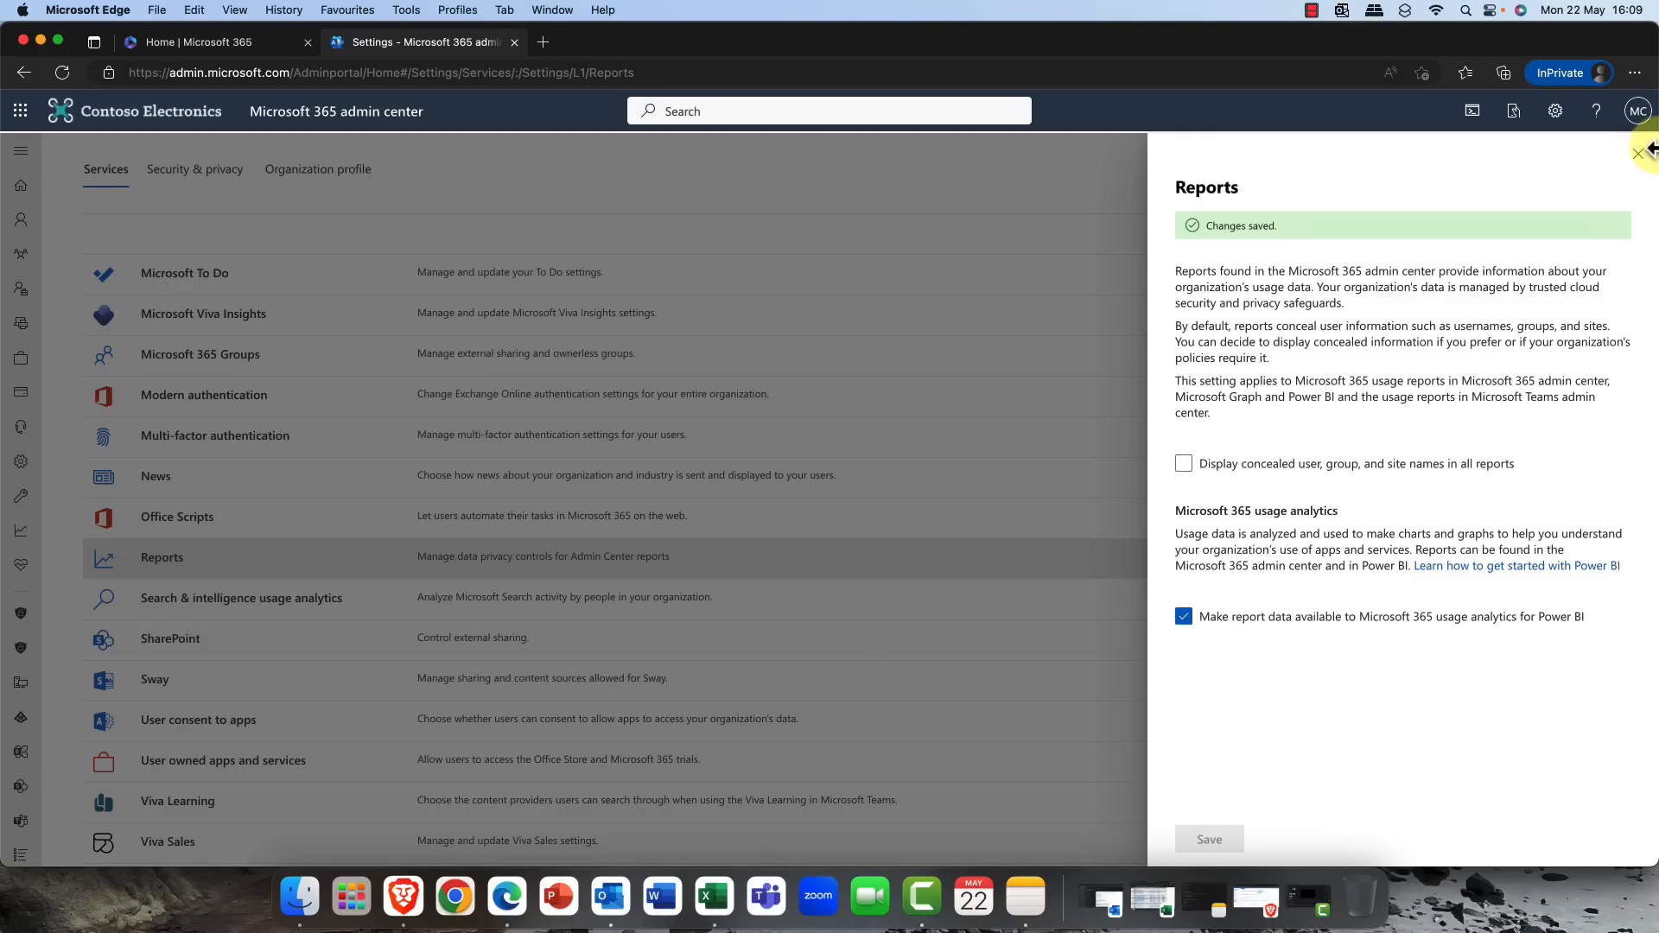
mouse_move(1148, 498)
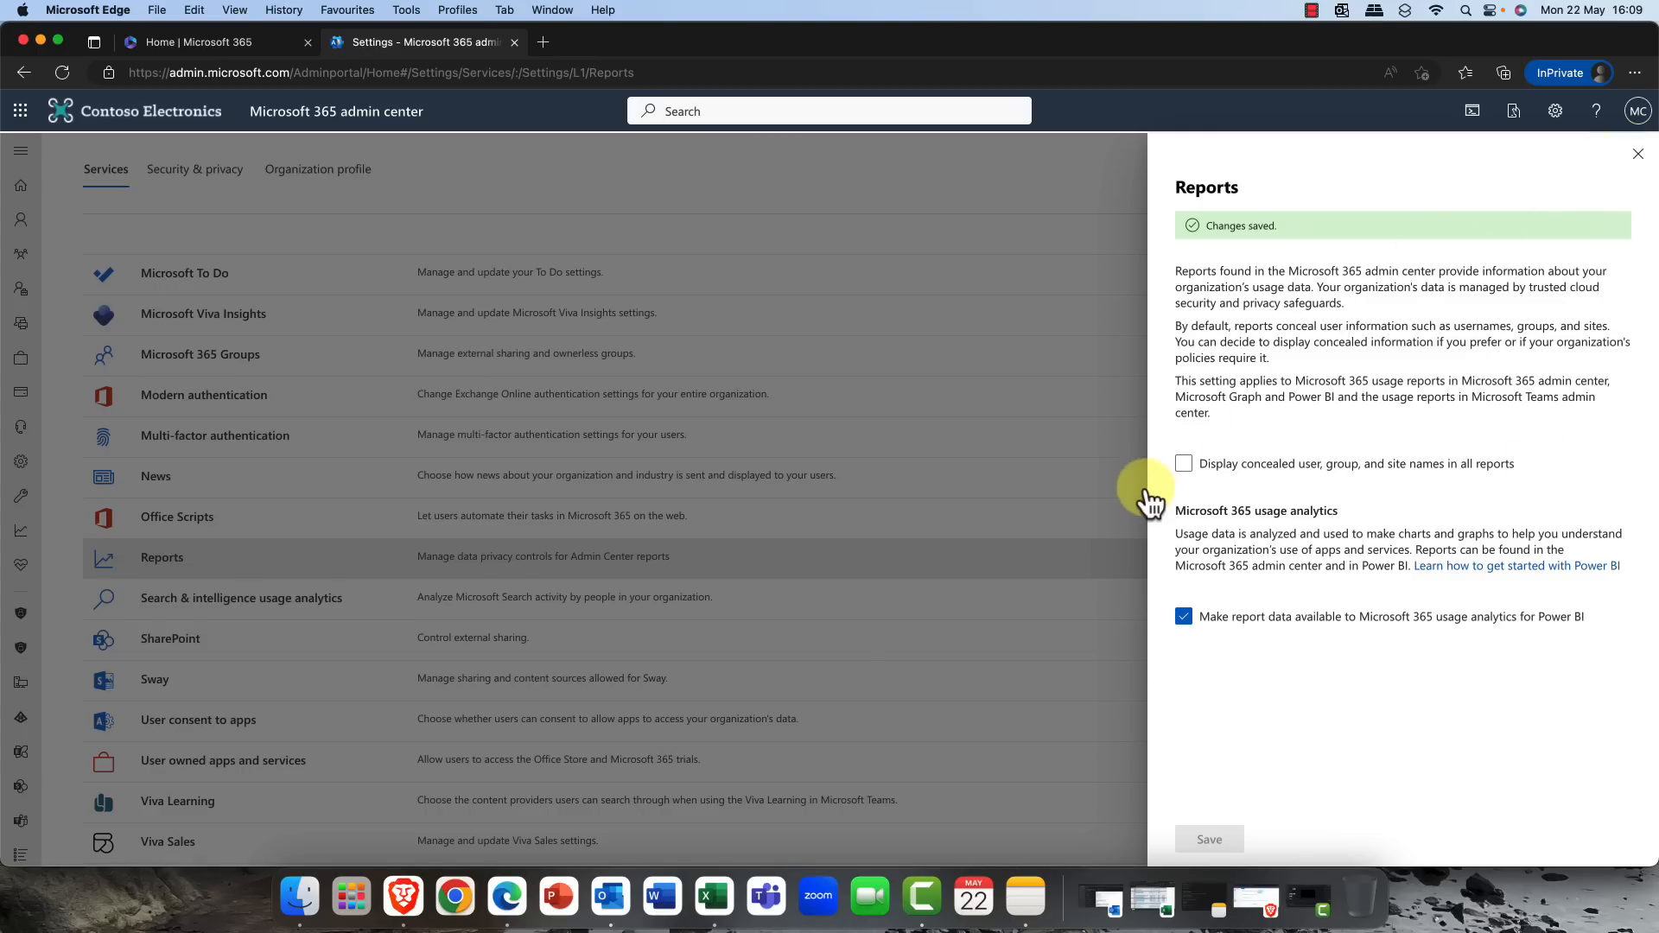
mouse_move(1527, 129)
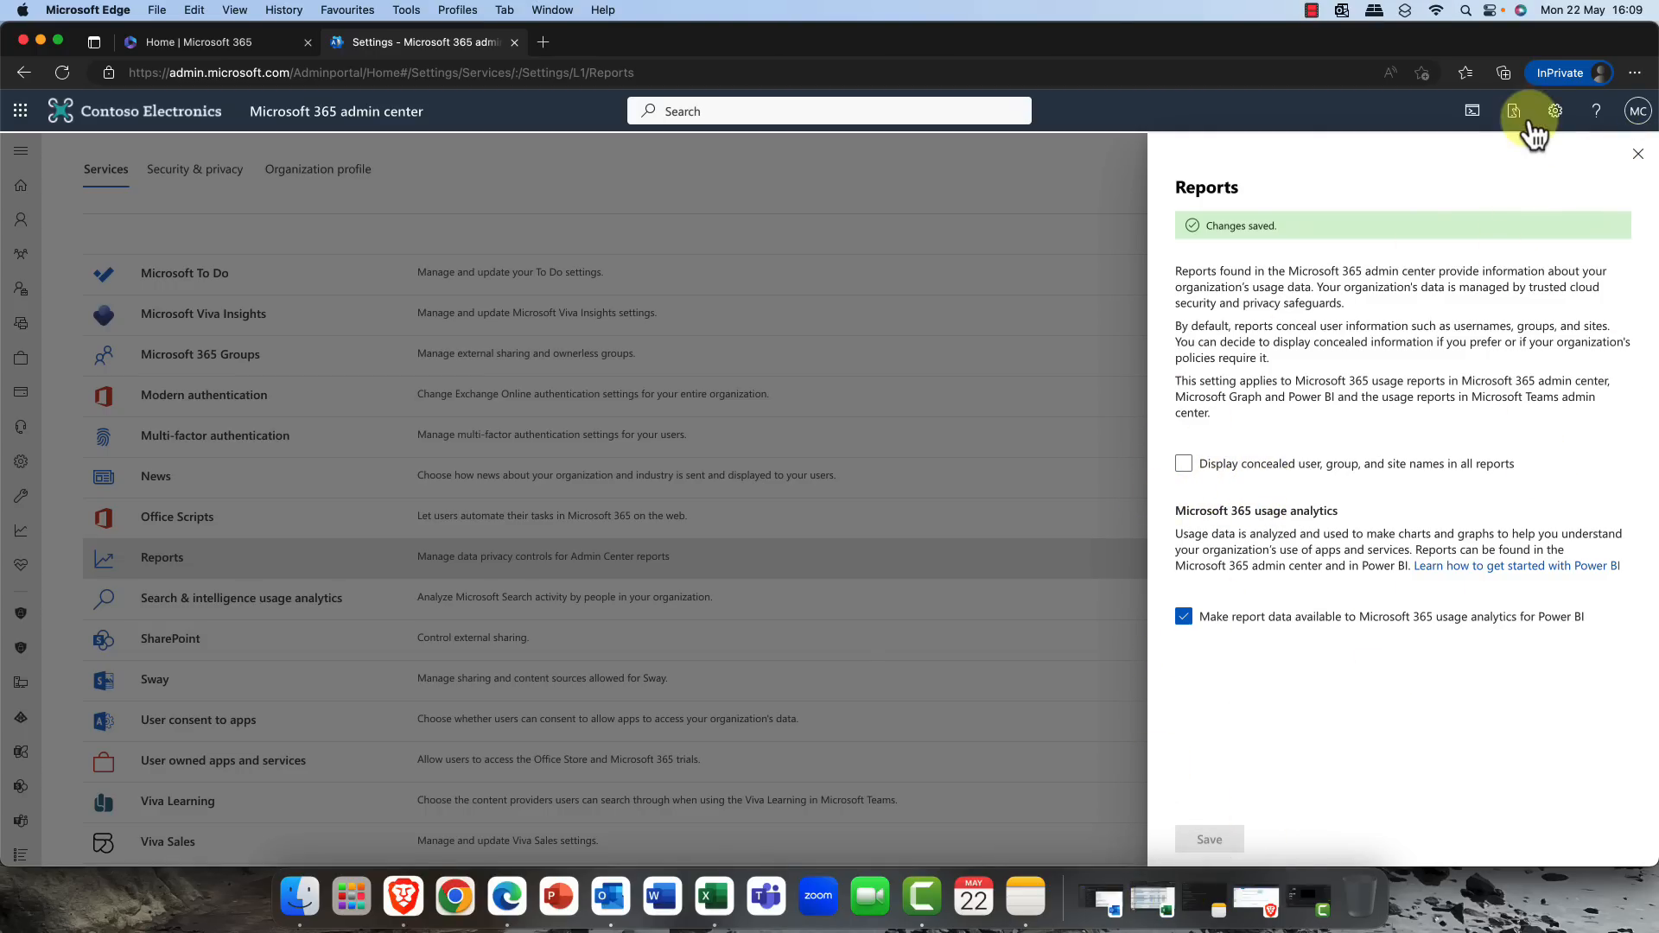
- Close the Reports pane and expand the navigation's Reports section
left_click(1636, 154)
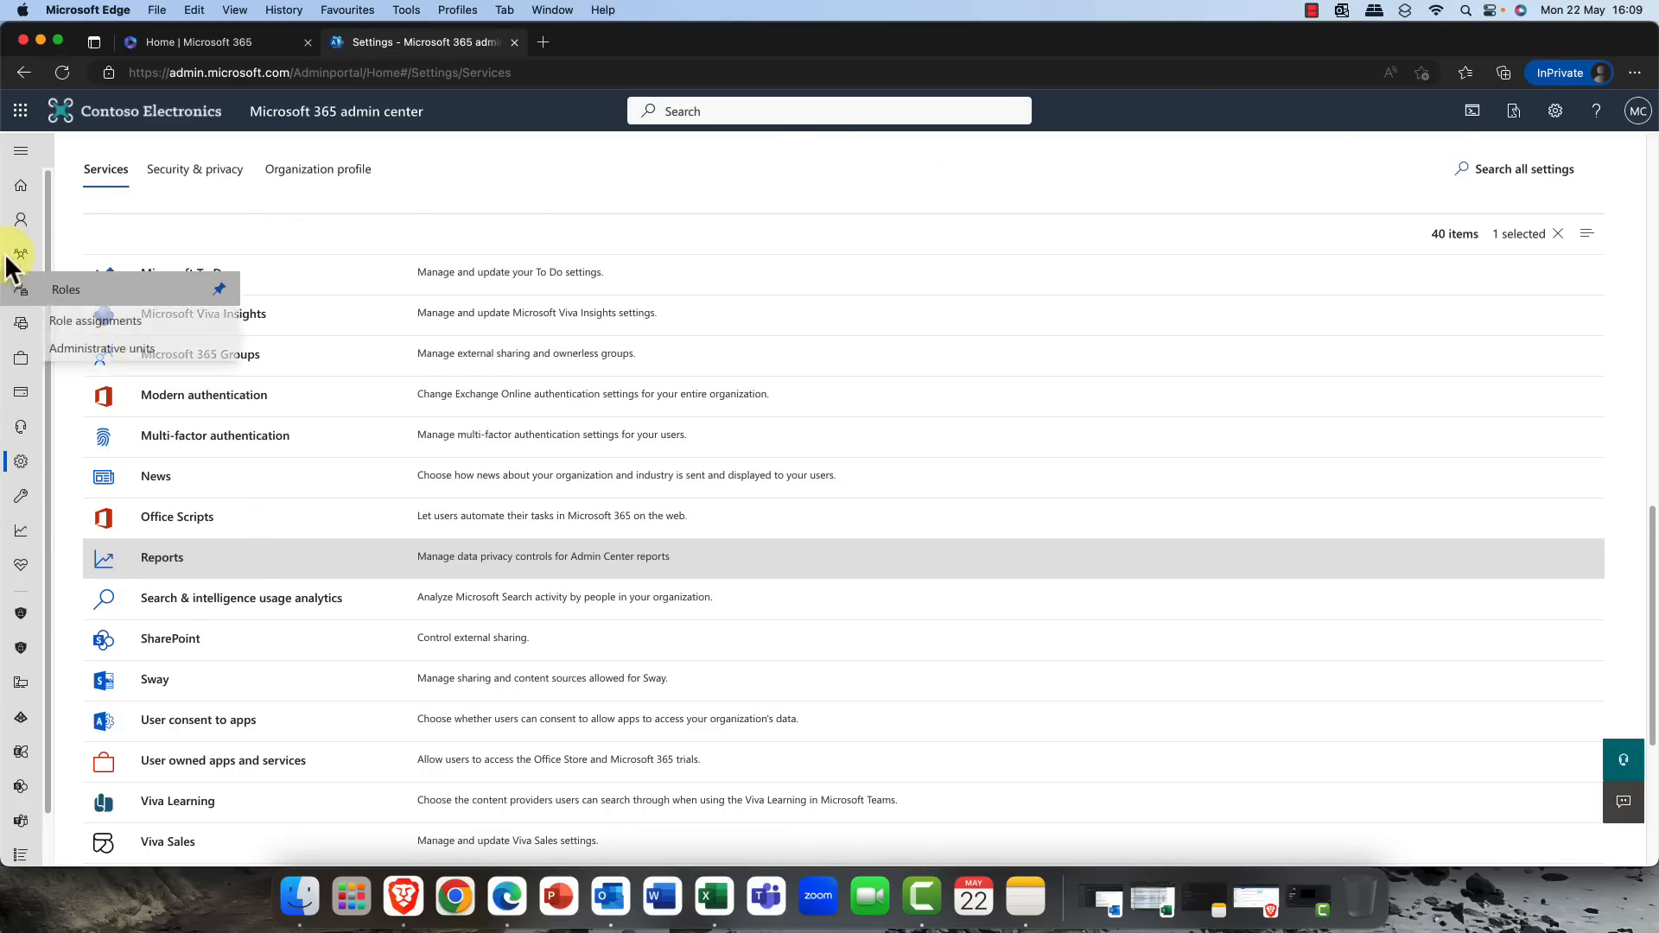
left_click(19, 149)
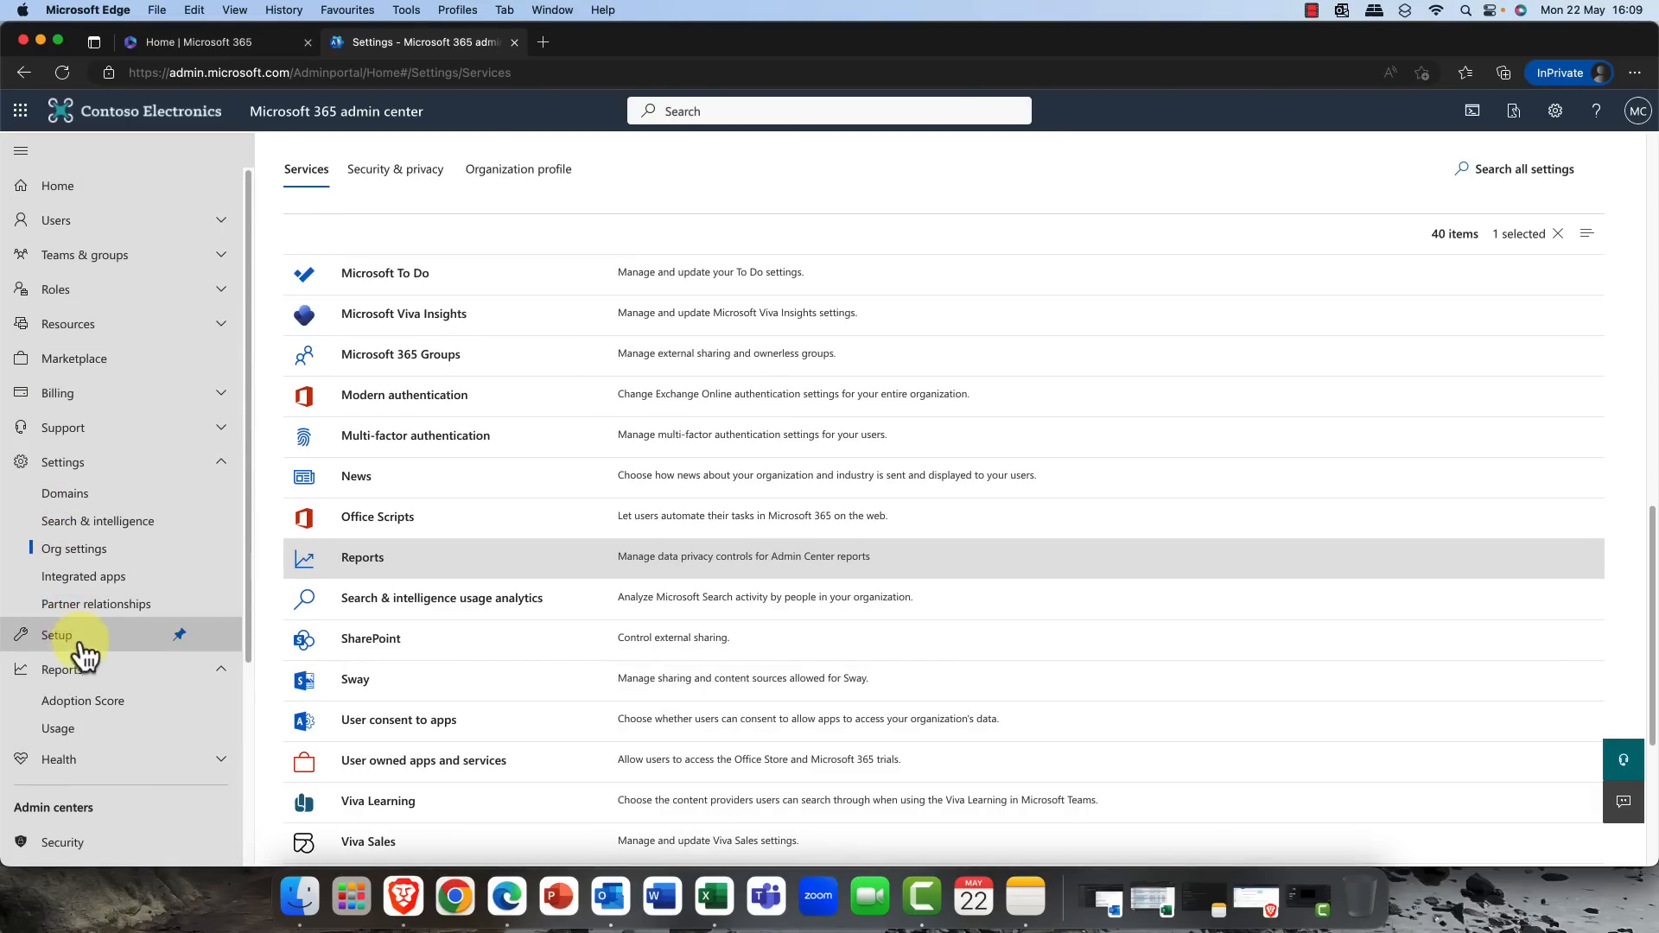
left_click(62, 668)
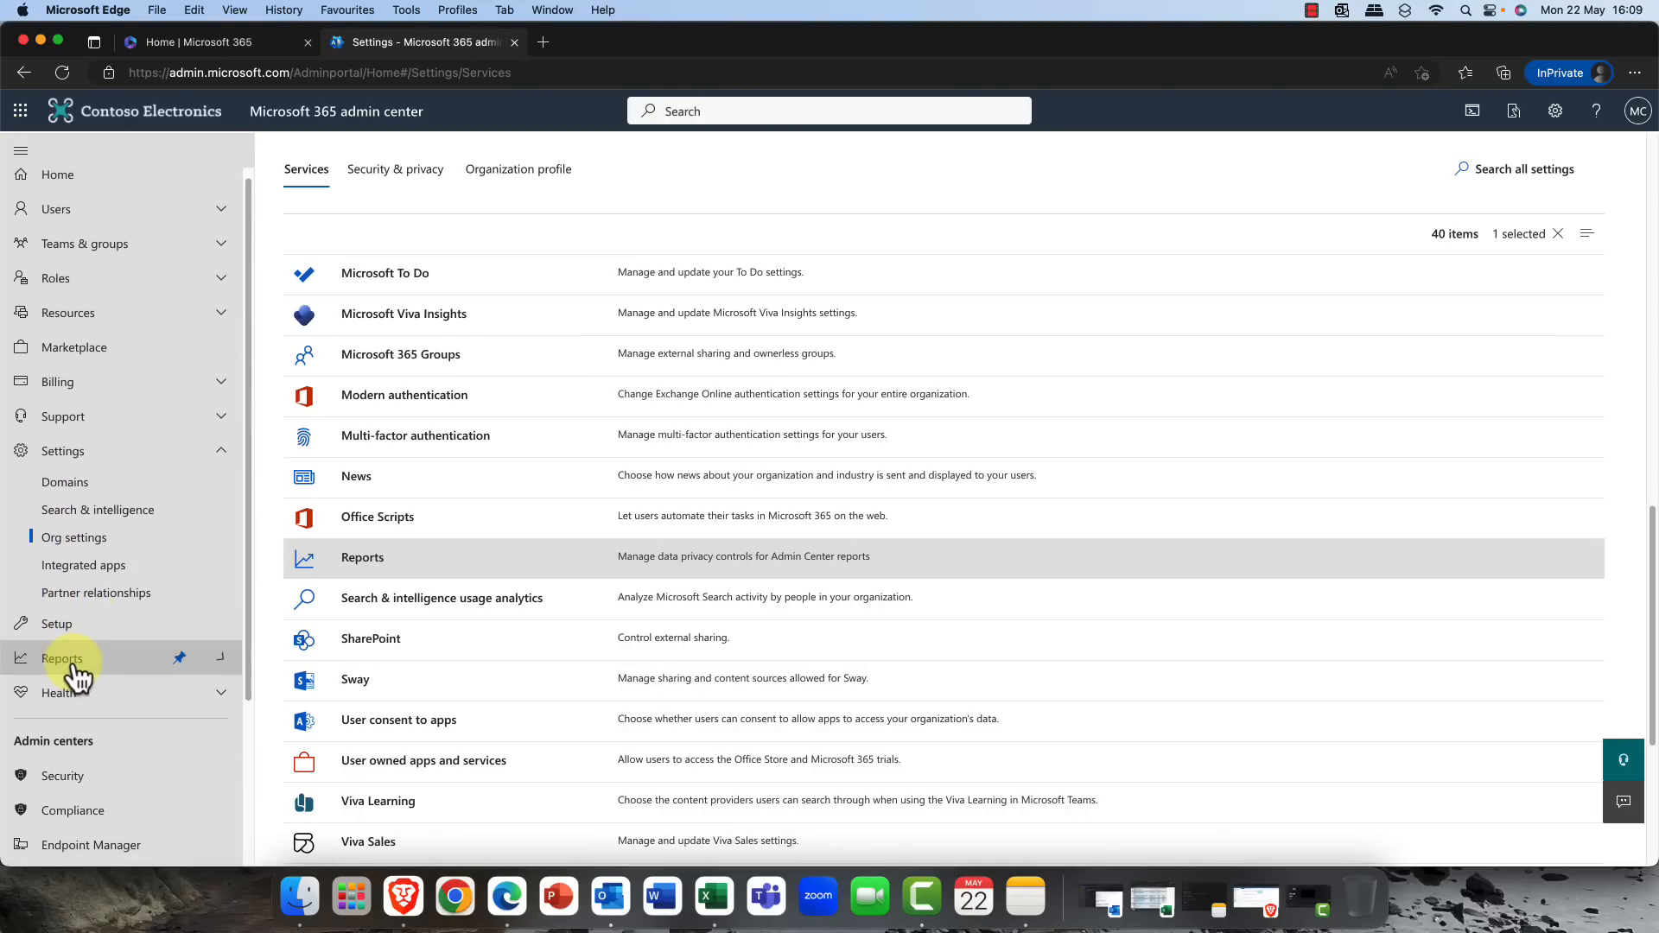
left_click(63, 657)
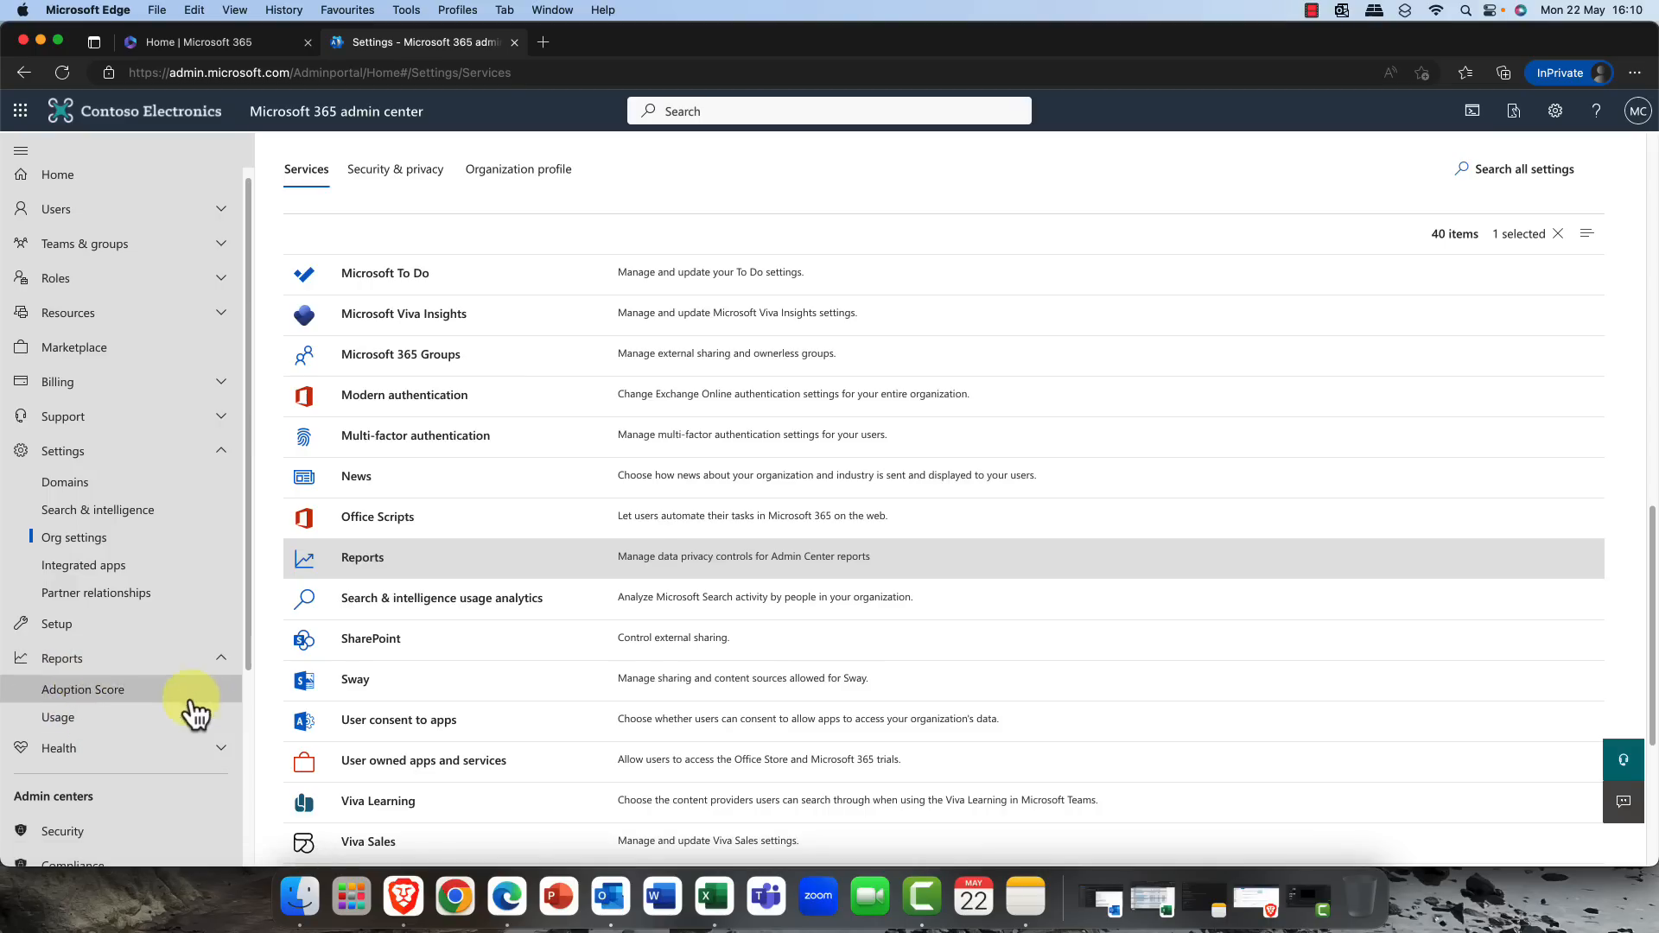
- View the Office 365 Active users report, now listing real usernames
left_click(57, 717)
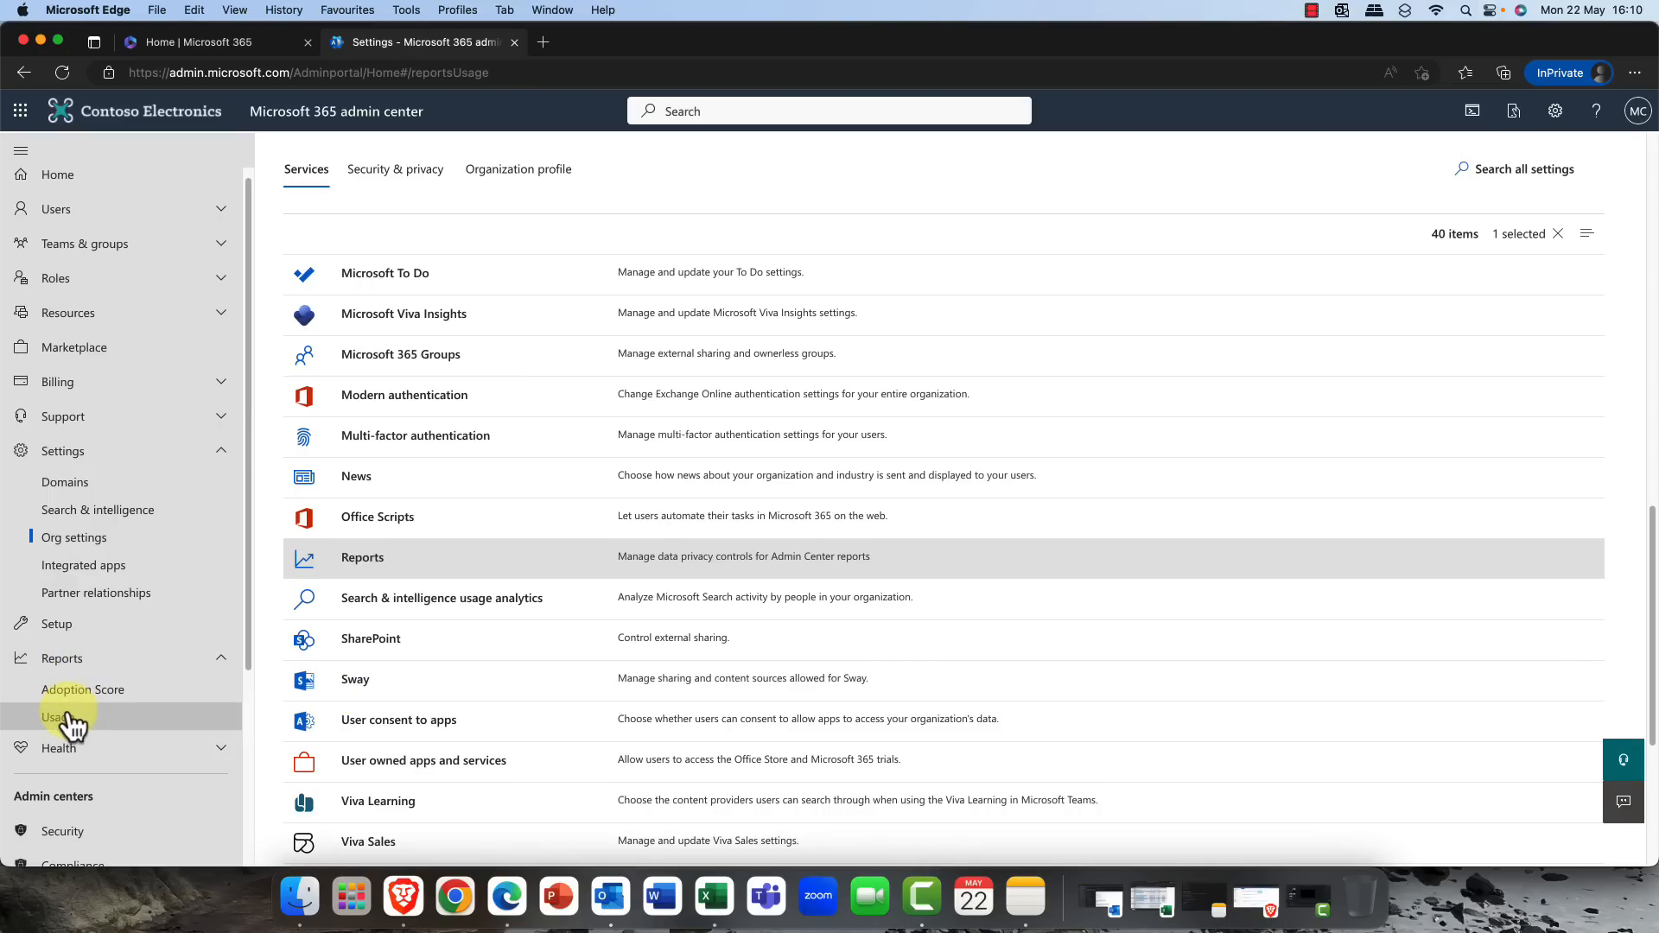
left_click(49, 716)
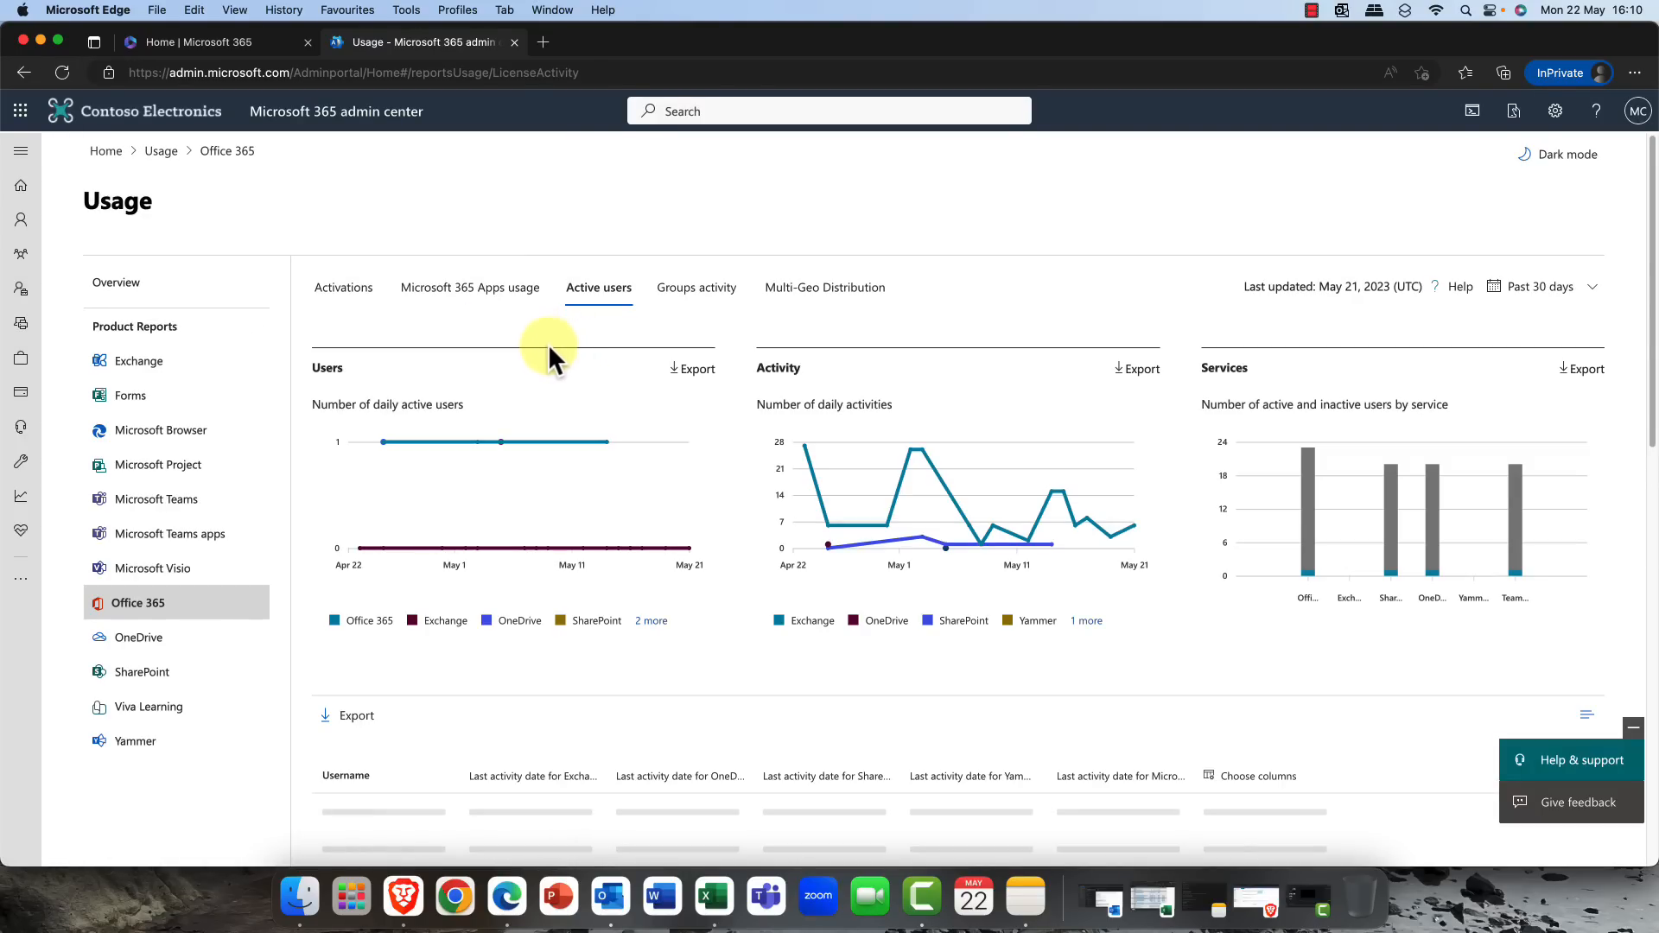
scroll("down", 3)
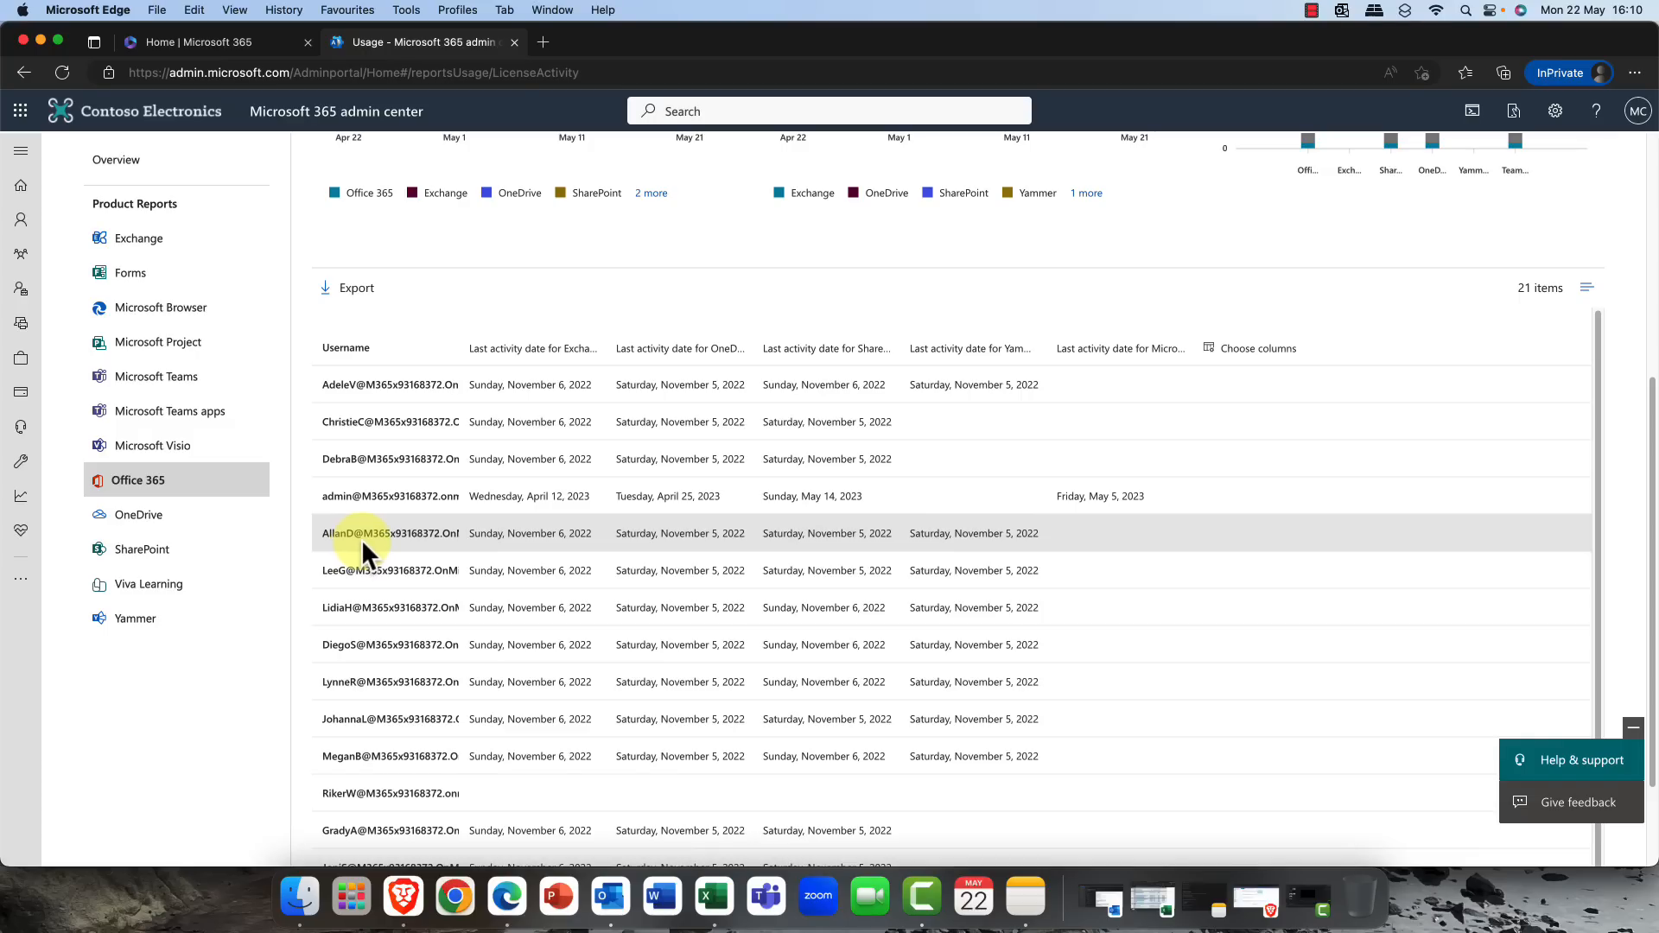
scroll("up", 3)
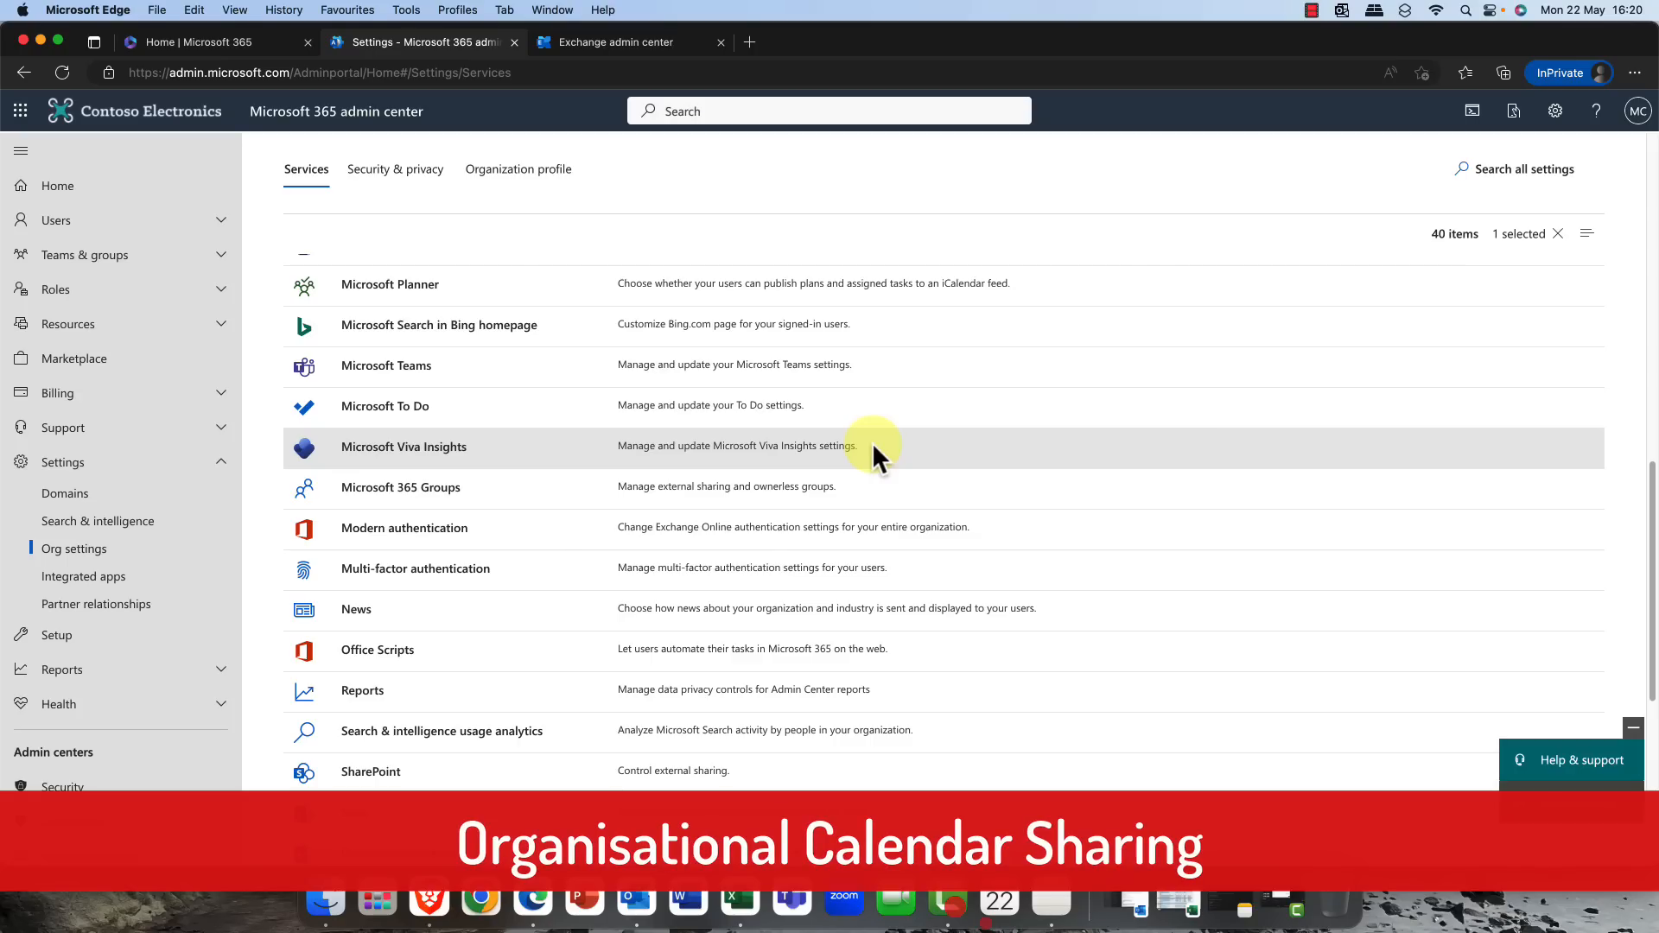
- Return to the Org settings Services list and select Calendar
scroll("up", 3)
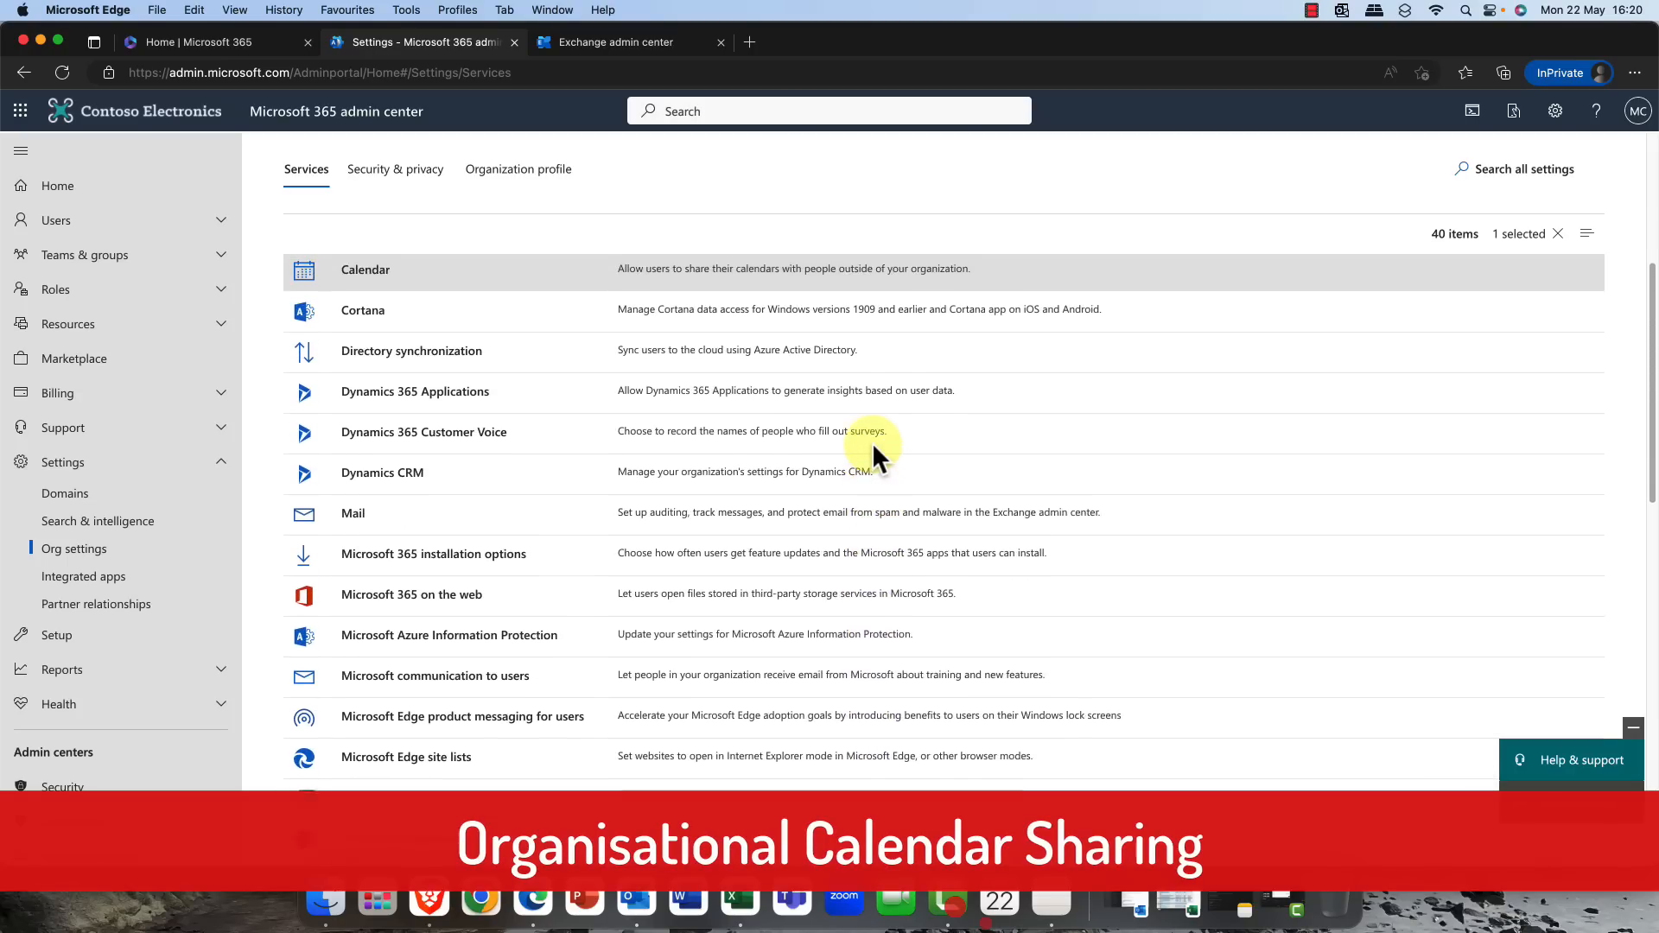
scroll("up", 3)
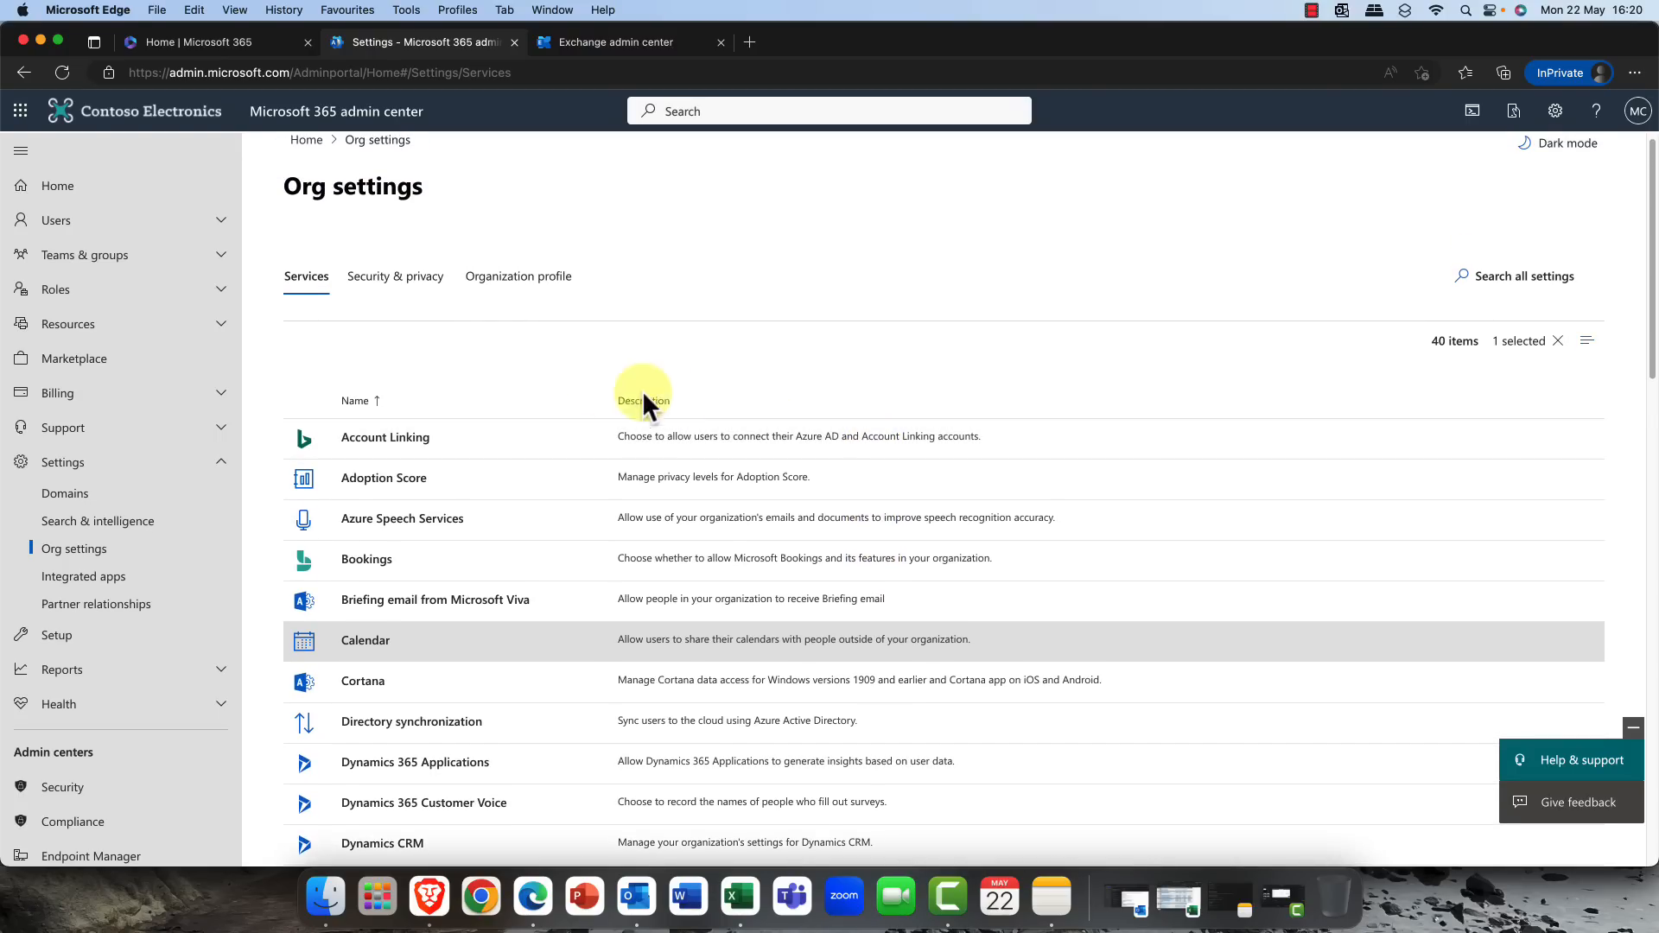
mouse_move(72, 548)
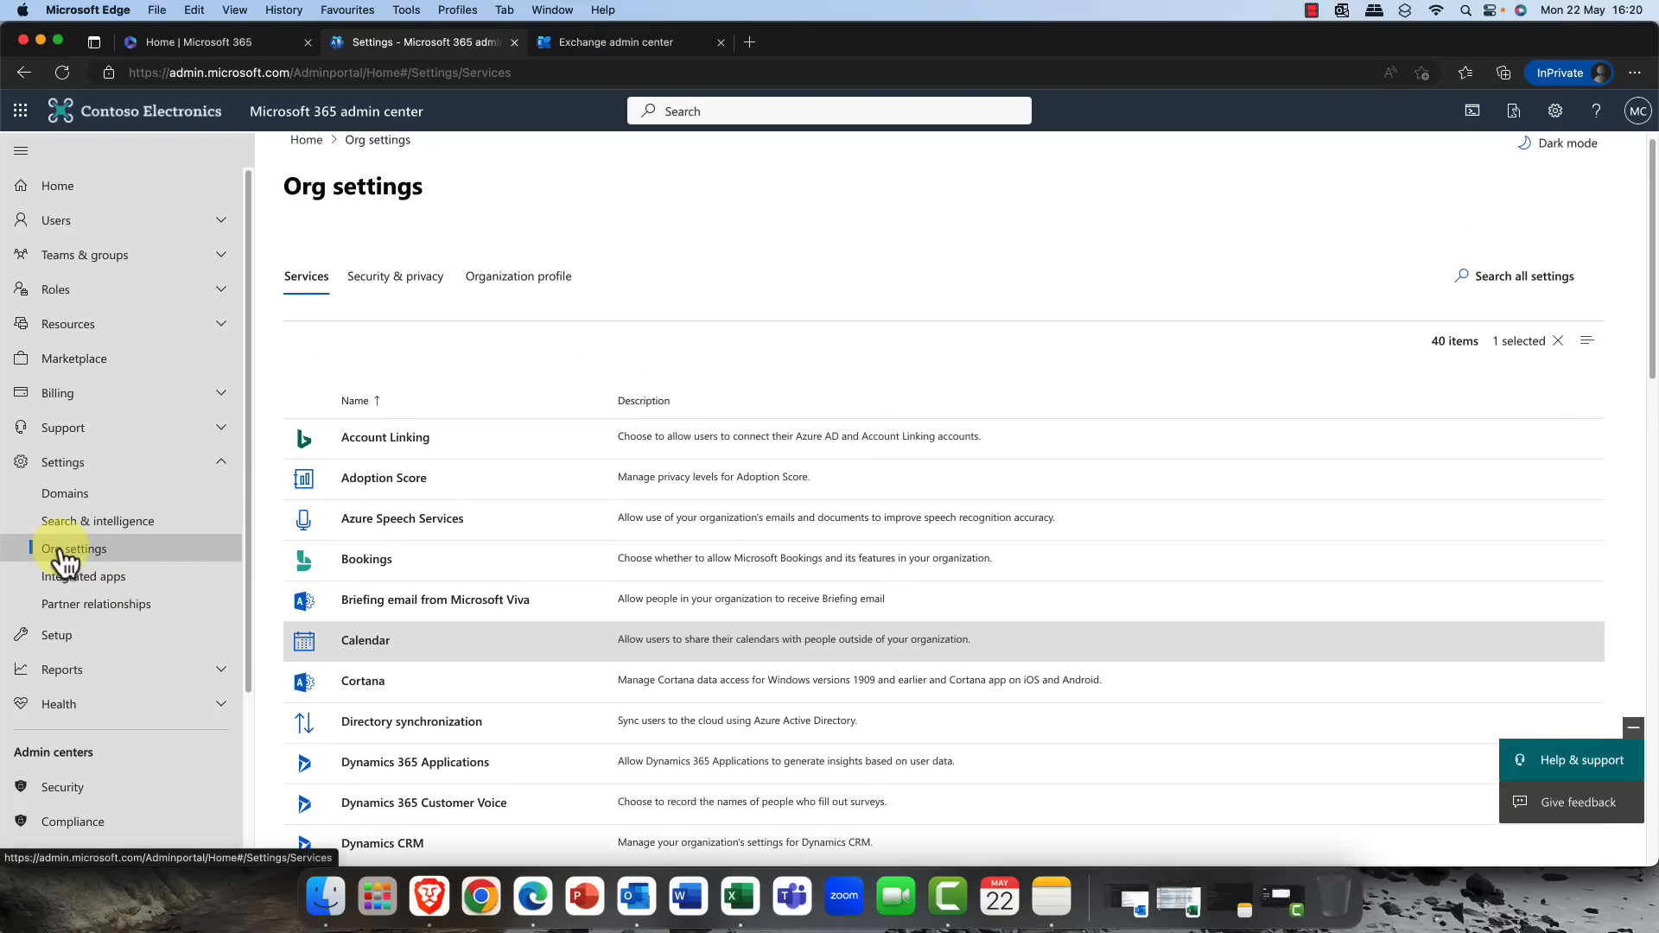
left_click(364, 640)
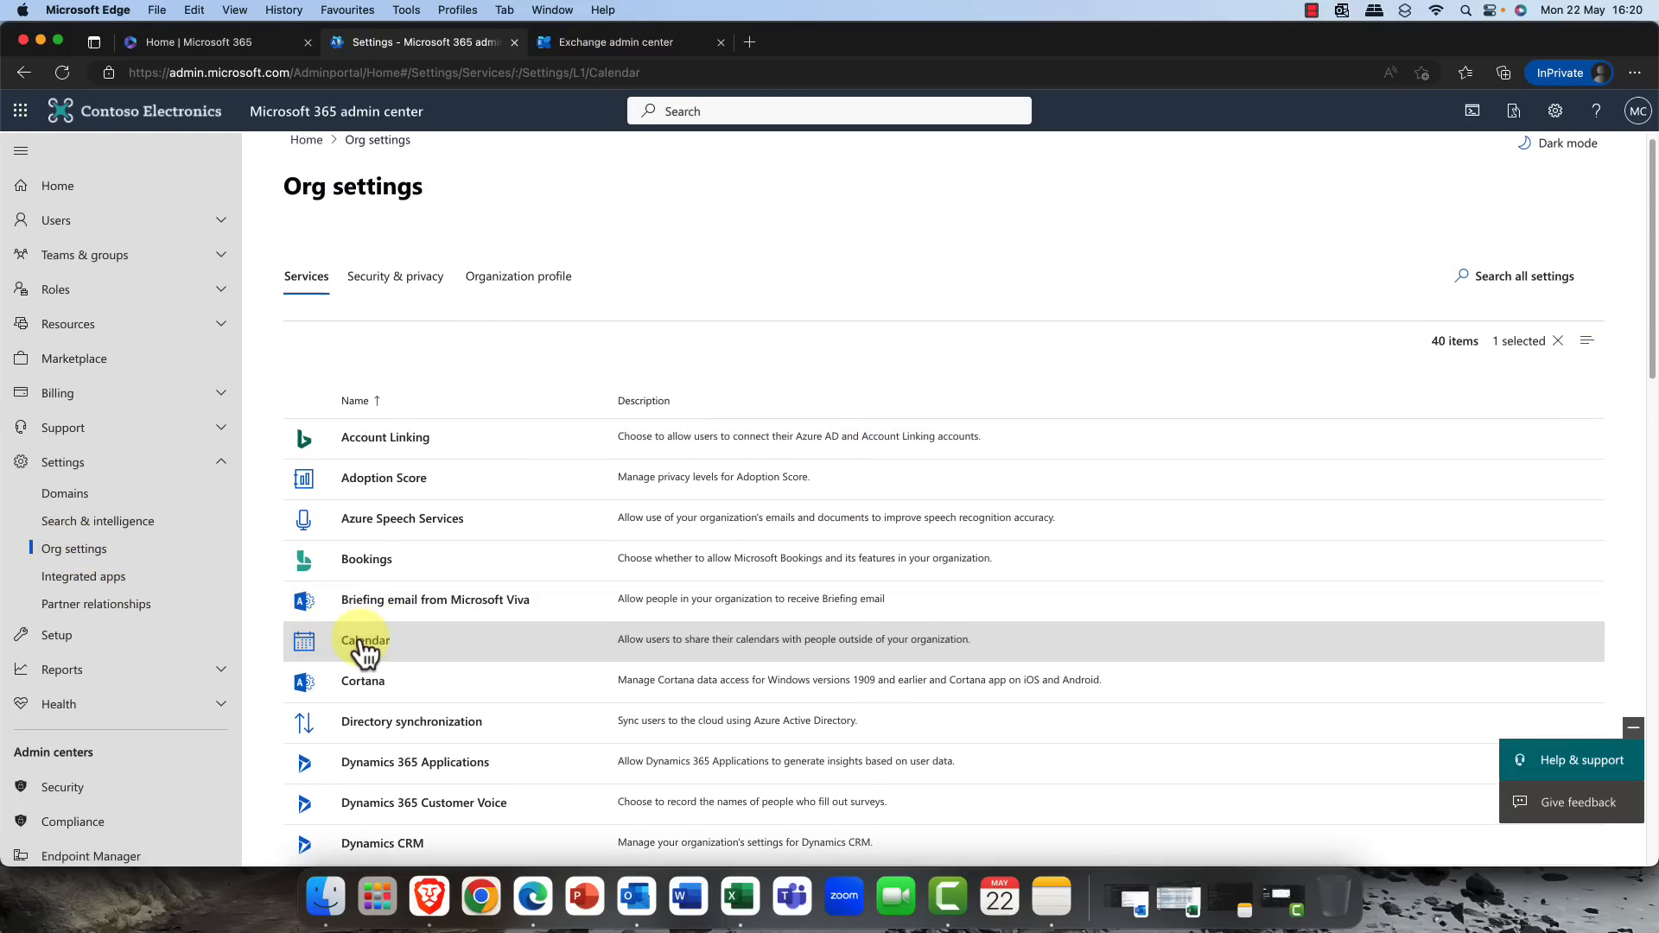
left_click(365, 639)
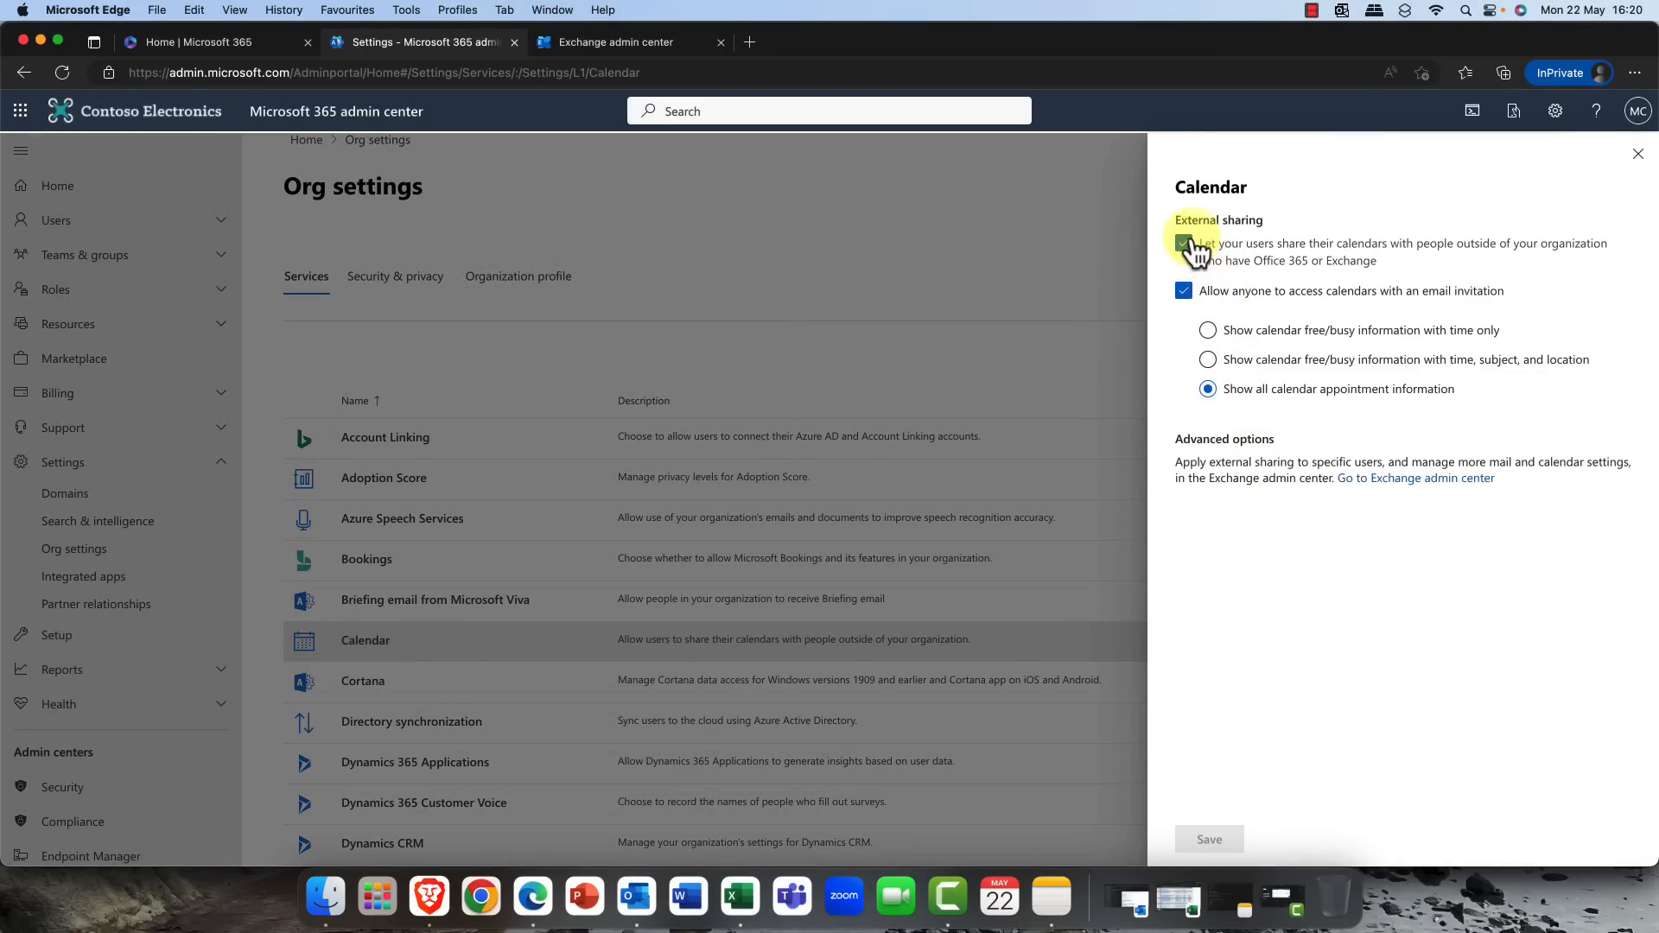
- Review the Calendar external sharing and free/busy detail options, leaving all appointment details shared
left_click(1182, 243)
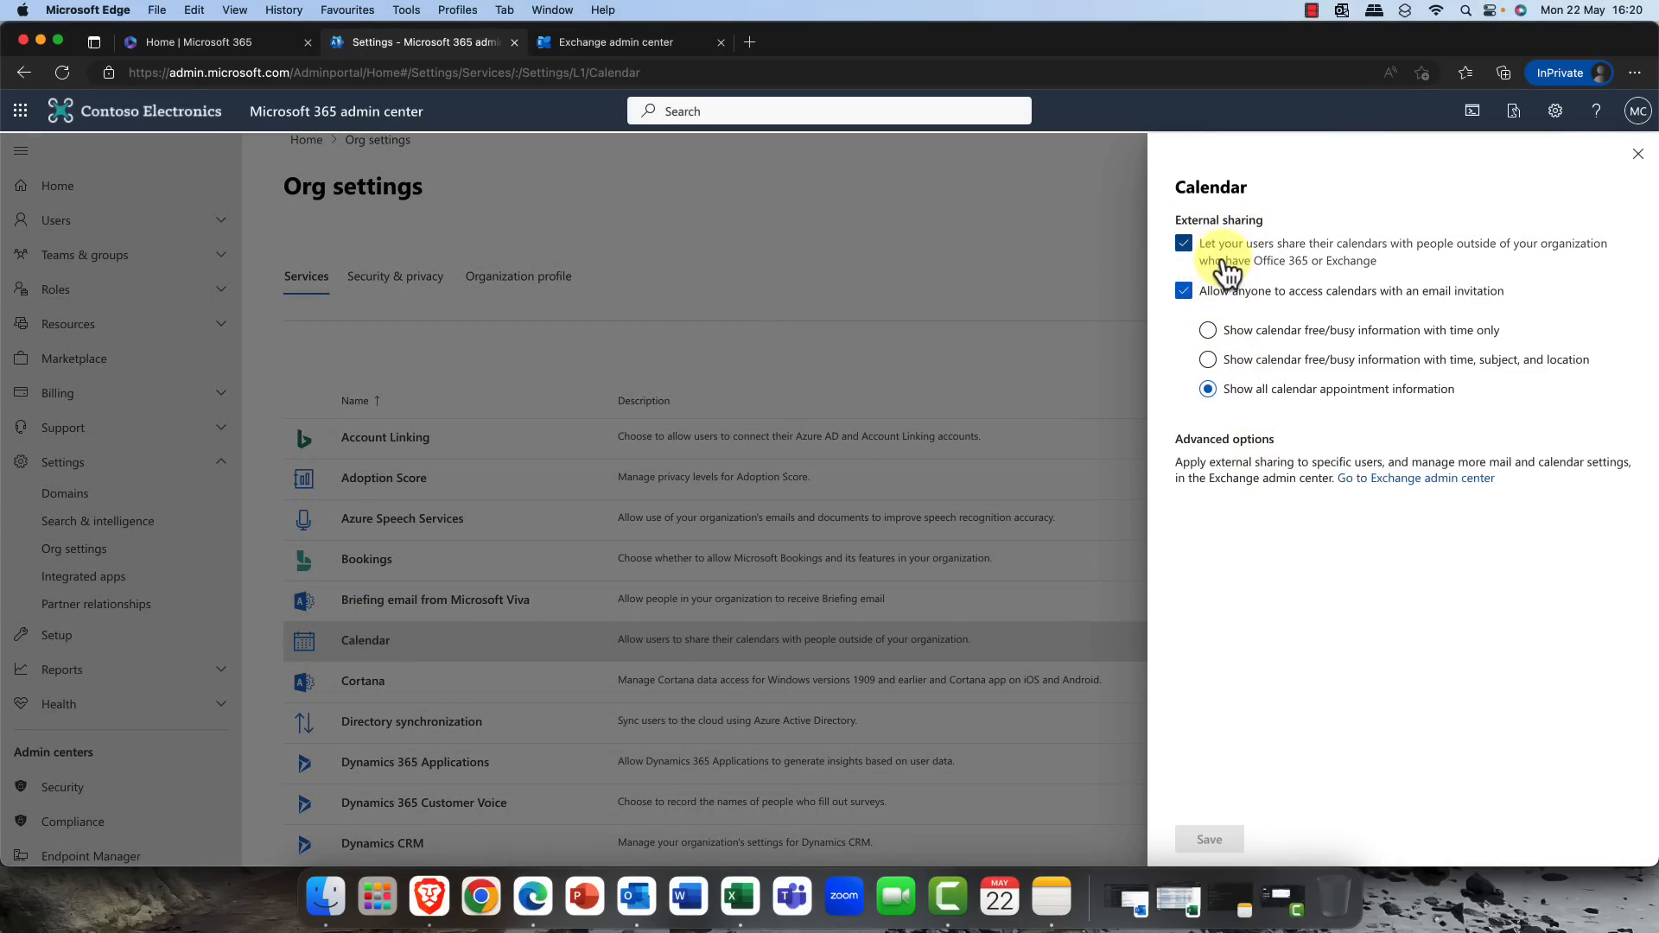
mouse_move(1431, 264)
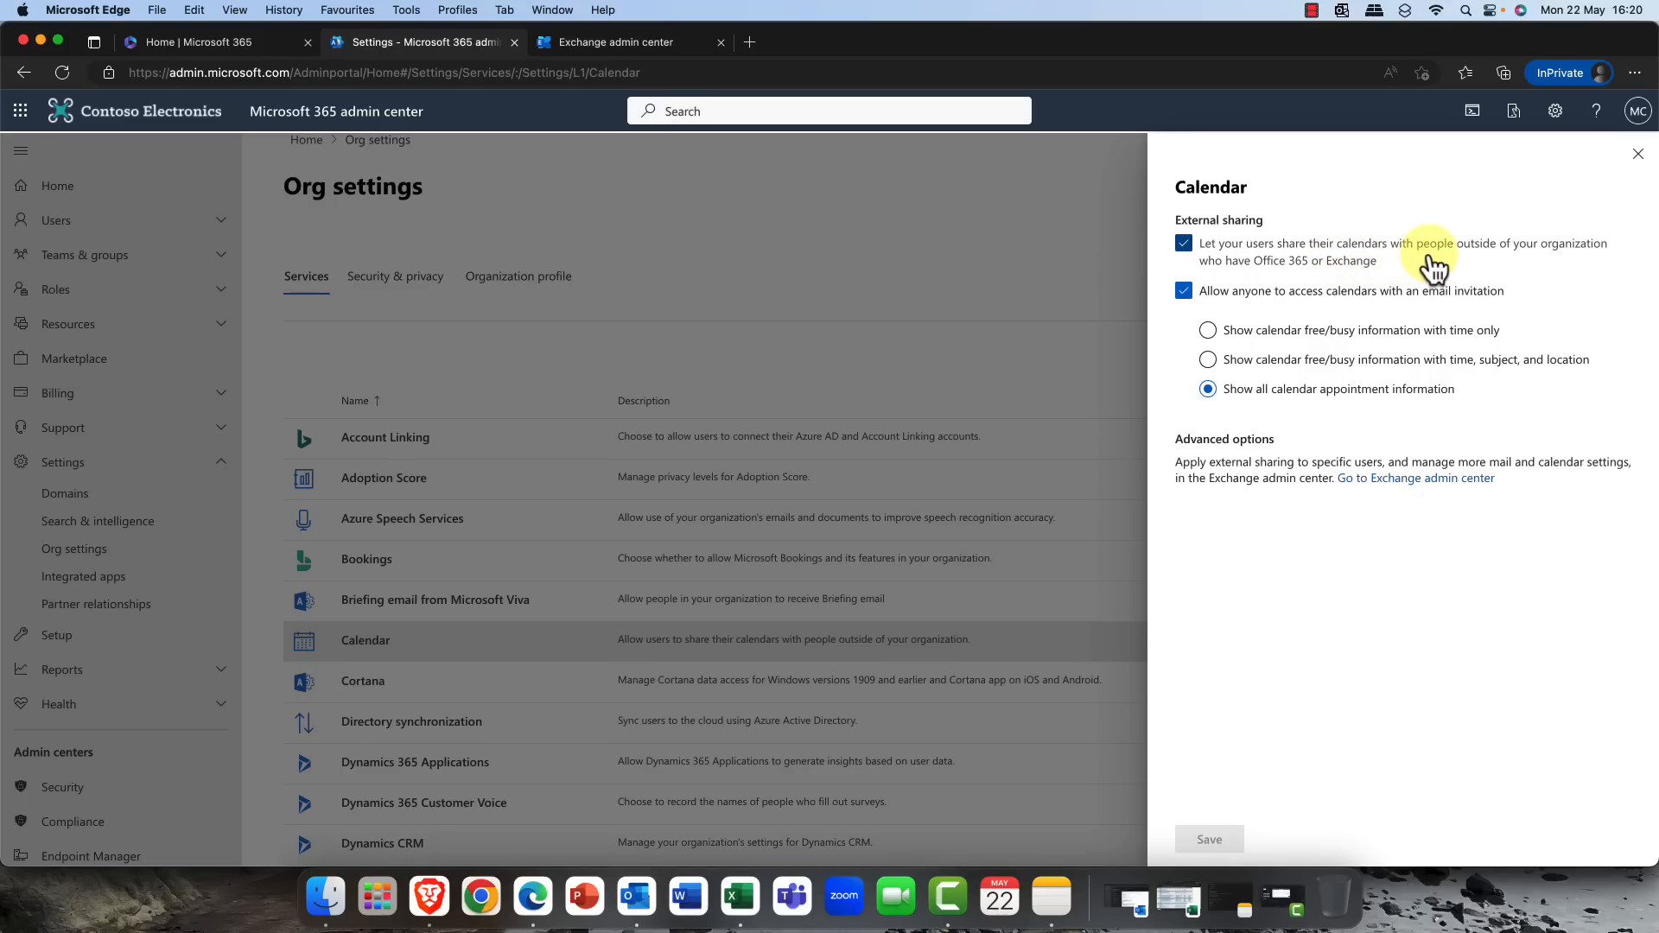
mouse_move(1500, 266)
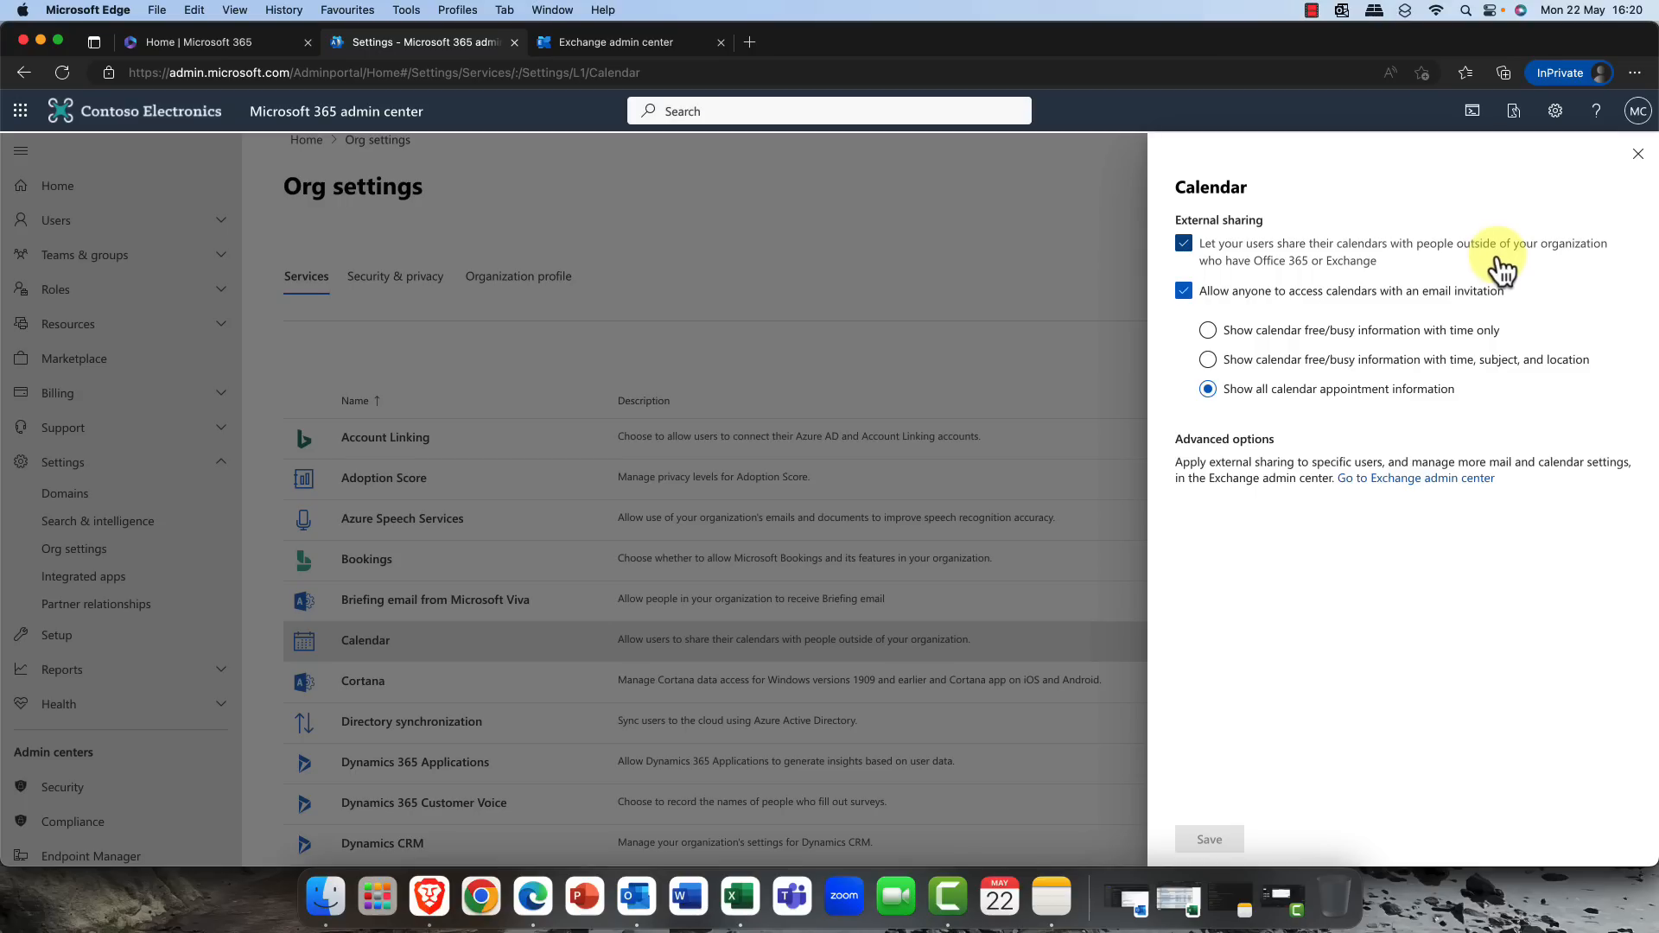
mouse_move(1443, 276)
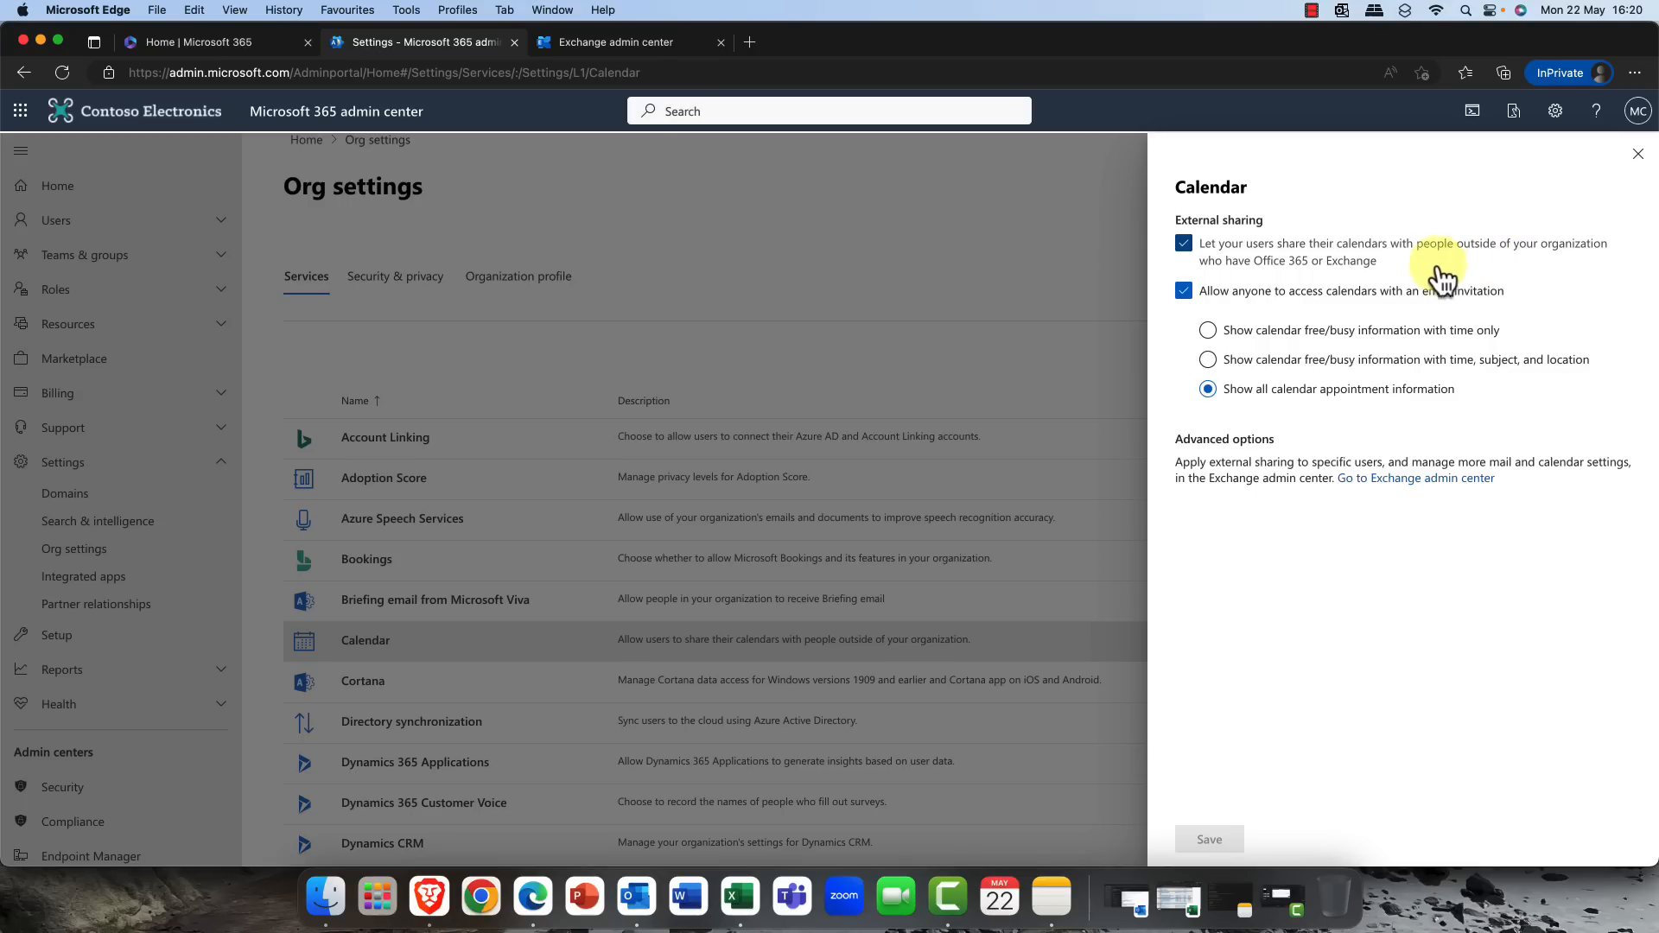
mouse_move(1374, 318)
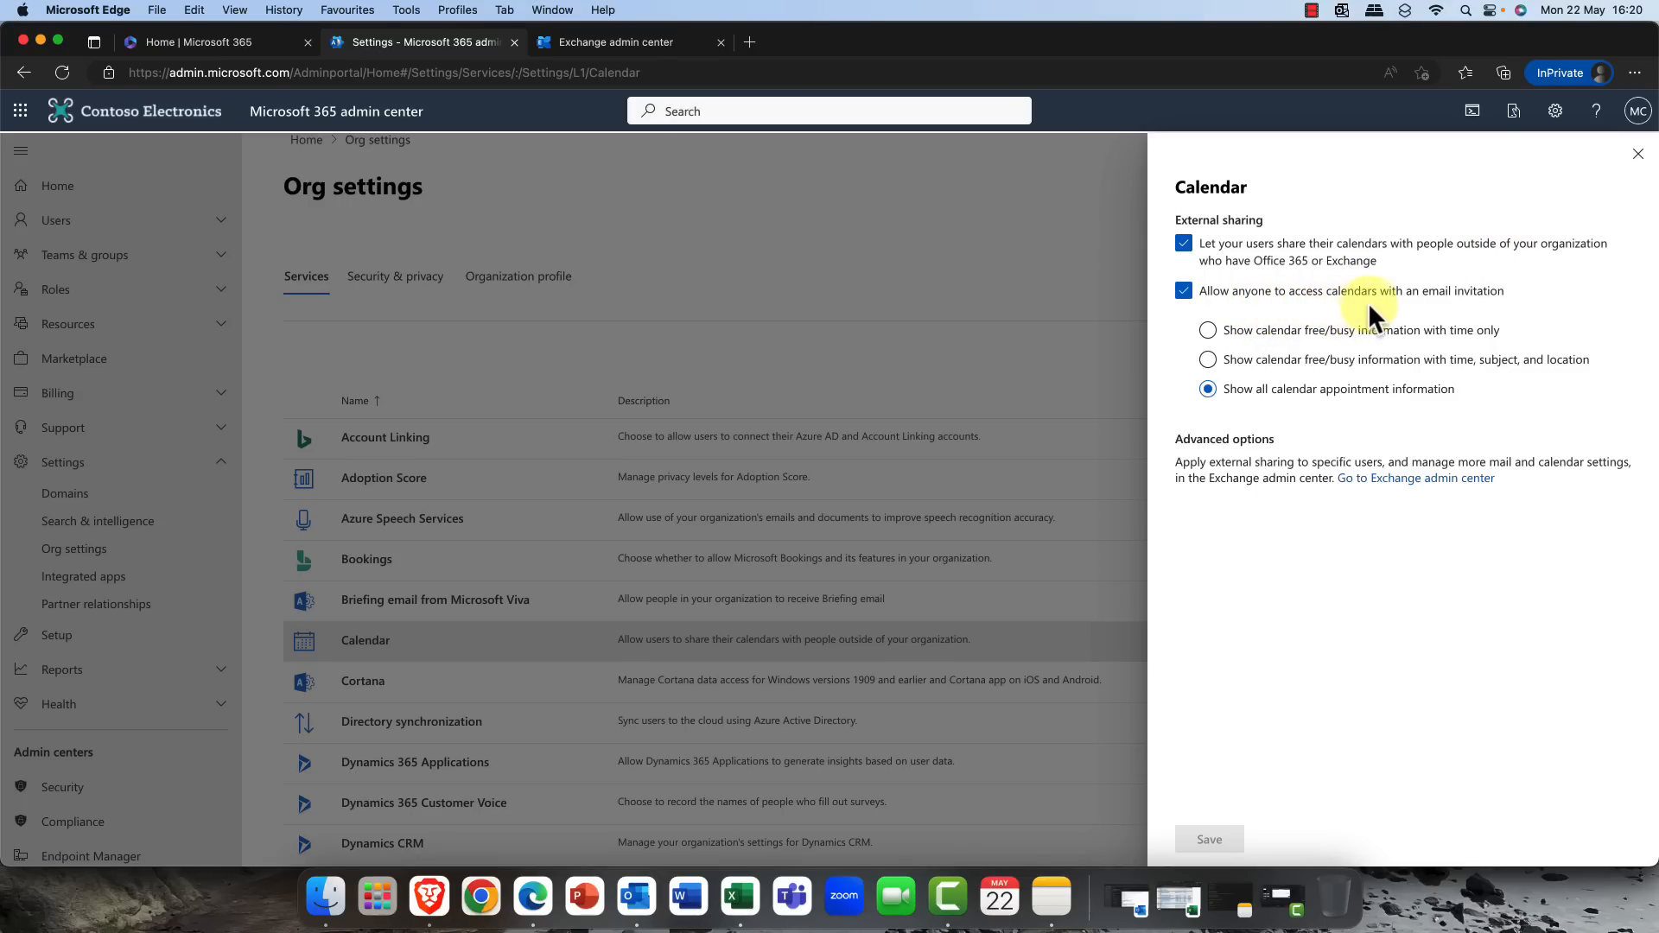
mouse_move(1449, 315)
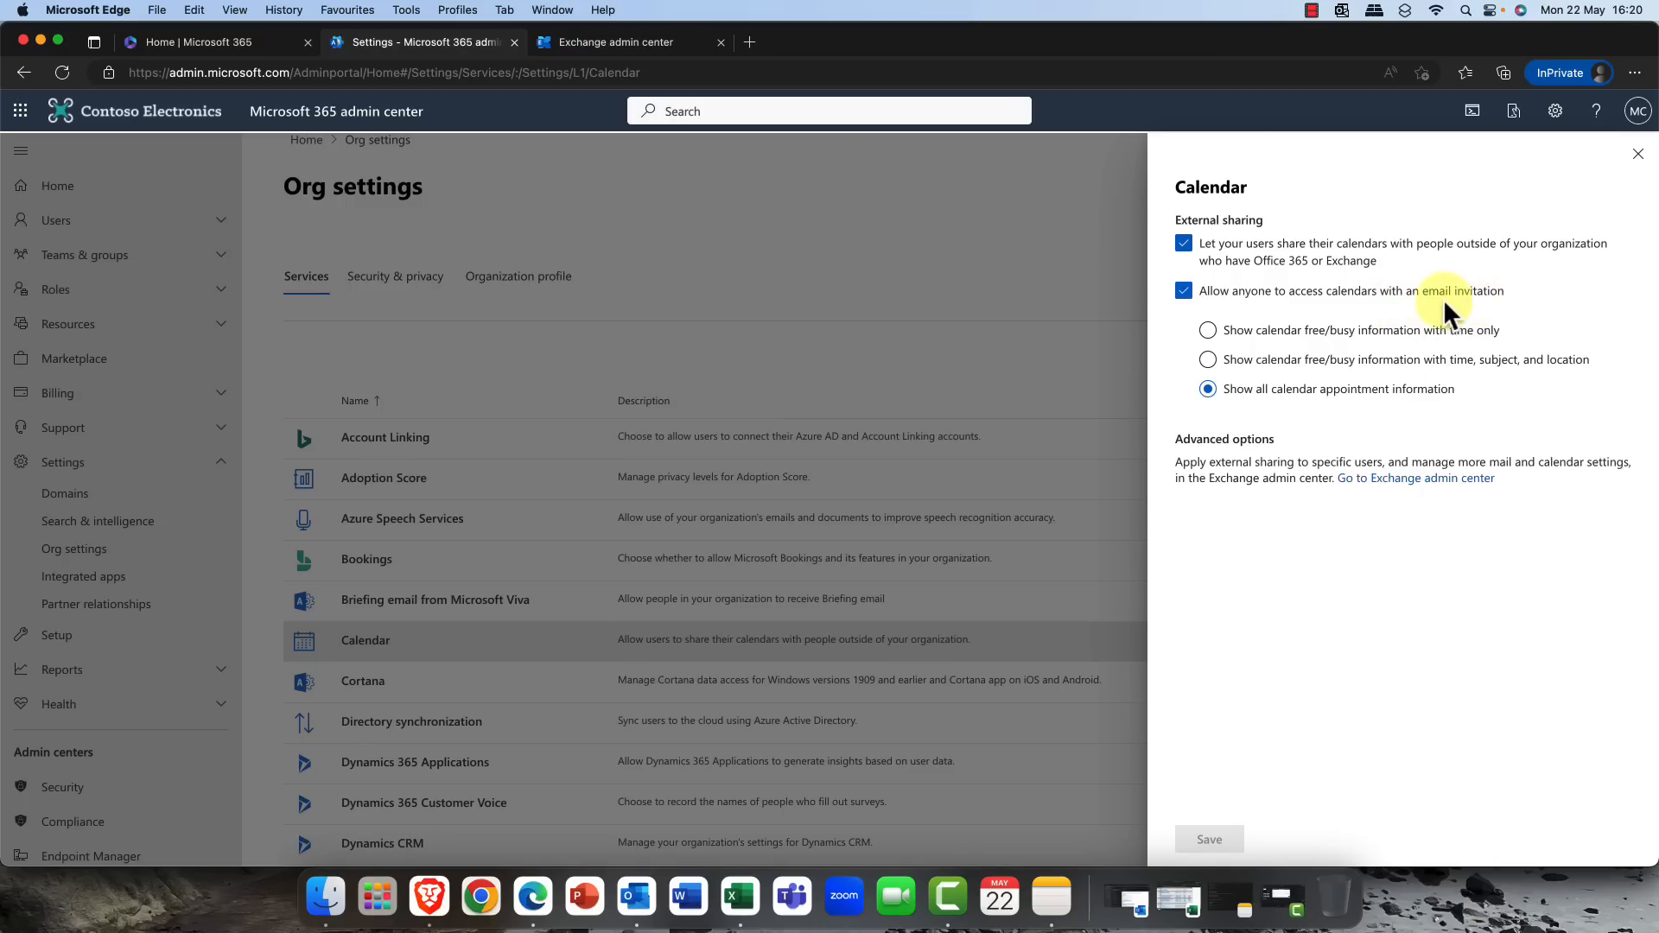
mouse_move(1236, 328)
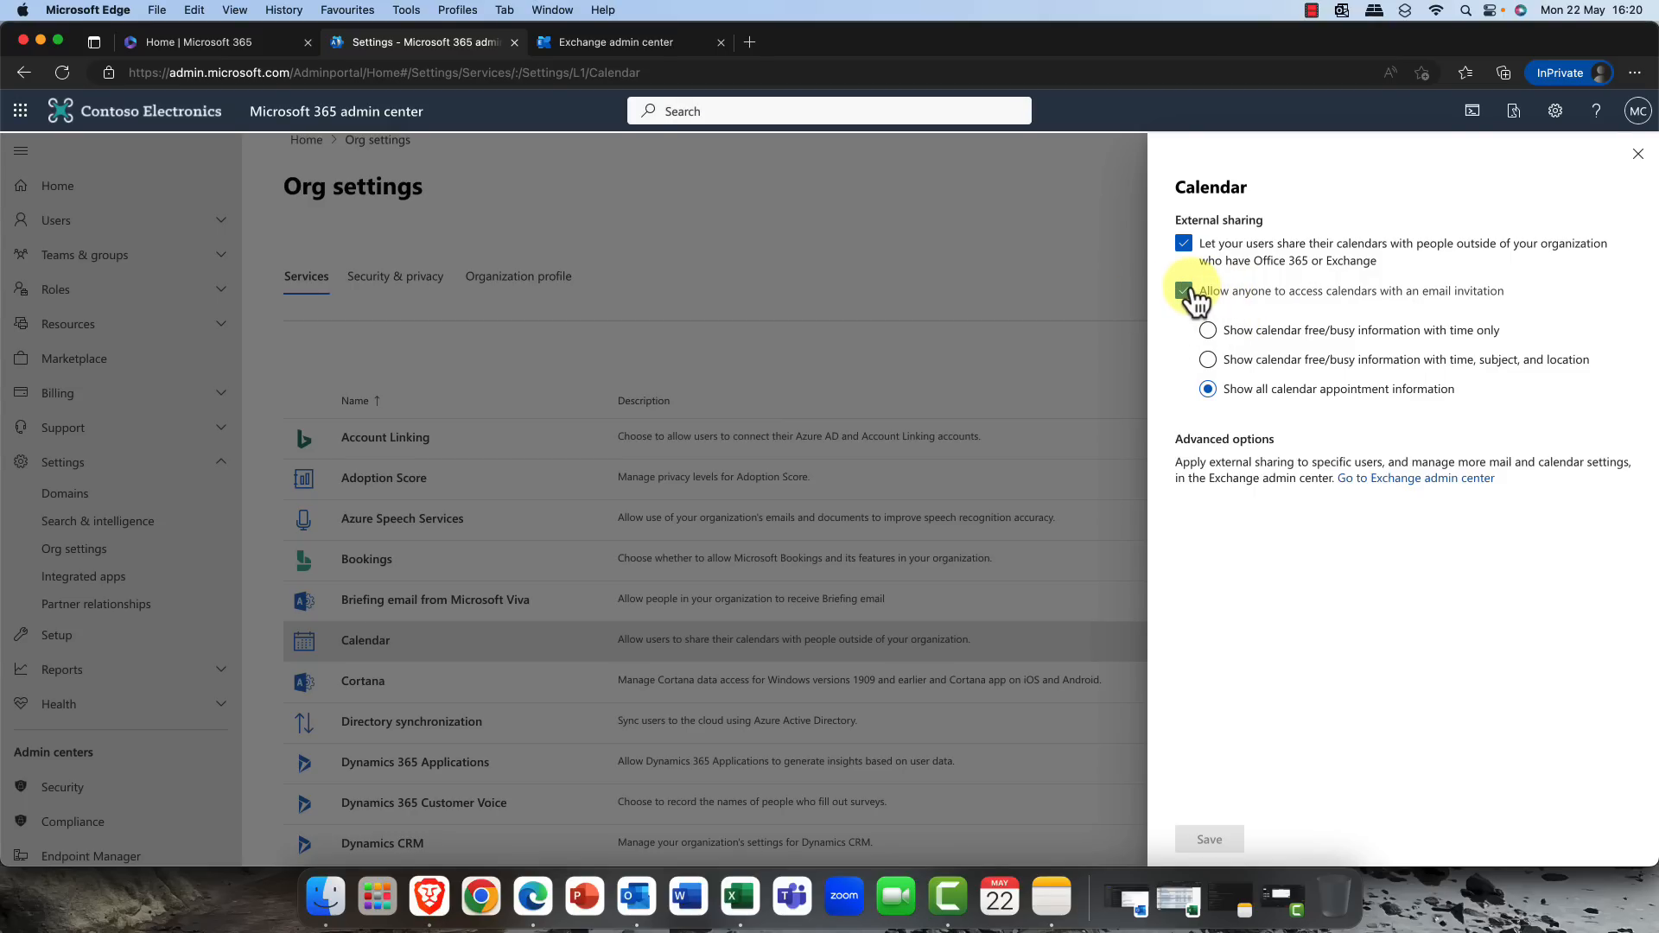
left_click(1183, 290)
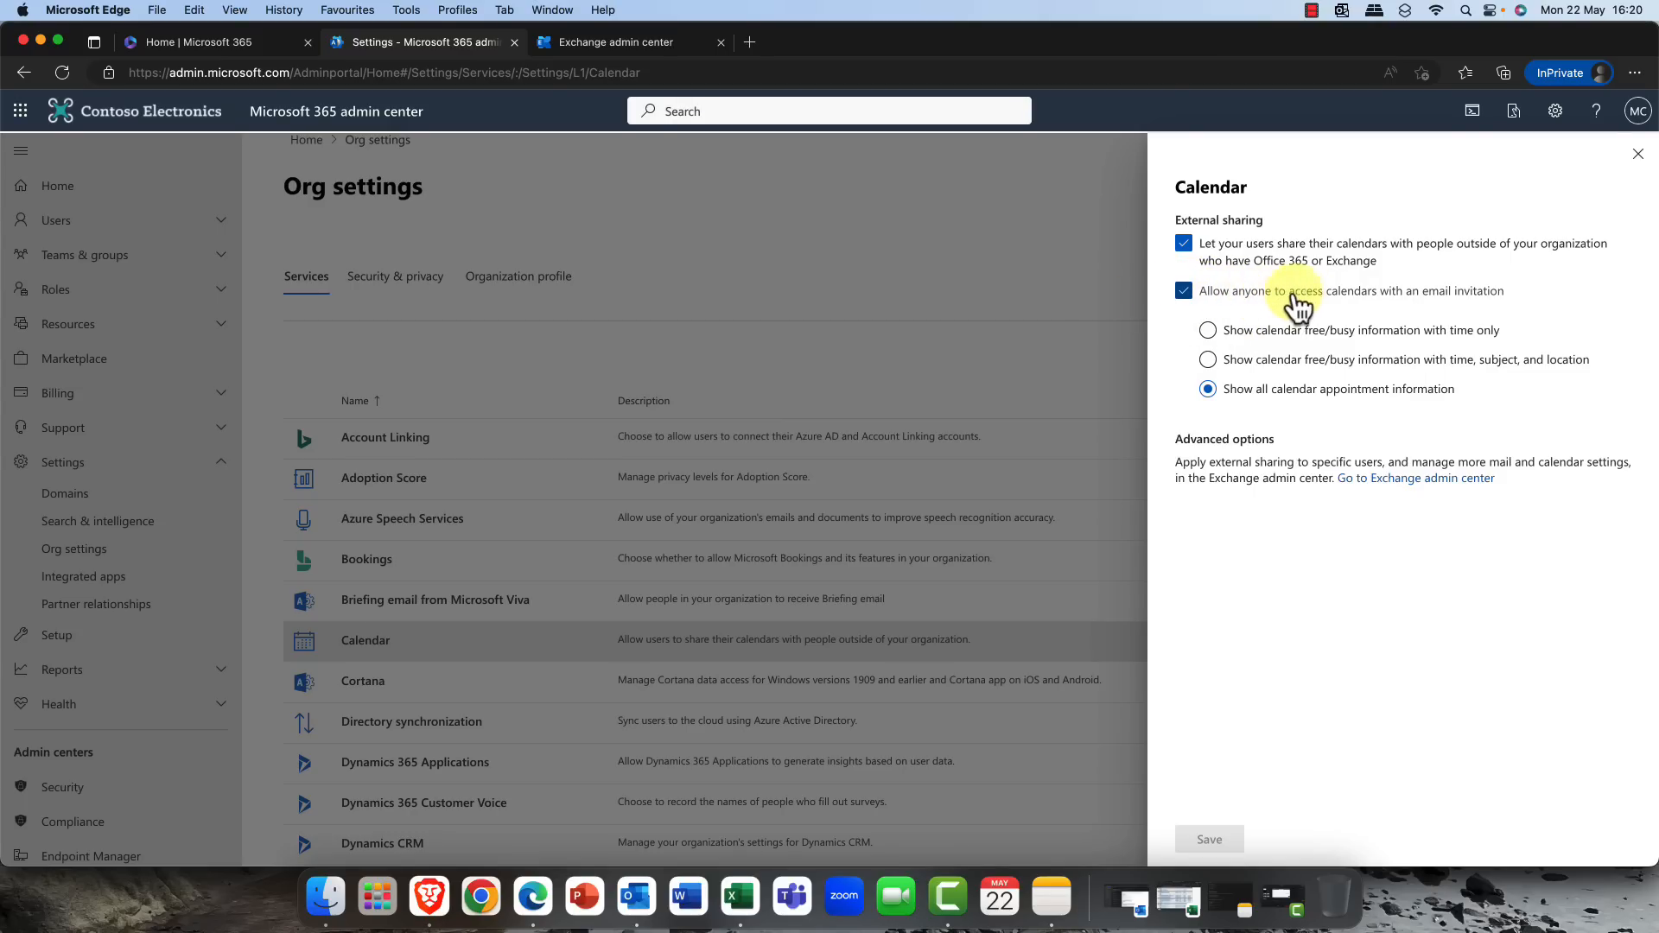
left_click(1208, 328)
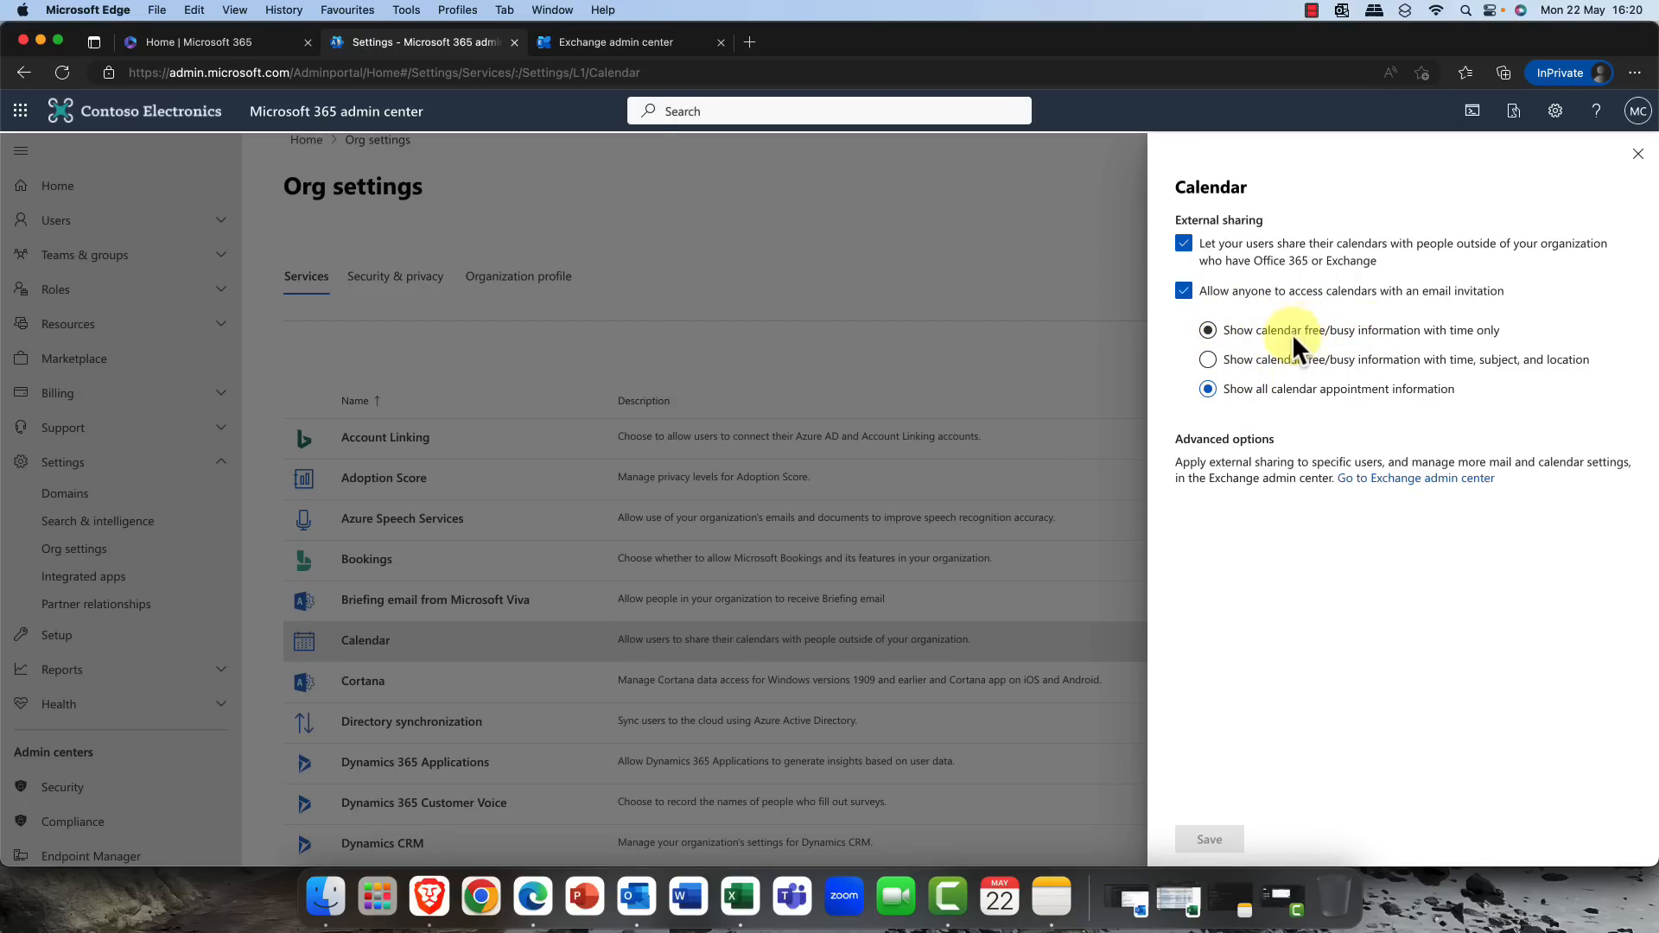
left_click(1208, 389)
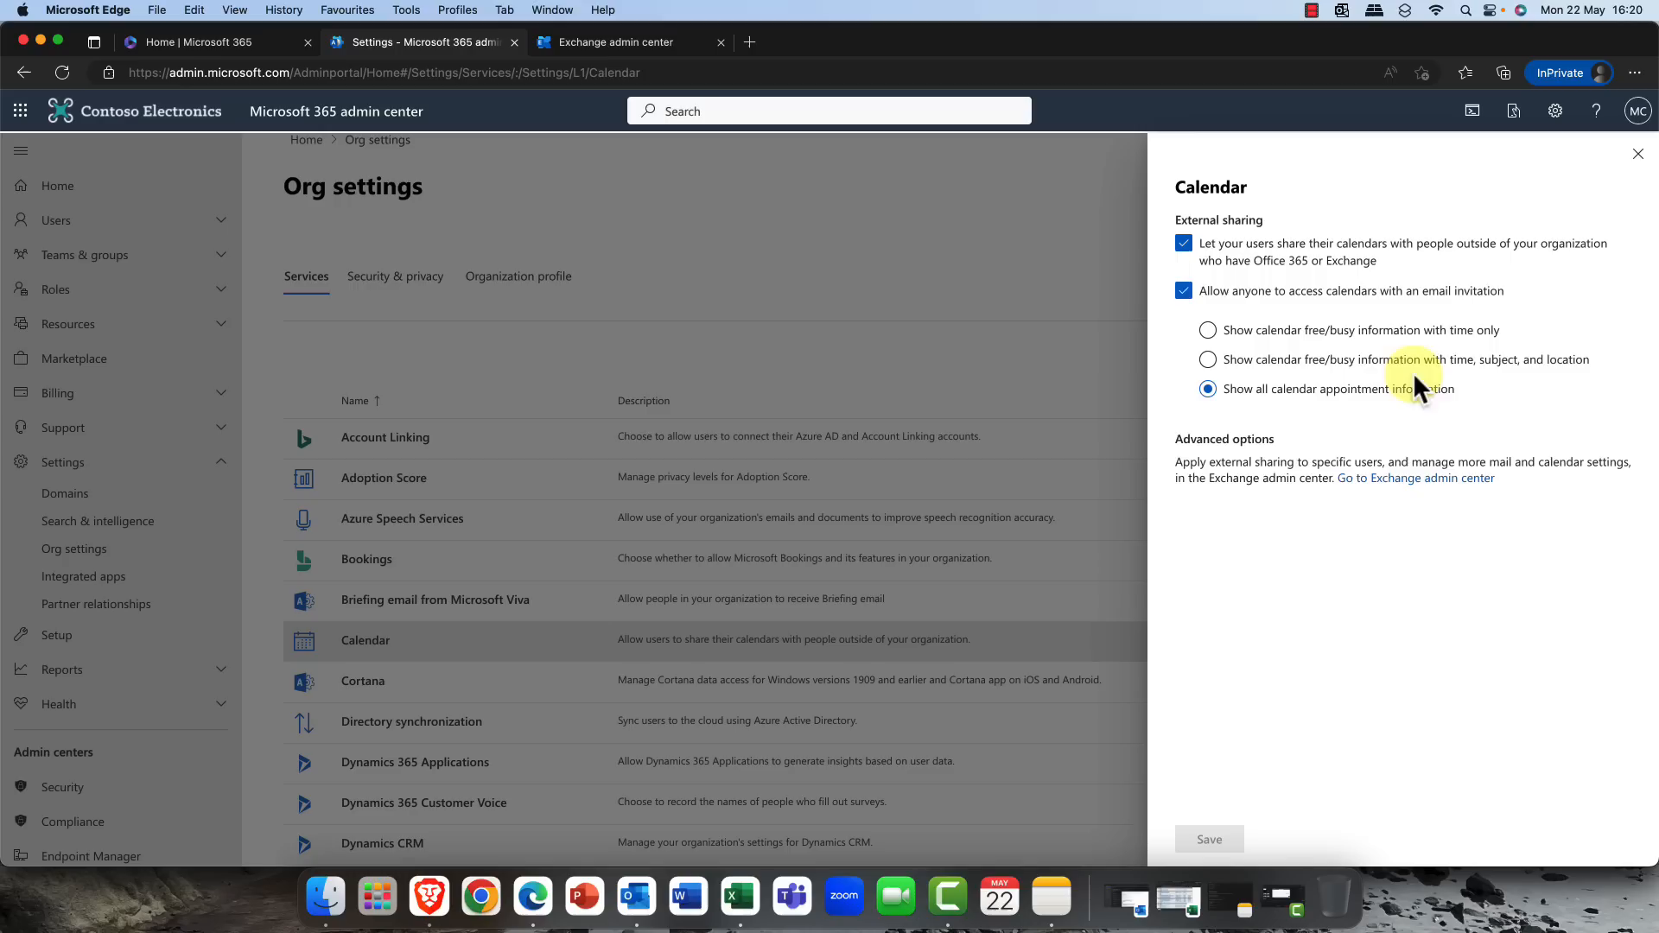
left_click(1208, 359)
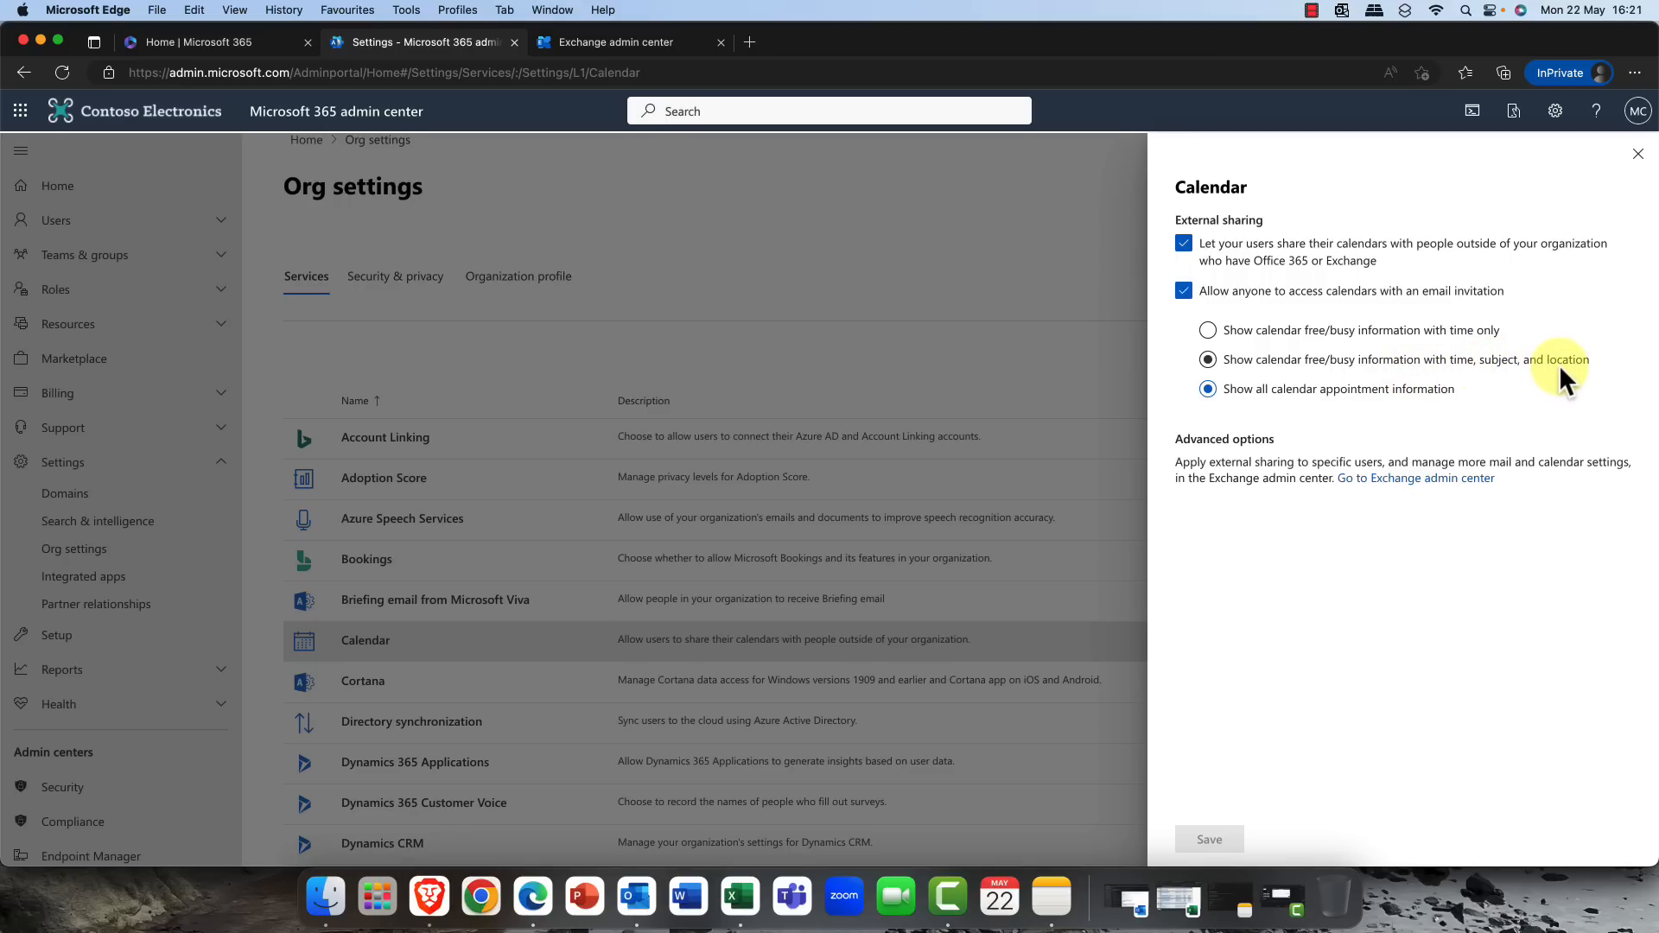
left_click(1208, 389)
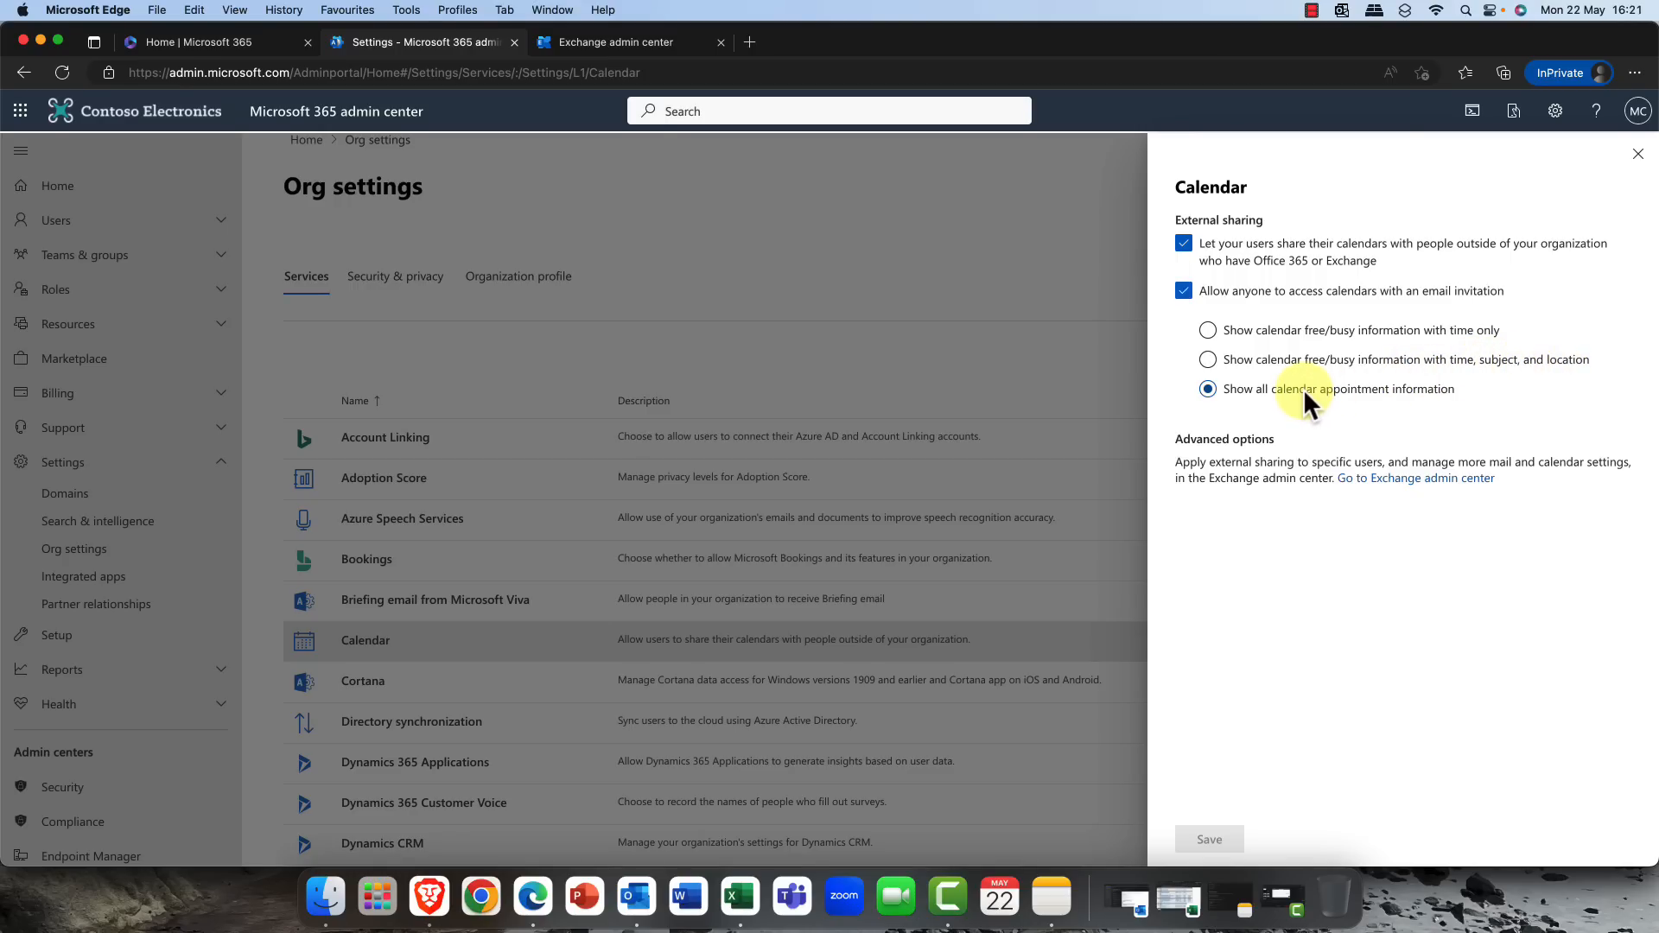
mouse_move(1288, 404)
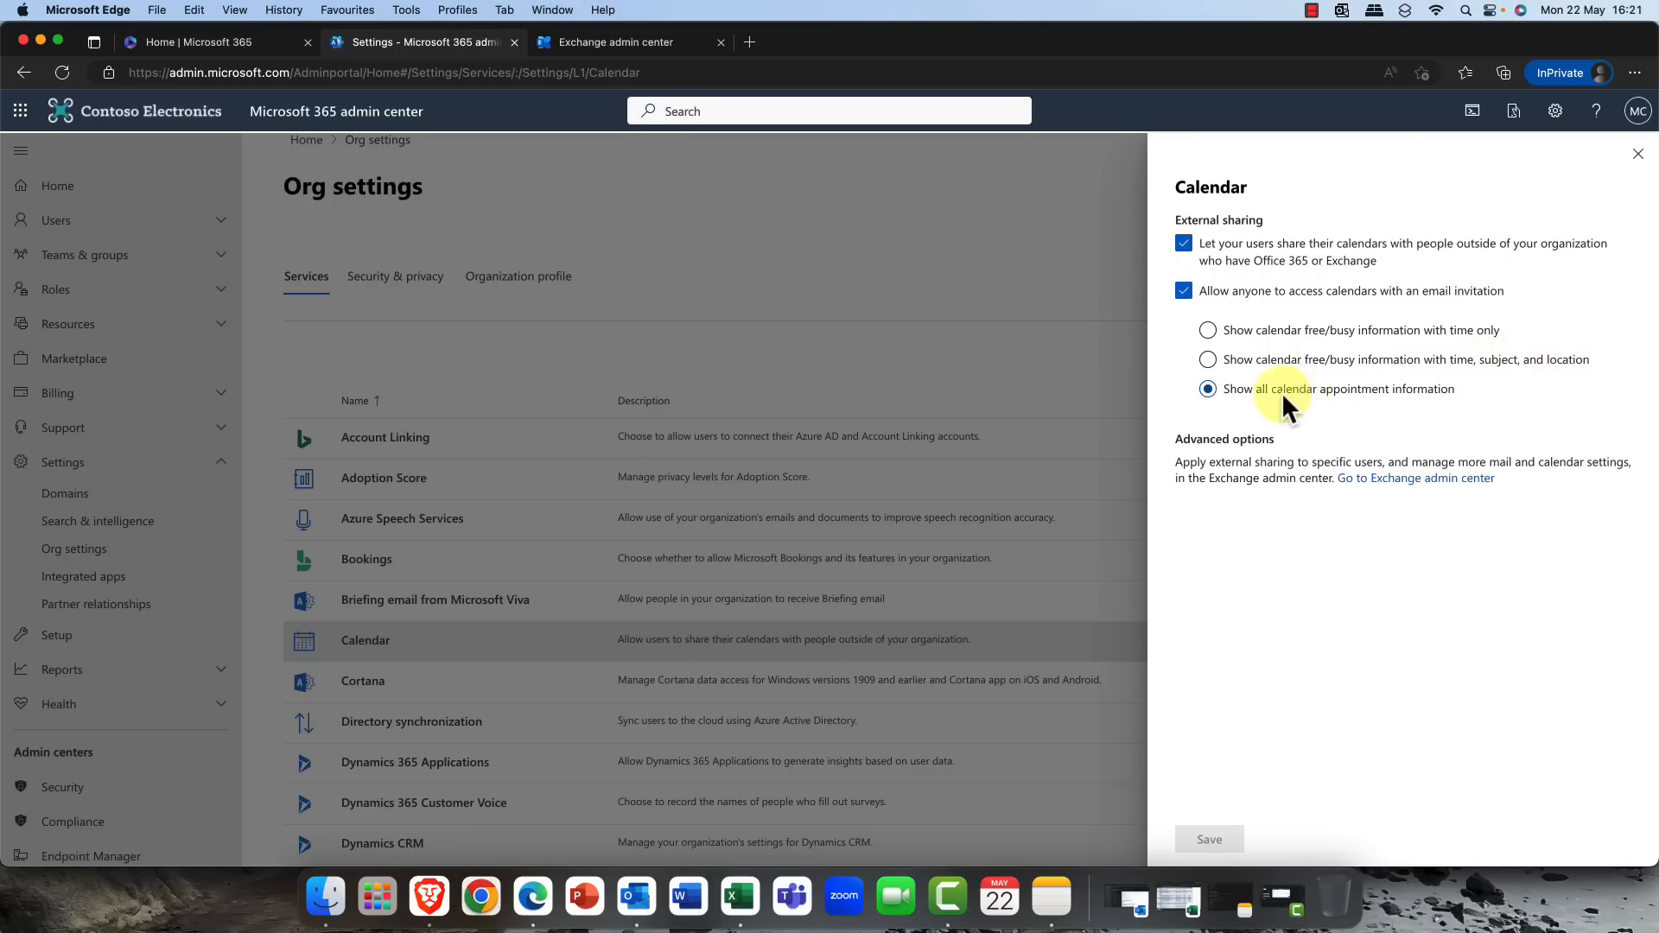
mouse_move(1222, 470)
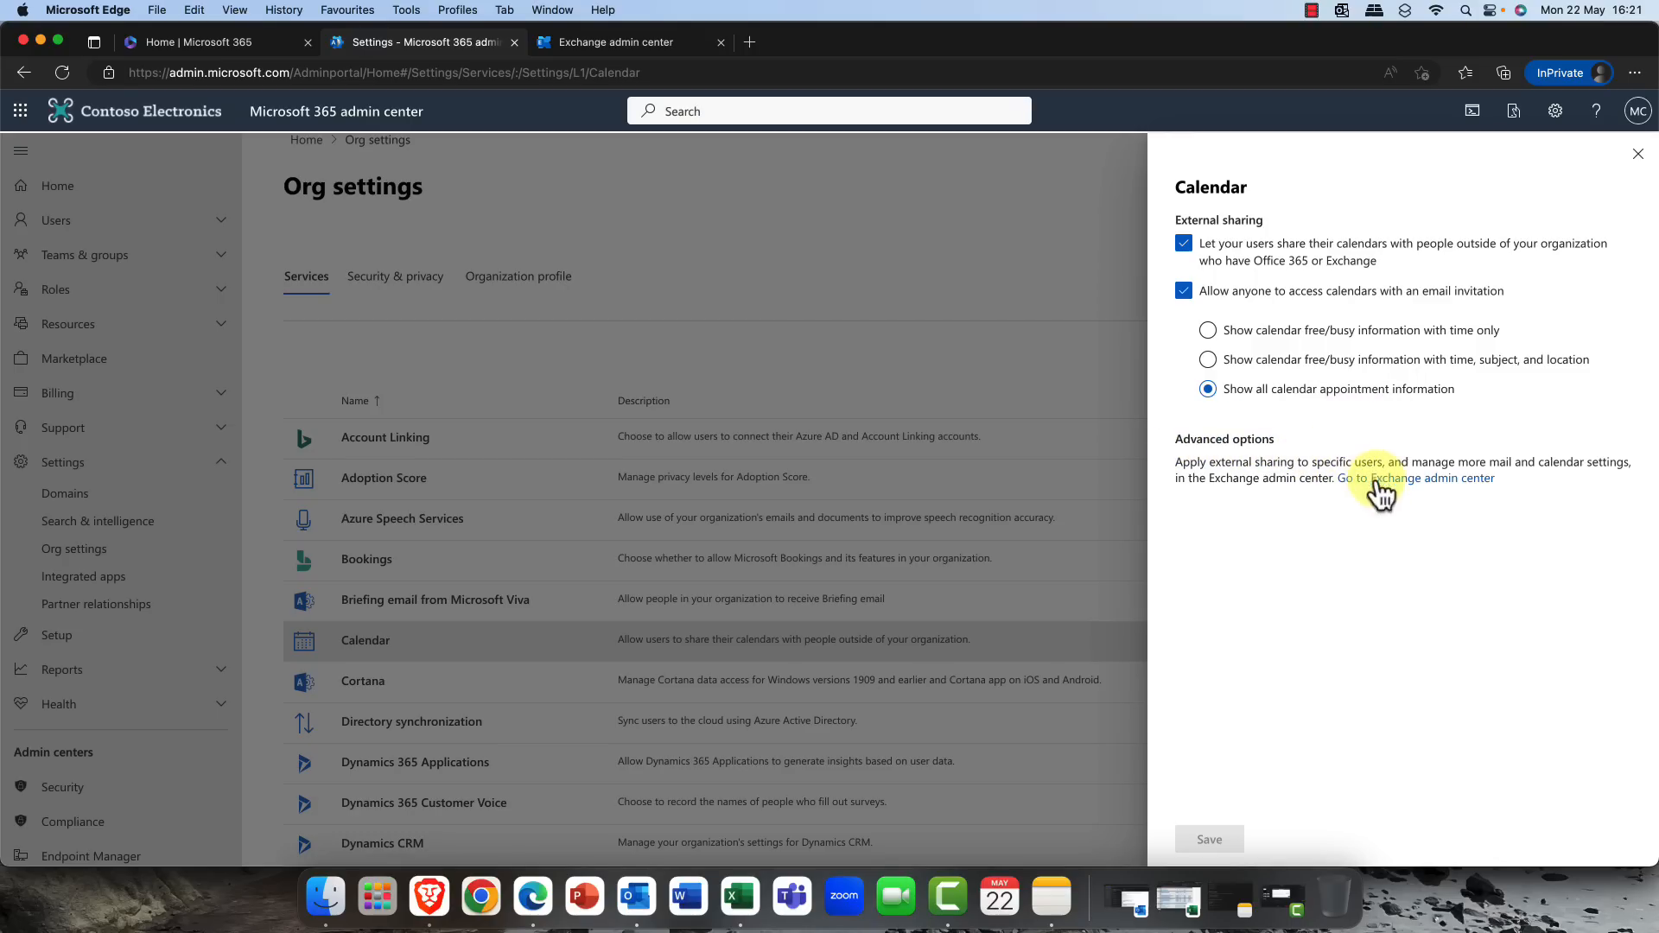
mouse_move(1416, 477)
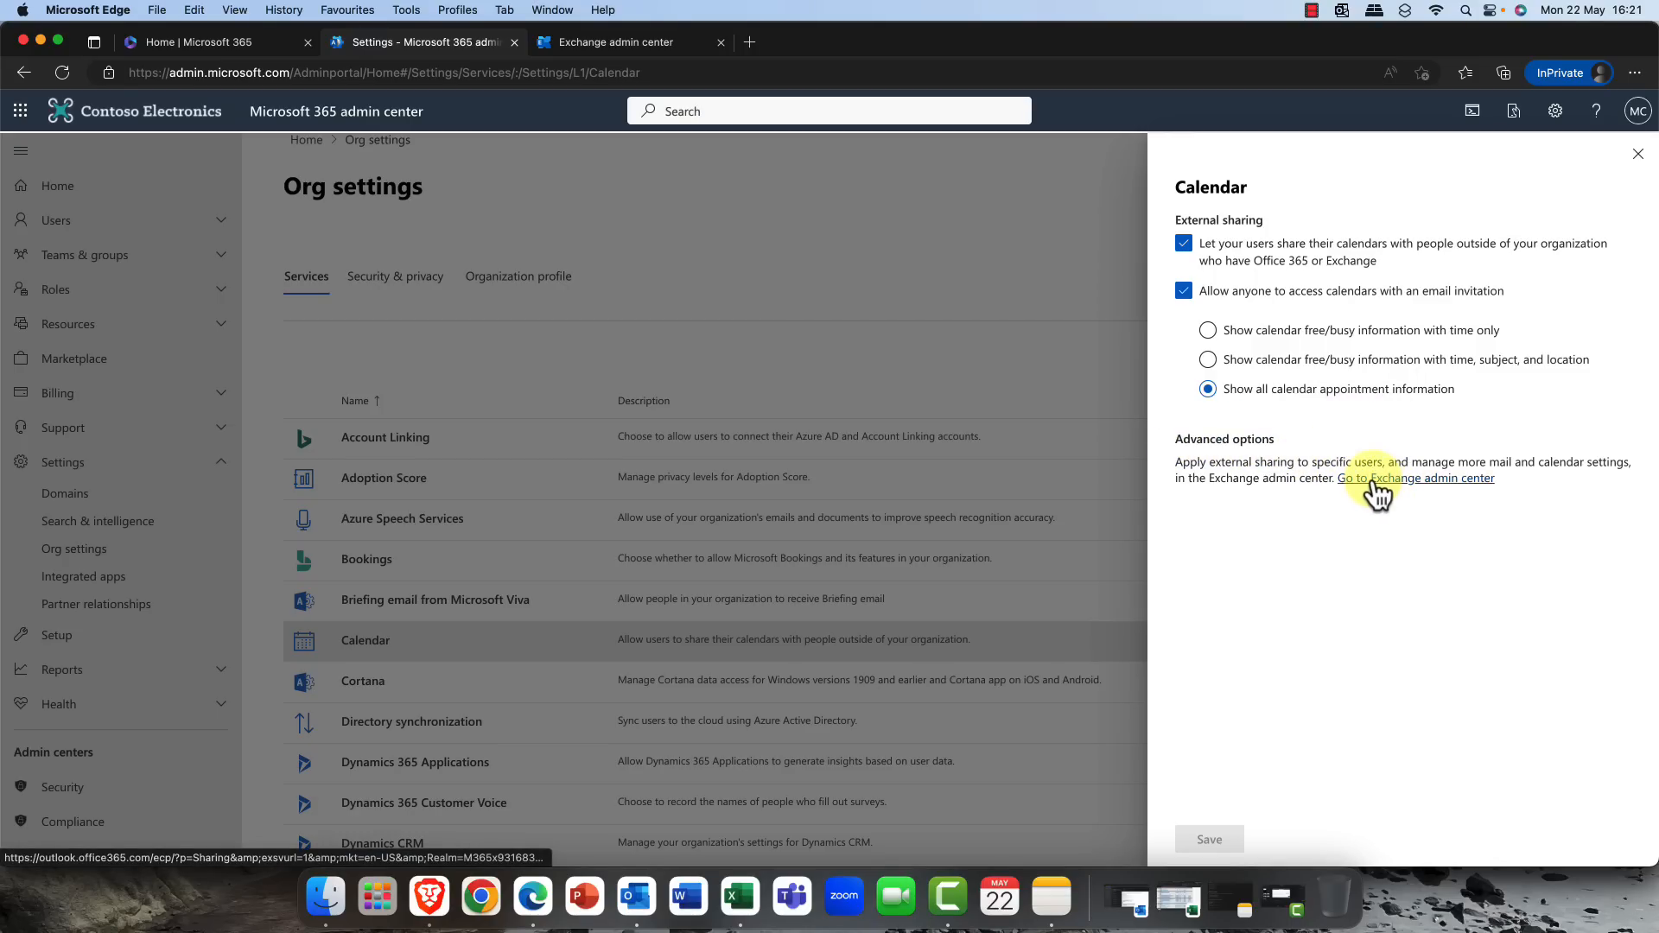
- Go to the Exchange admin center and switch to the new admin center
left_click(1415, 477)
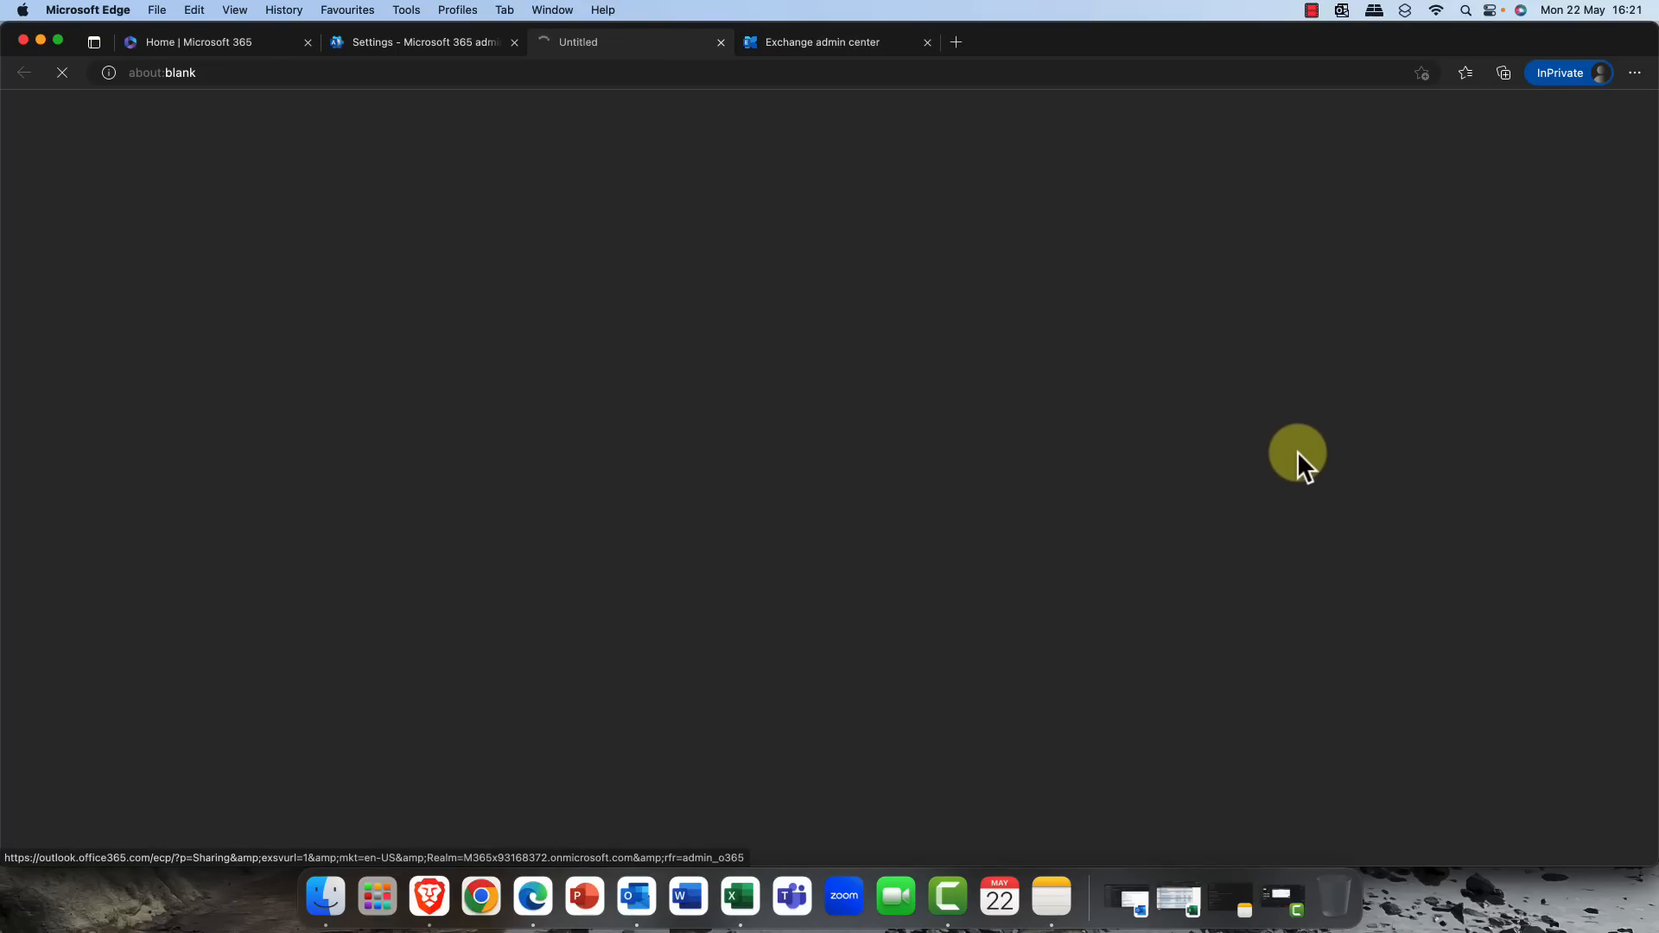
mouse_move(1289, 429)
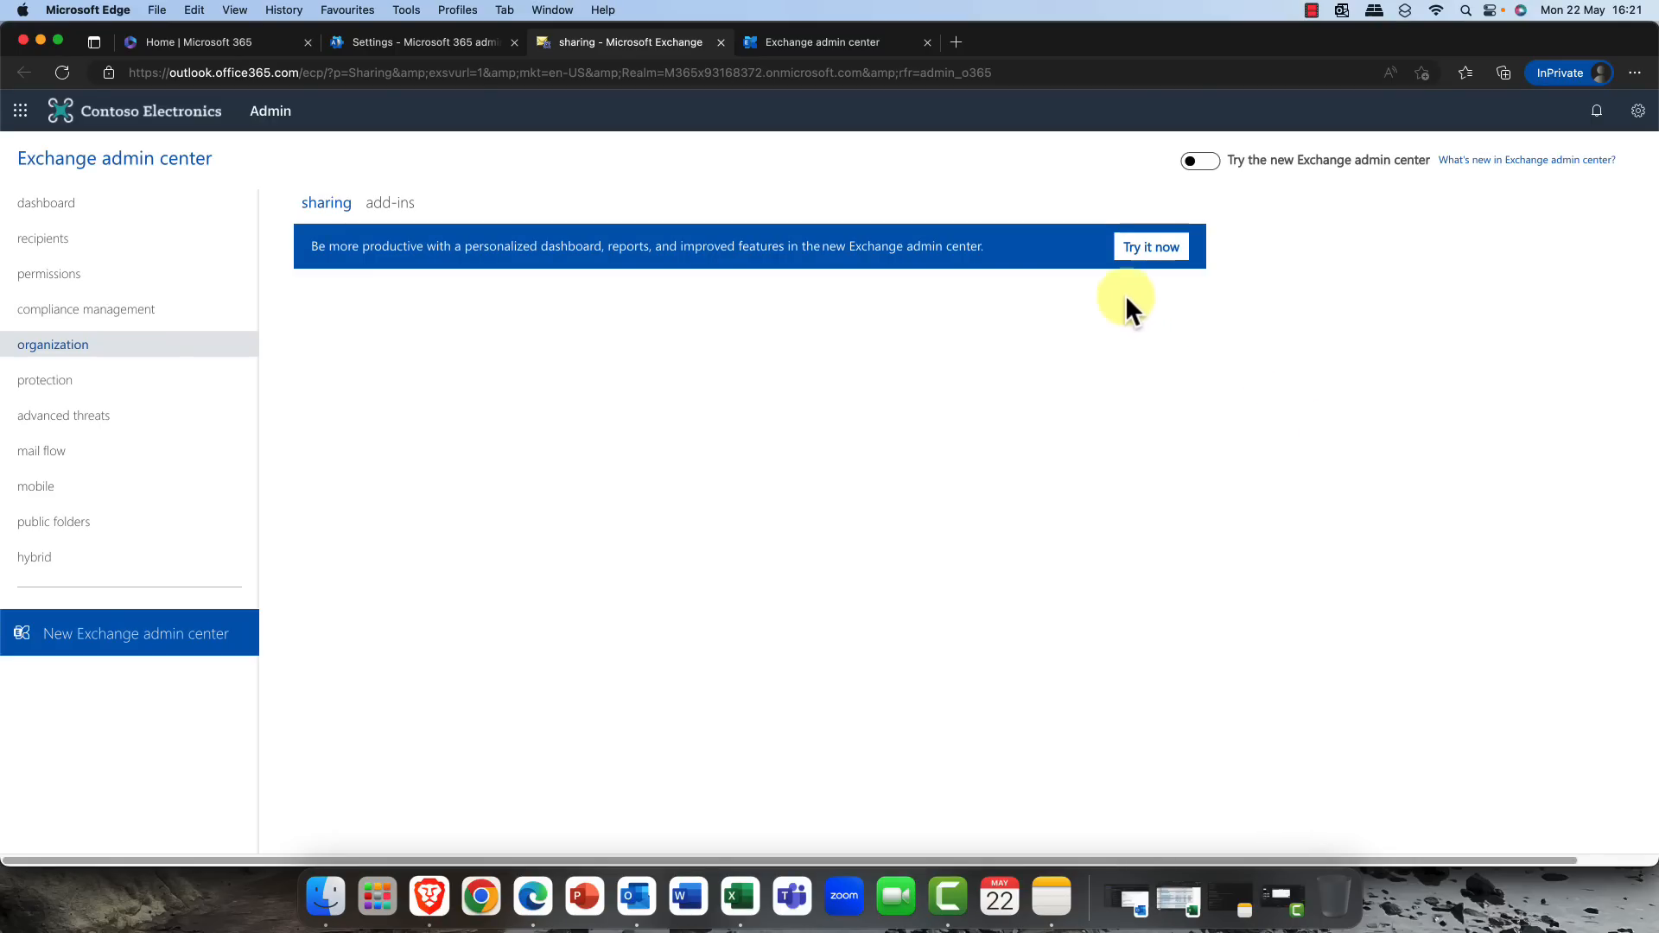
mouse_move(651, 266)
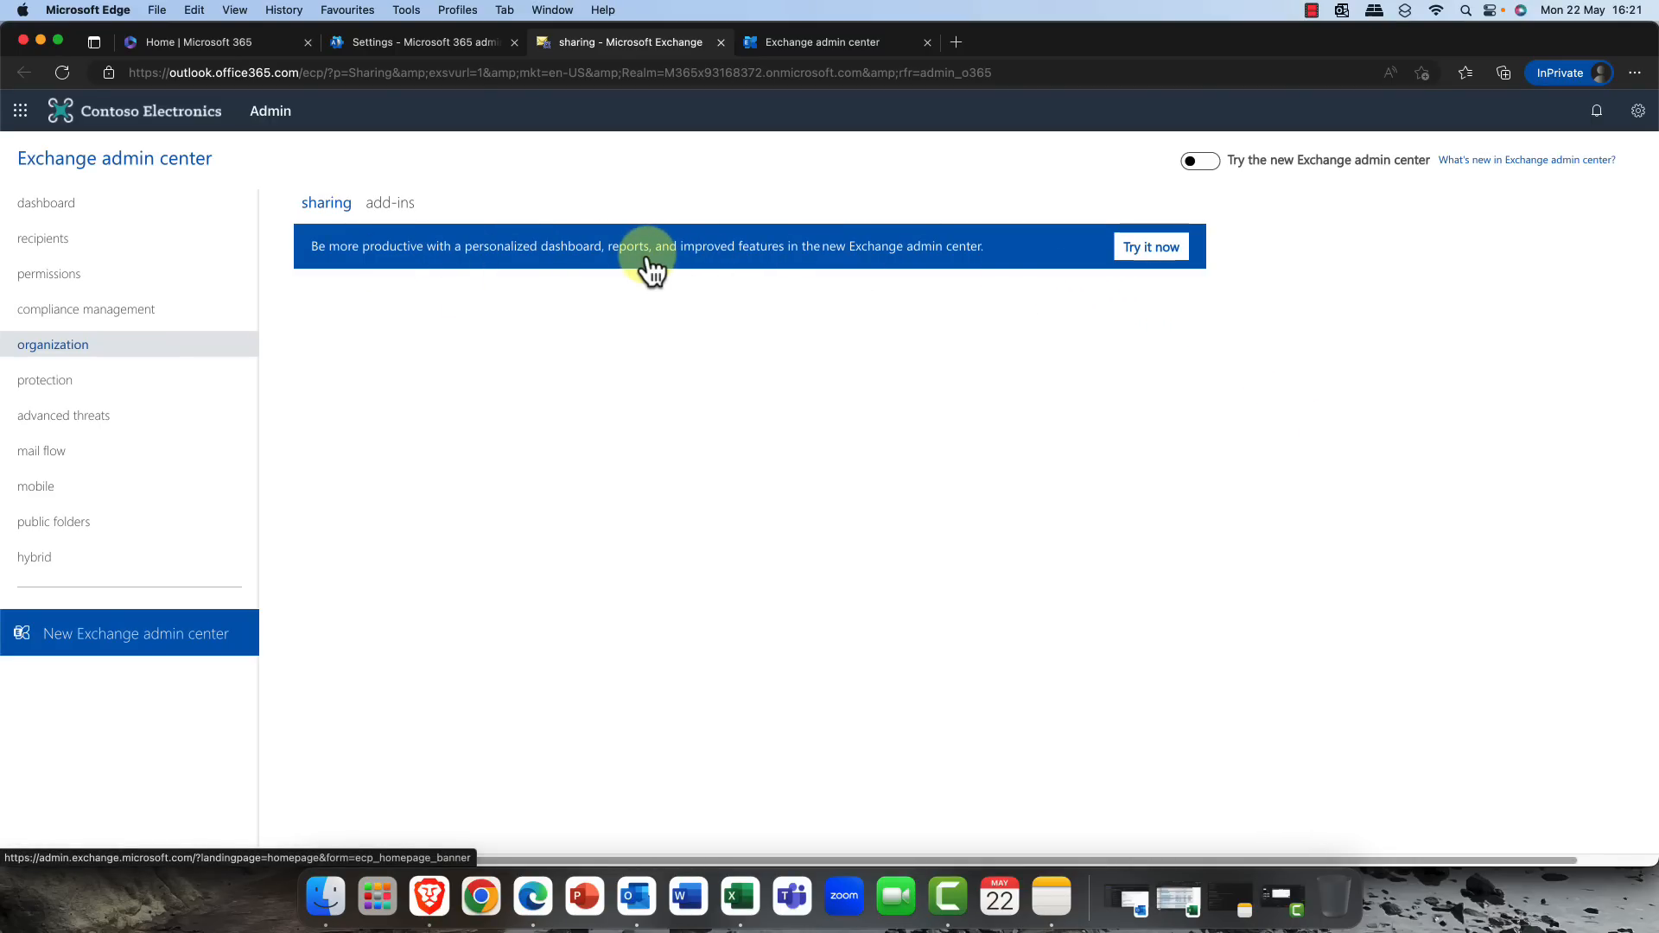
left_click(1151, 247)
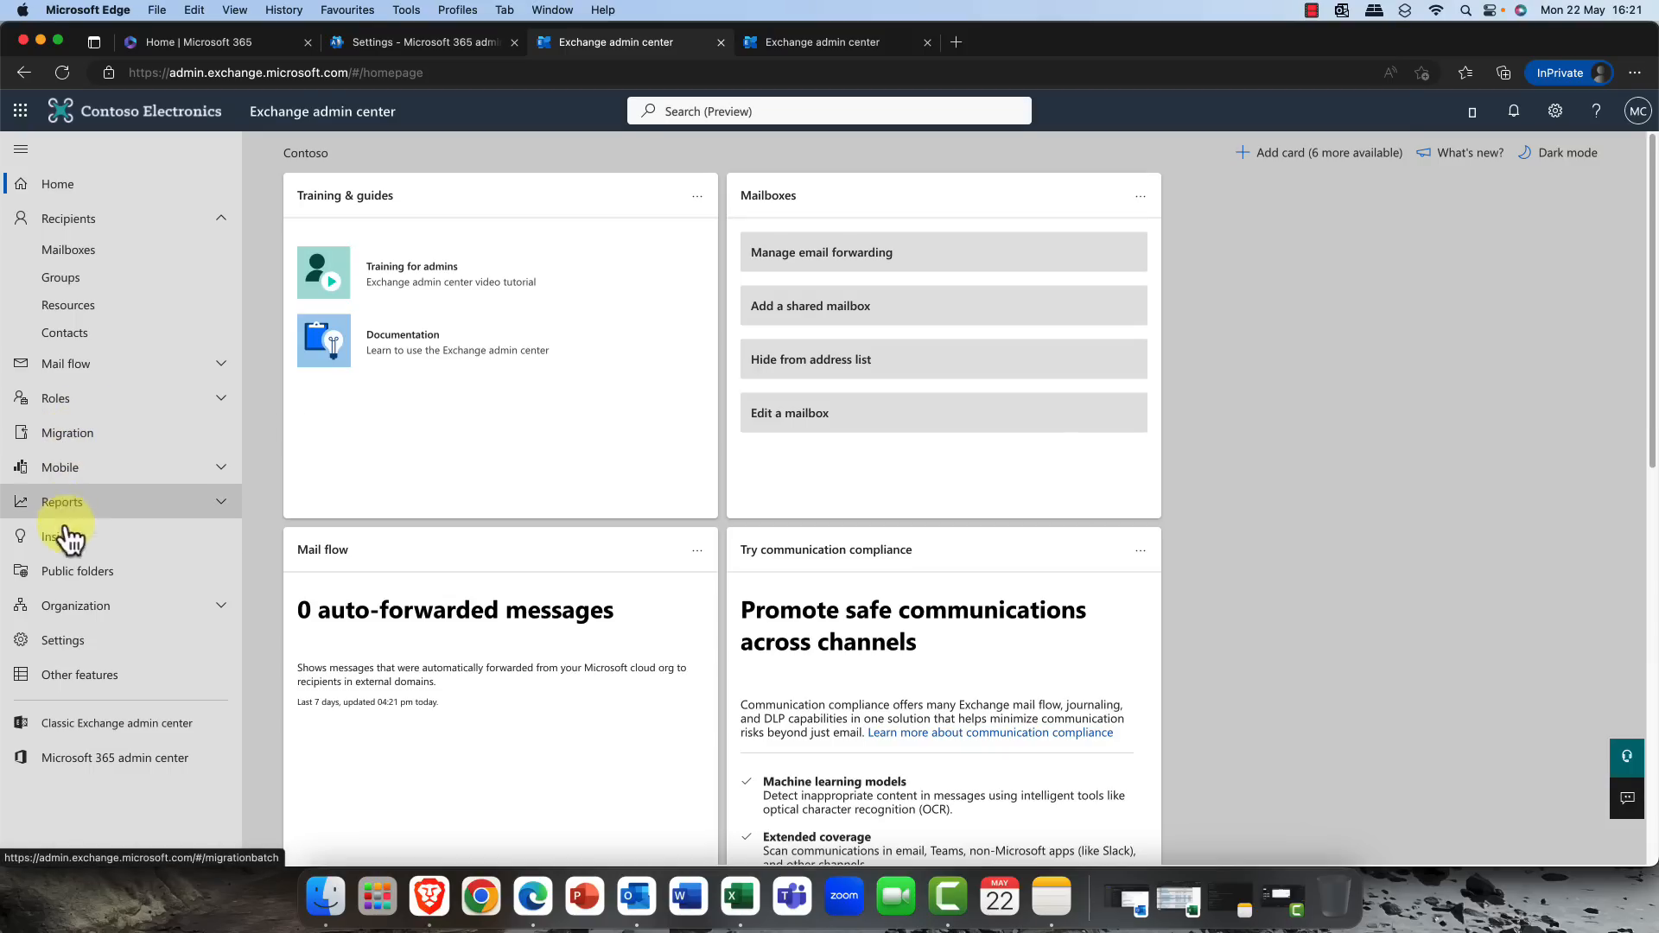
mouse_move(69, 624)
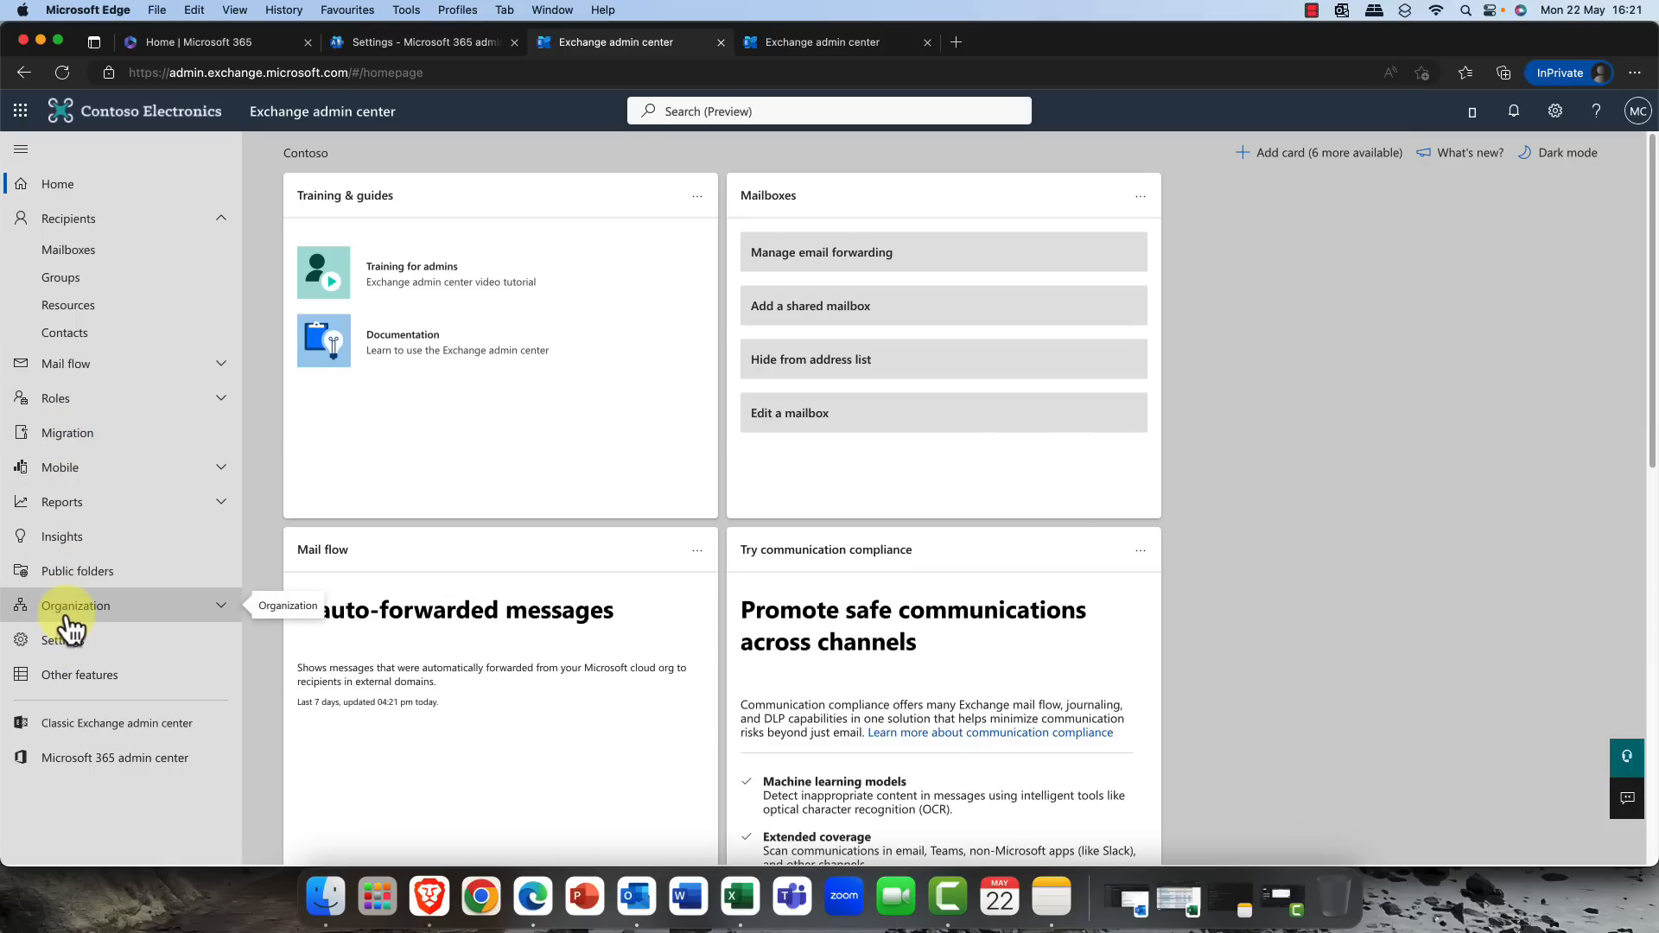
- Choose Organization > Sharing to reach the sharing settings page
left_click(75, 605)
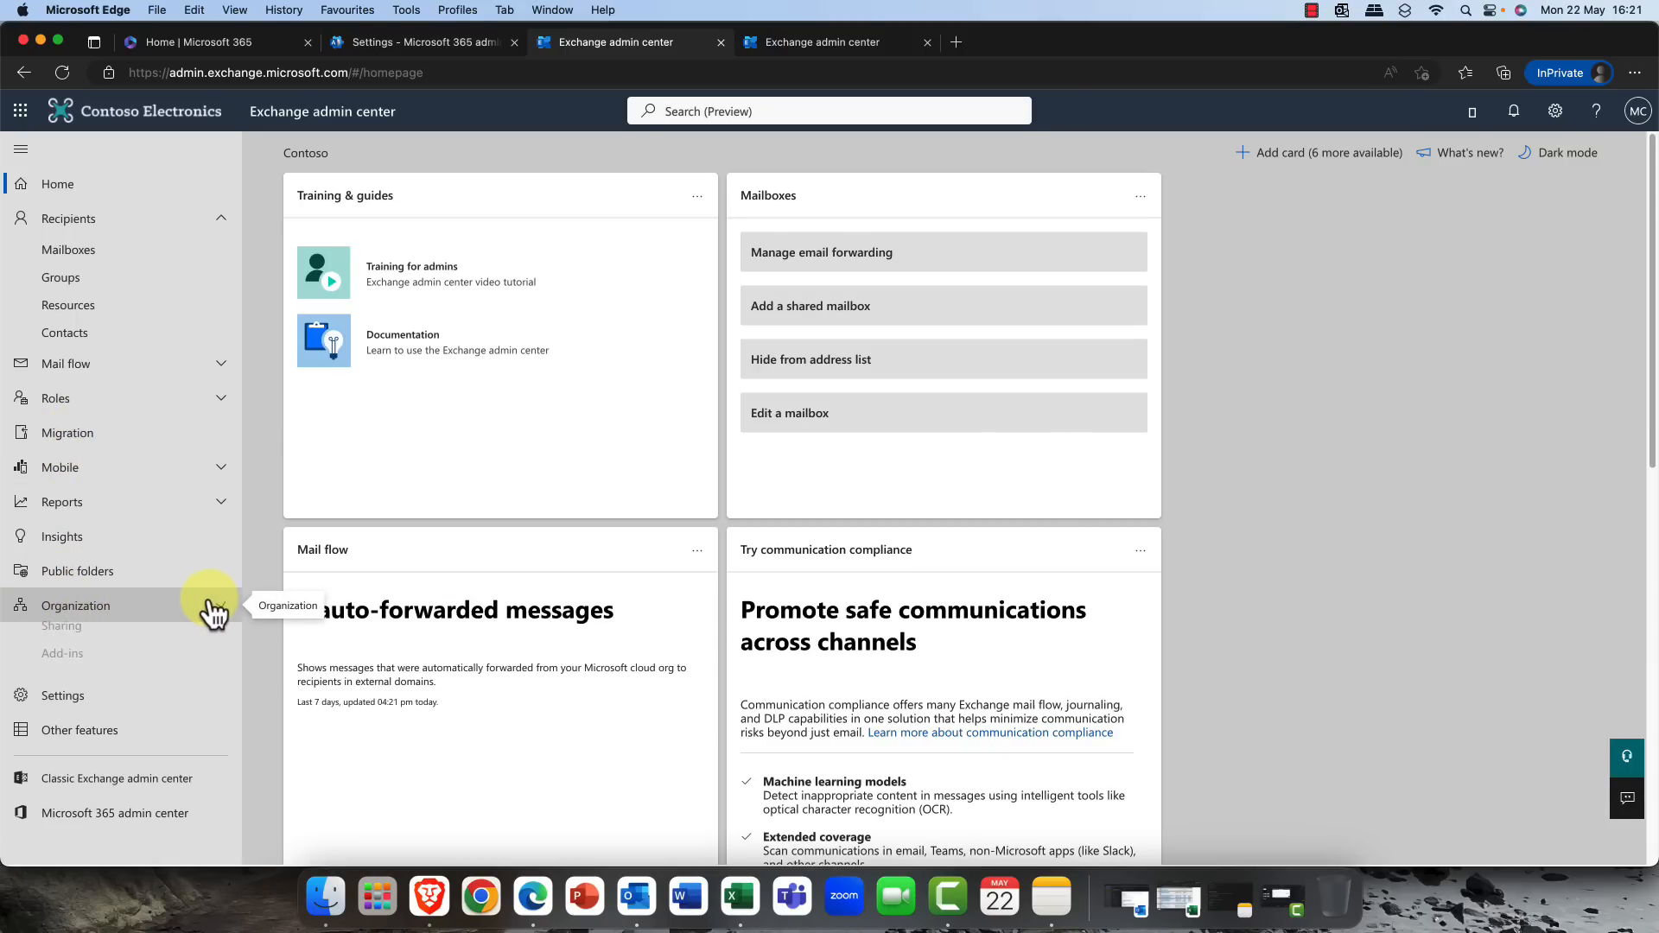
left_click(61, 636)
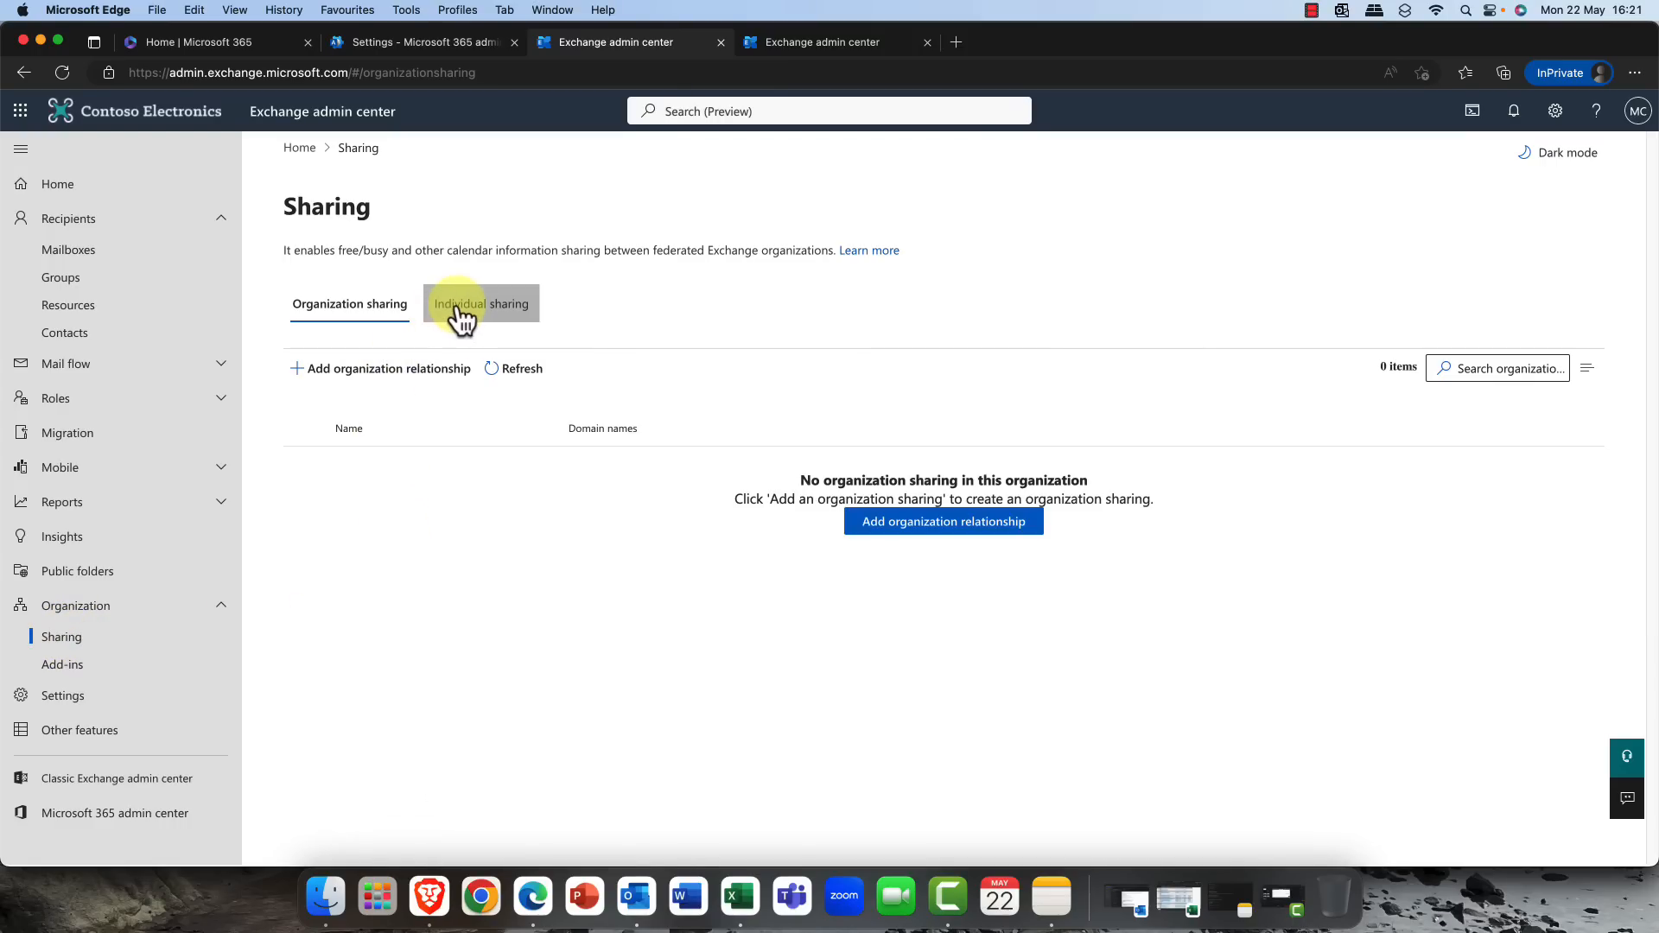
- Start adding a new policy from the Individual sharing tab
left_click(481, 304)
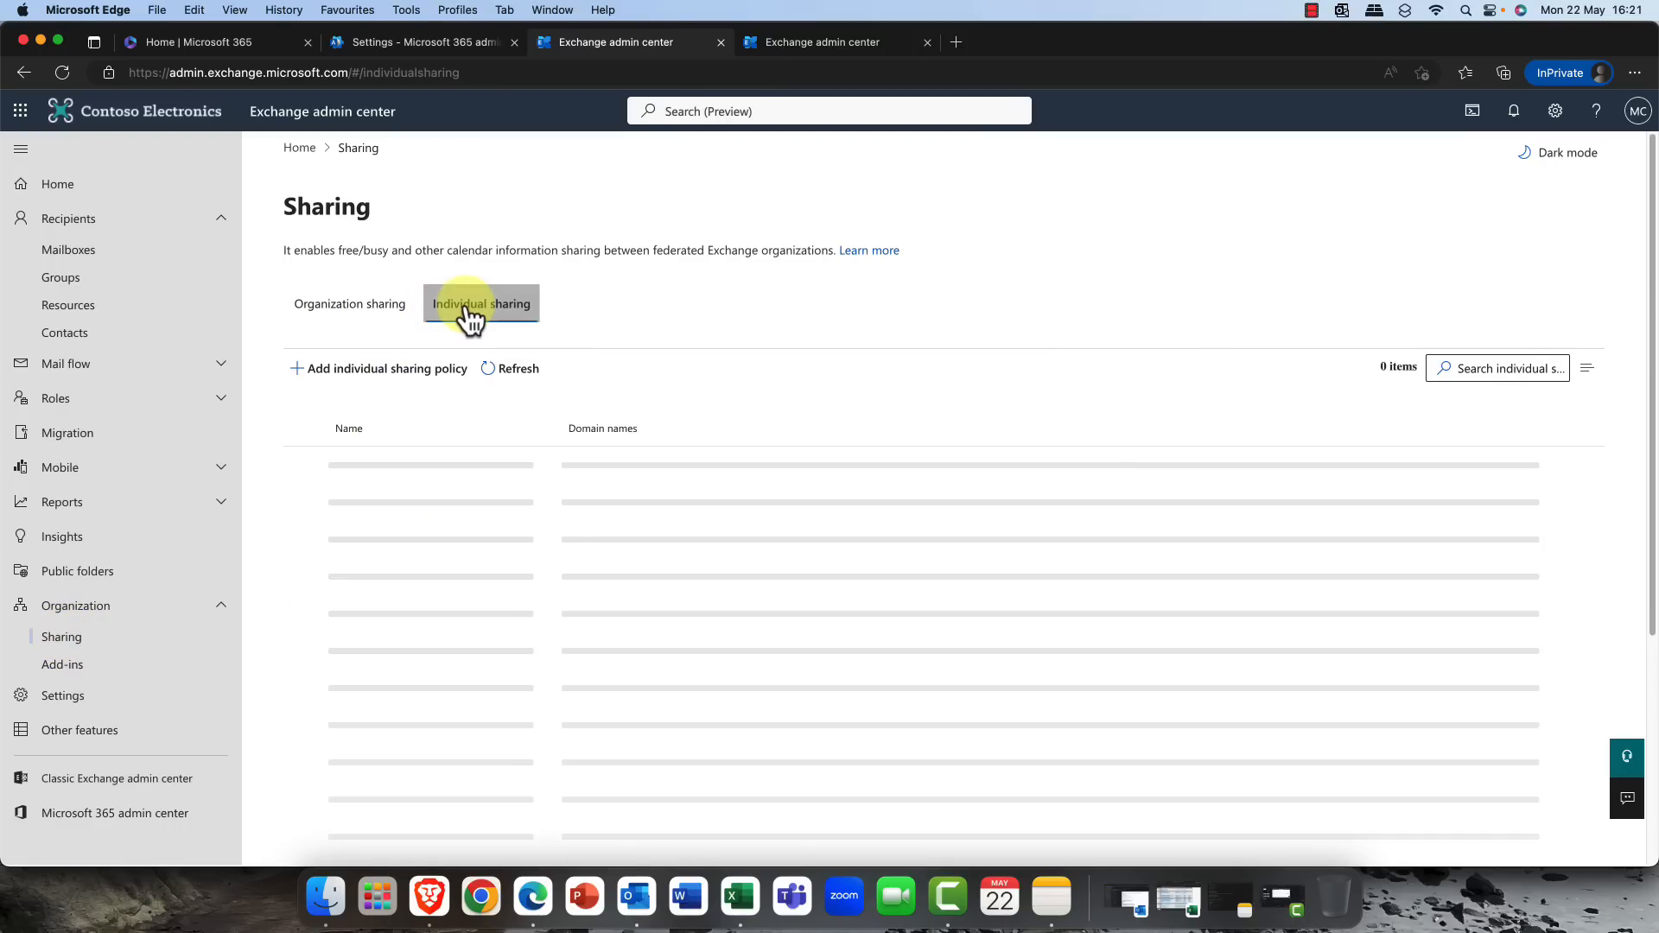
left_click(480, 305)
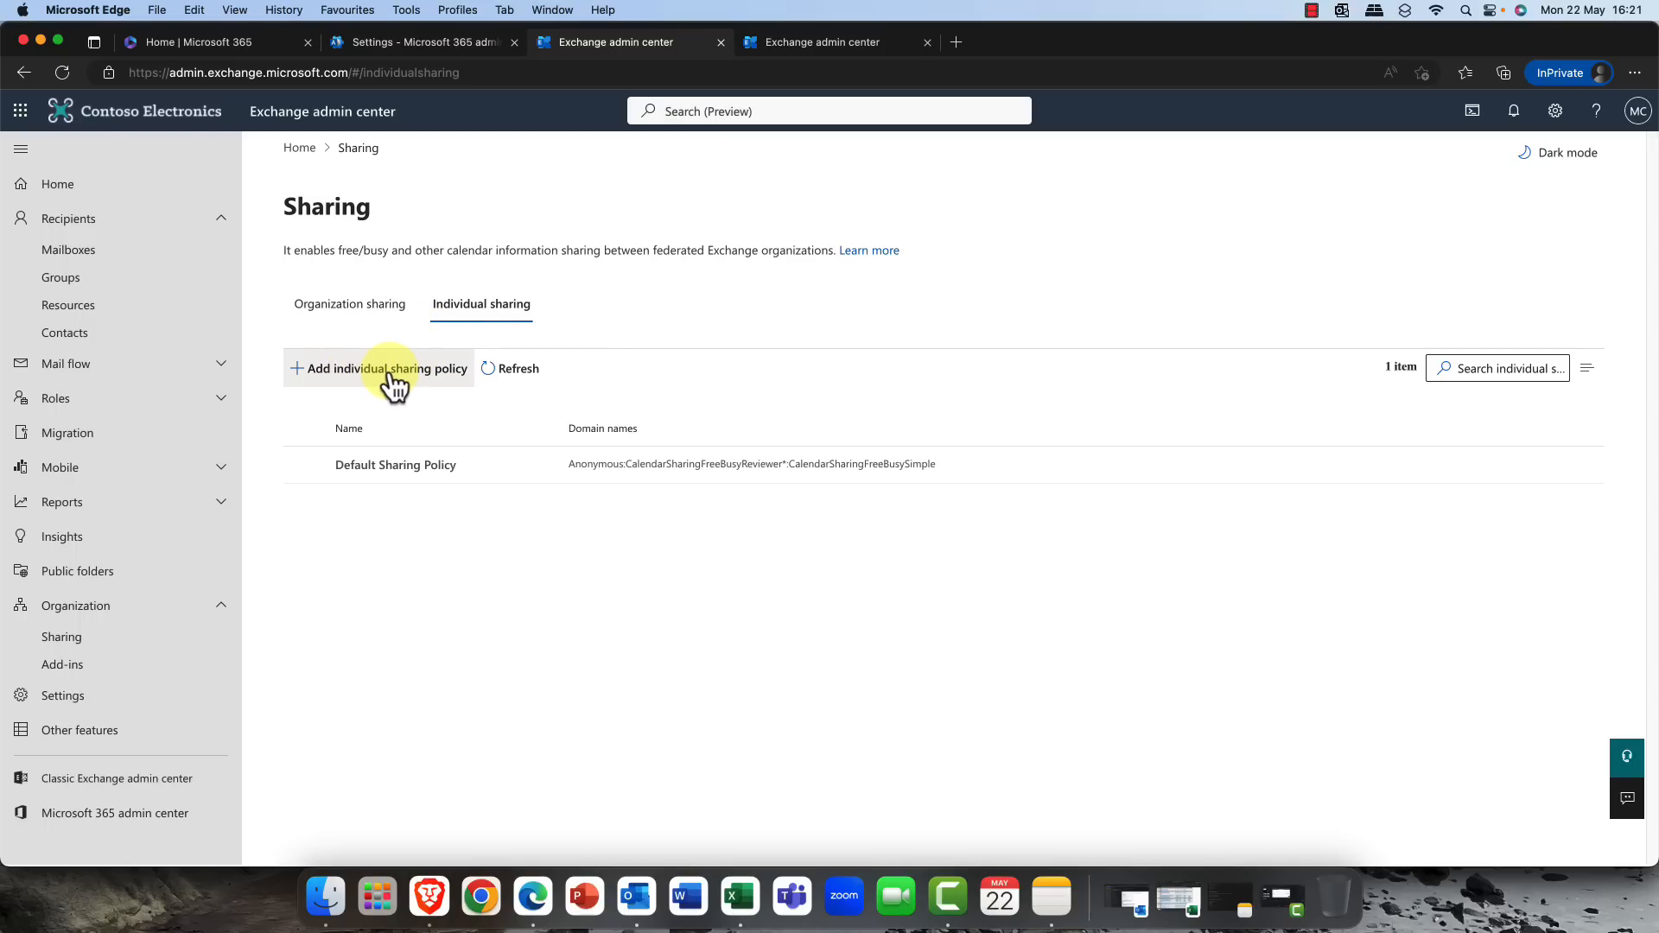
left_click(386, 368)
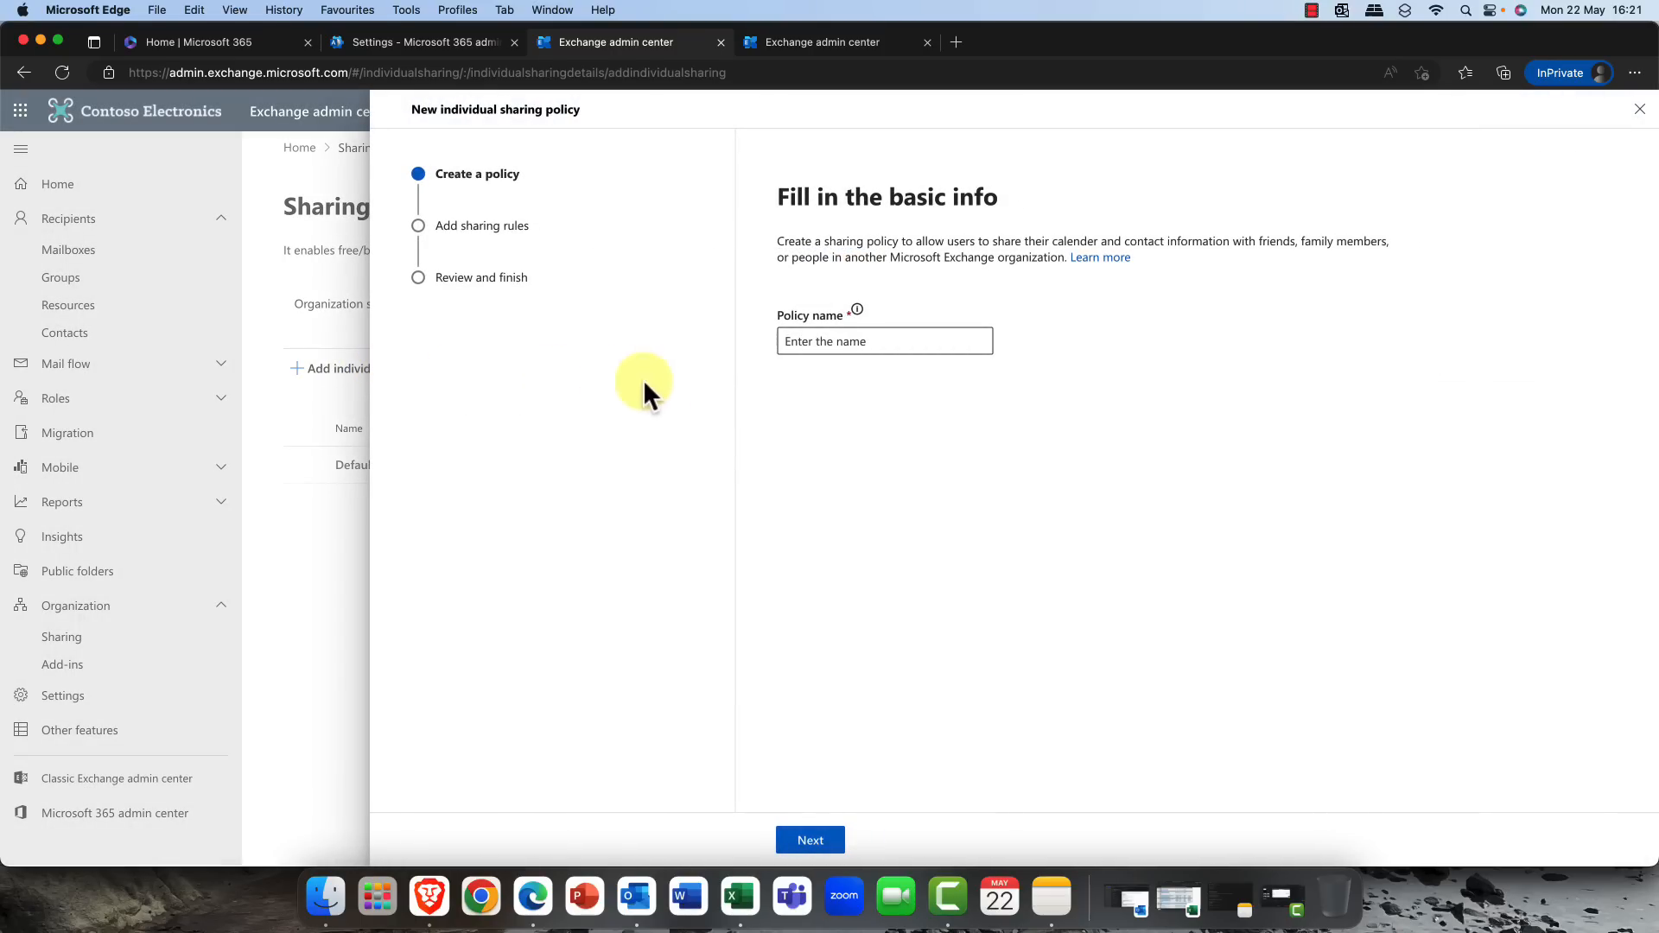
- Name the policy 'Oslo Share' and advance to its sharing rules
left_click(883, 340)
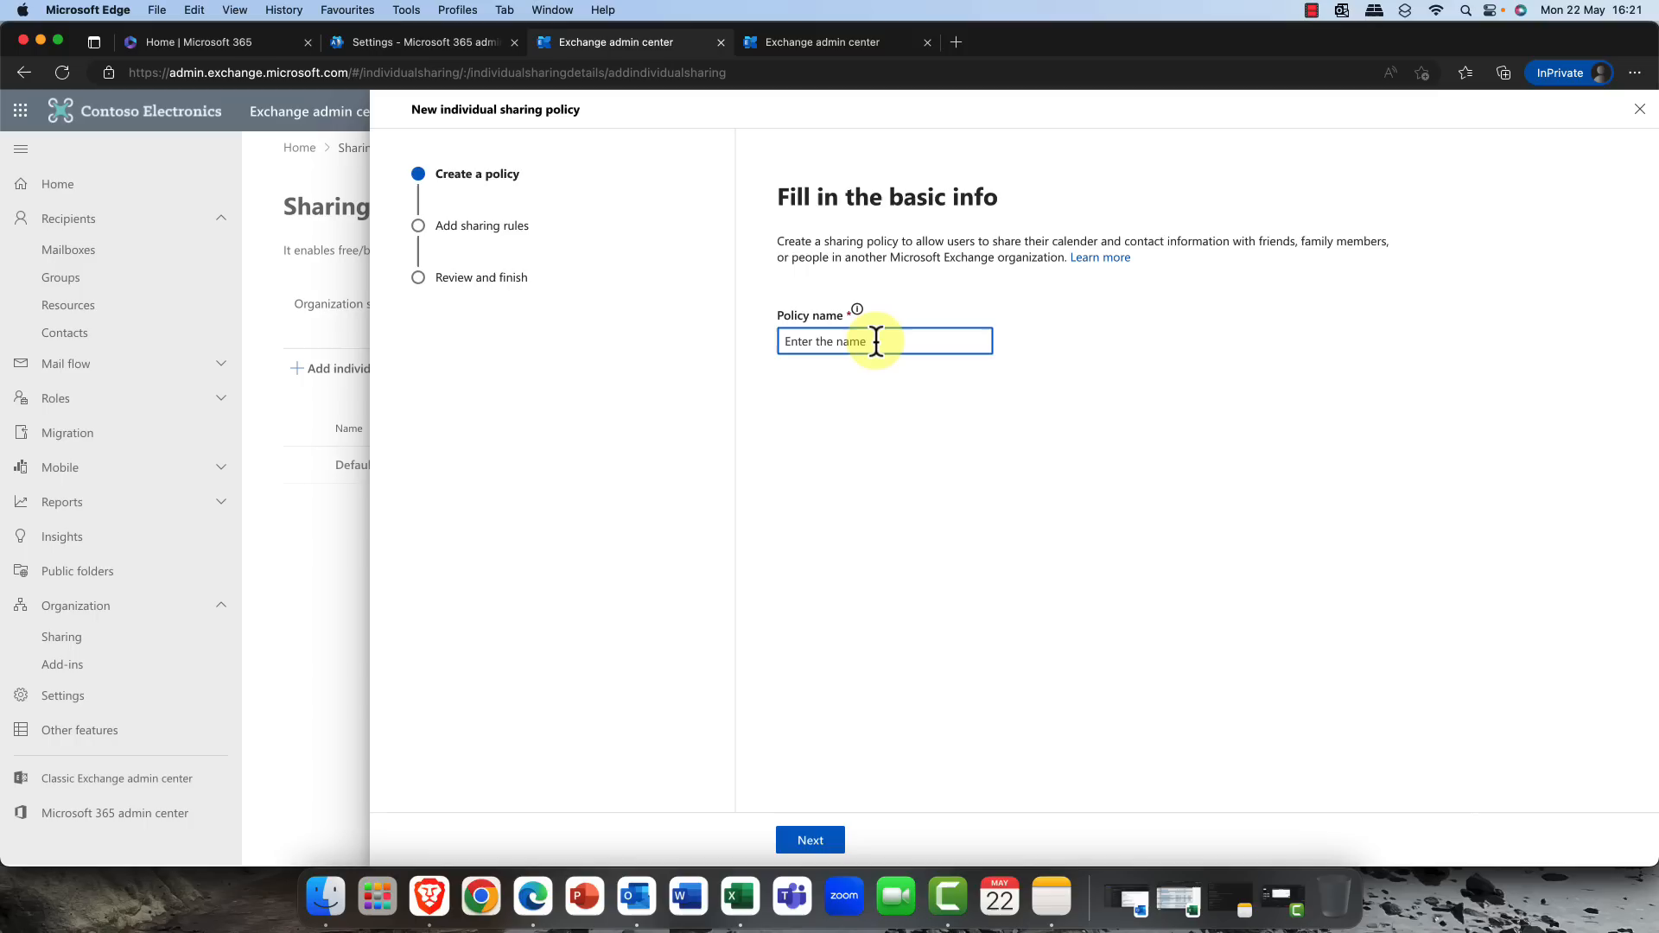
type("O")
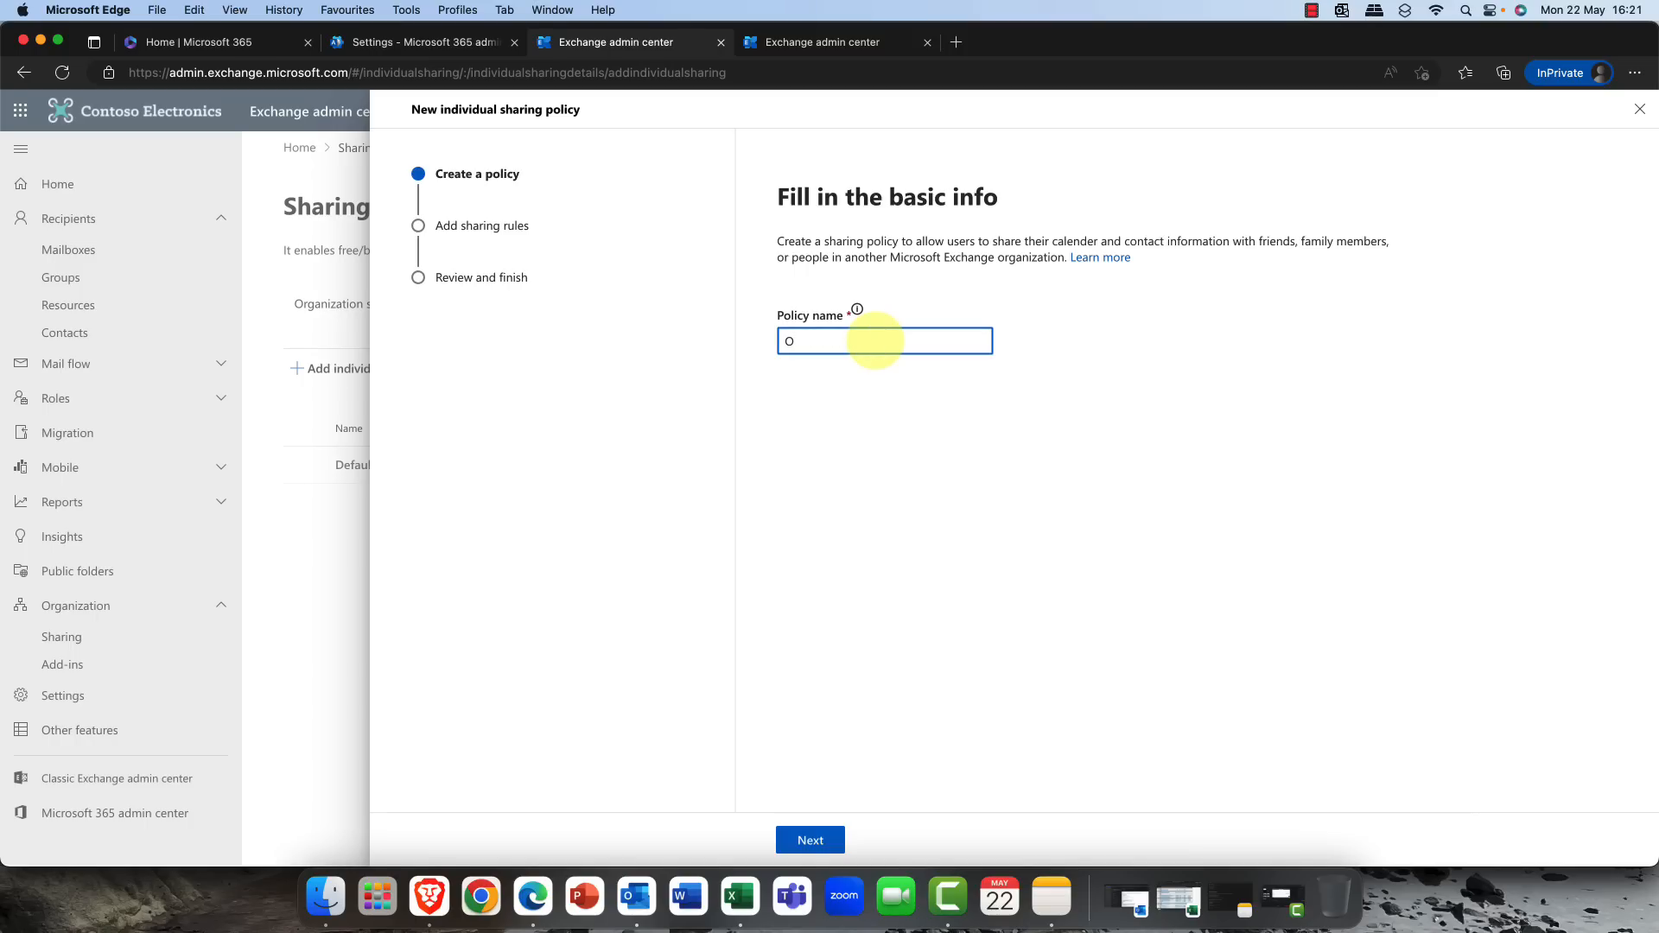
type("slo Share")
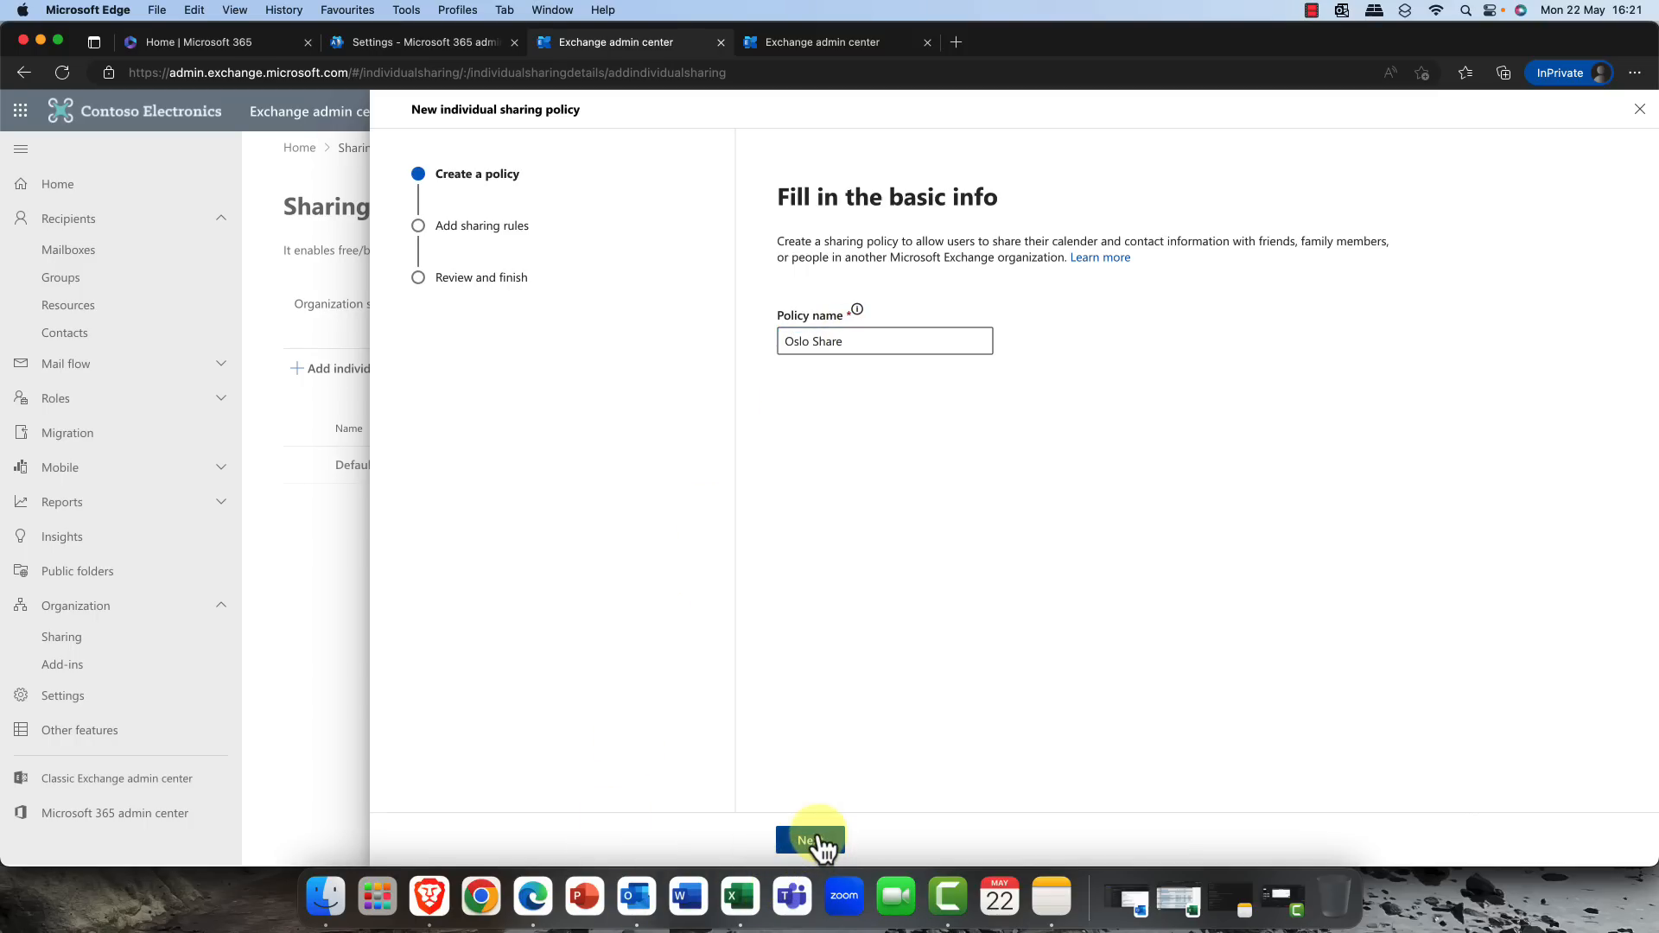
left_click(809, 839)
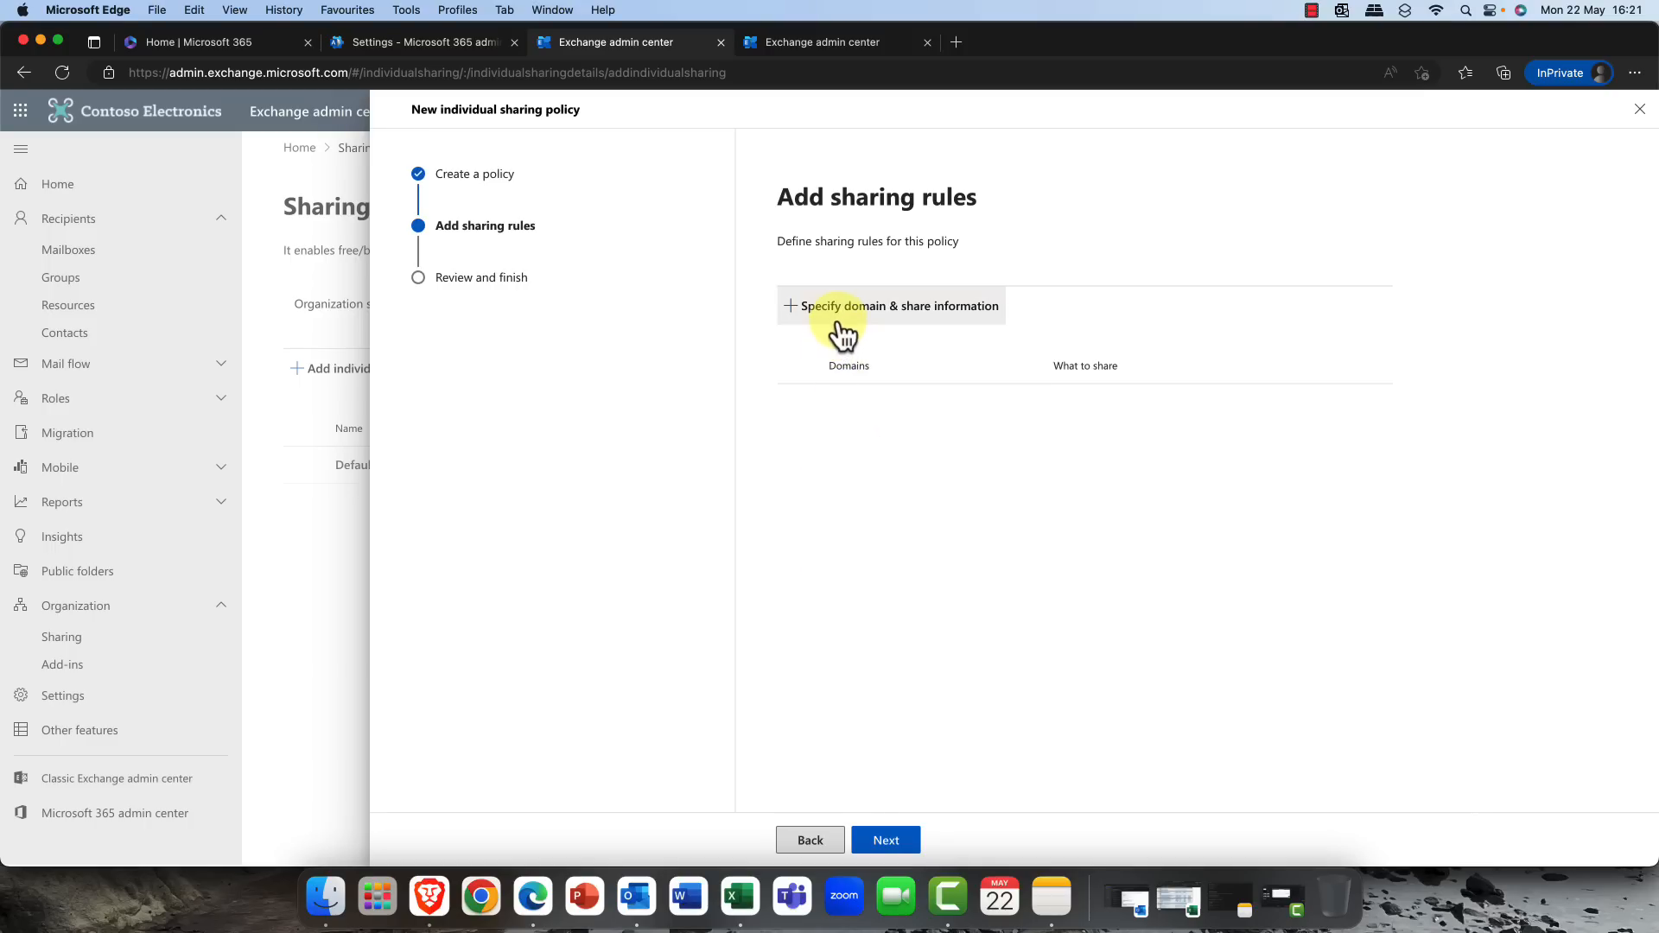
mouse_move(878, 319)
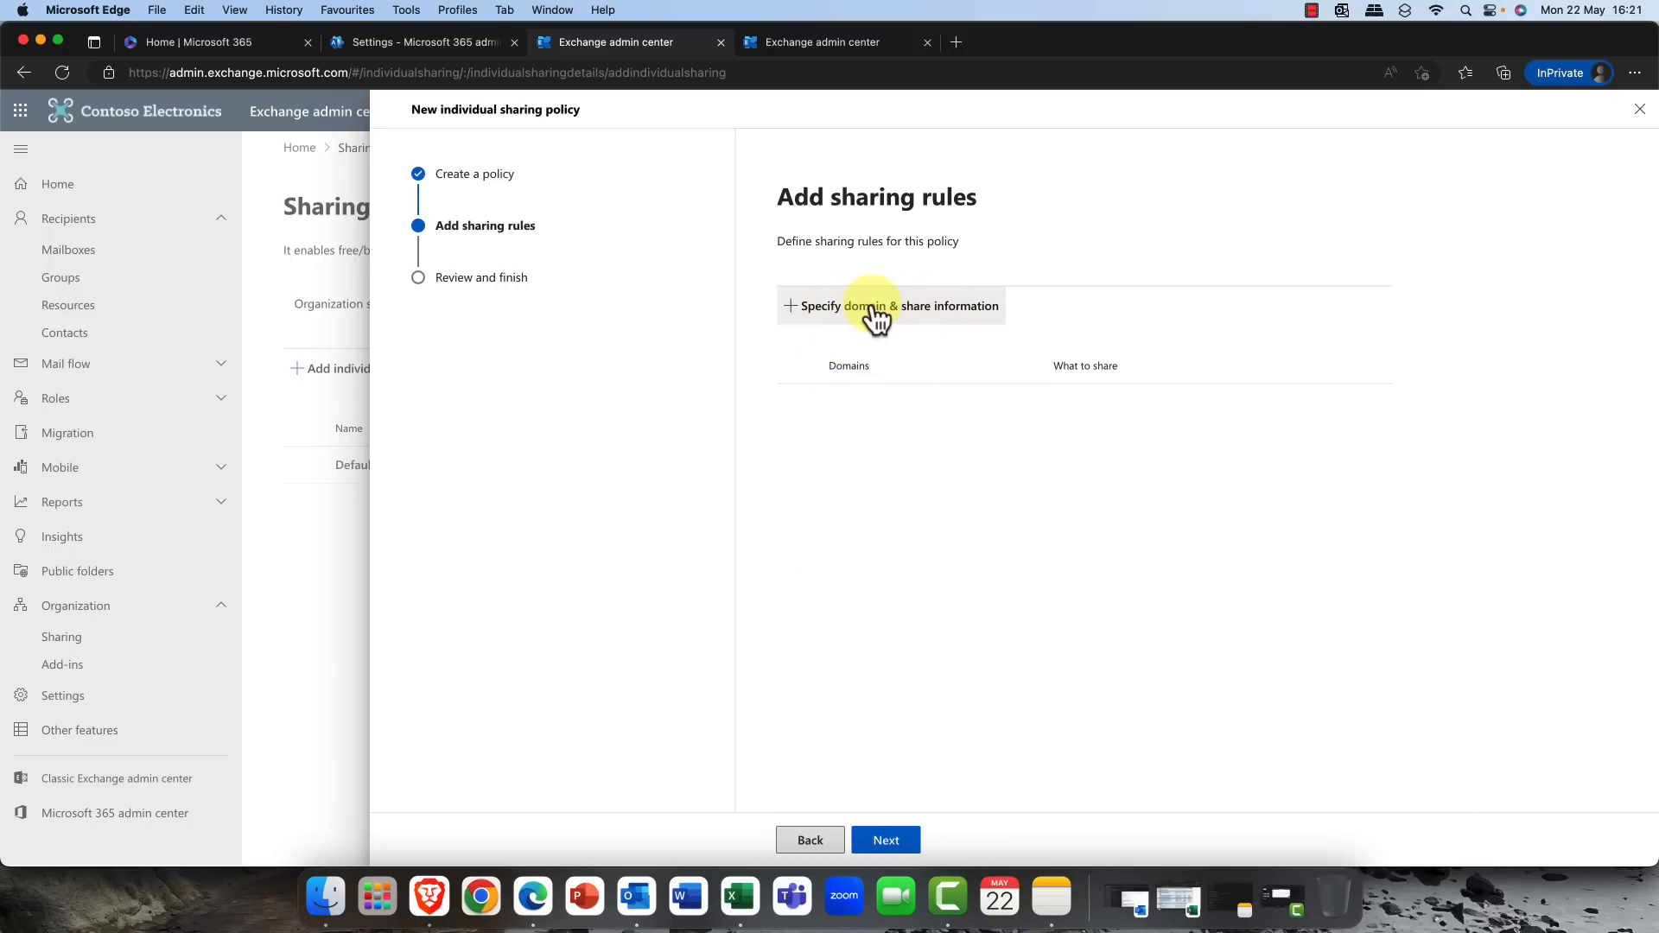
- Add a rule sharing the calendar folder with one specific domain
left_click(891, 305)
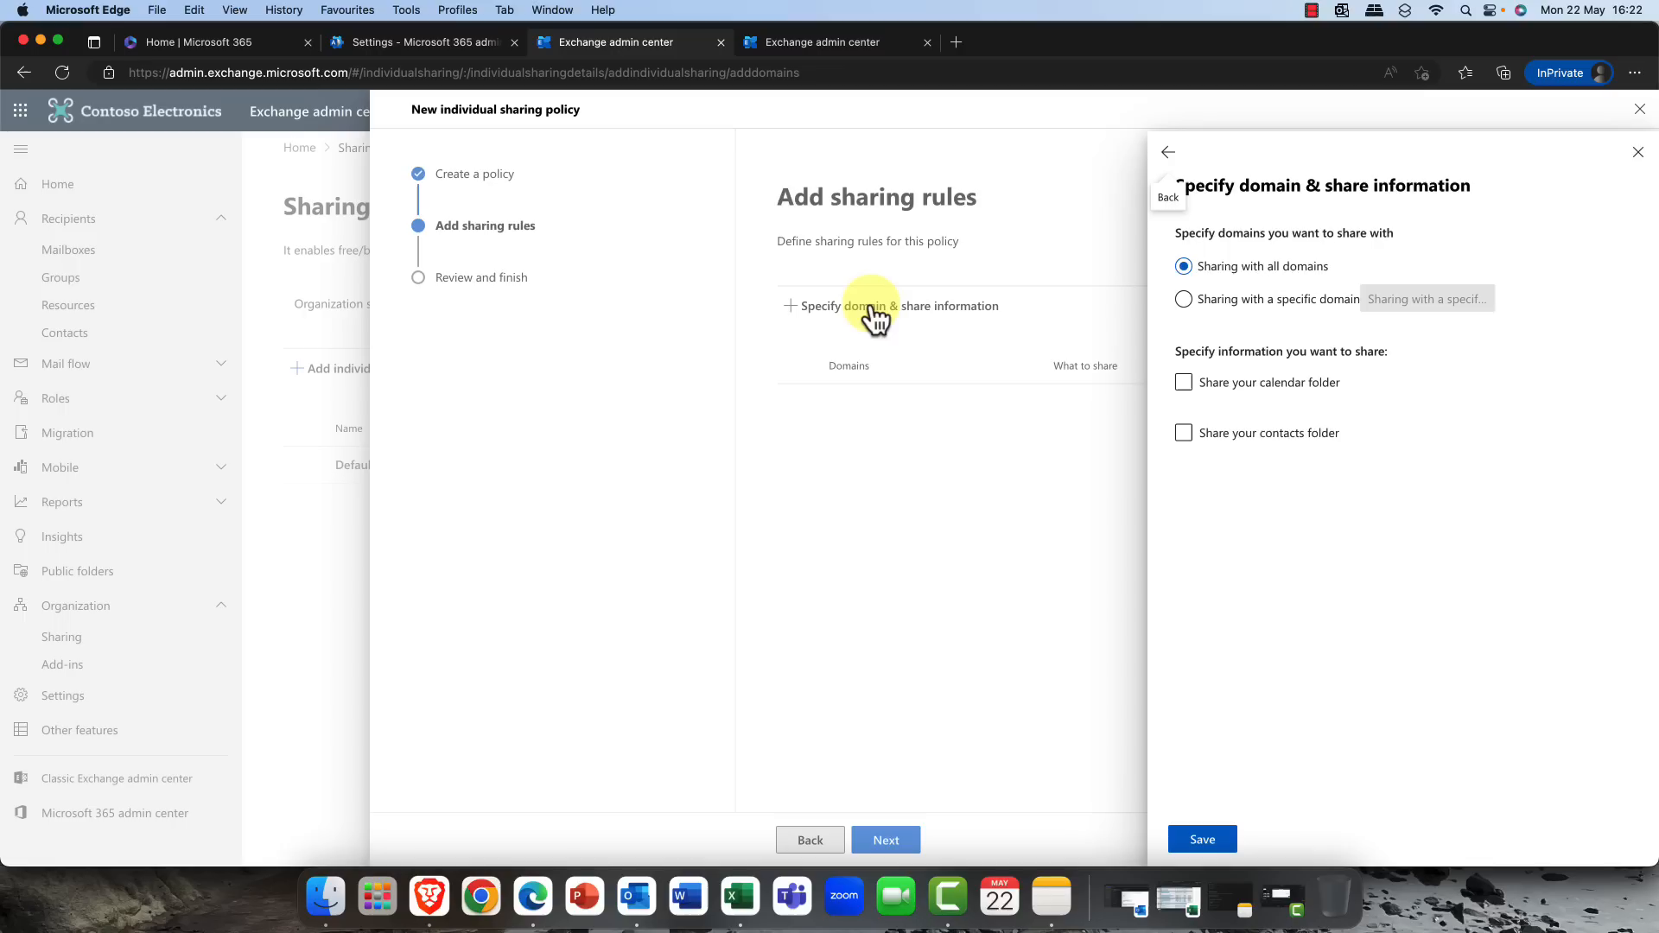
mouse_move(1232, 266)
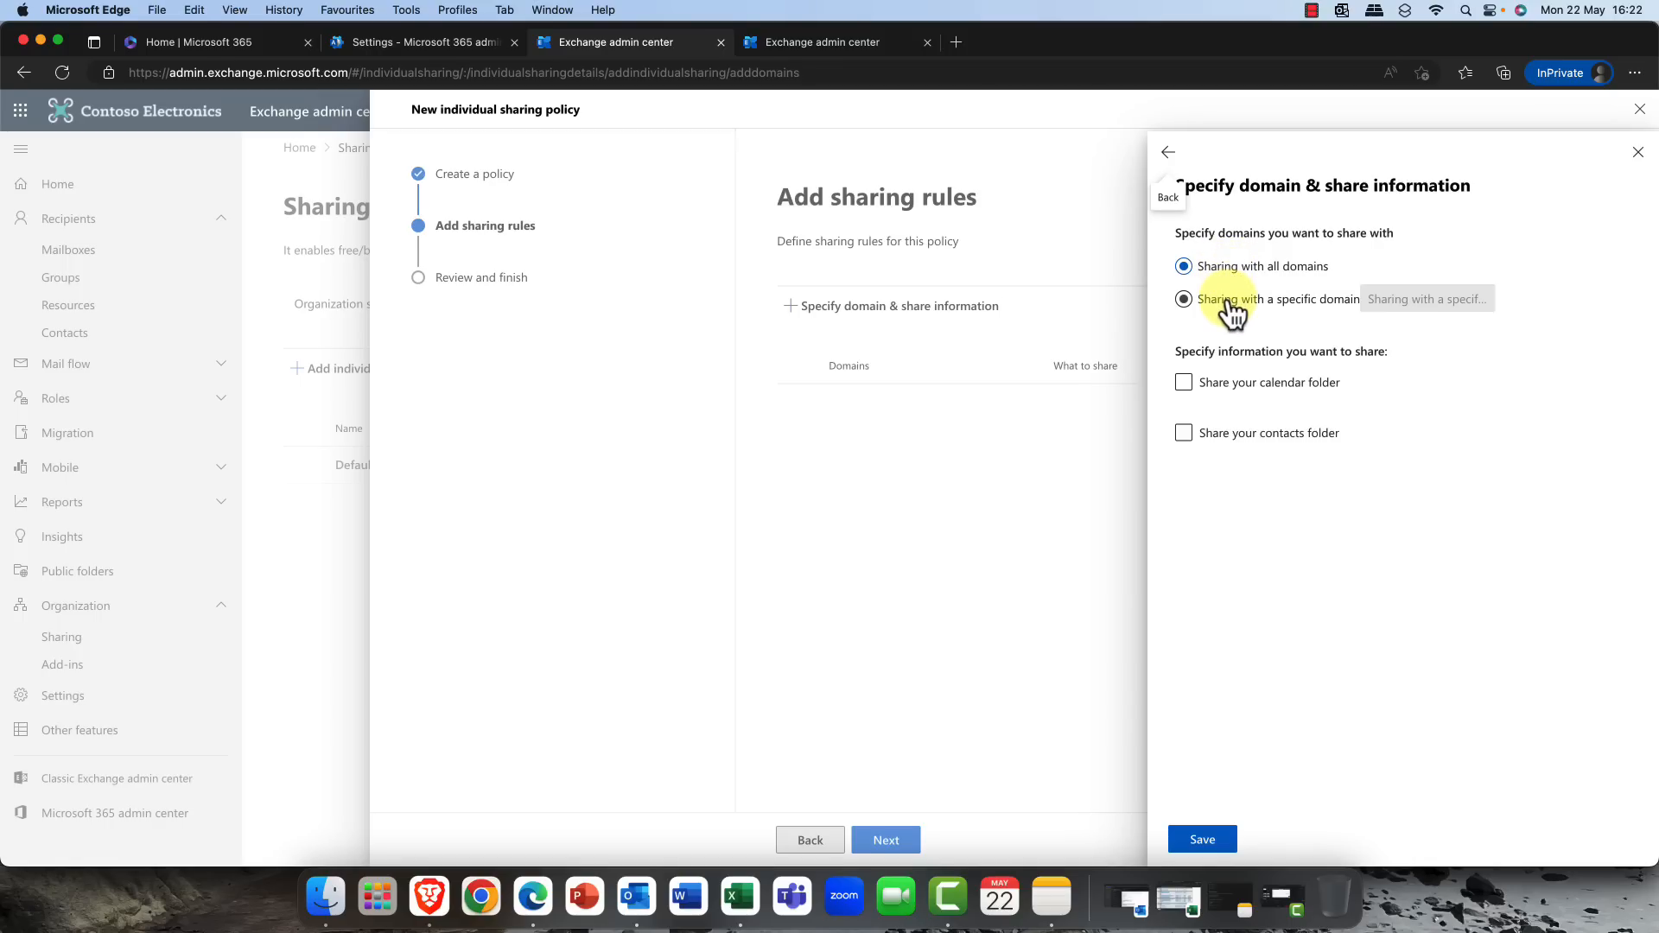
left_click(1182, 299)
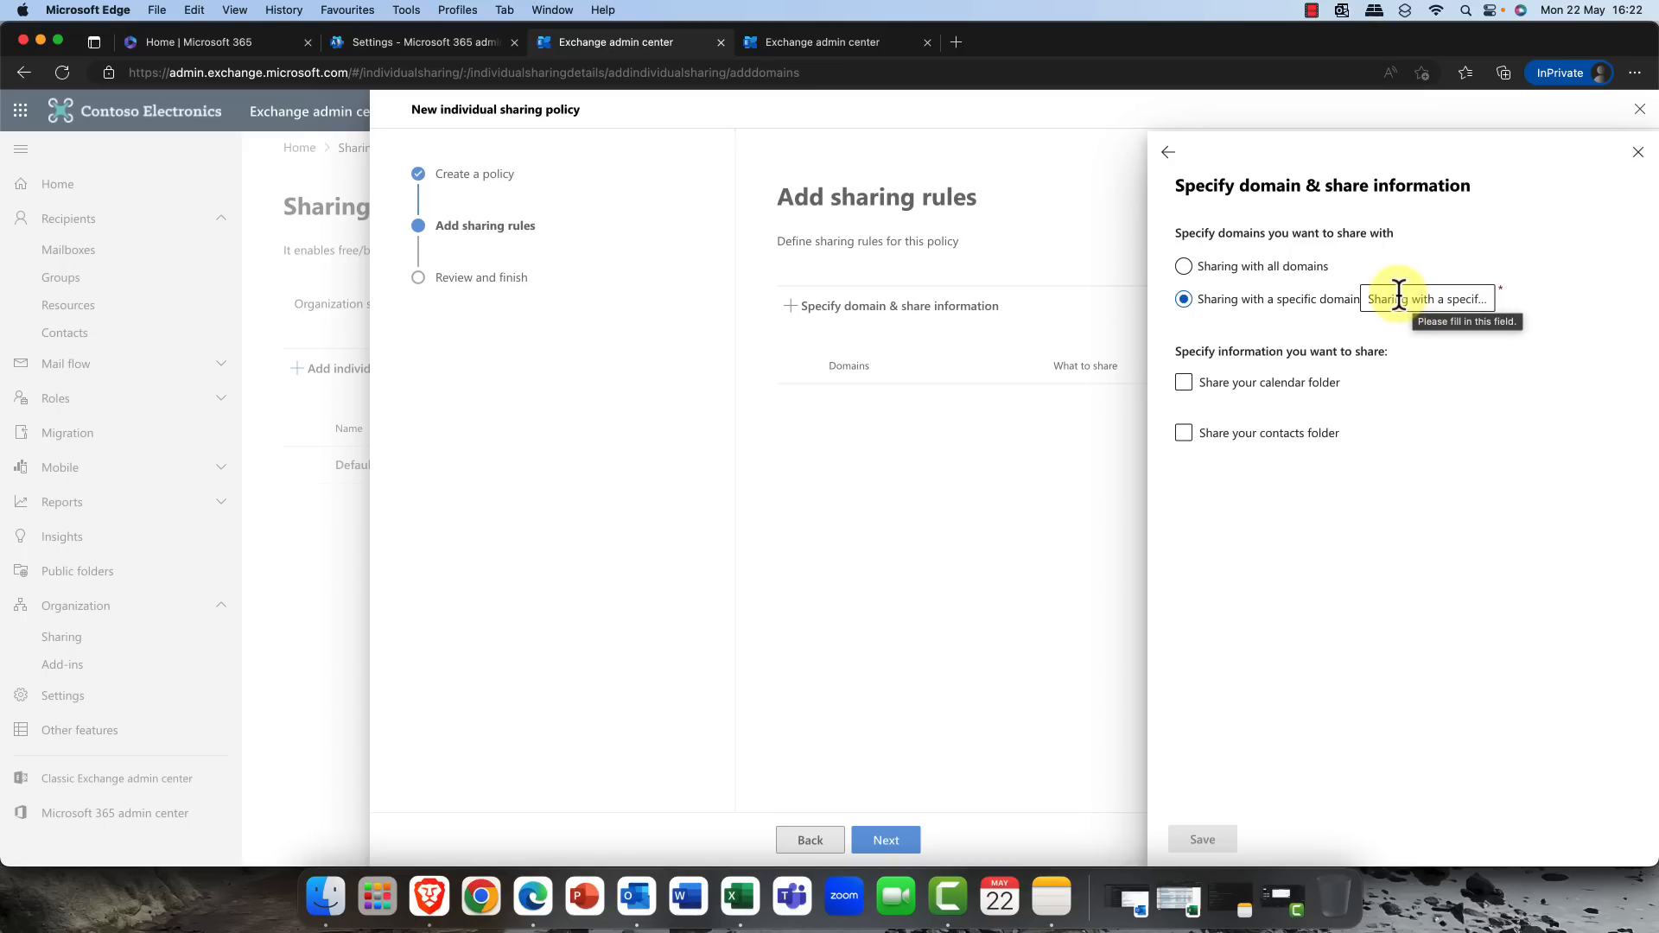
mouse_move(1358, 320)
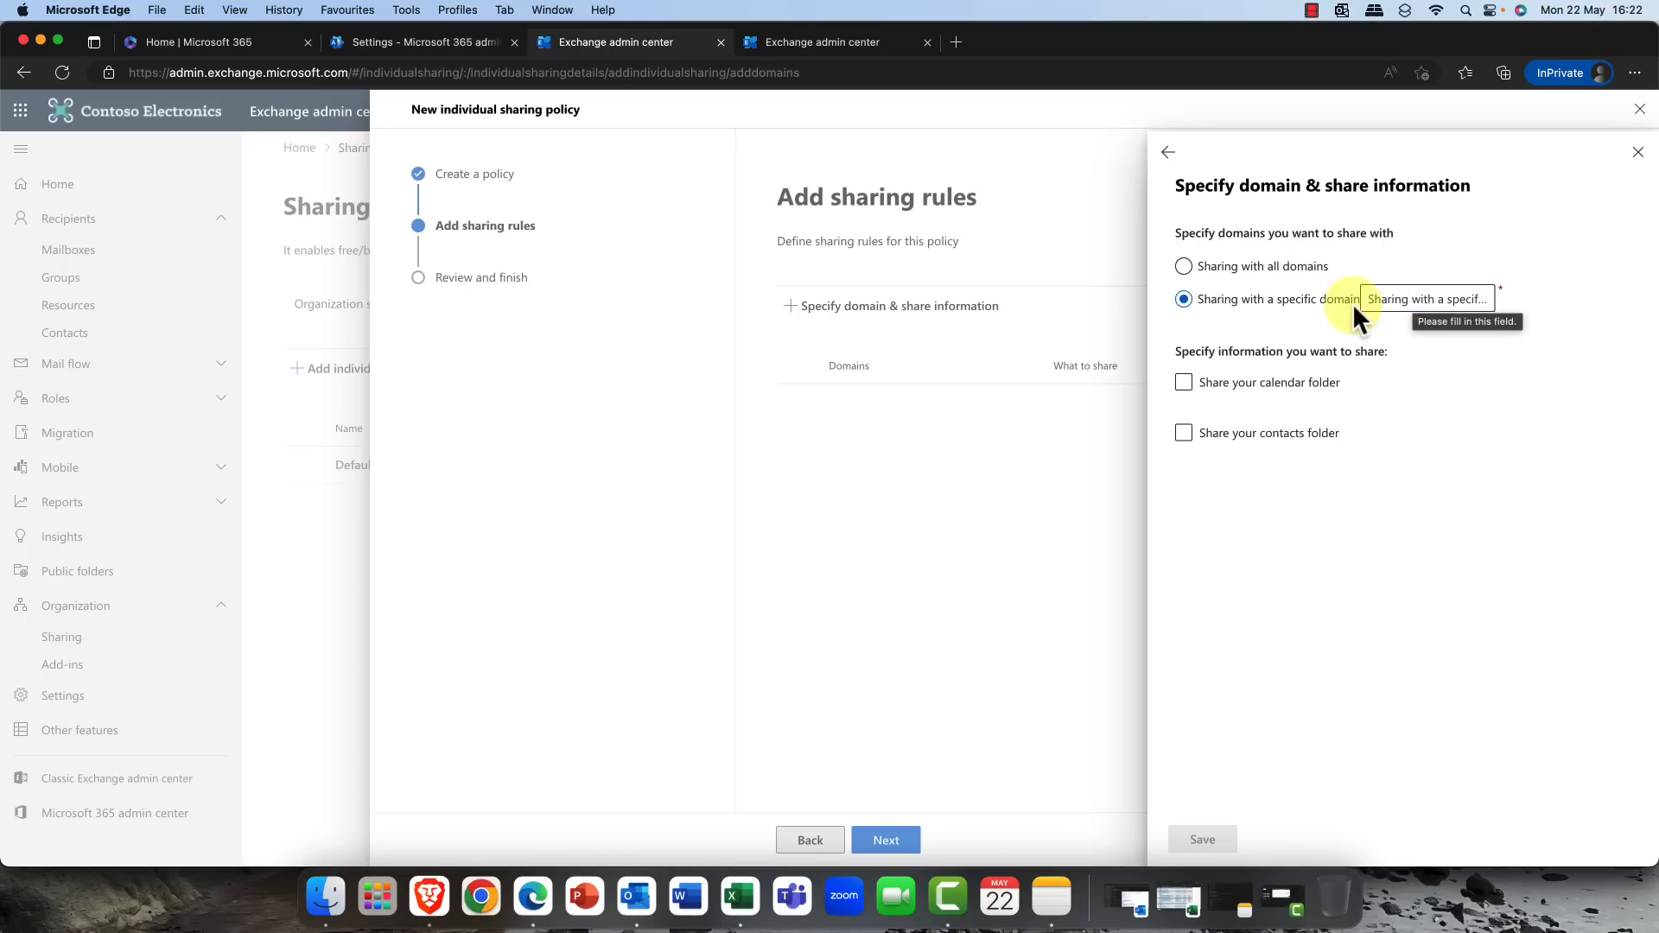
left_click(1182, 382)
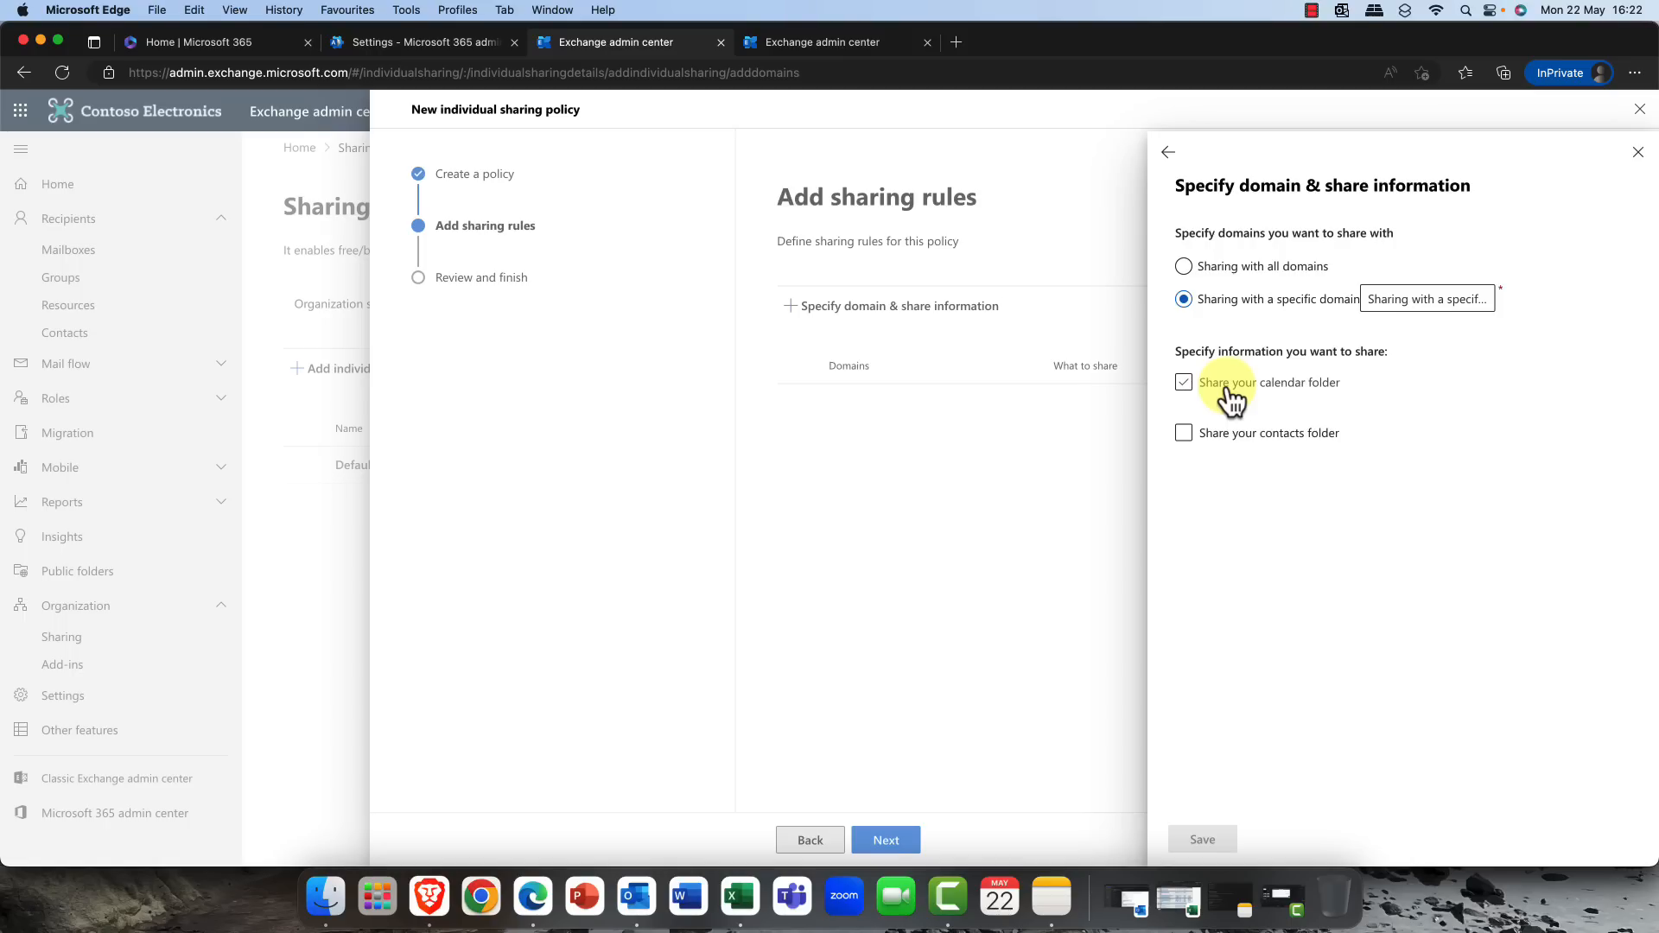
left_click(1182, 382)
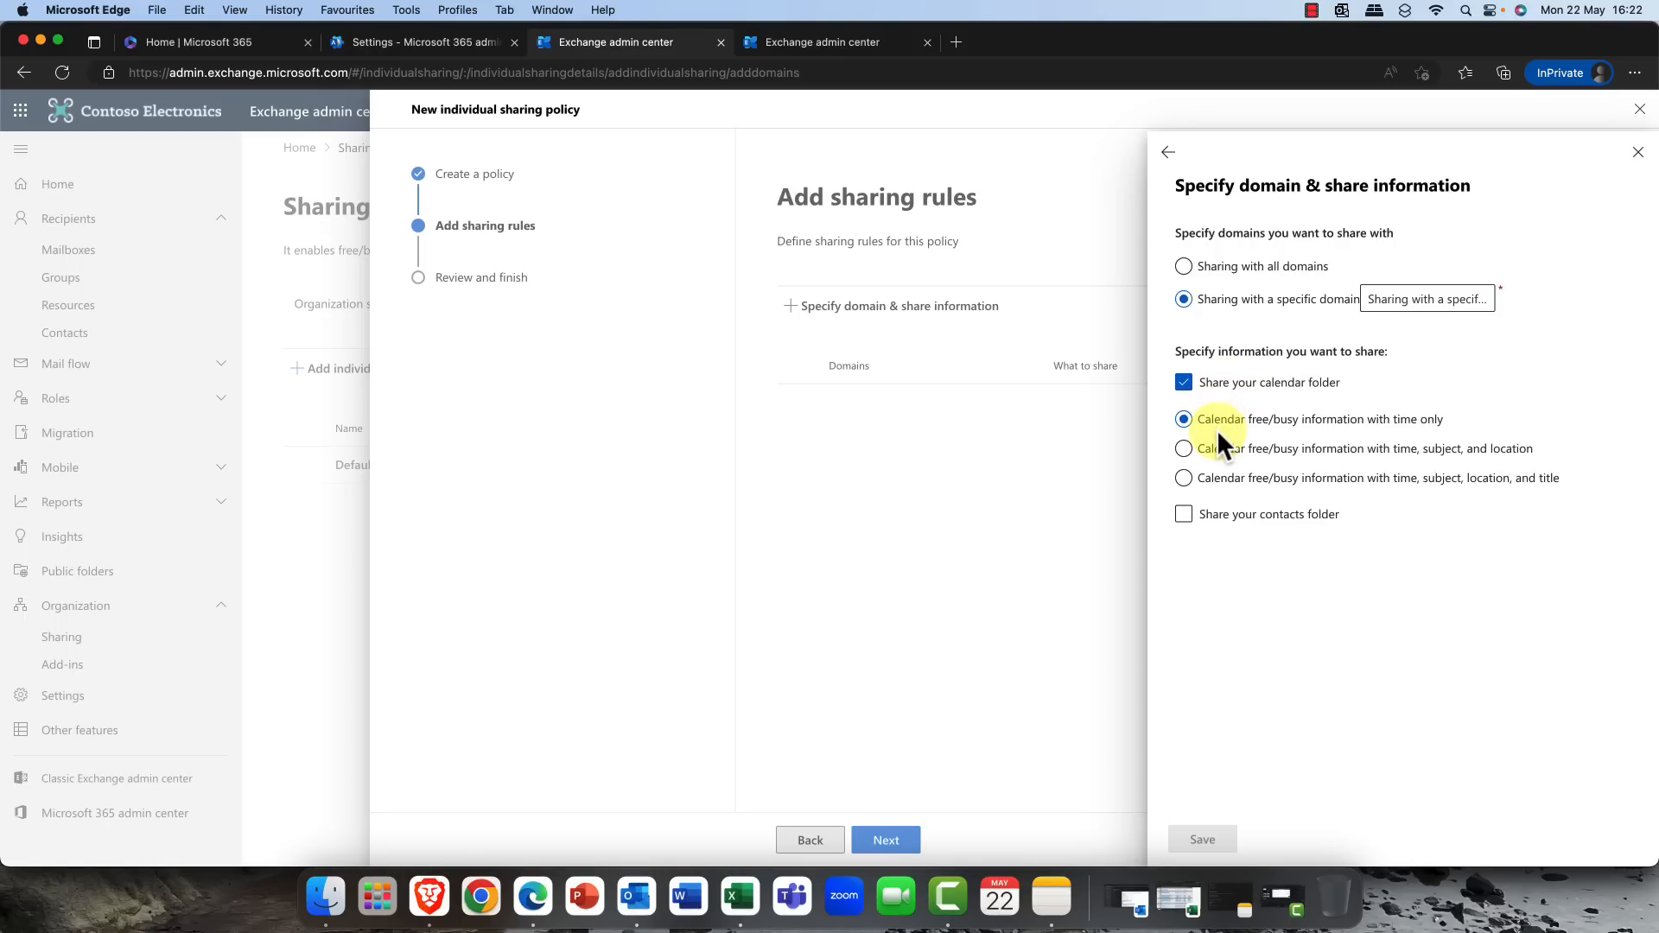
- Adjust the shared folder options and stop sharing the contacts folder
left_click(1183, 448)
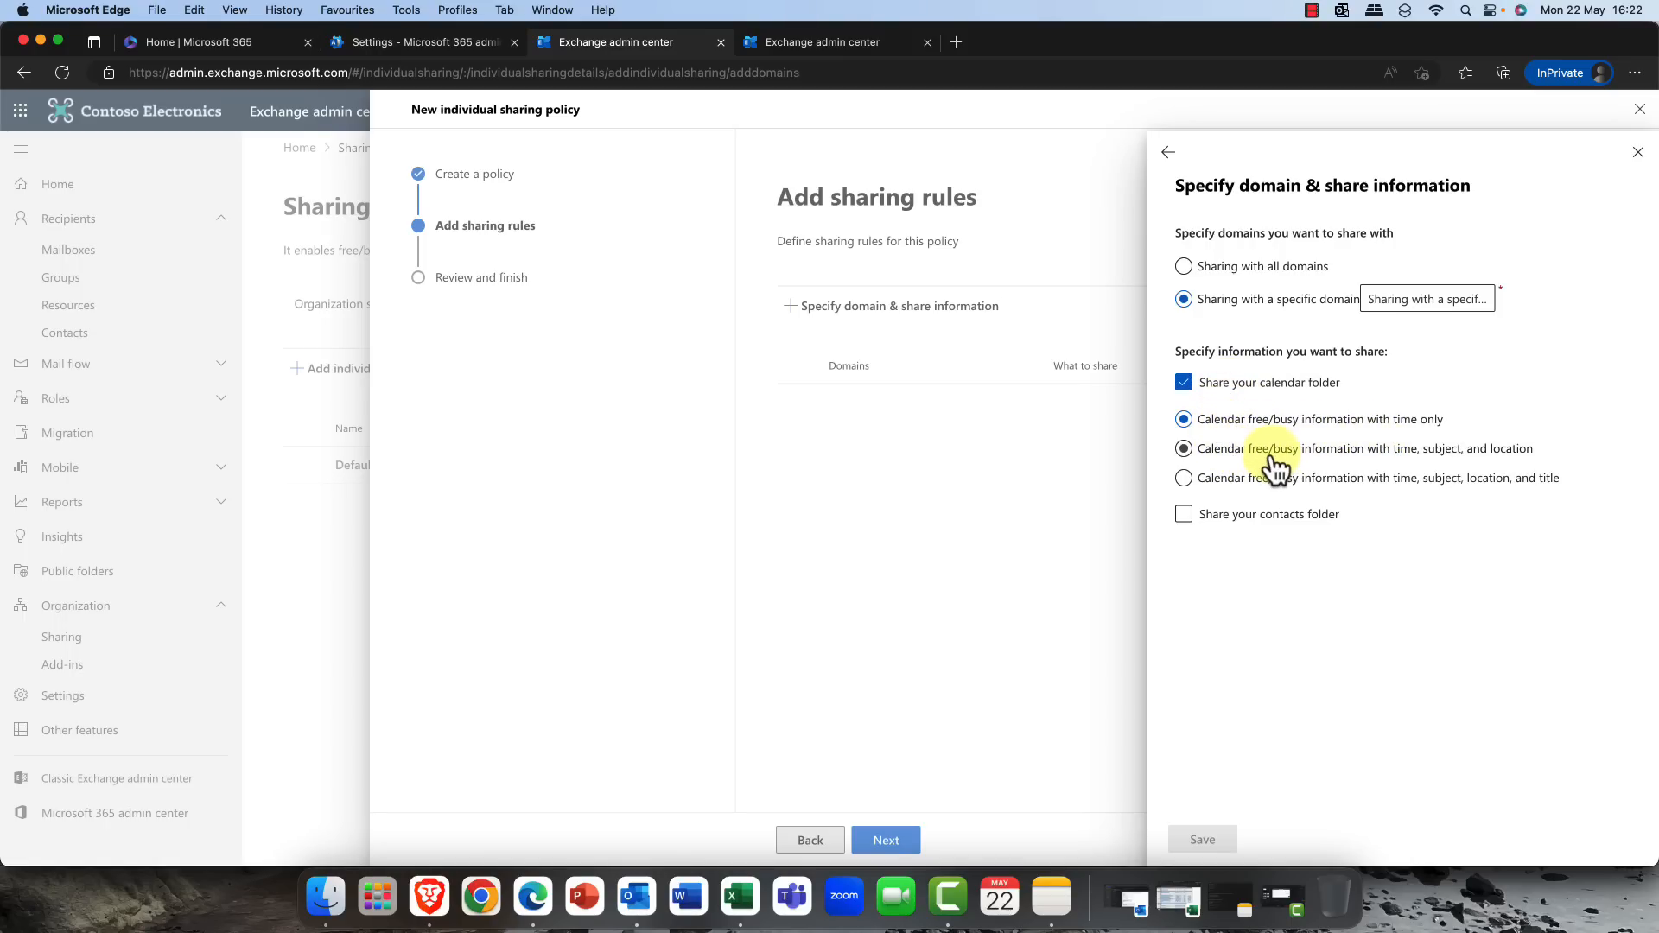
left_click(1182, 477)
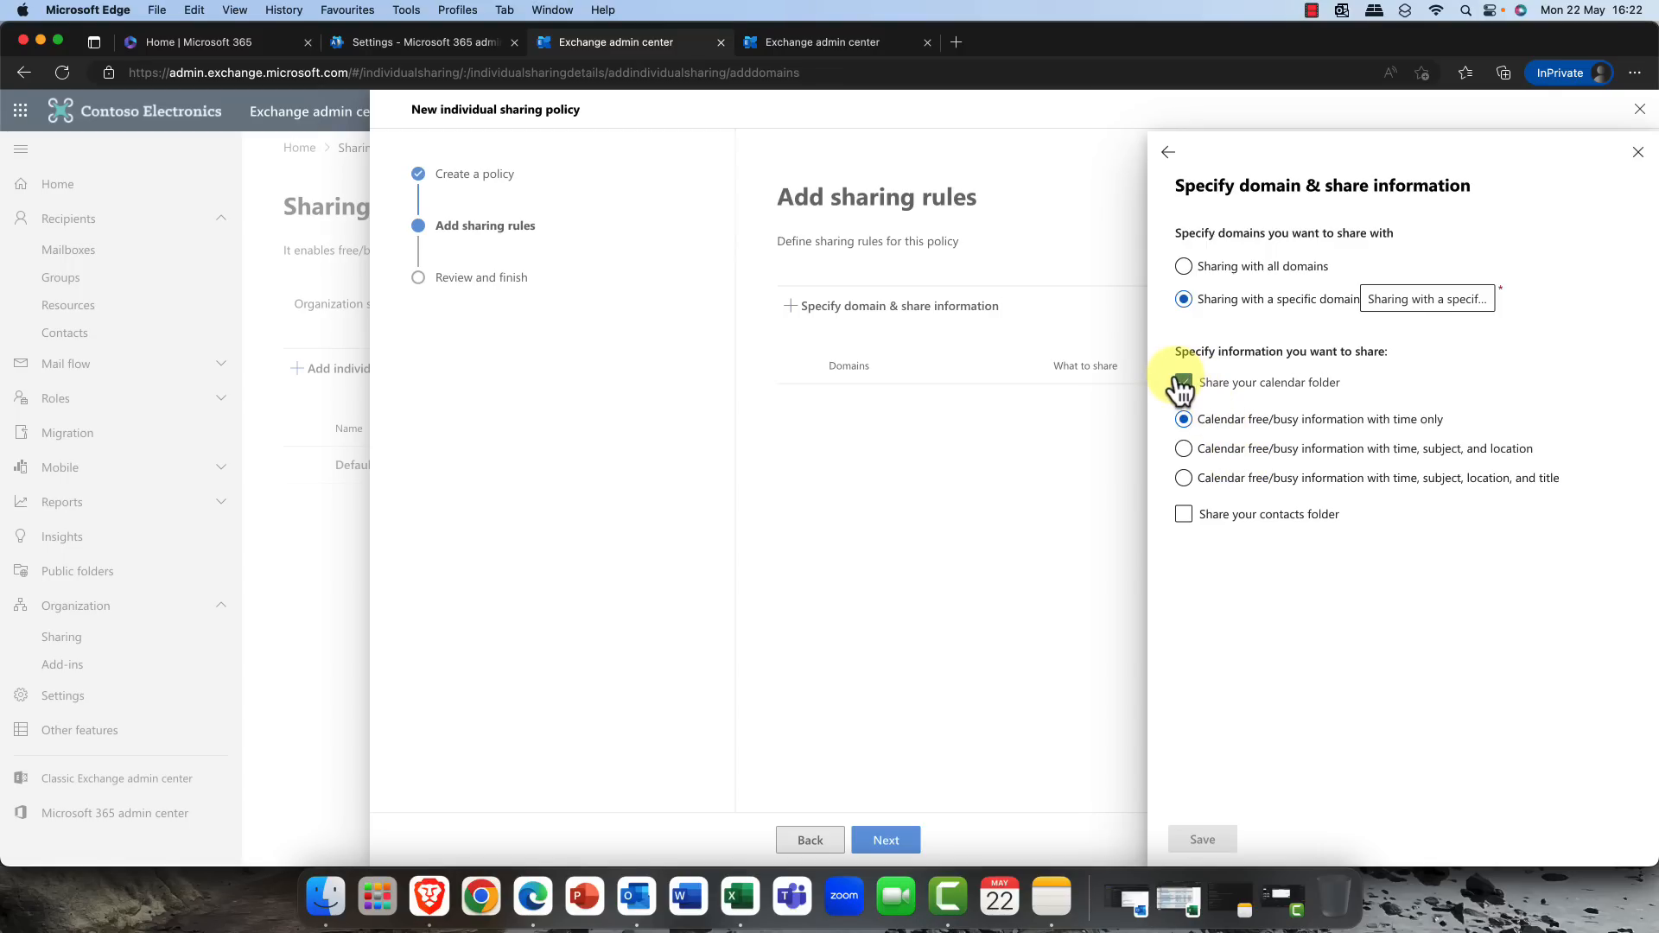
left_click(1182, 382)
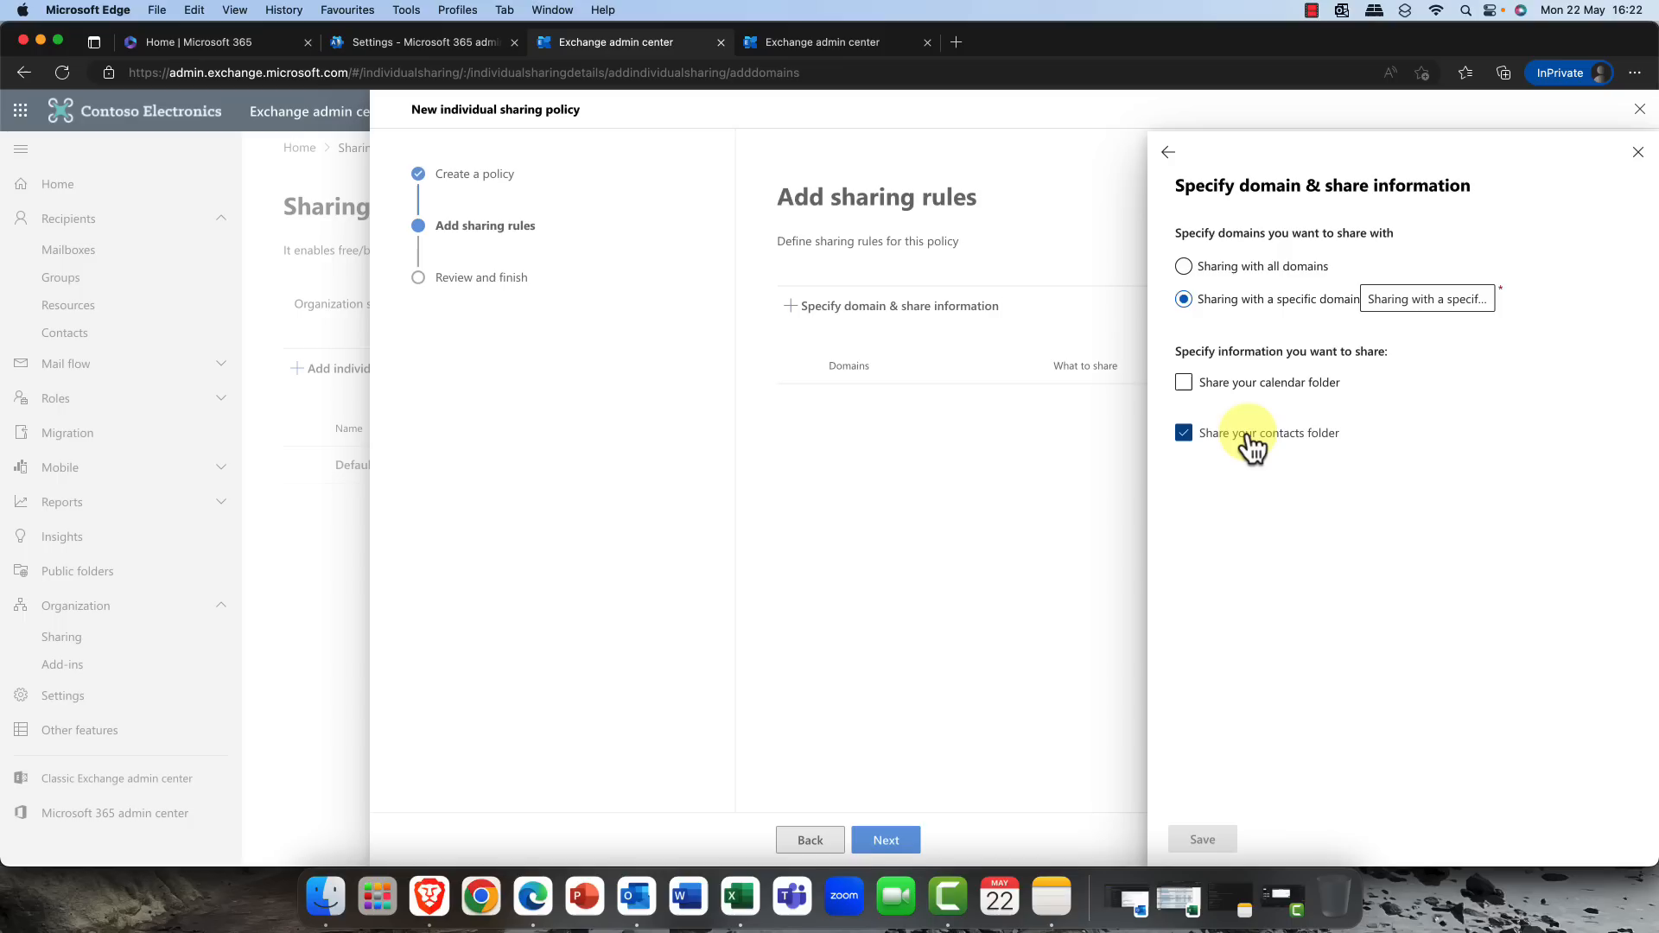
left_click(1182, 432)
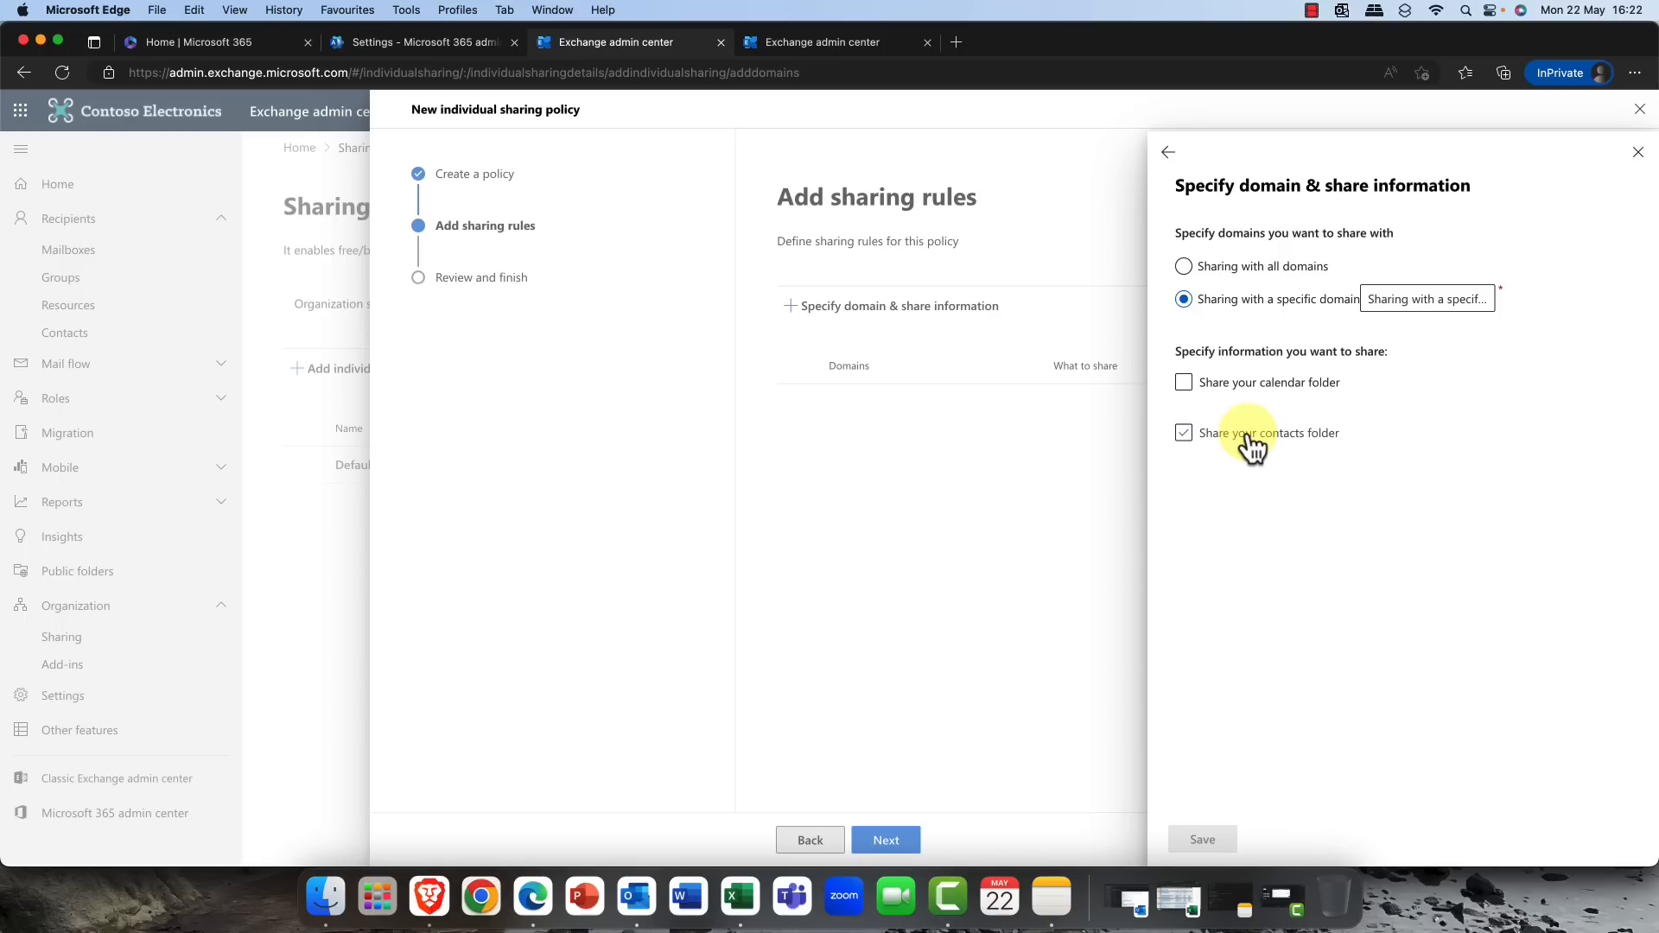
left_click(1182, 432)
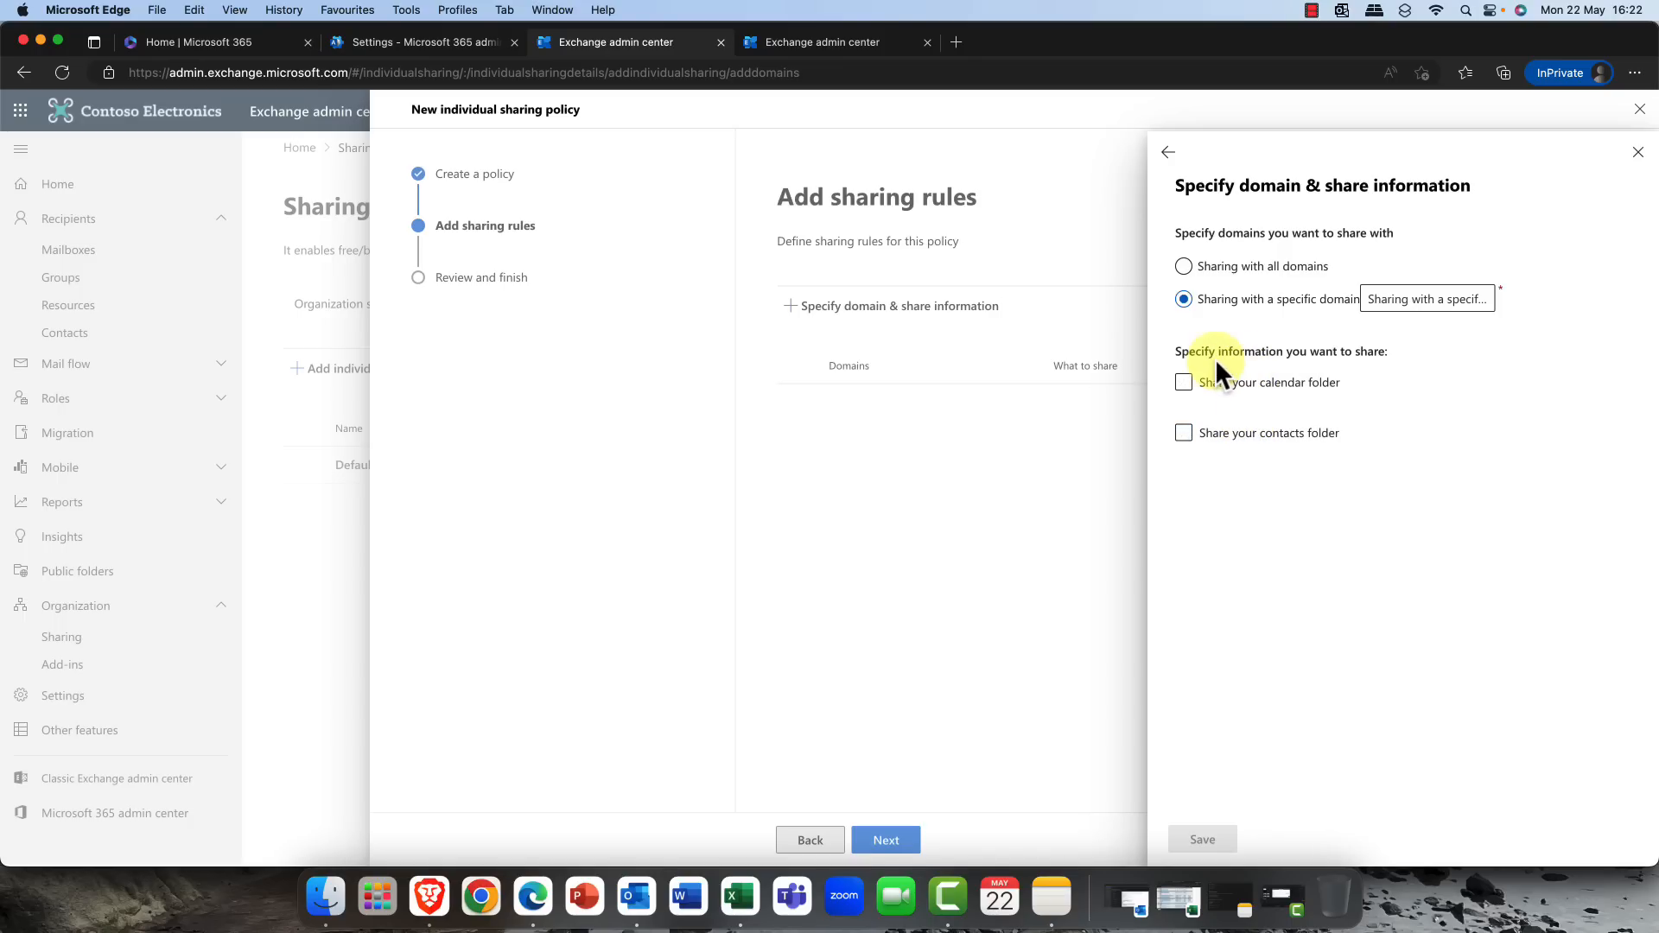
mouse_move(1633, 154)
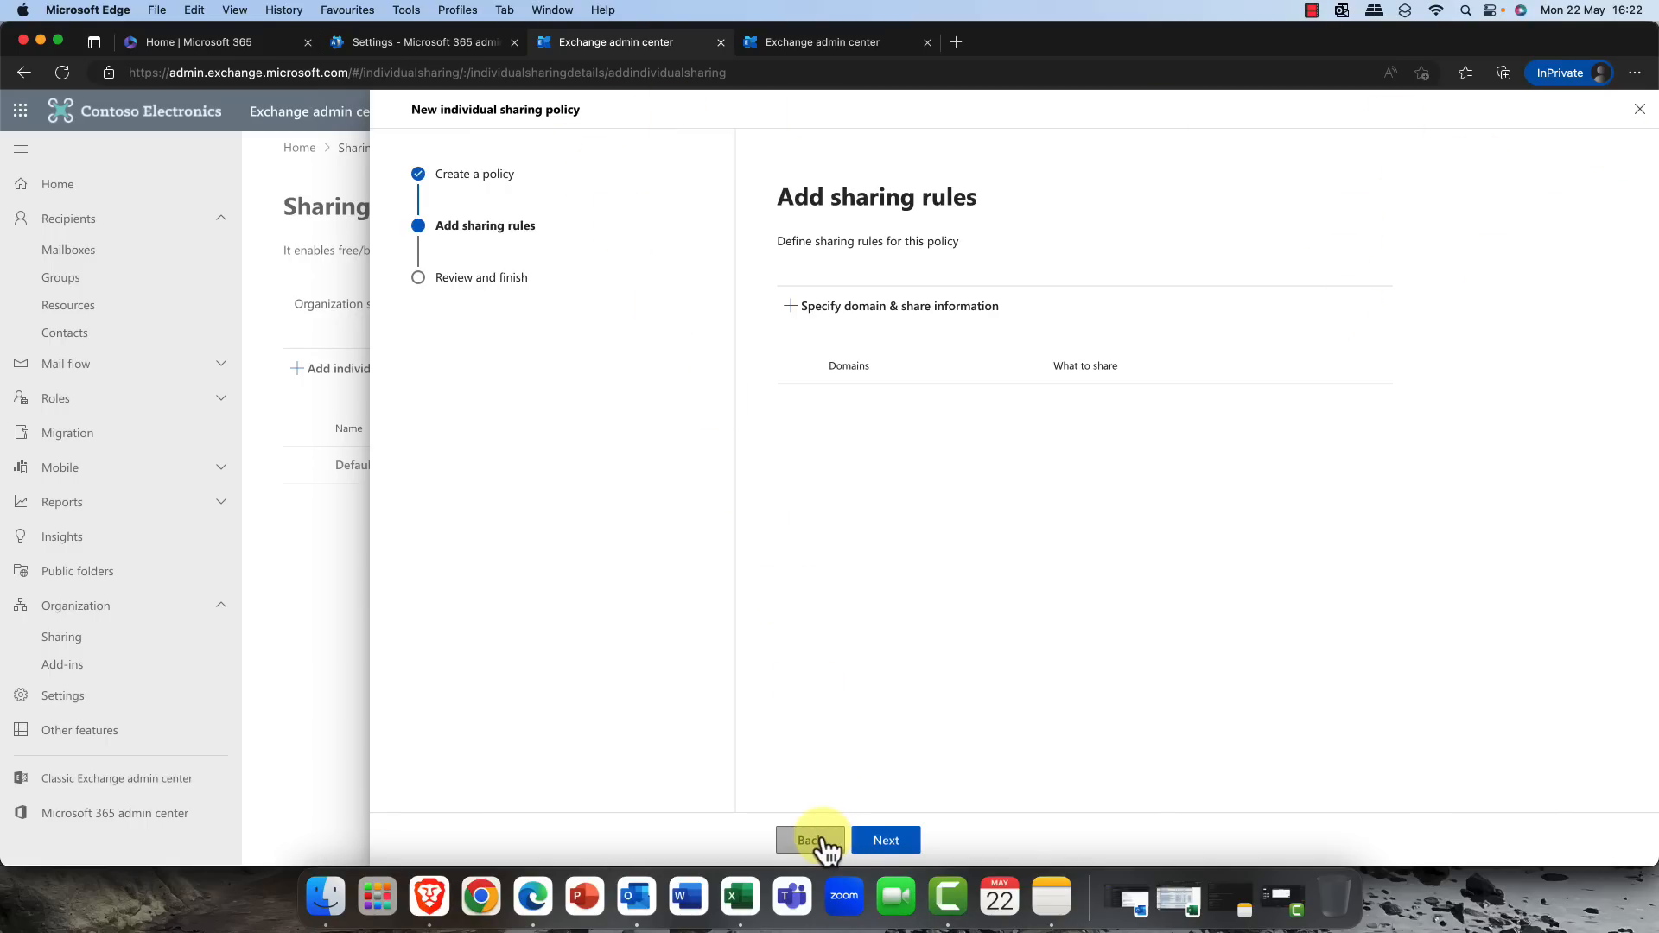
mouse_move(1619, 171)
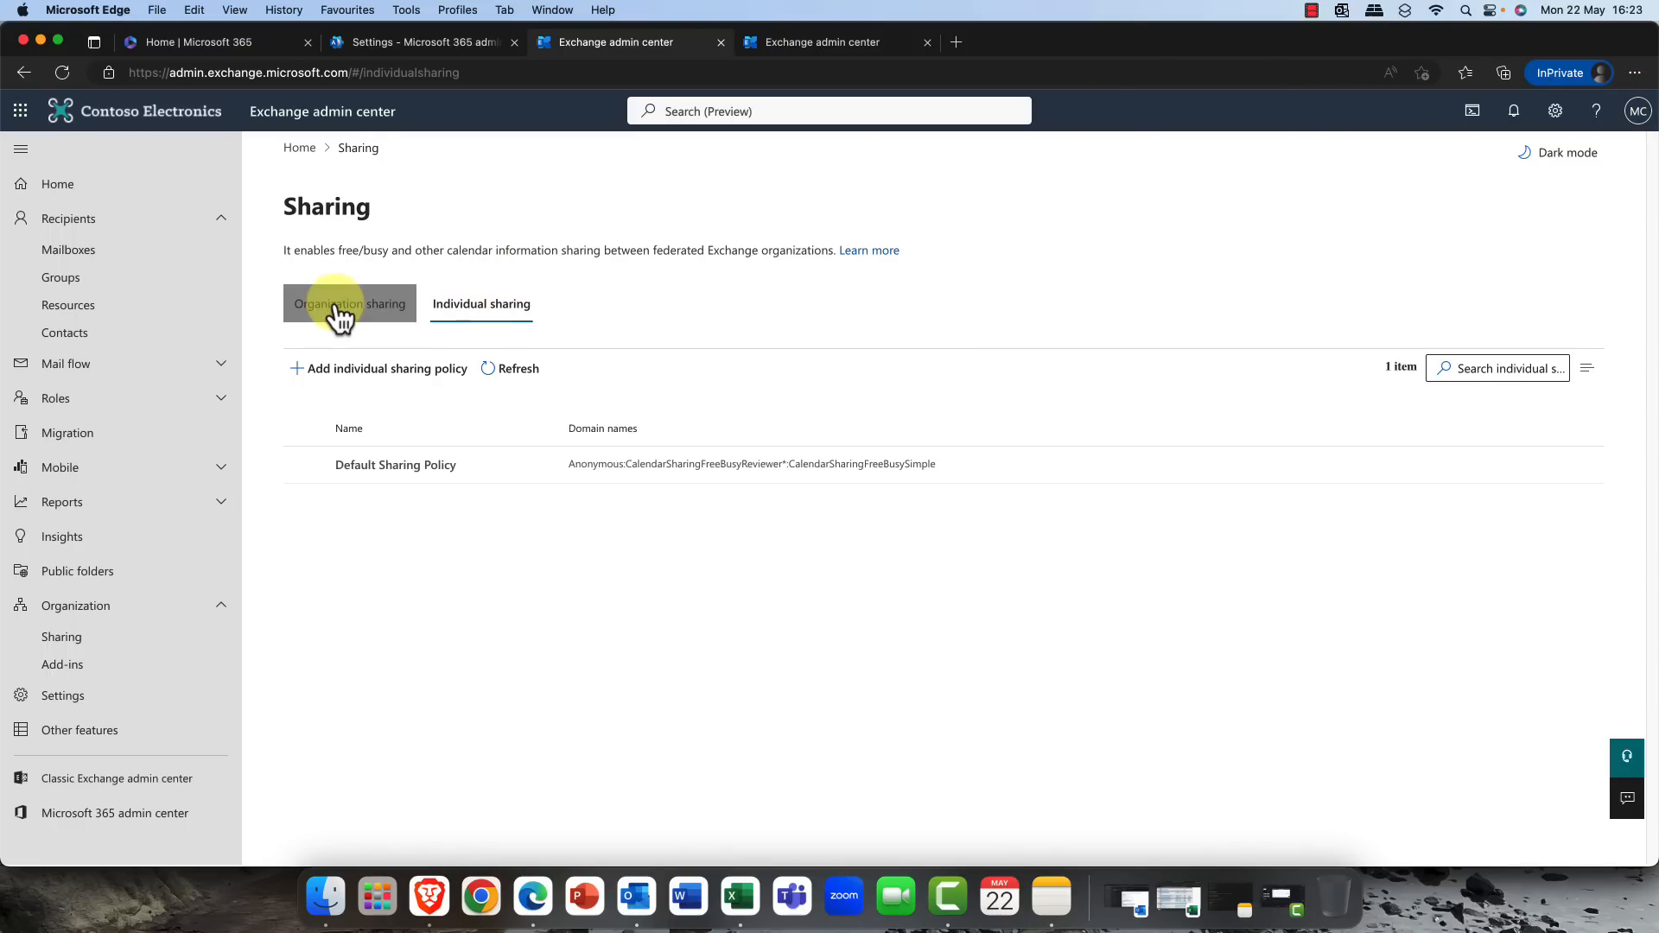
- Switch to Organization sharing and start a new organization relationship
left_click(349, 304)
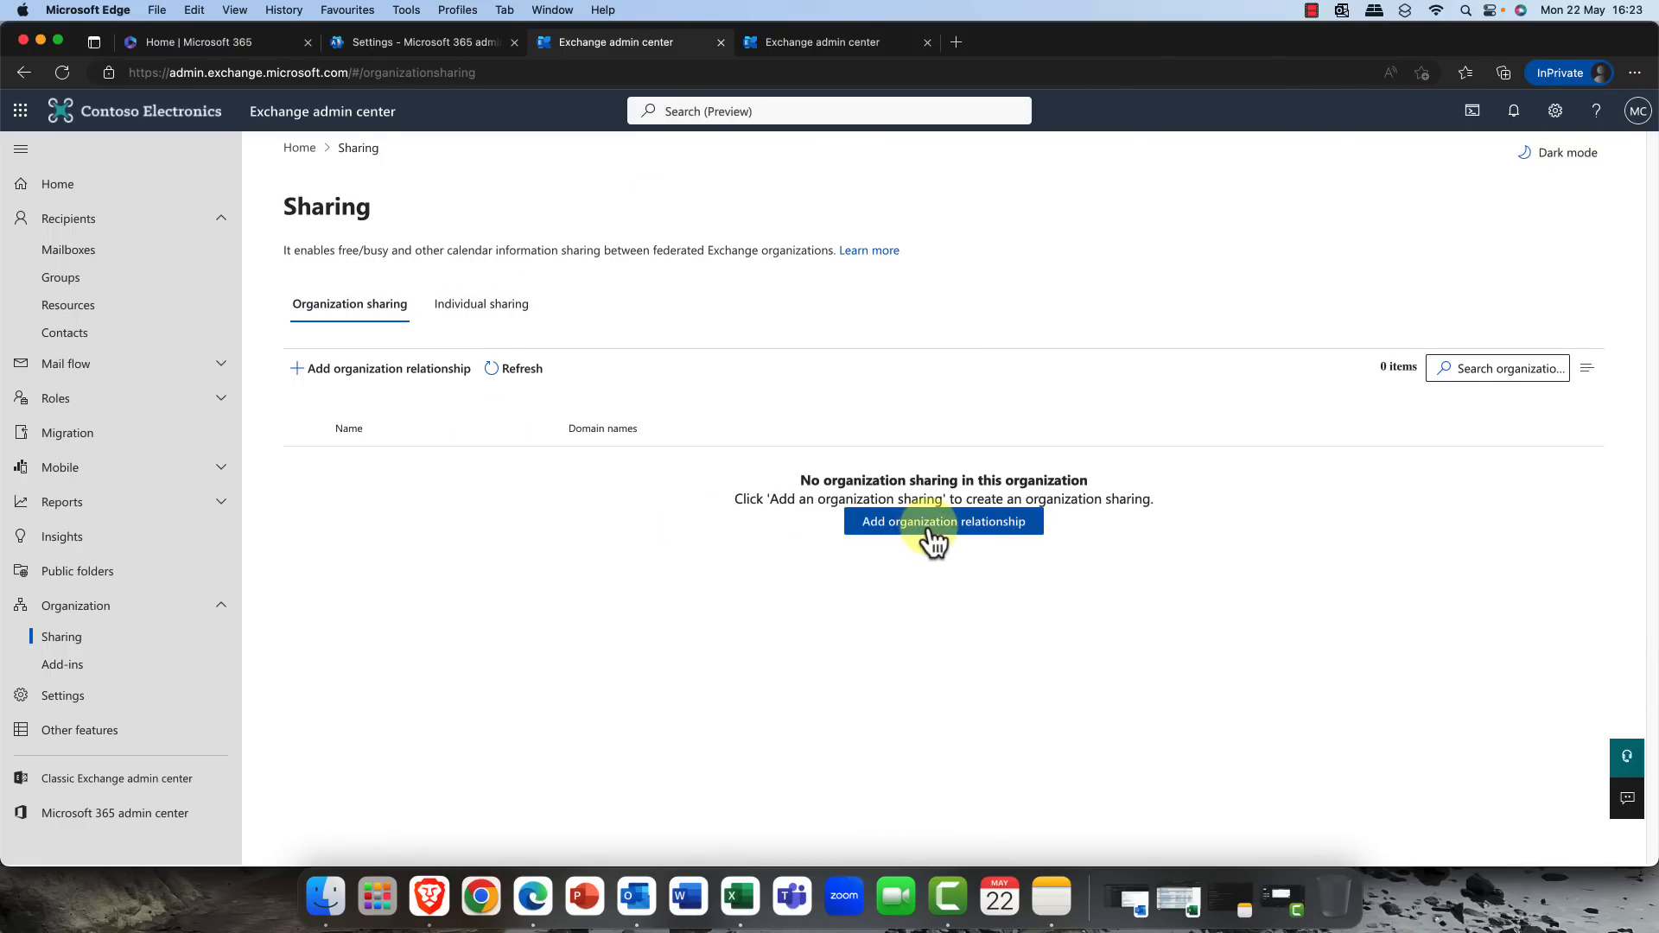
left_click(942, 521)
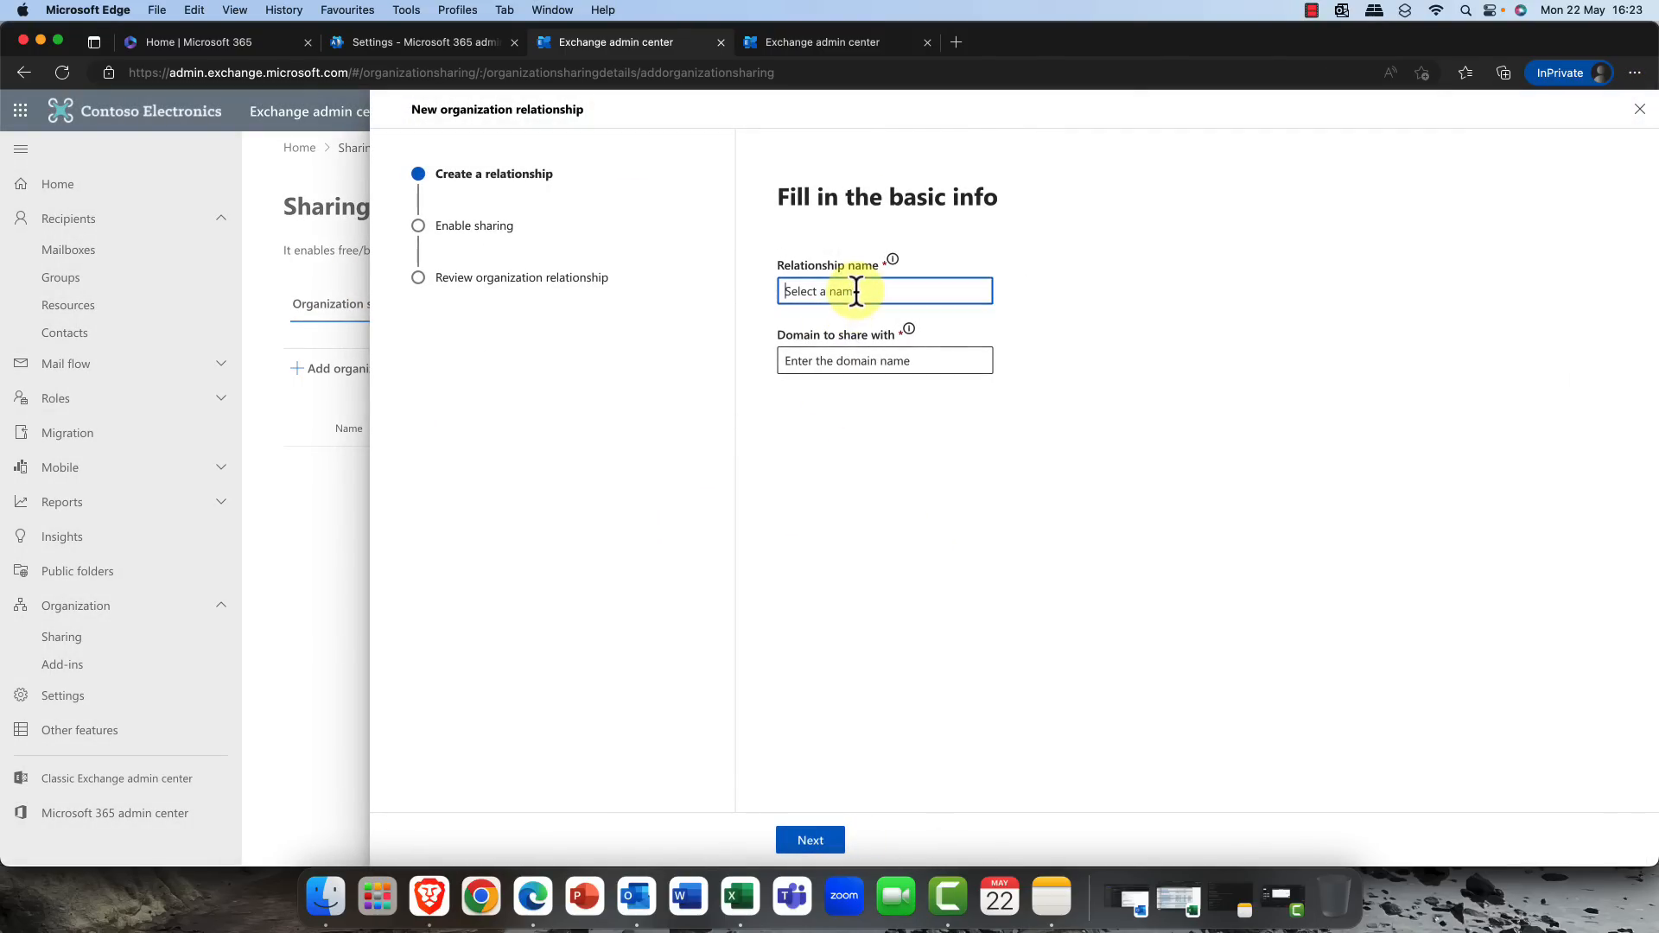
- Name the organization relationship Share1 and set Contoso.com as the domain to share with
type("Share1")
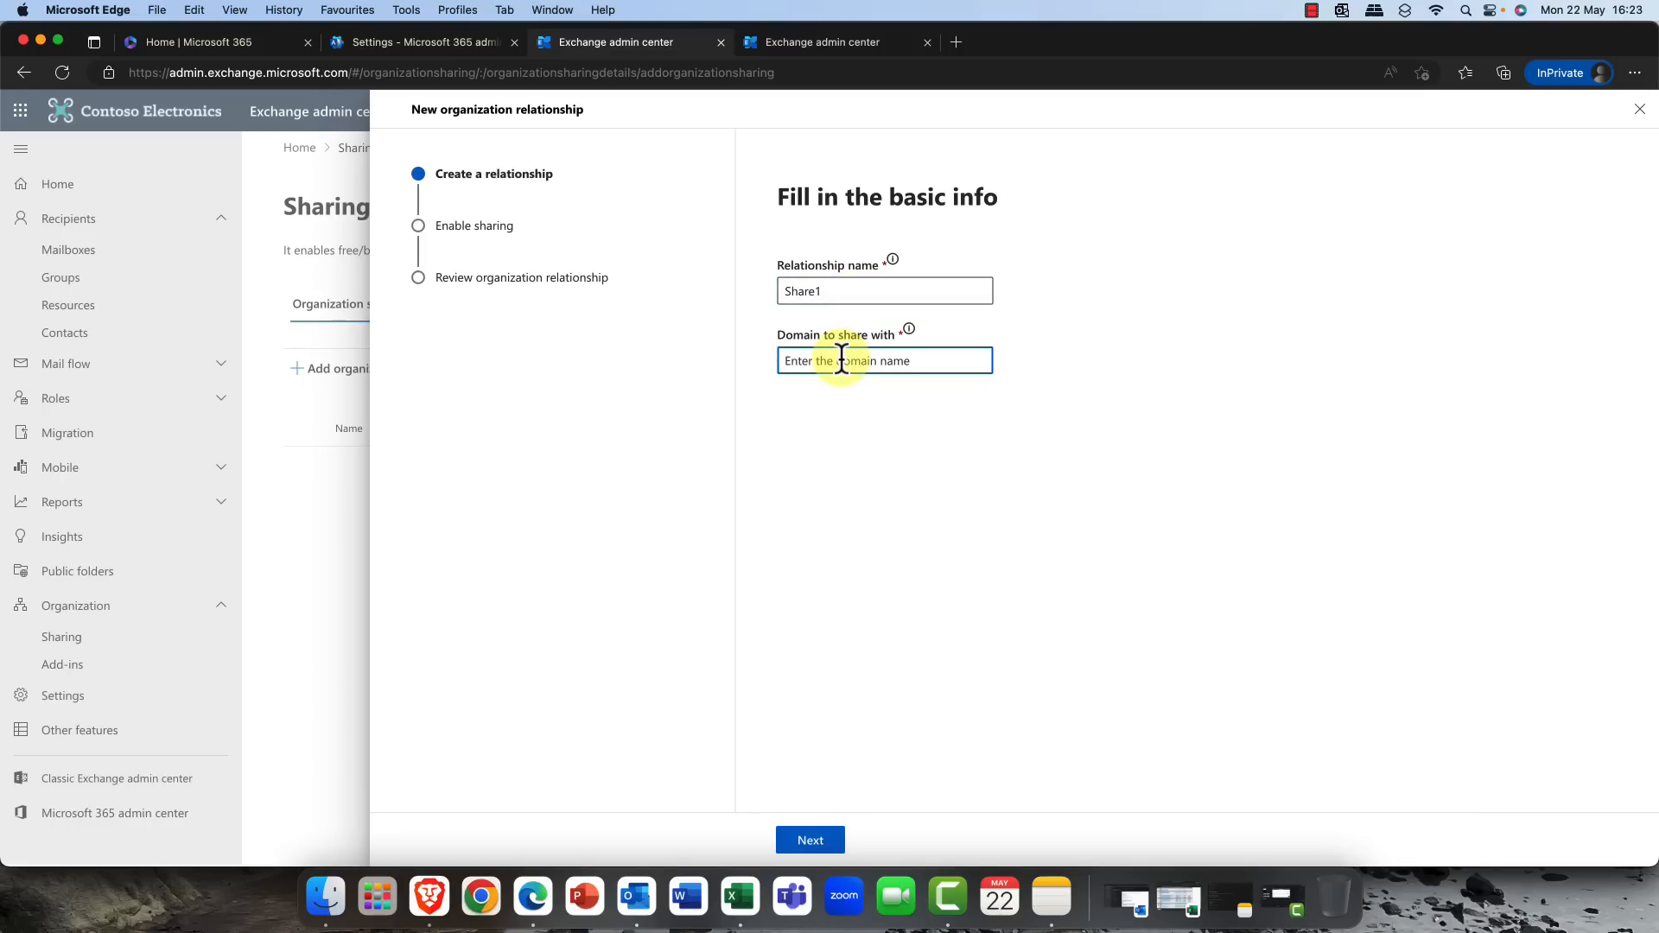
type("Contoso")
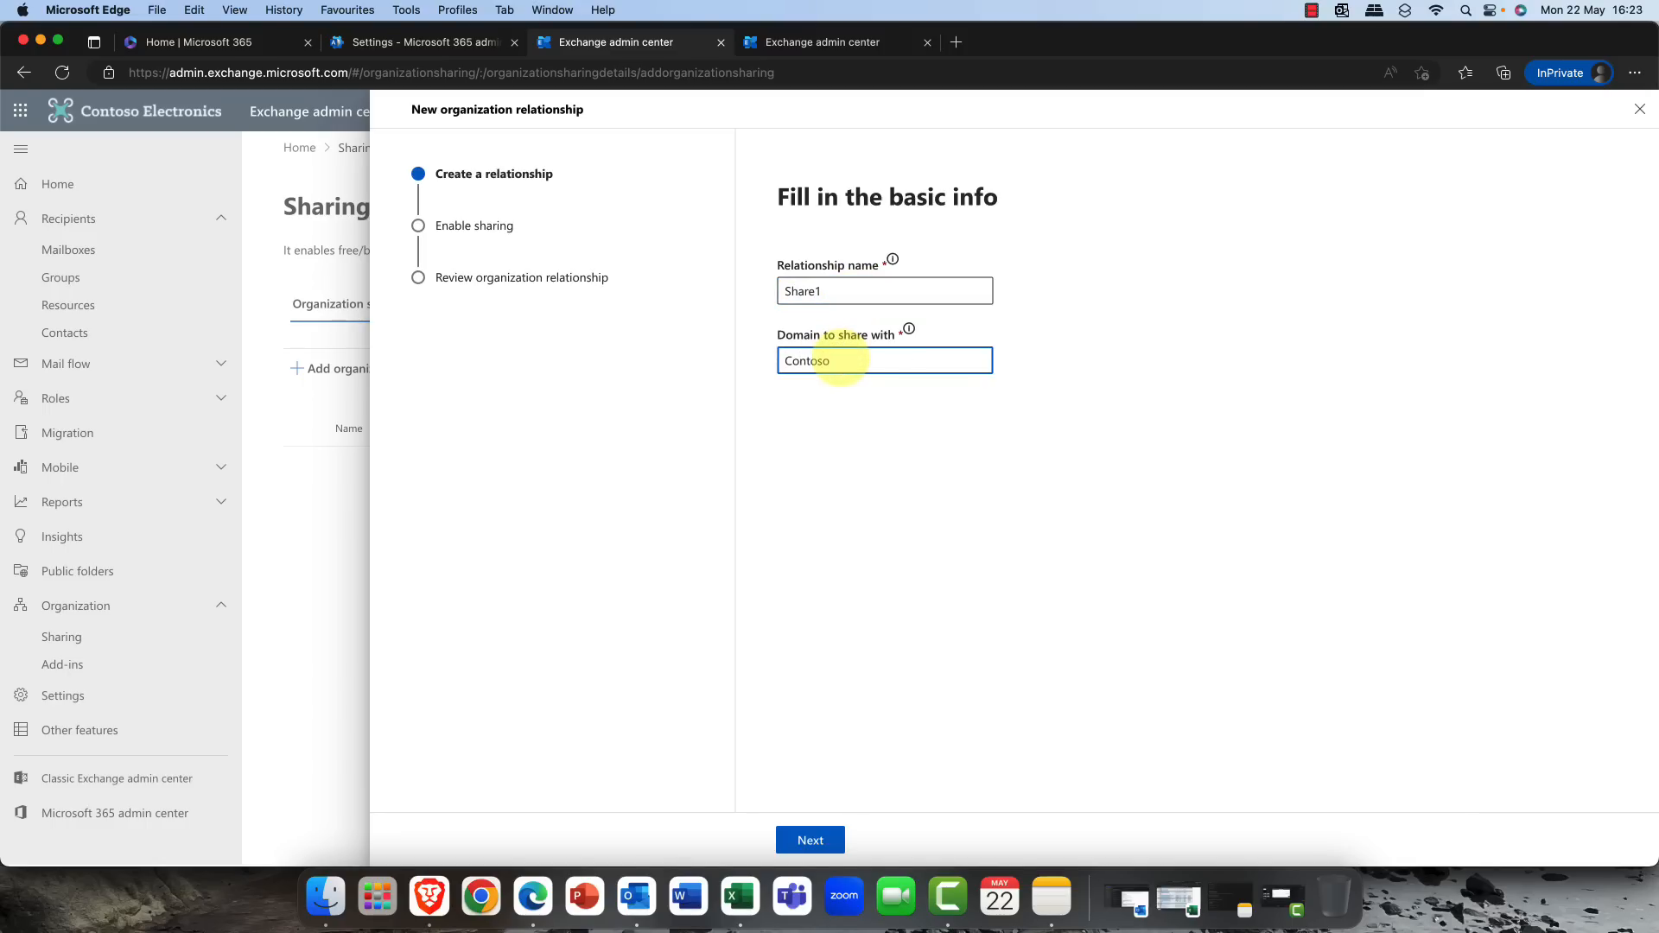
type(".com")
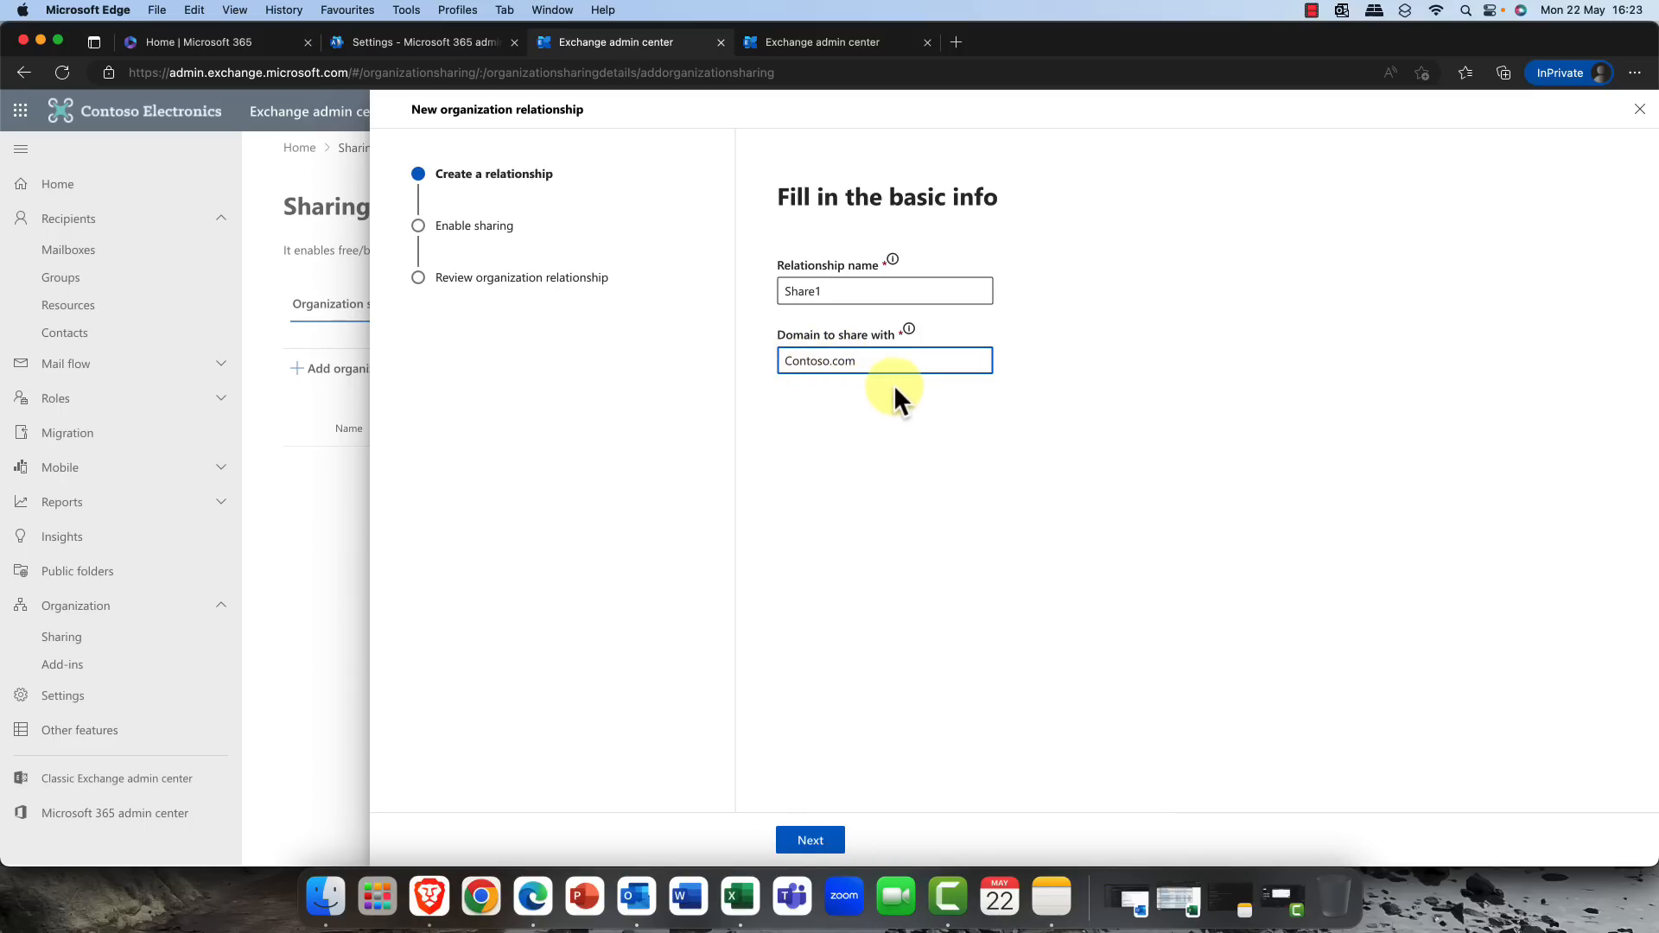
mouse_move(860, 804)
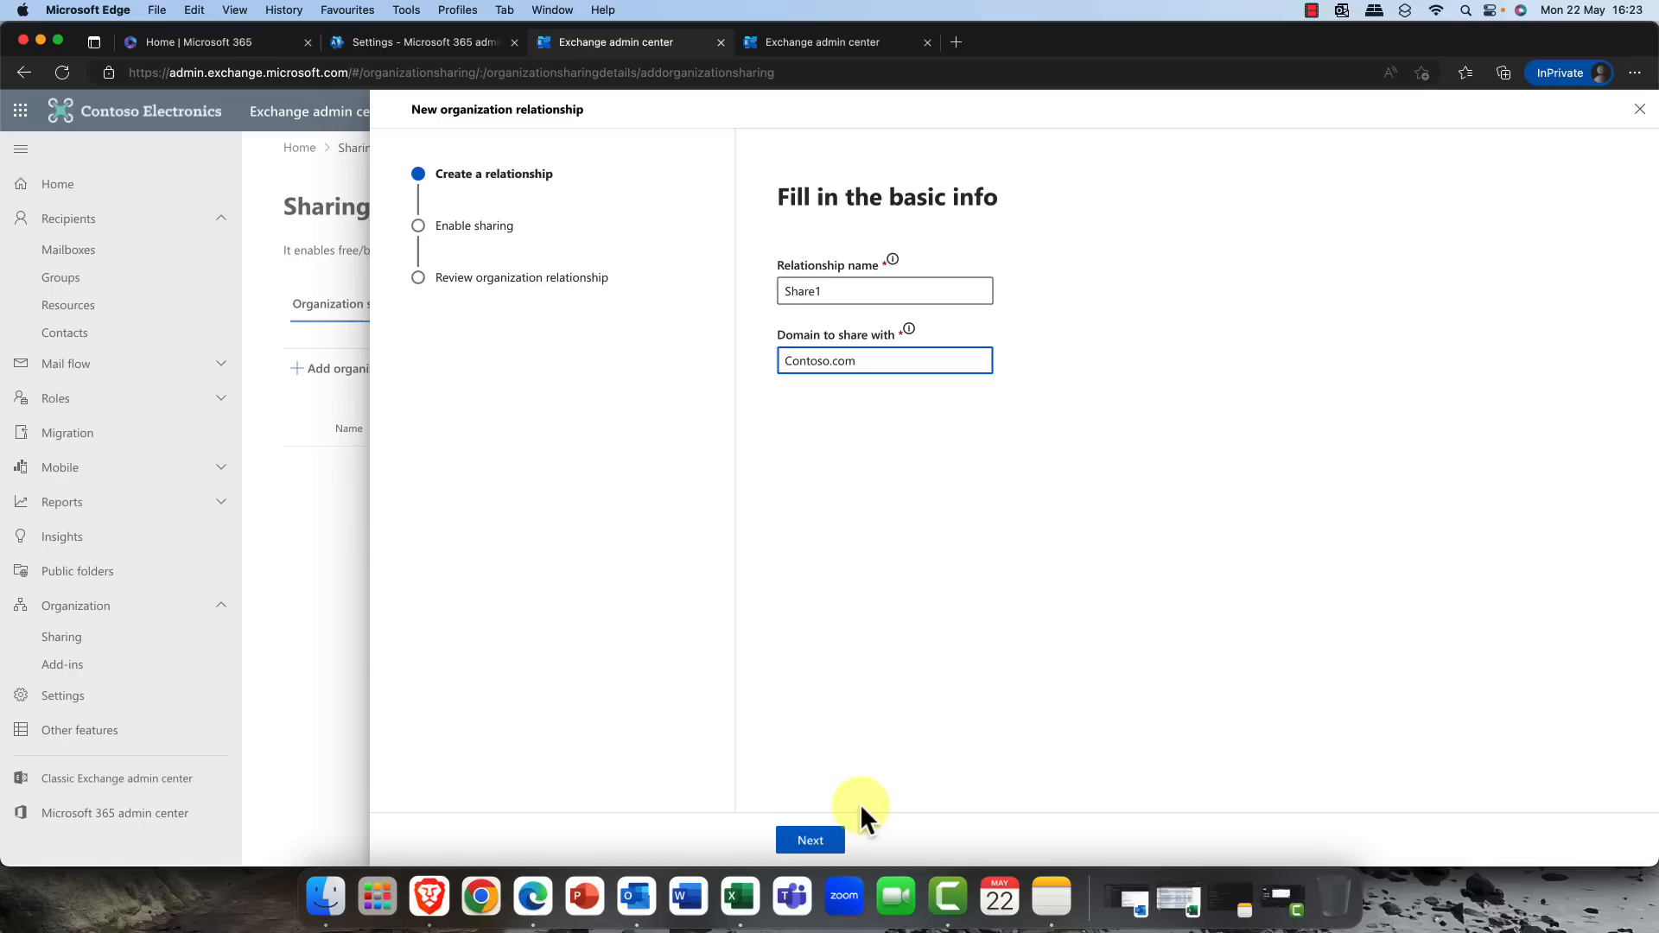
- Turn on time-only calendar free/busy sharing for everyone in the organization and continue to review
left_click(809, 839)
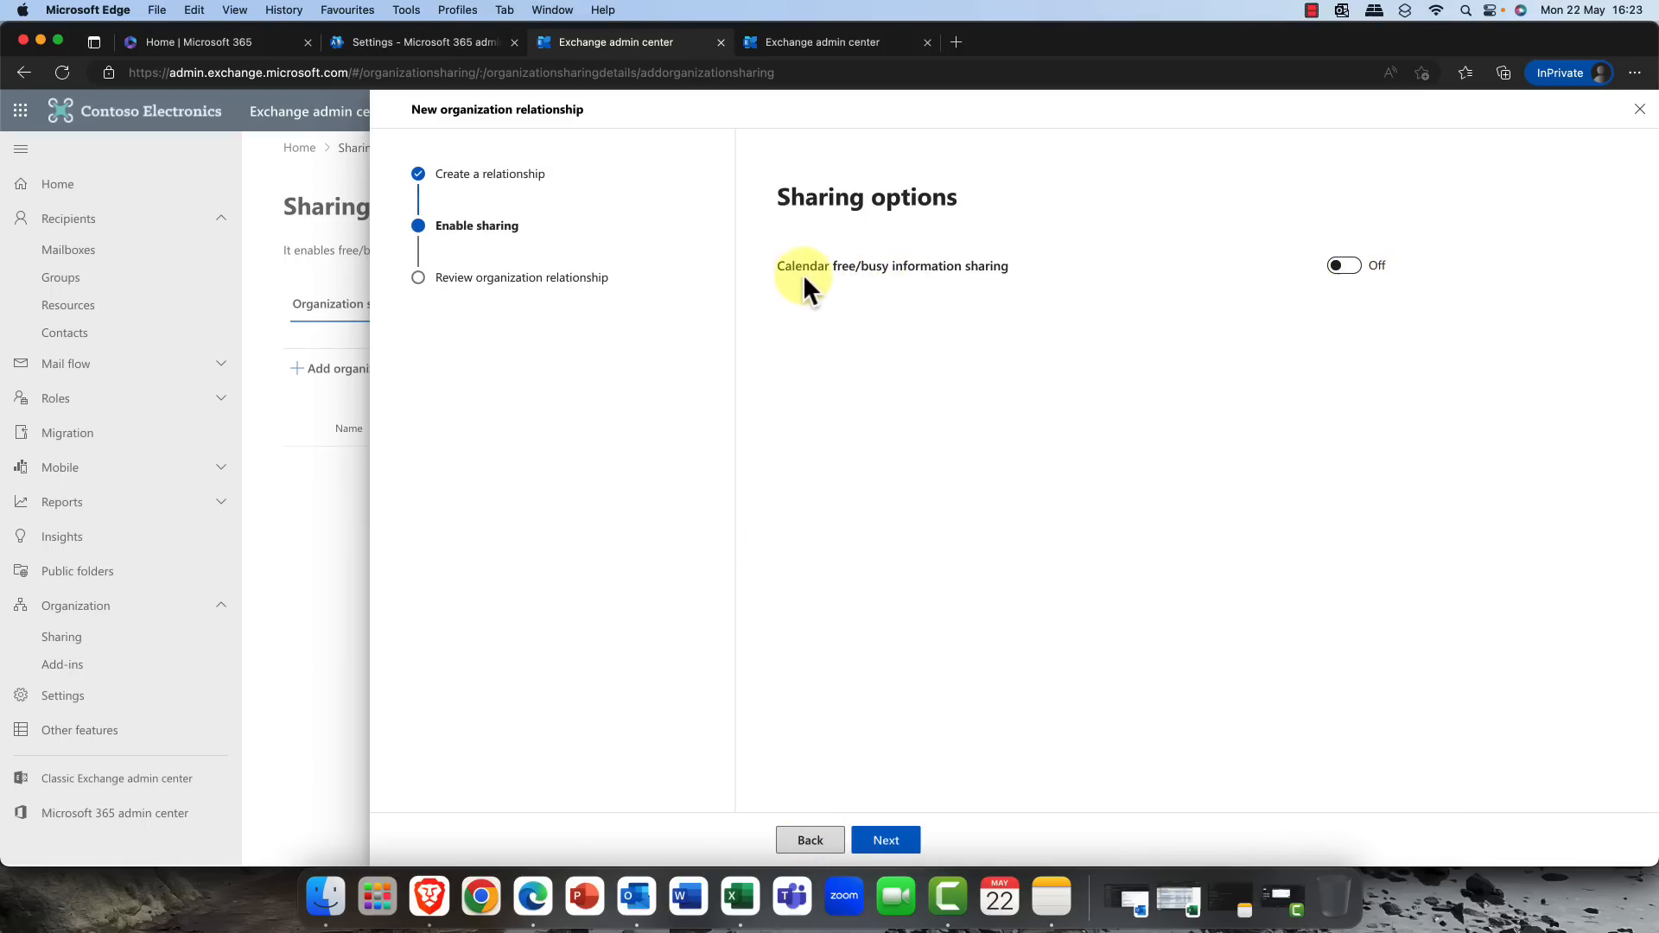
mouse_move(1199, 260)
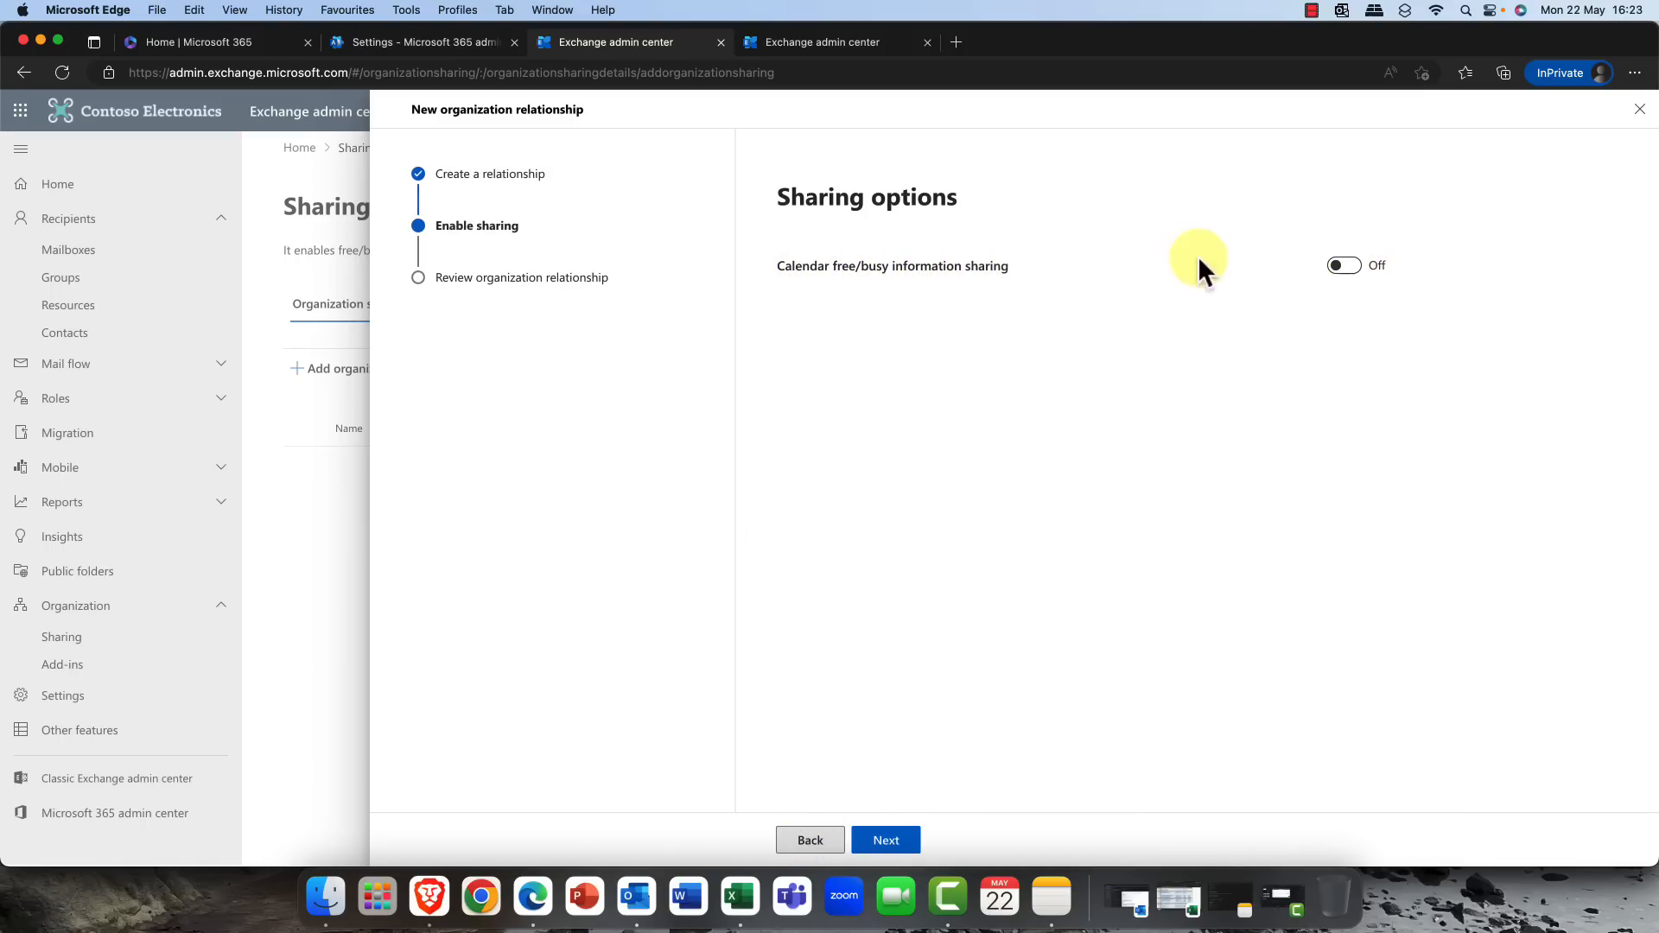
left_click(1344, 267)
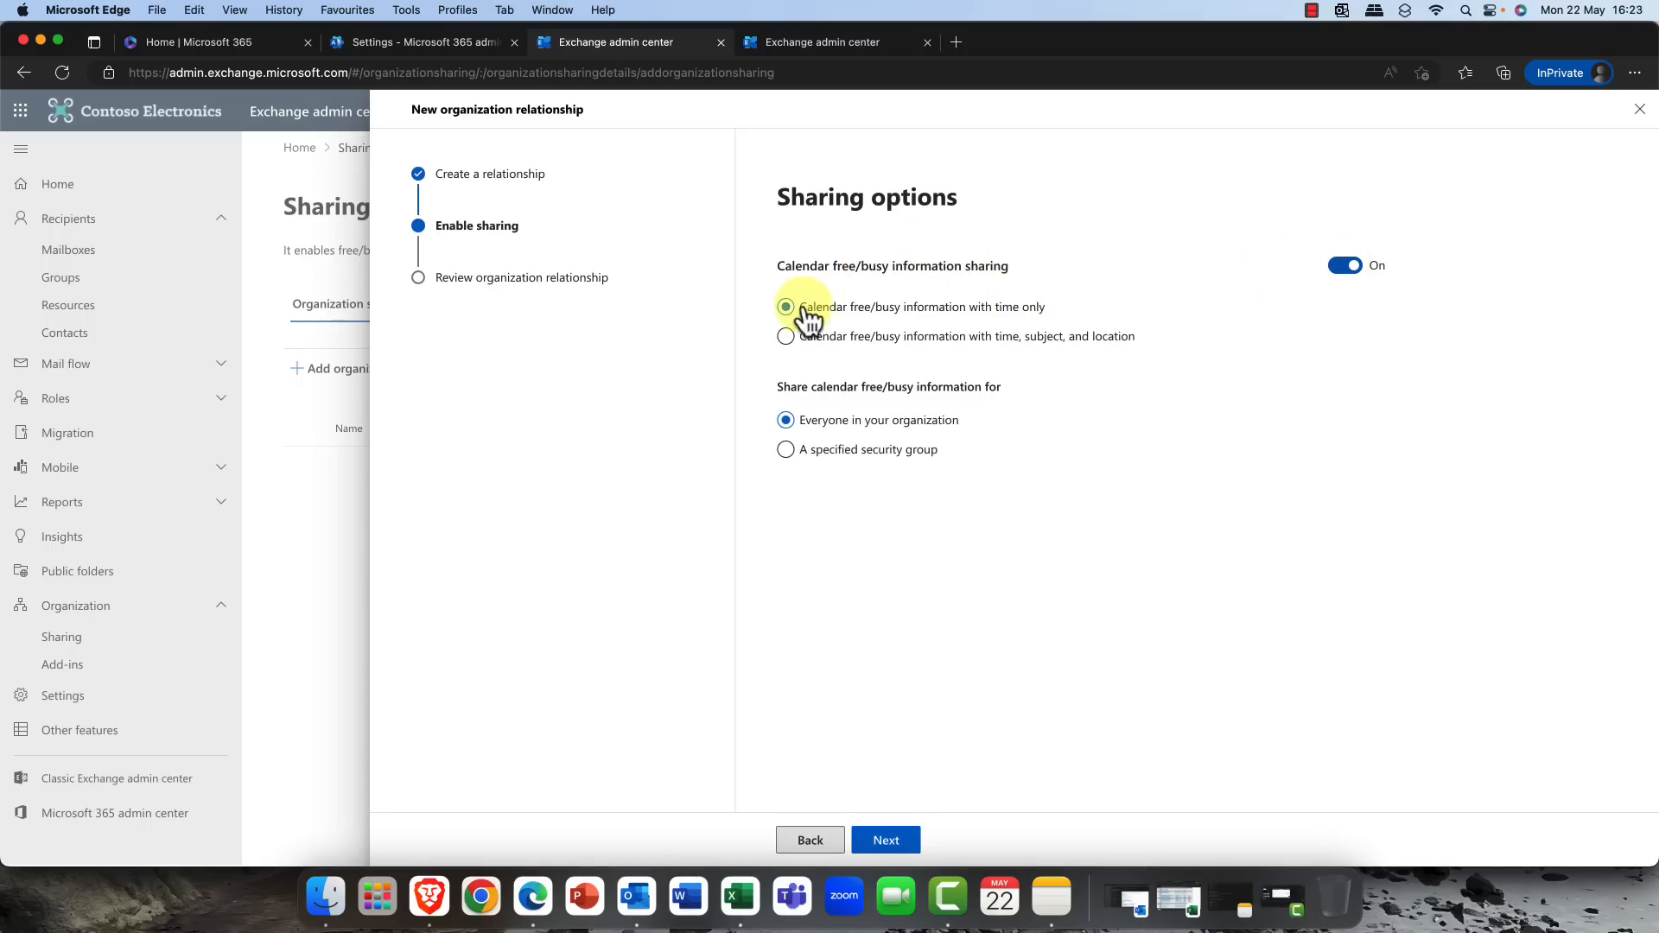
mouse_move(757, 439)
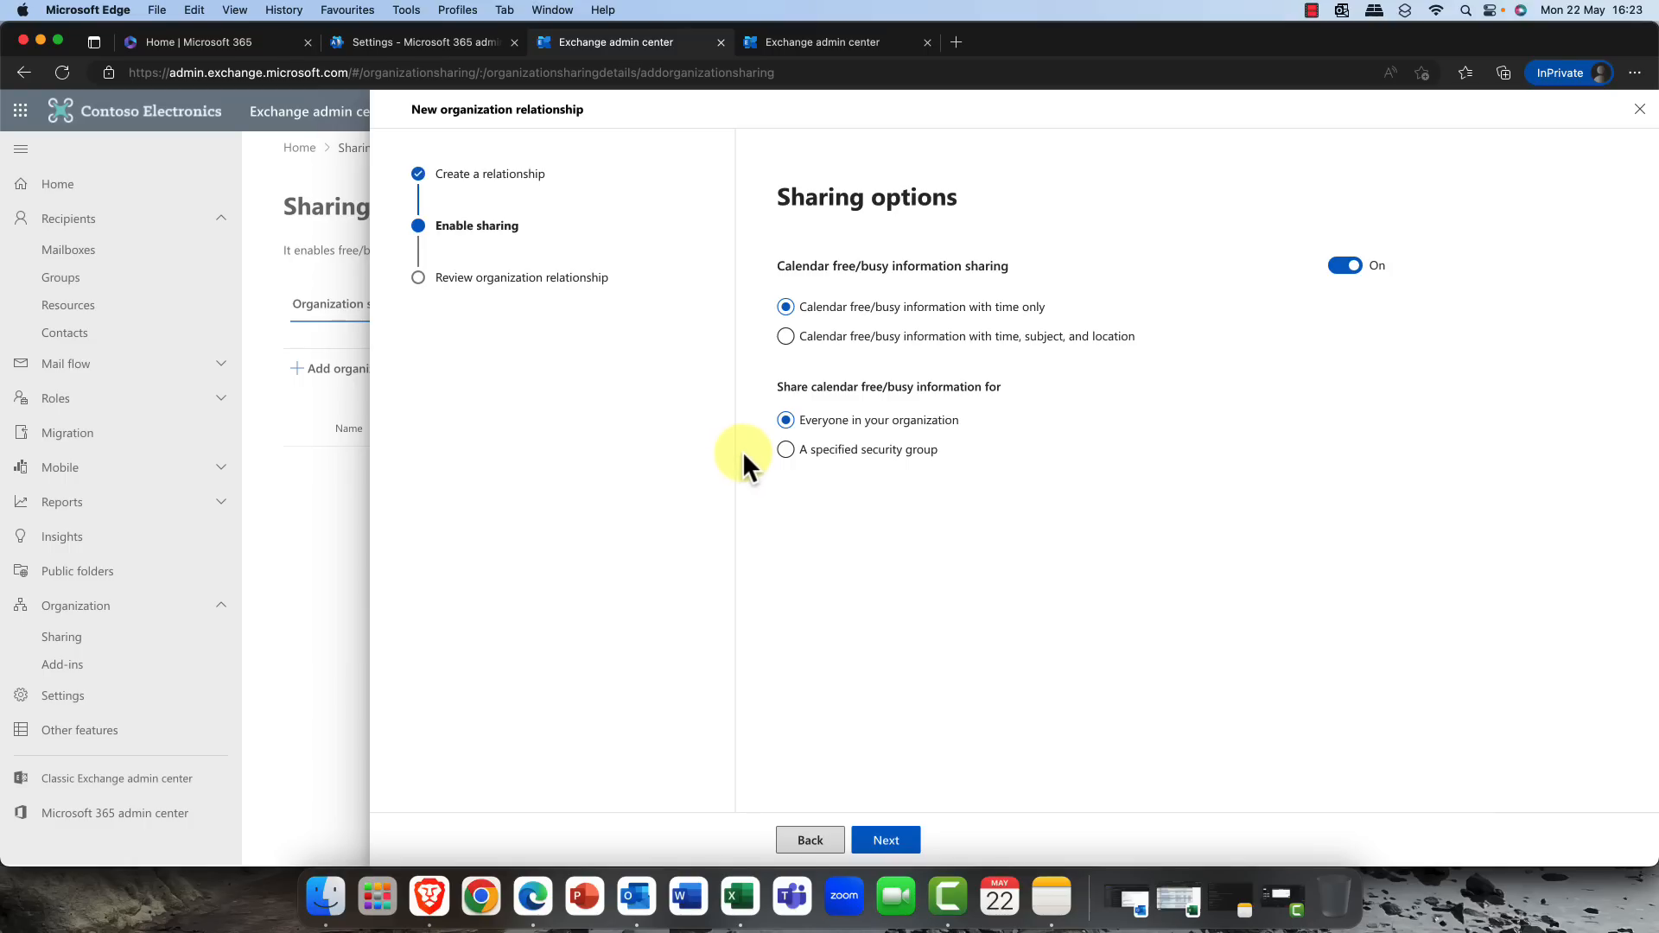
mouse_move(767, 460)
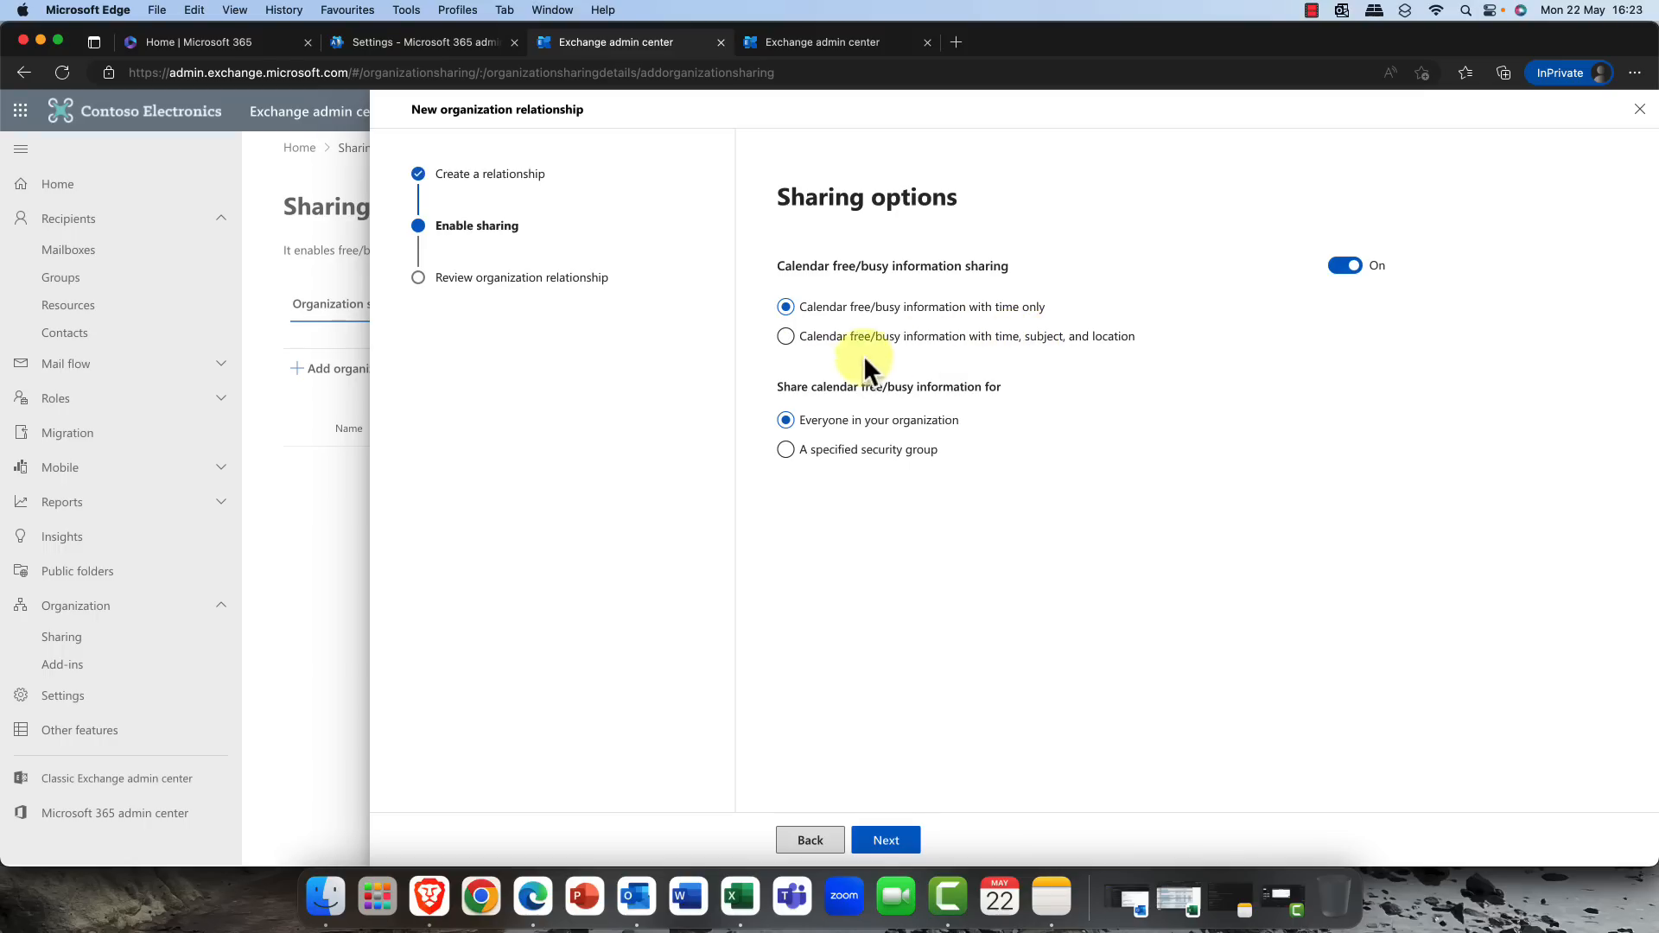
left_click(786, 449)
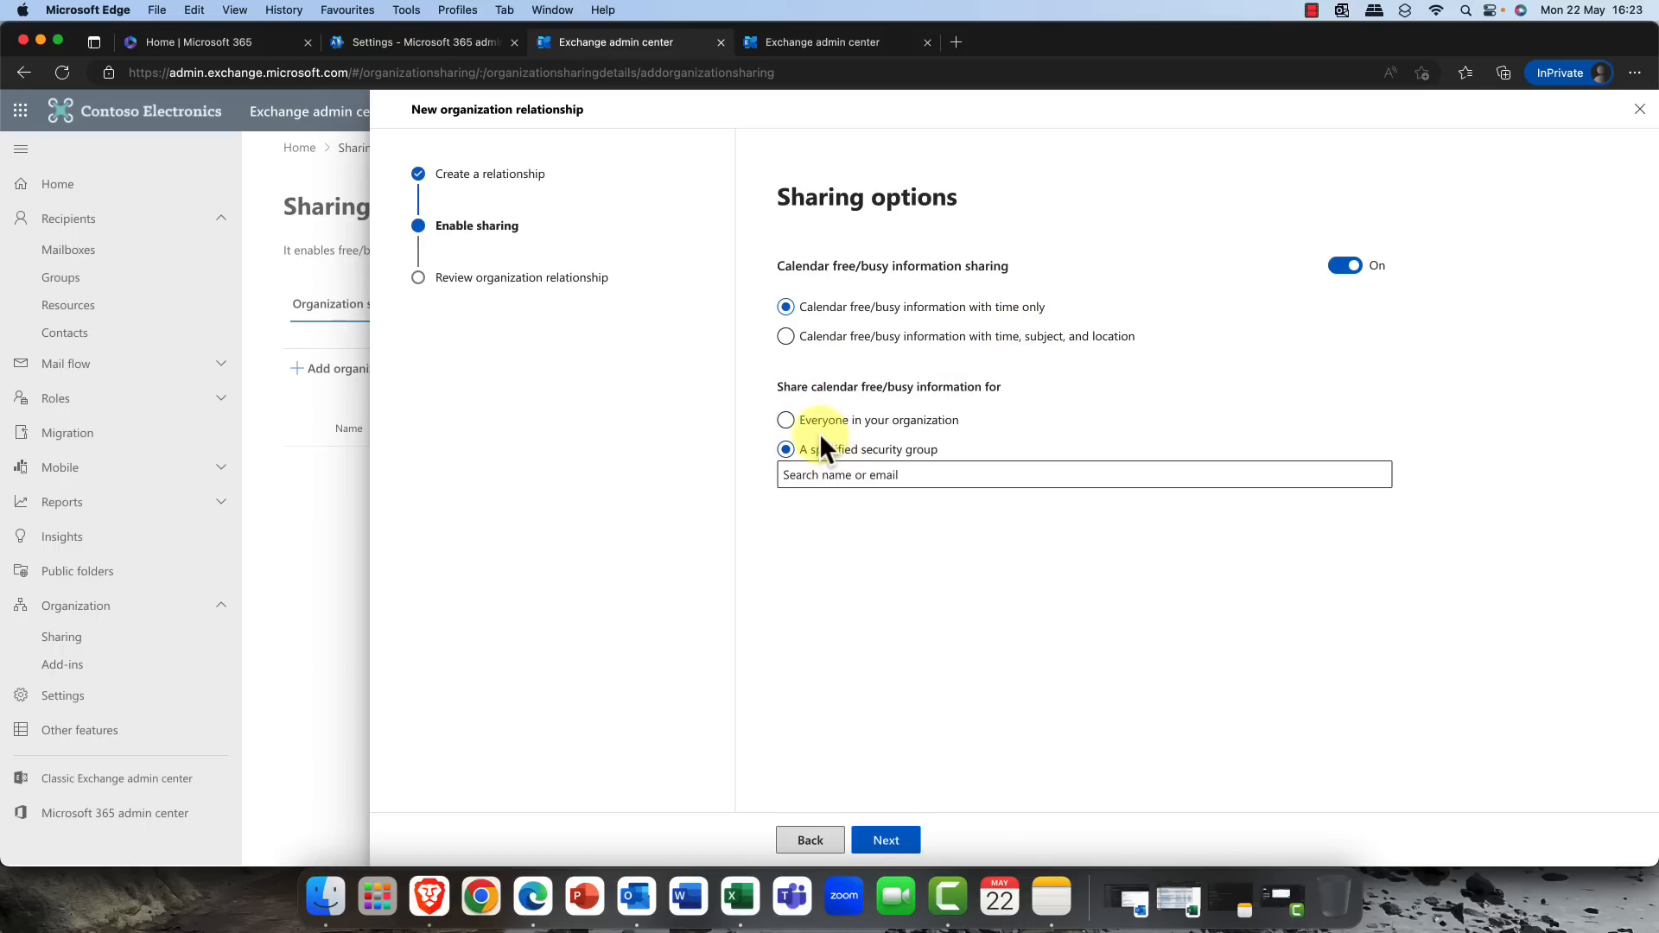
left_click(786, 420)
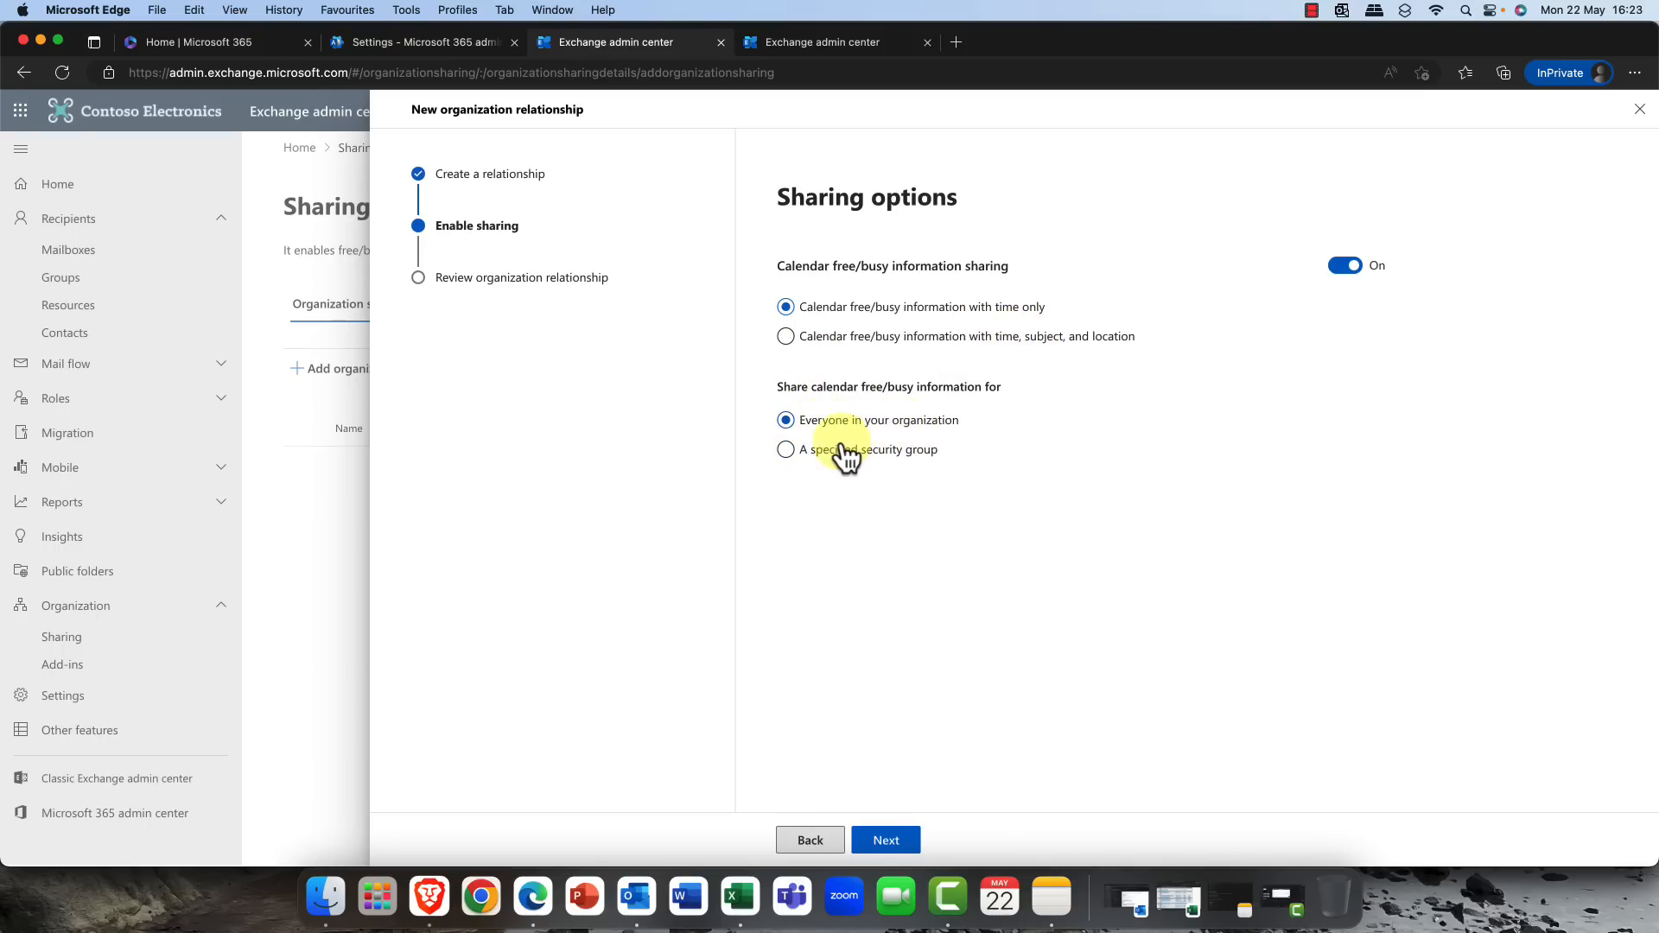
left_click(786, 449)
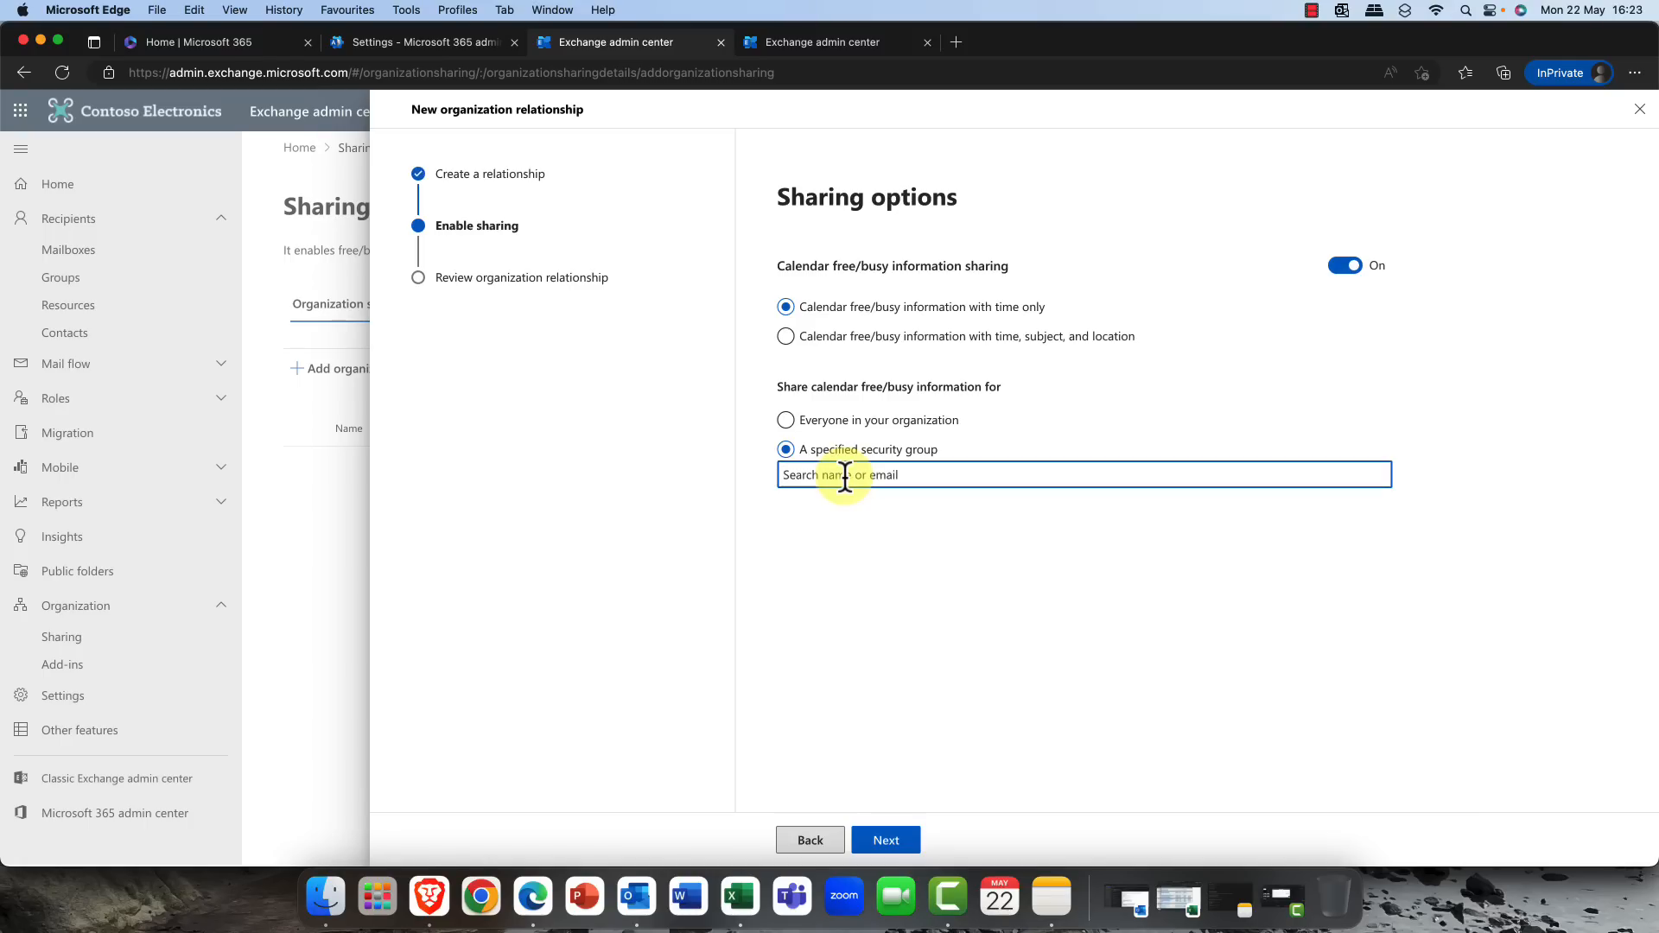
left_click(786, 420)
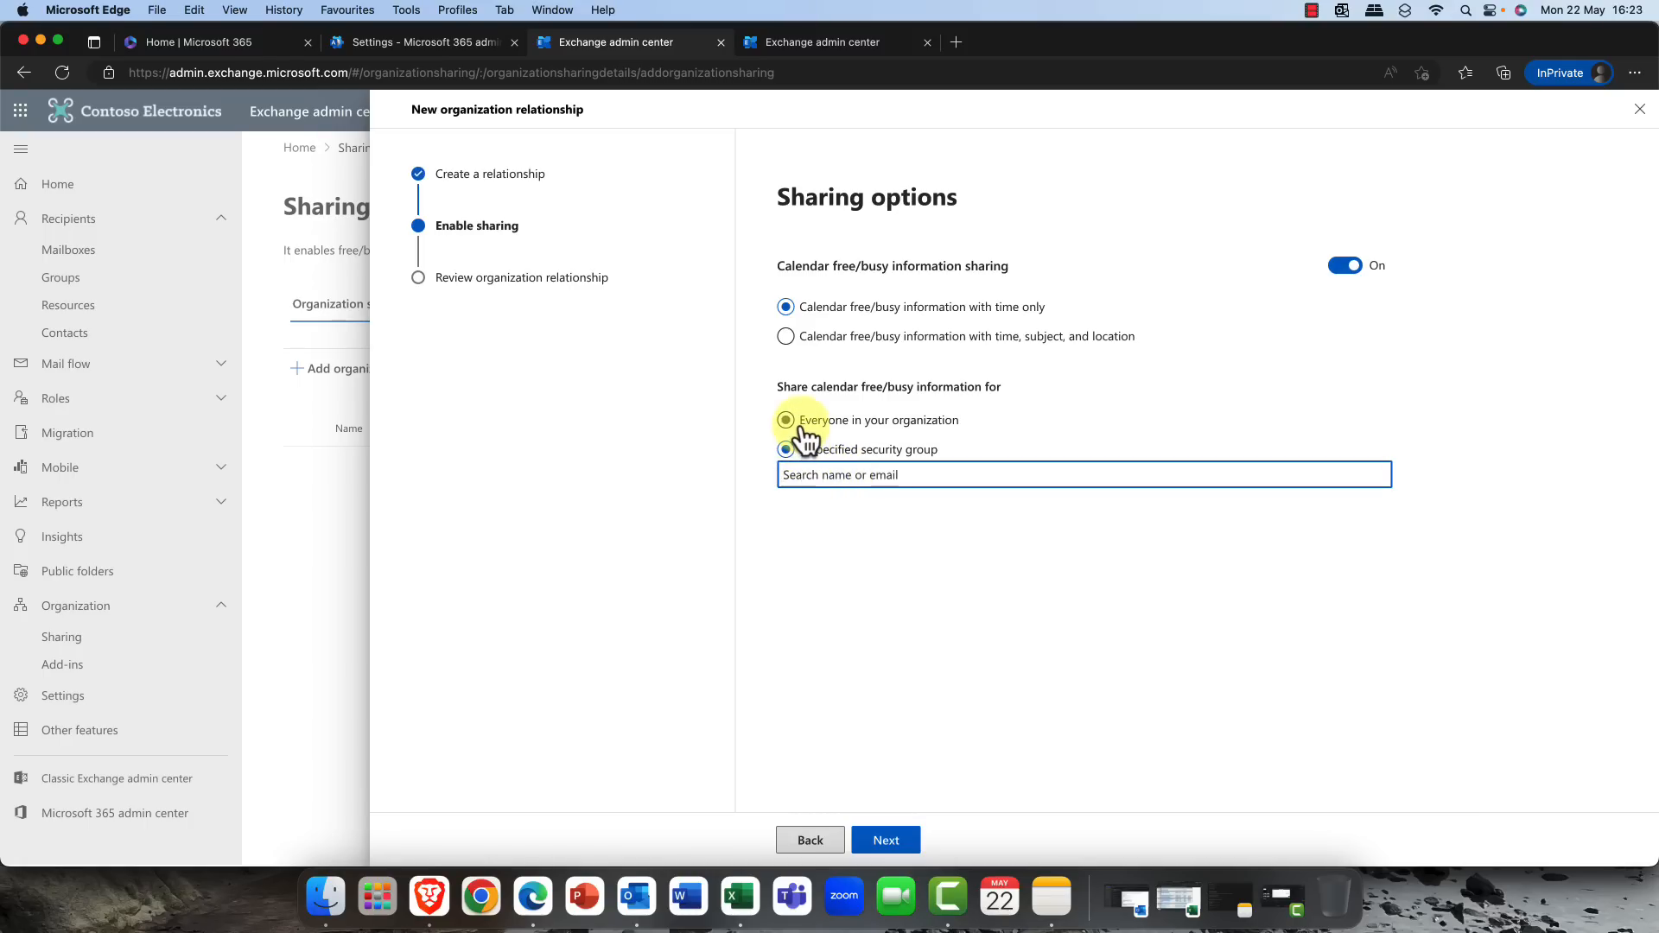
left_click(786, 420)
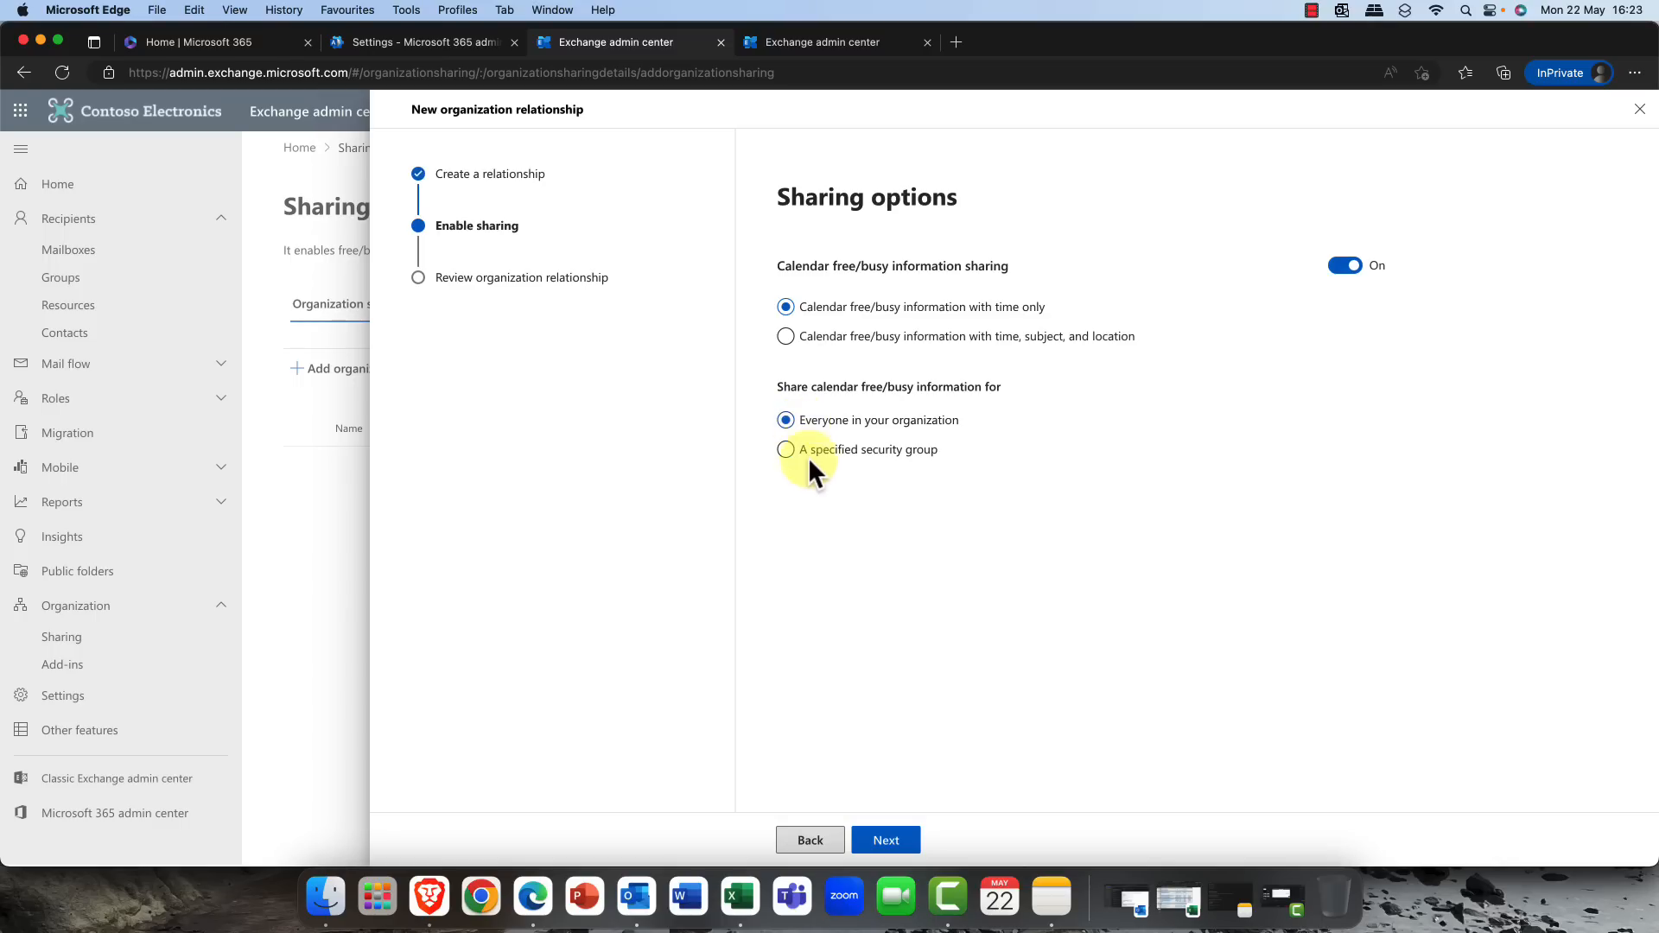
mouse_move(911, 518)
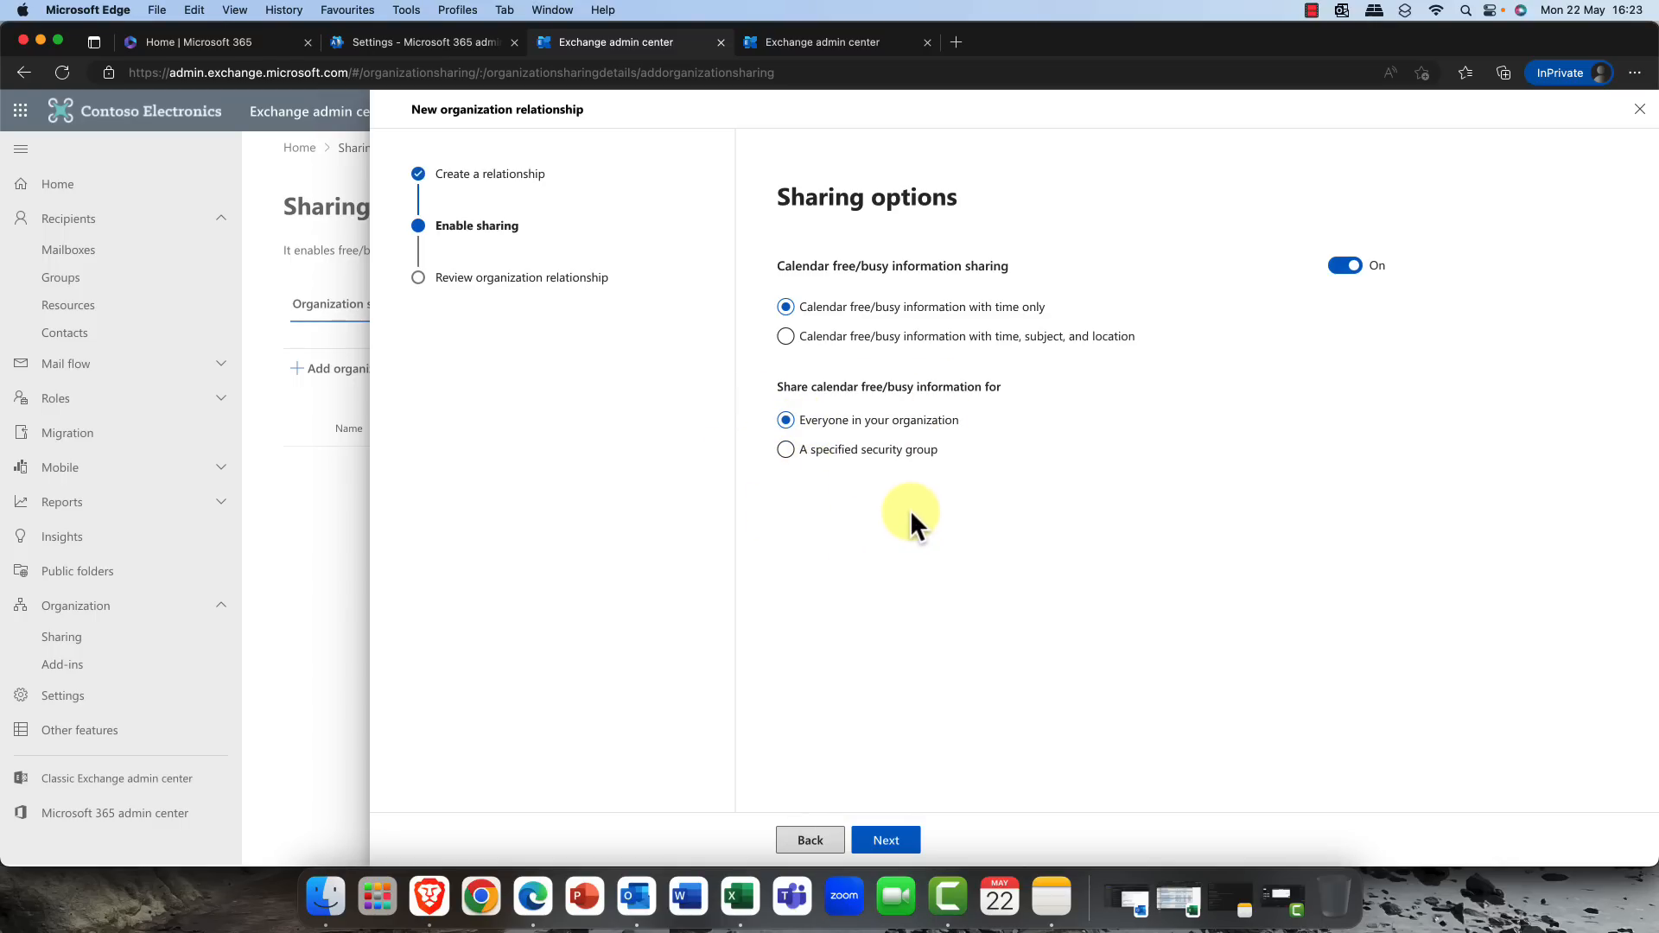
left_click(885, 839)
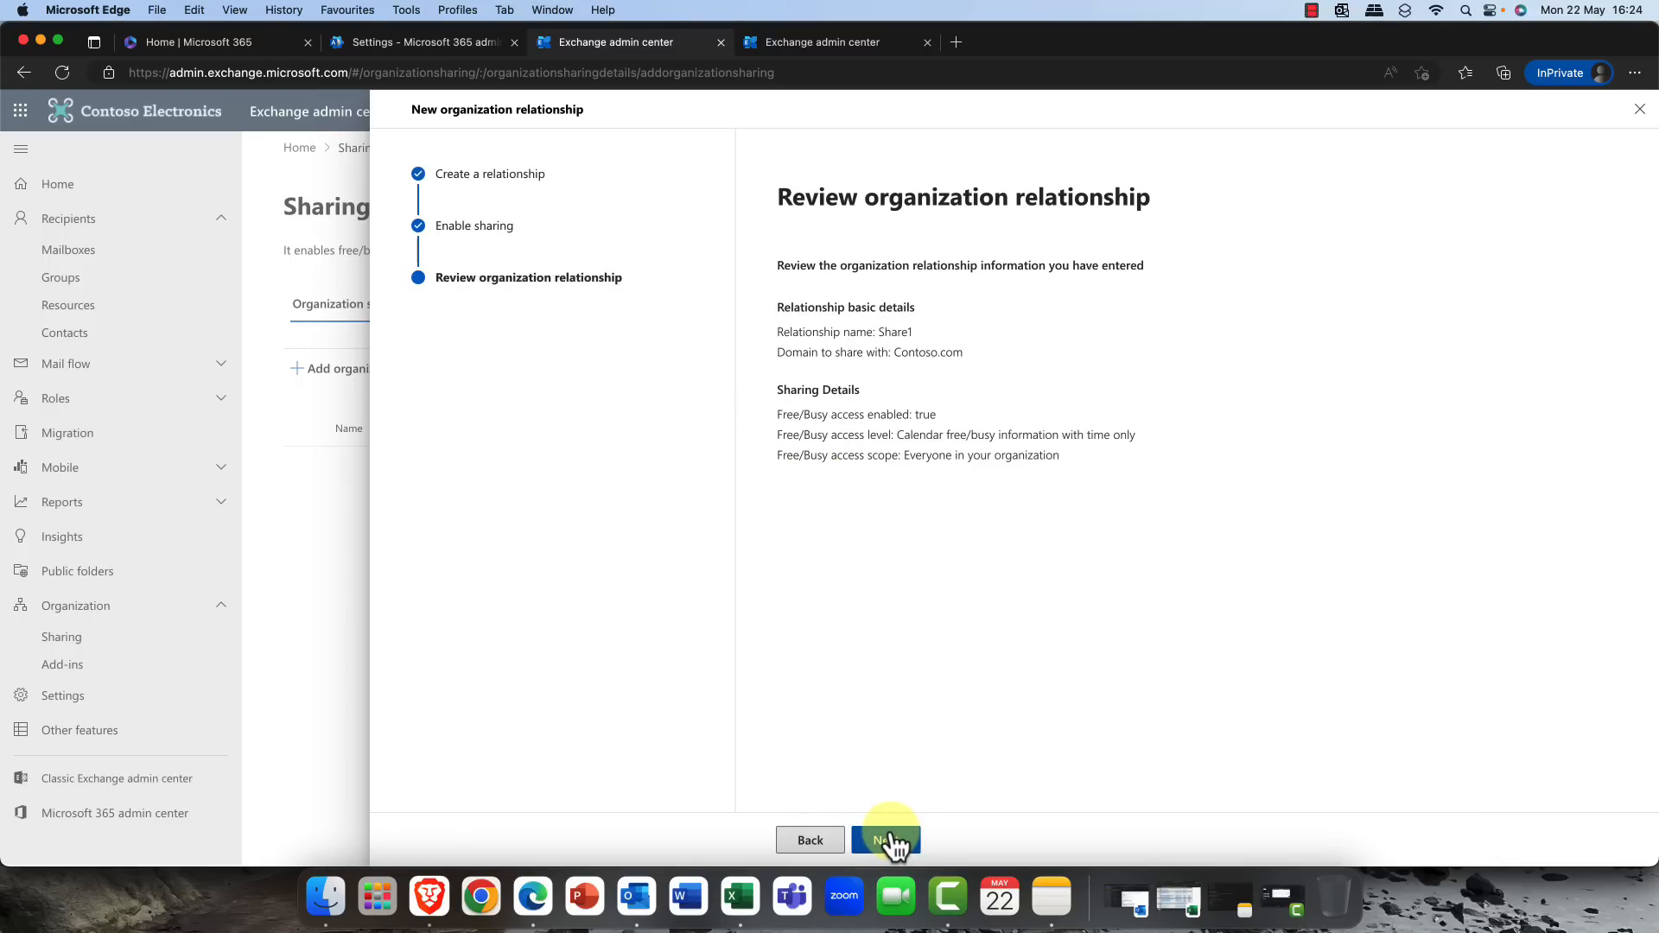
- Create the reviewed Share1 organization relationship
left_click(887, 840)
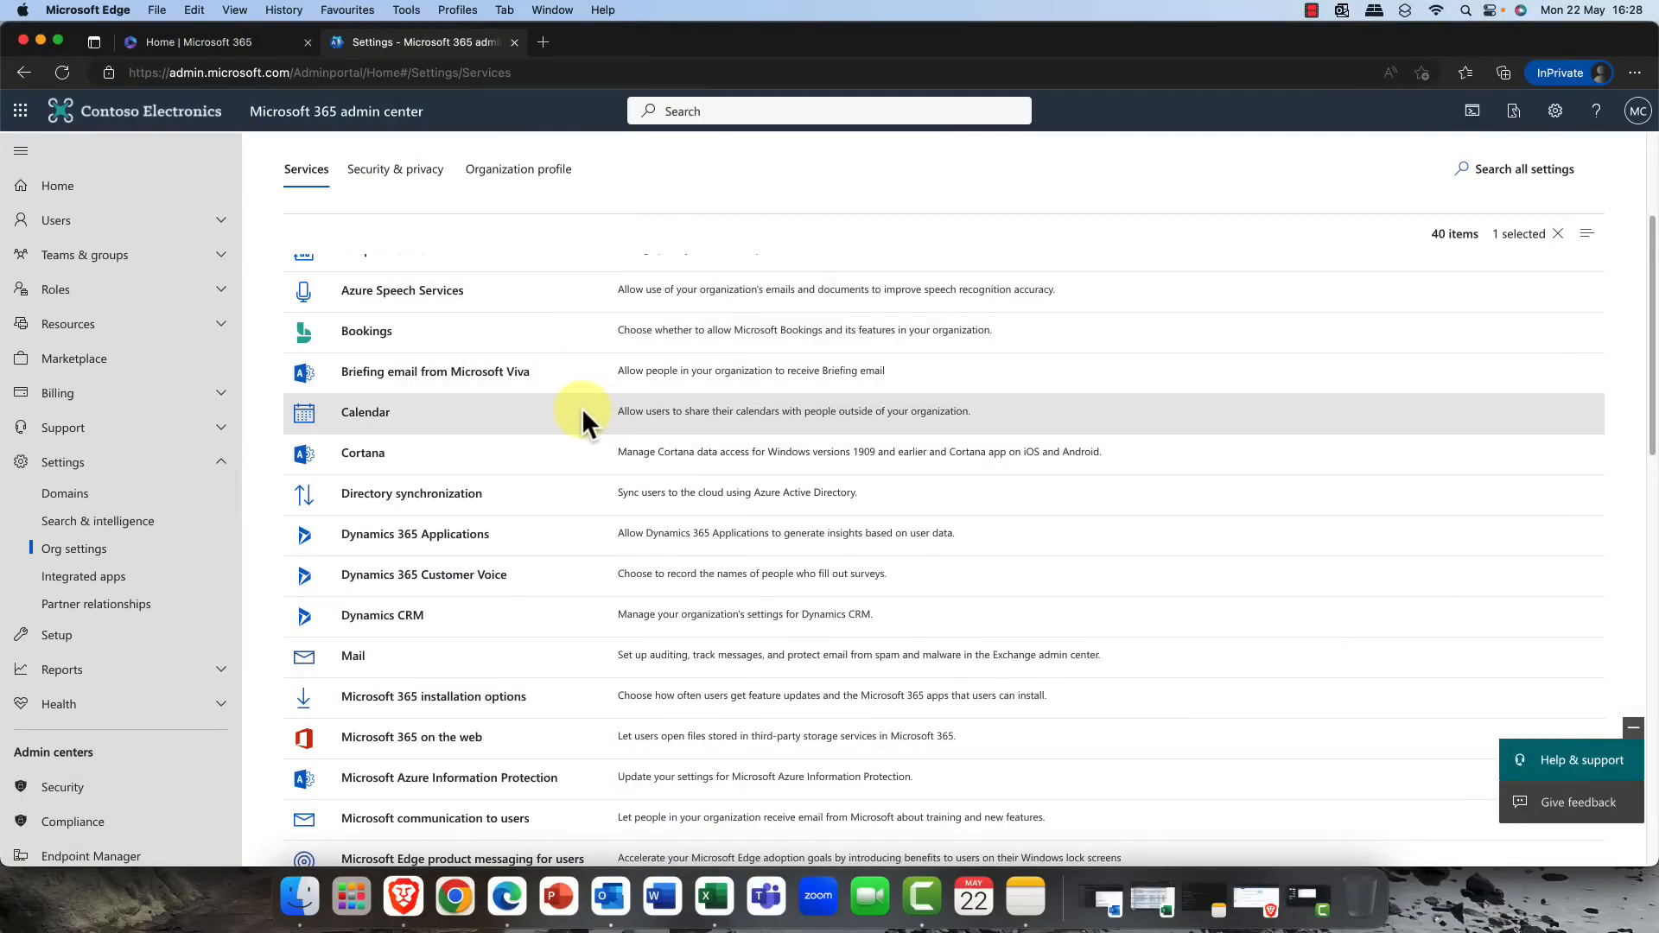
- Review the Account Linking panel for Azure AD and MSA accounts, then return to Services
scroll("up", 3)
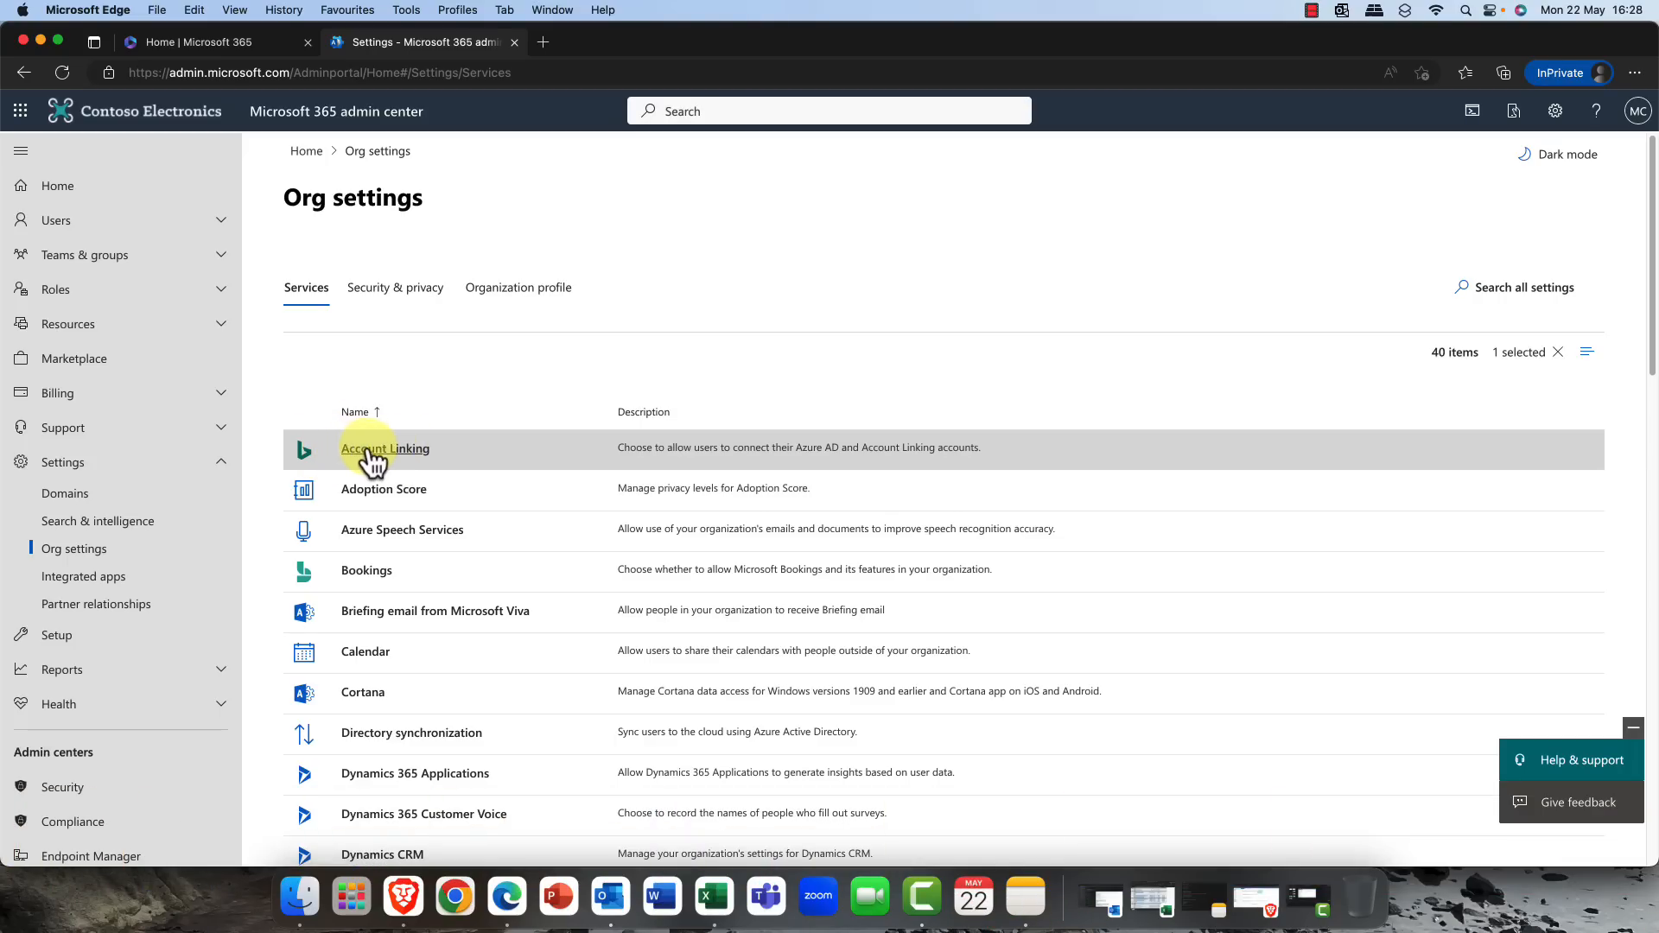
mouse_move(349, 465)
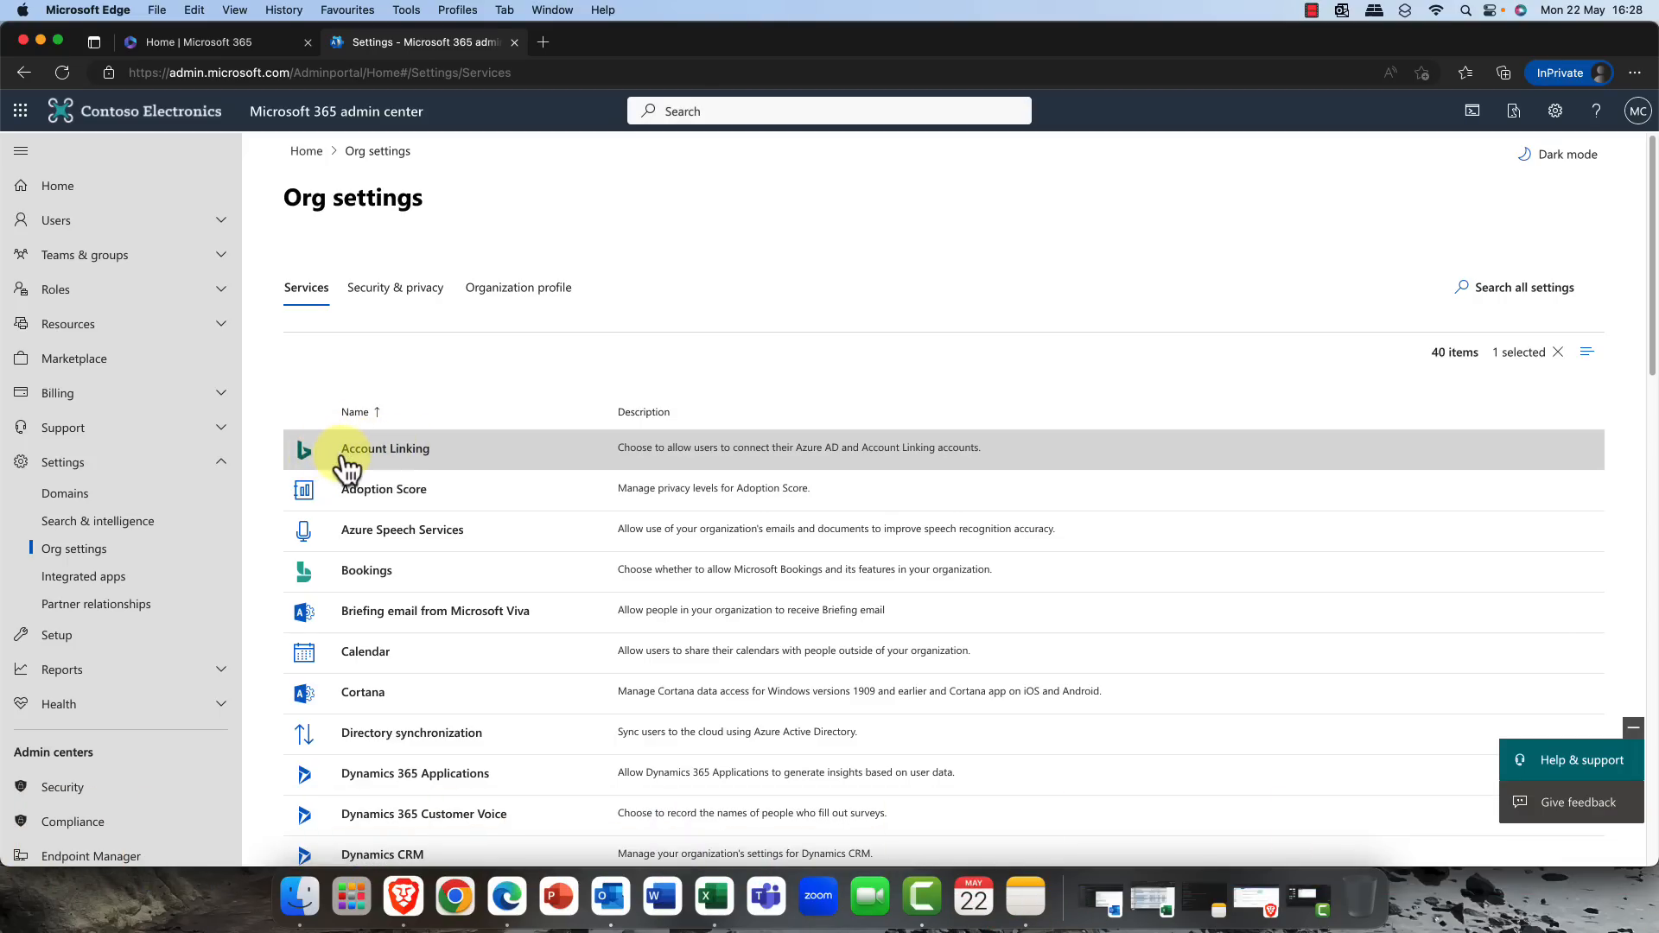
left_click(384, 448)
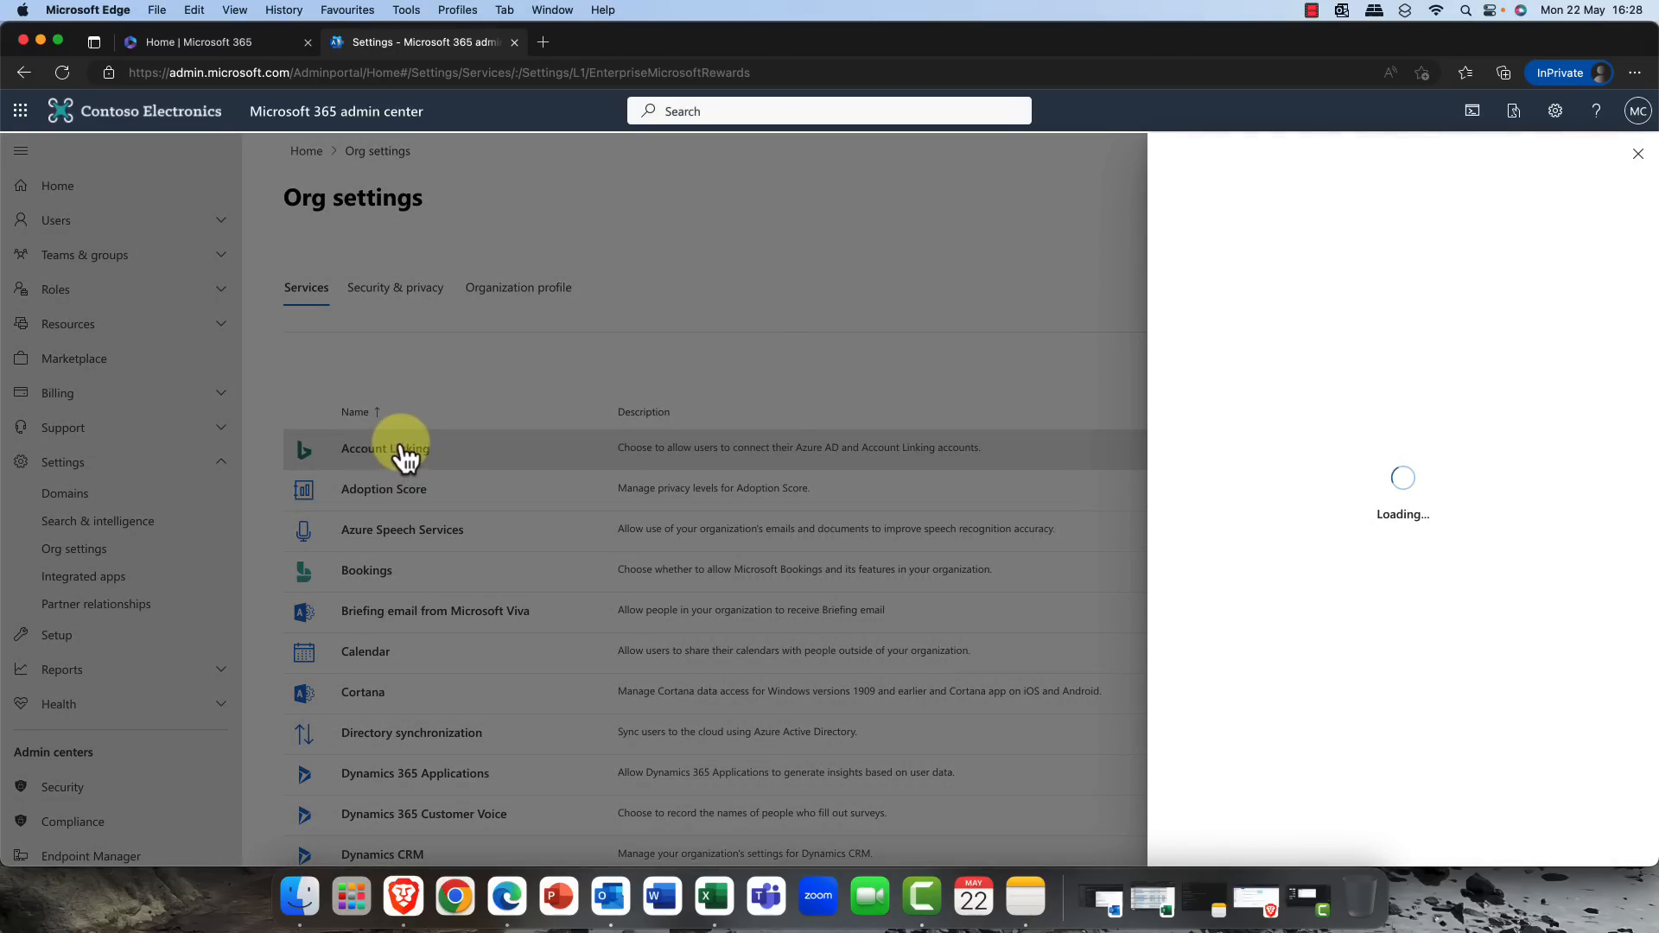
left_click(385, 447)
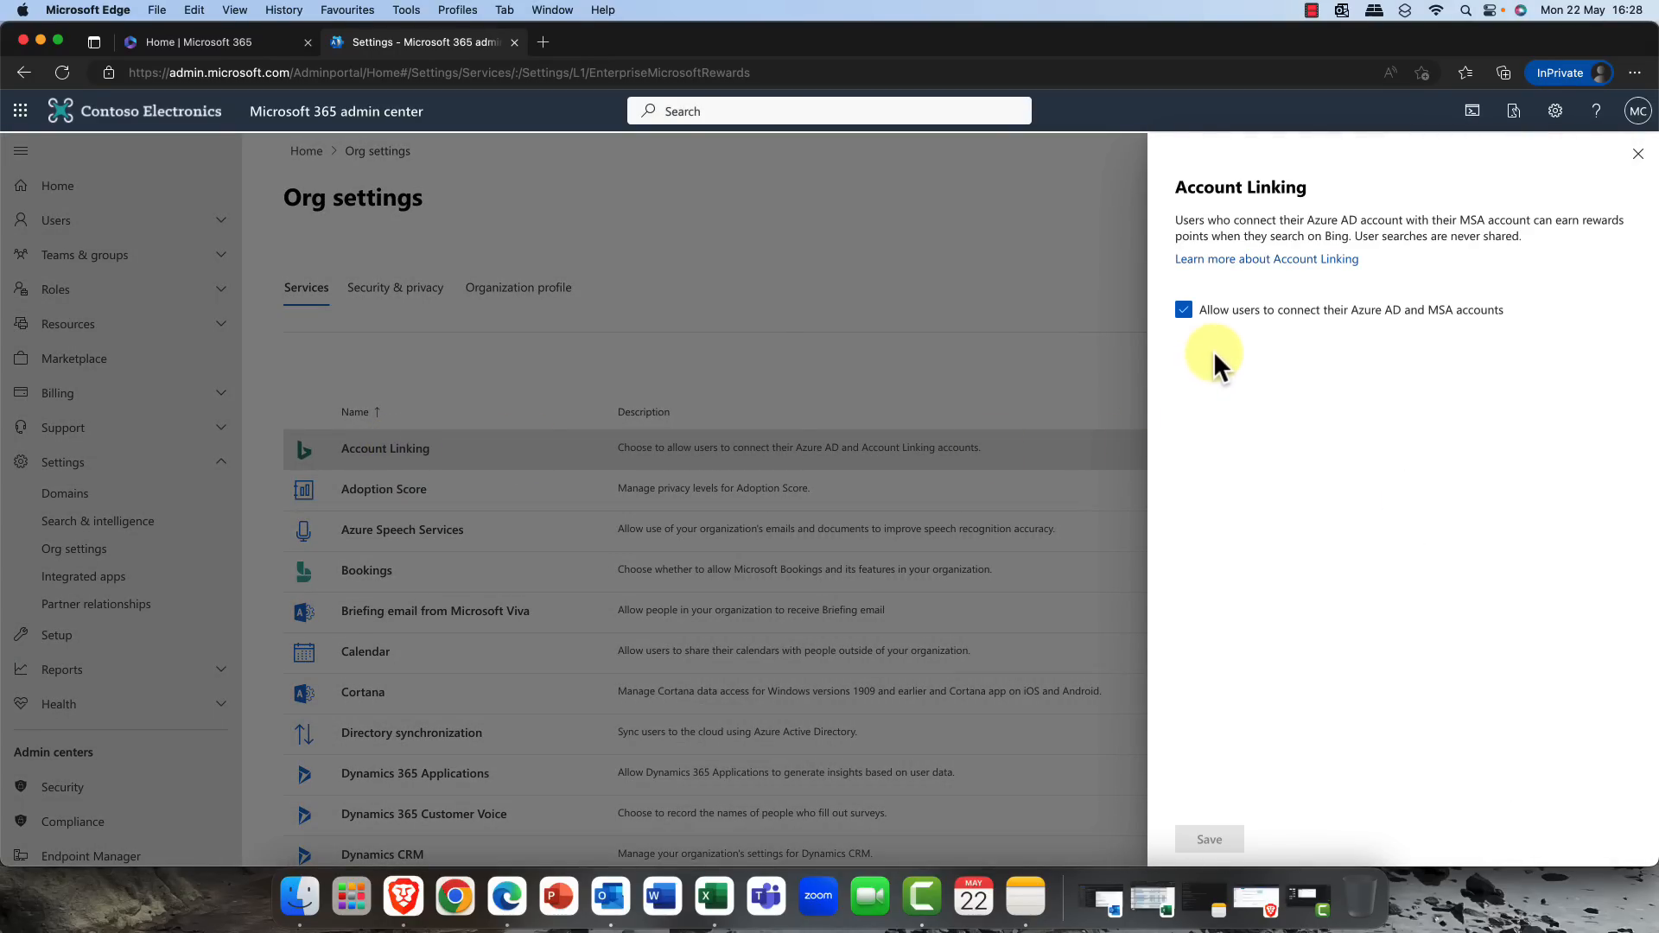
mouse_move(1237, 350)
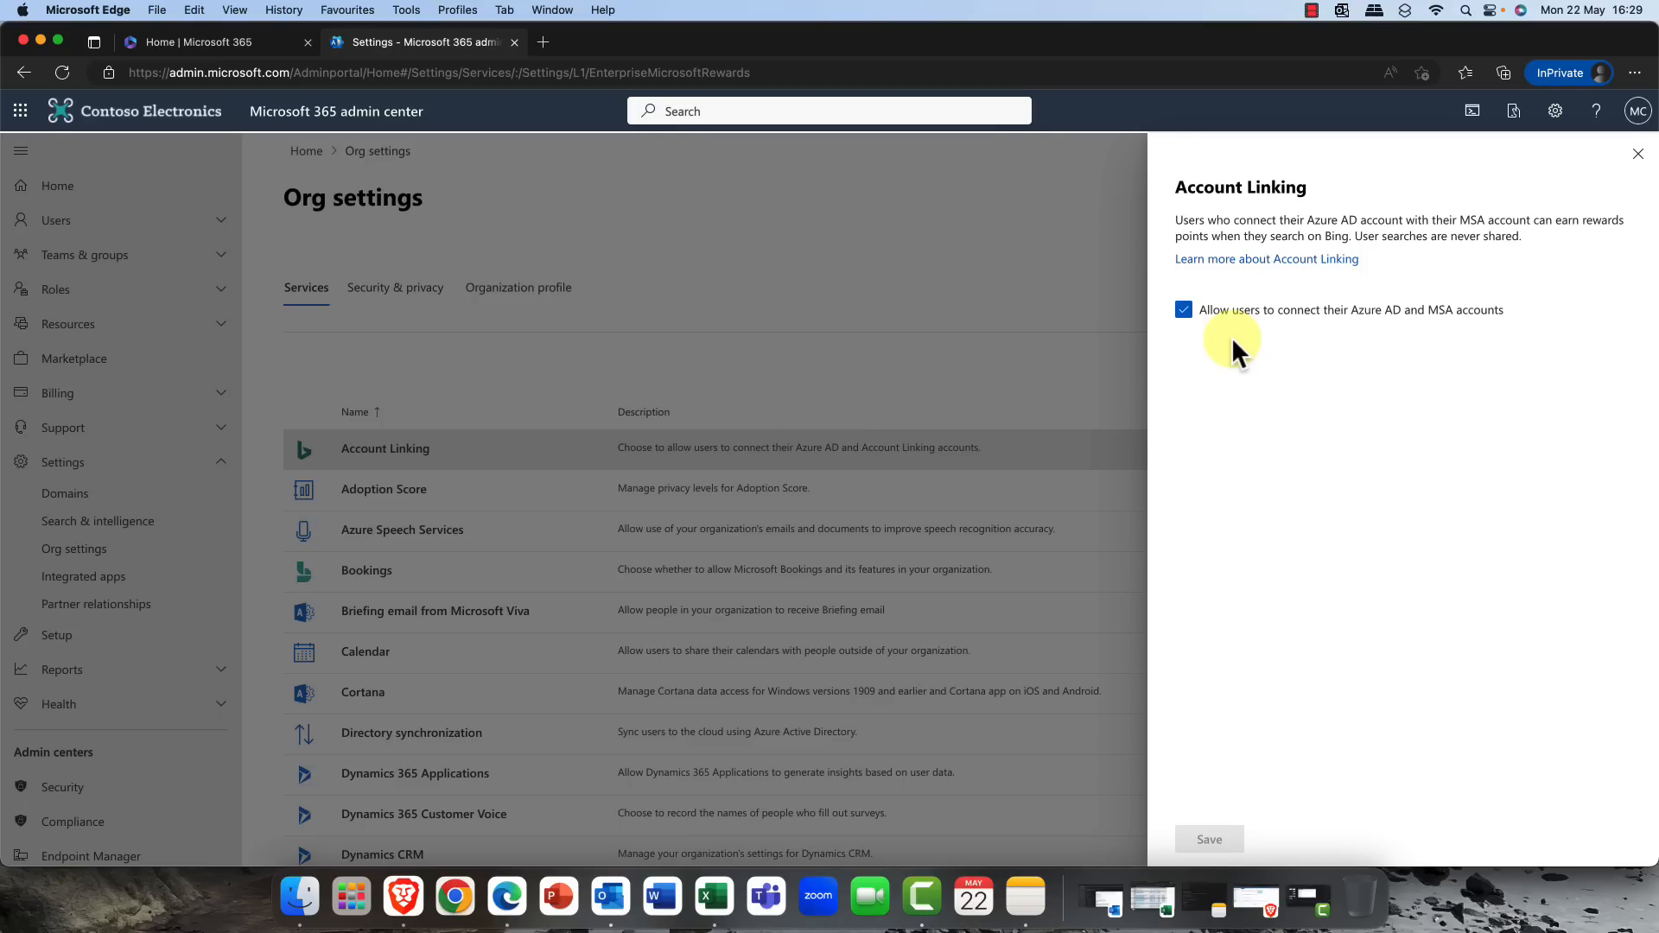
mouse_move(1299, 344)
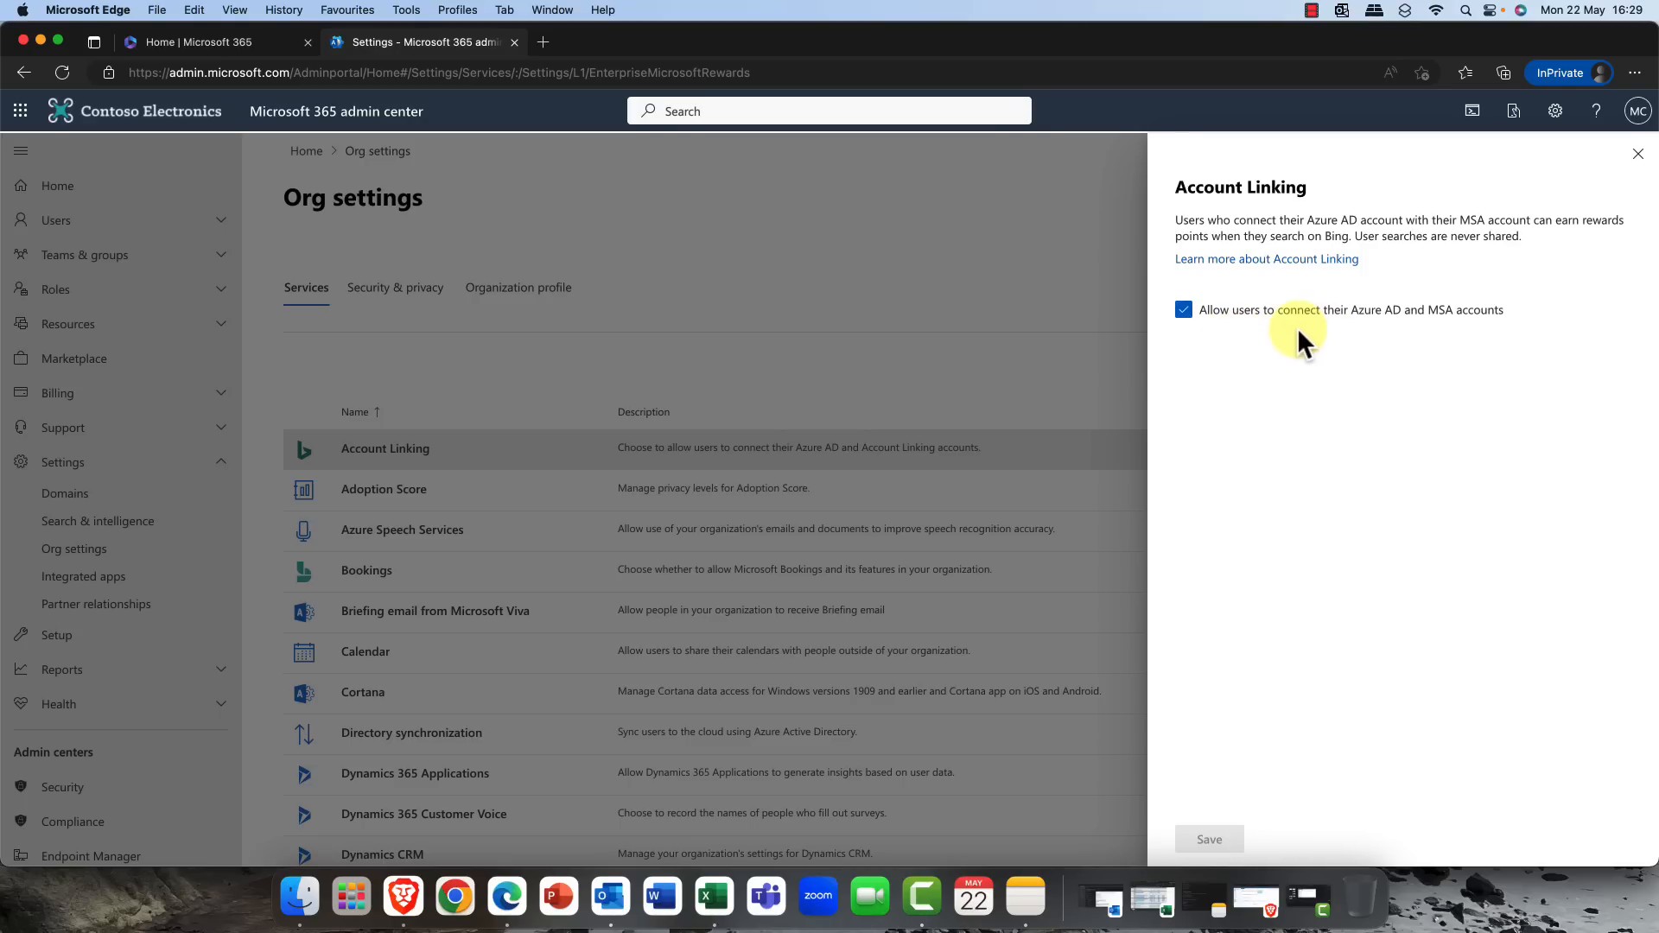
mouse_move(1327, 324)
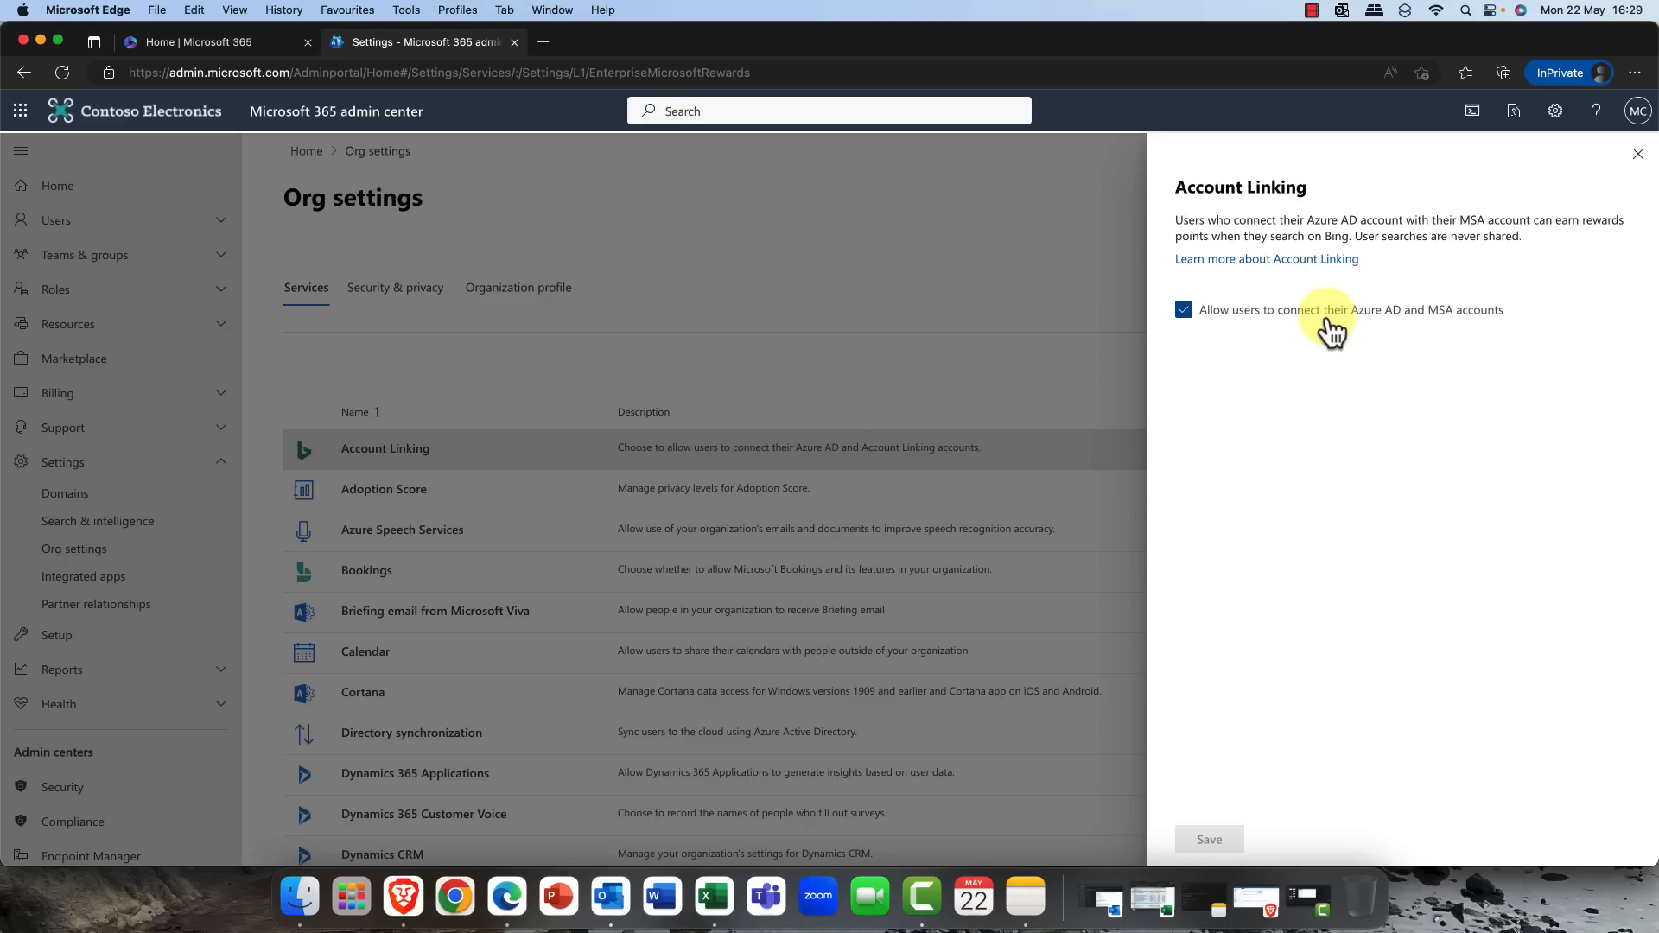
mouse_move(1266, 334)
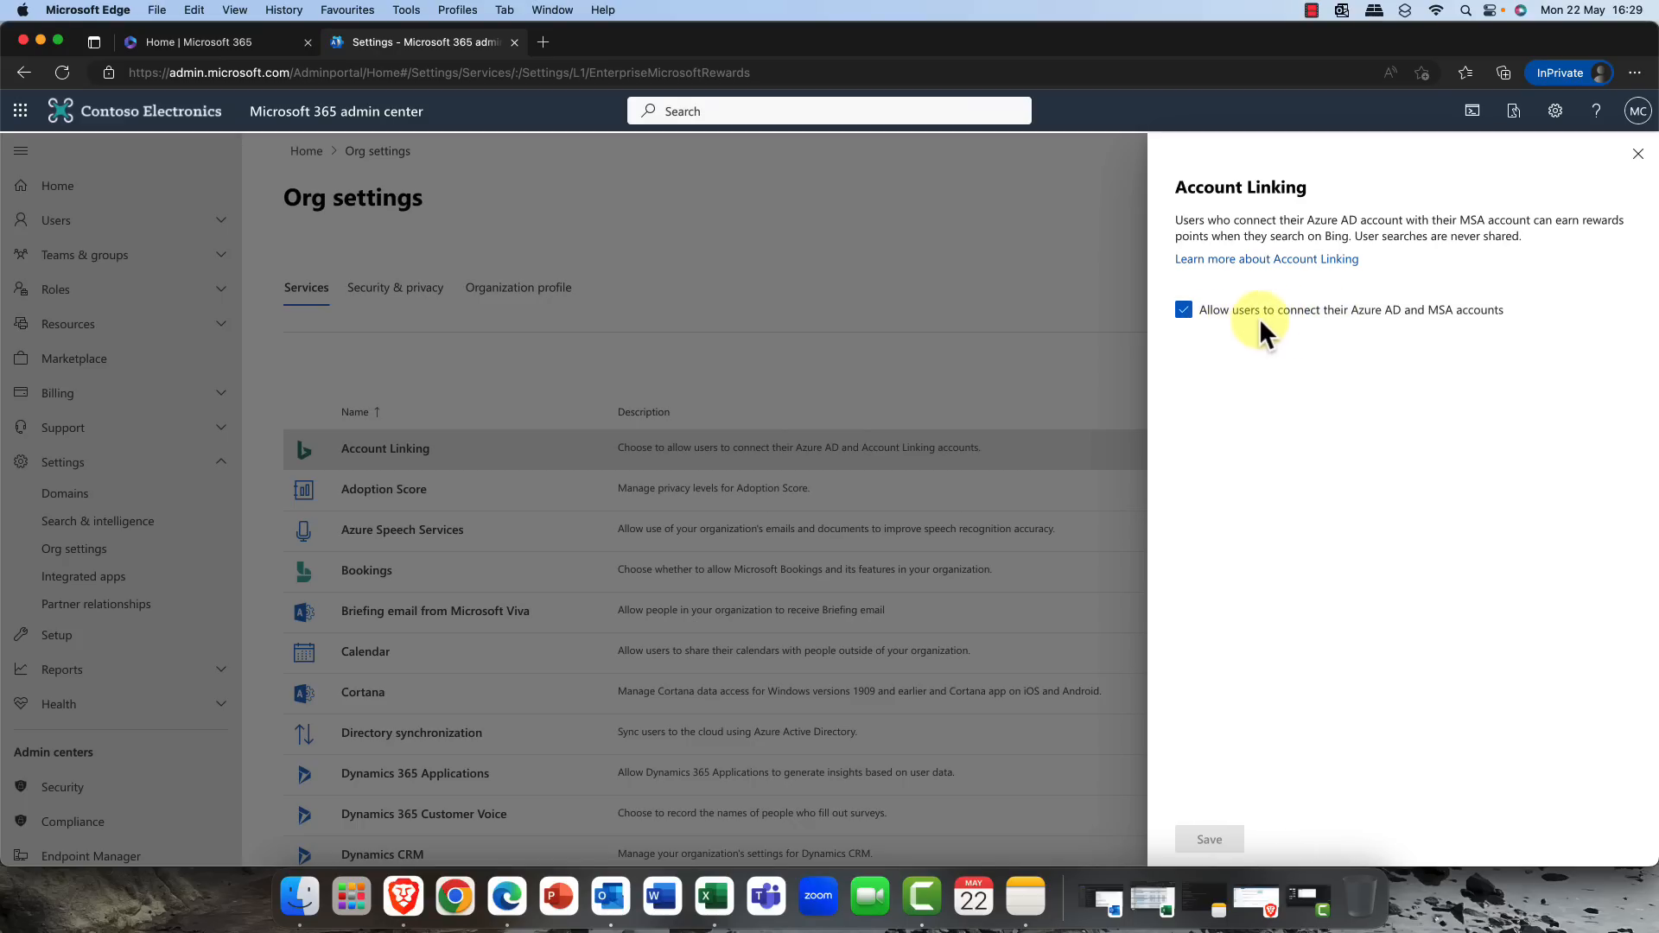
mouse_move(1237, 262)
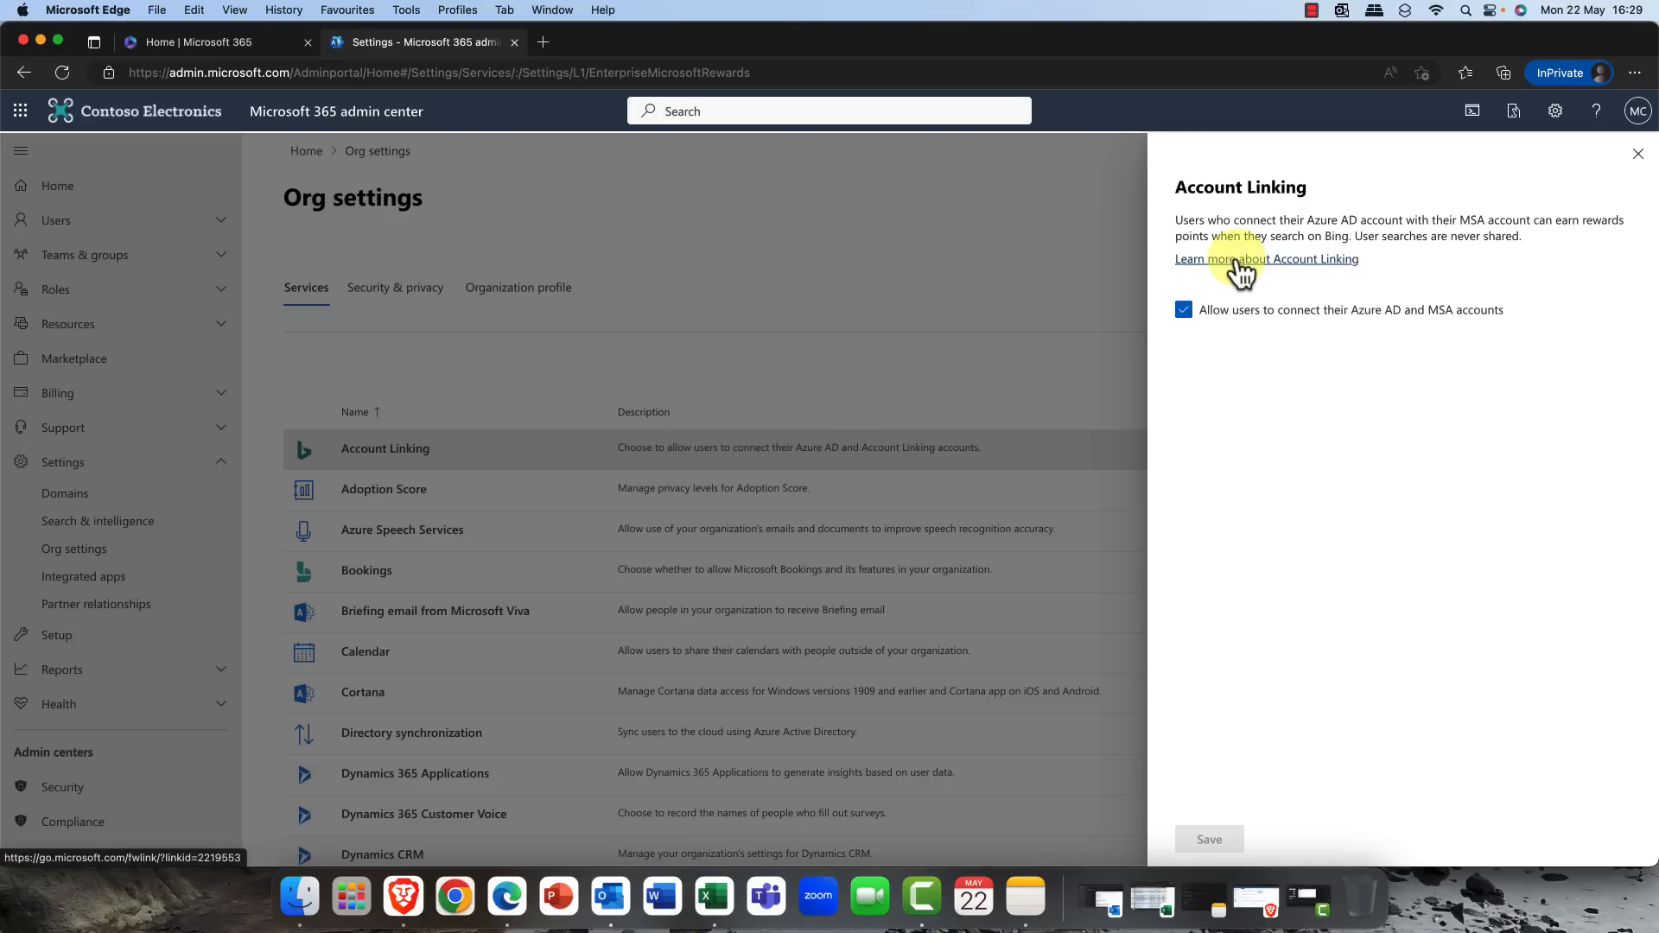
left_click(1636, 154)
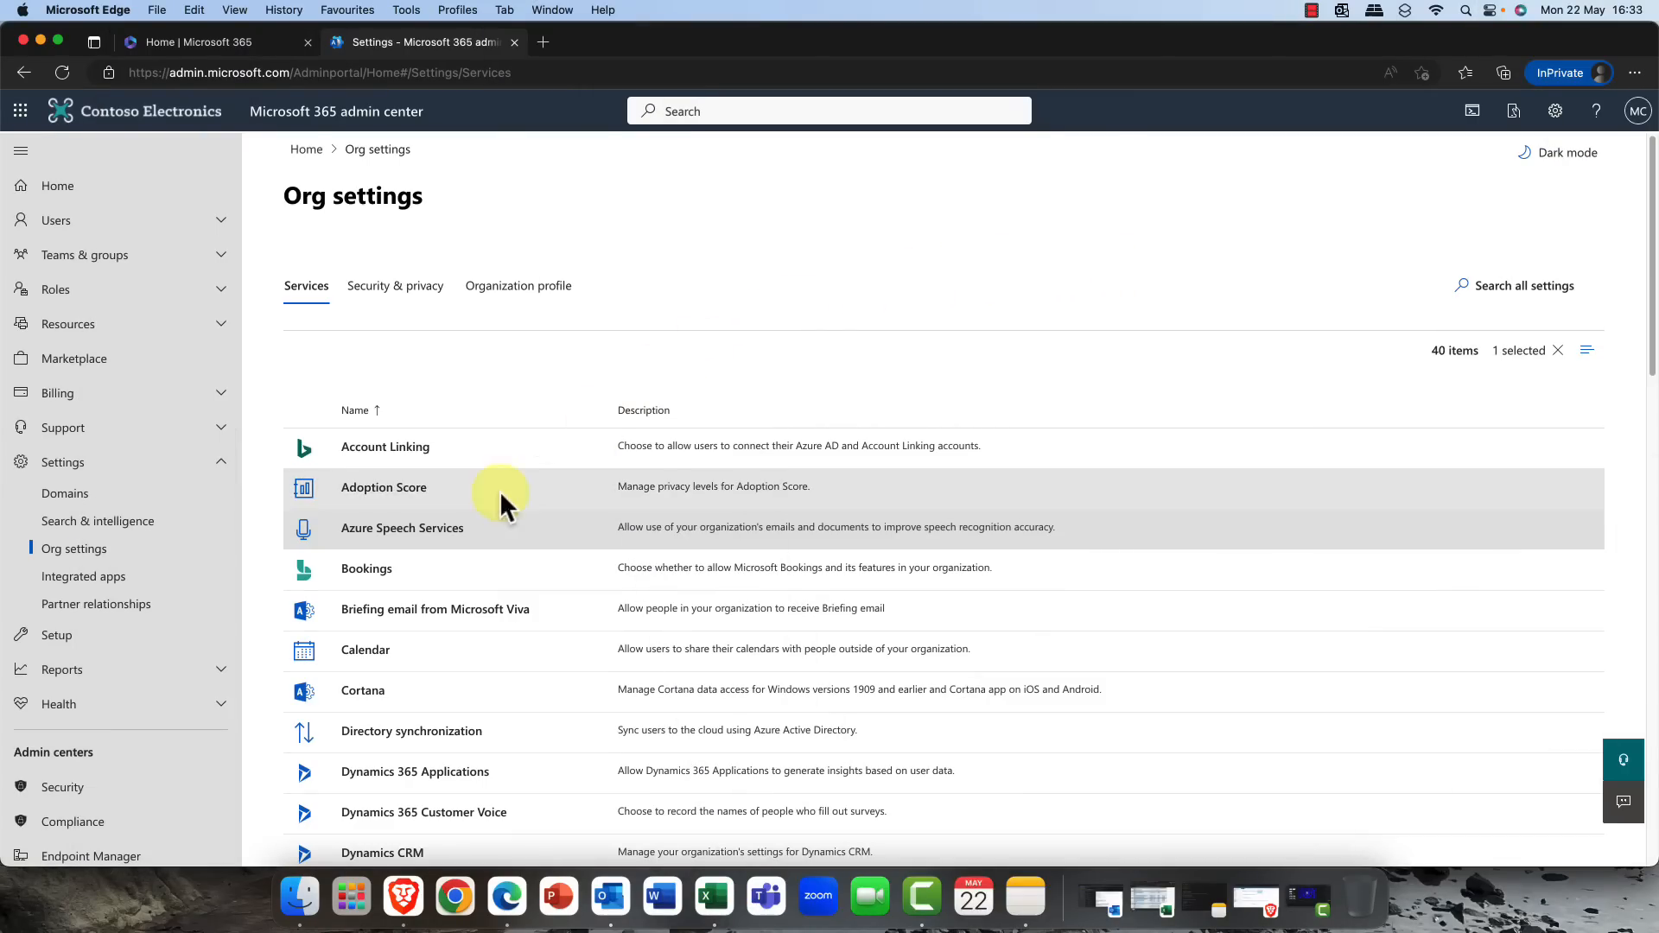
mouse_move(403, 528)
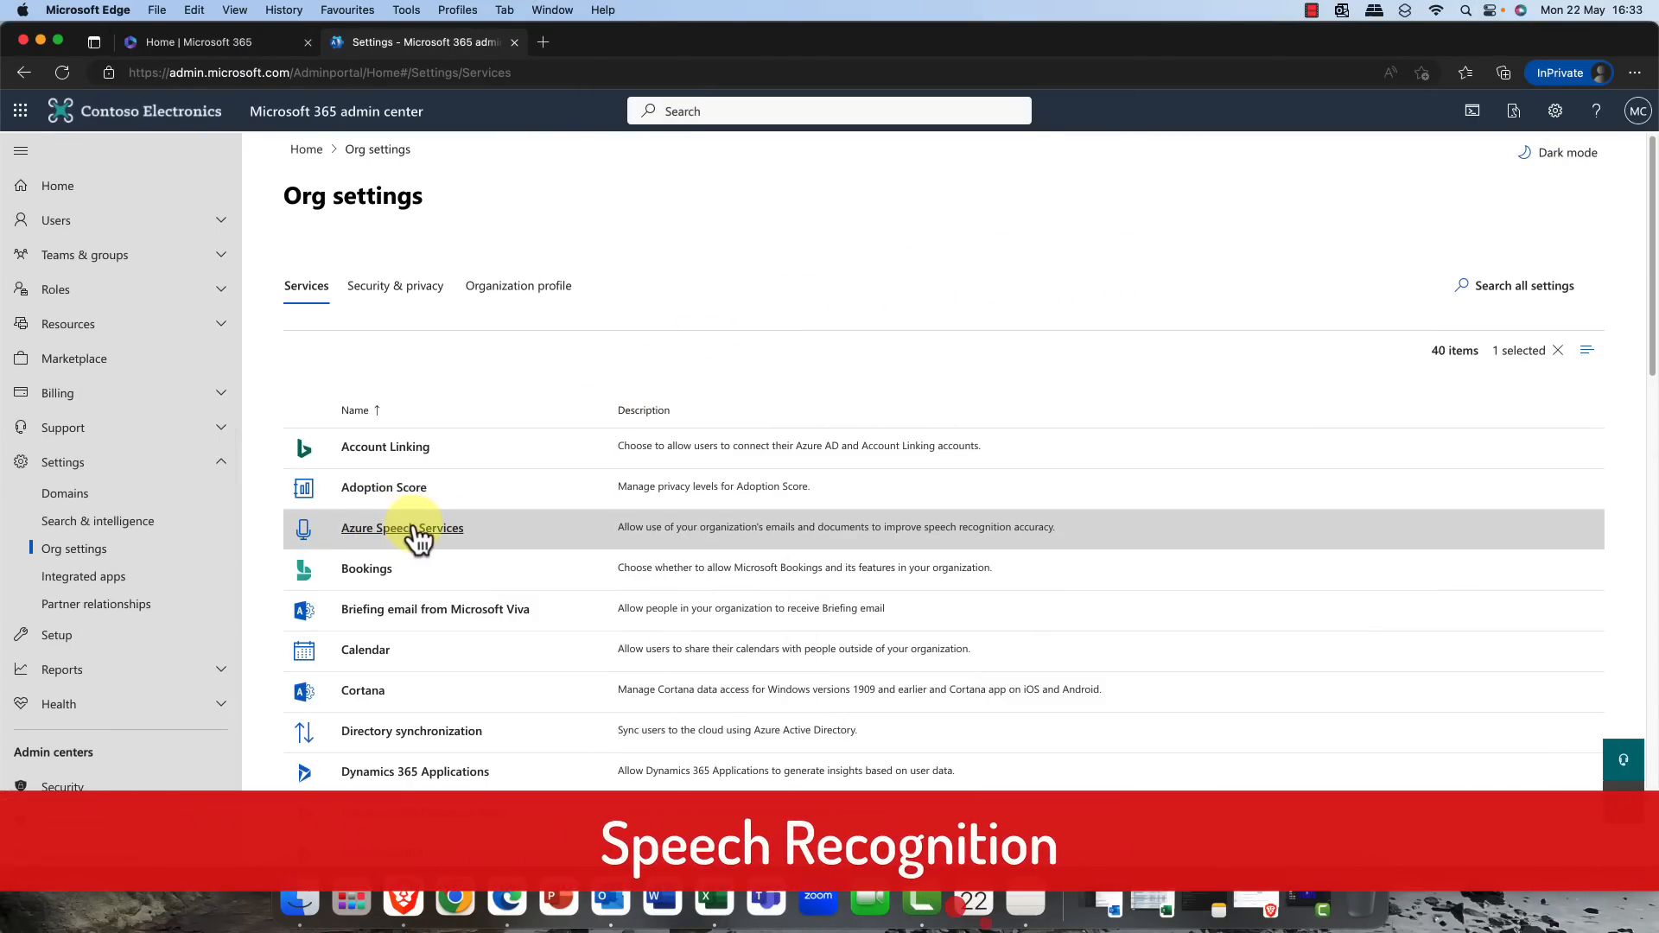
- Allow Azure Speech Services to use the organization-wide language model and save
left_click(403, 527)
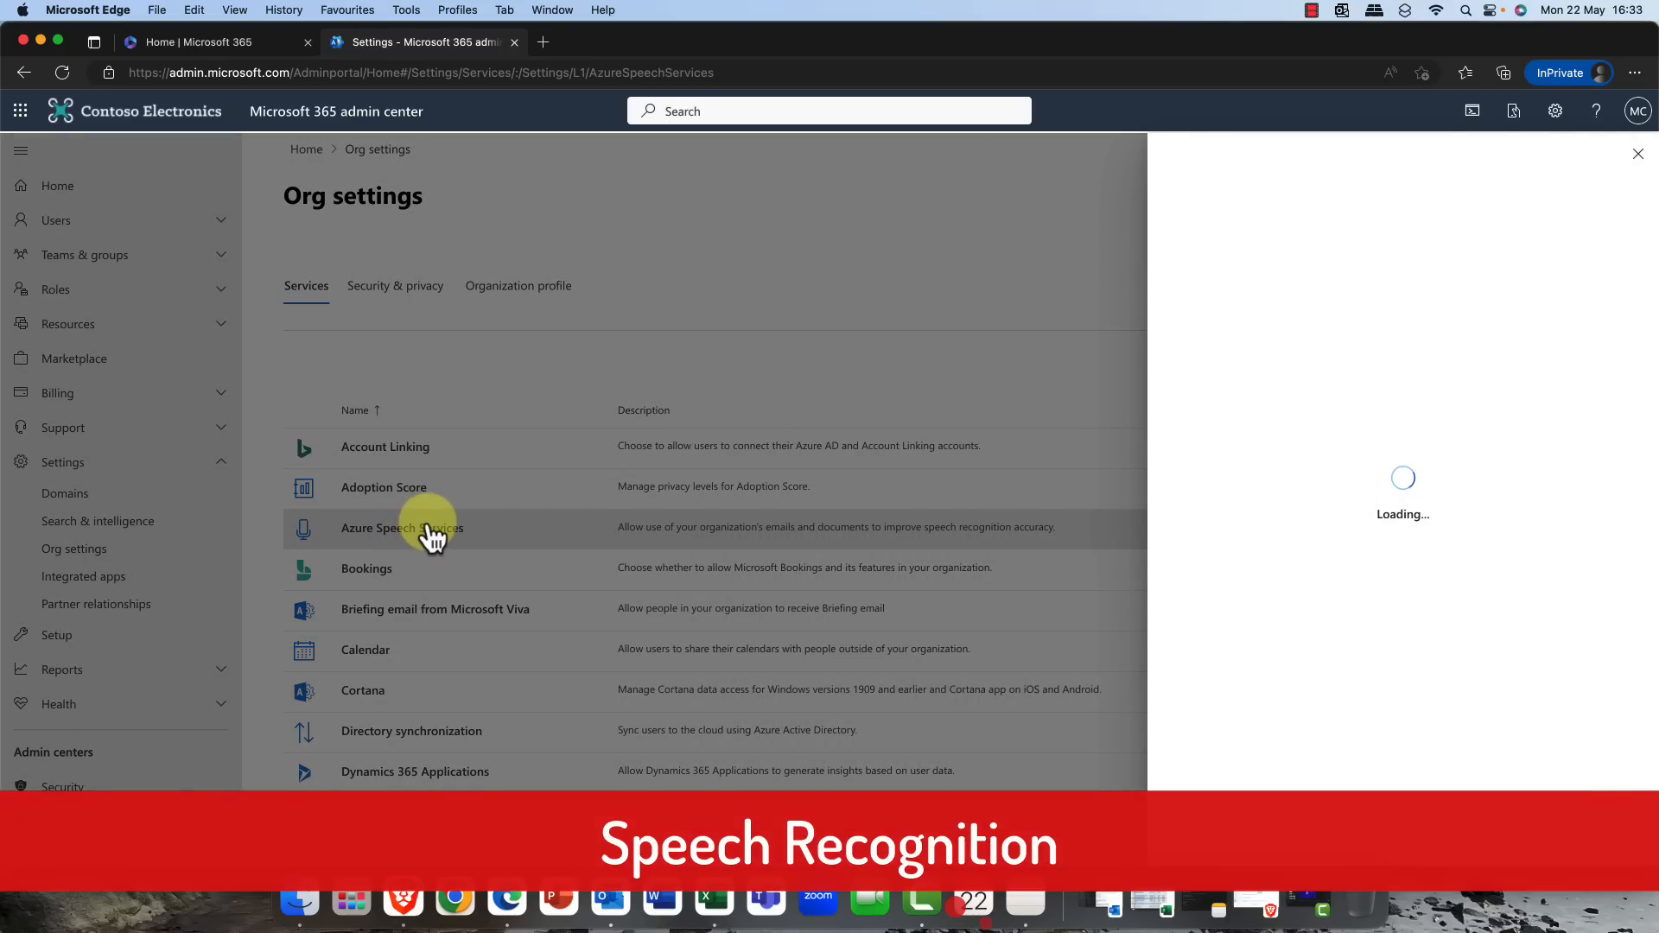
left_click(402, 529)
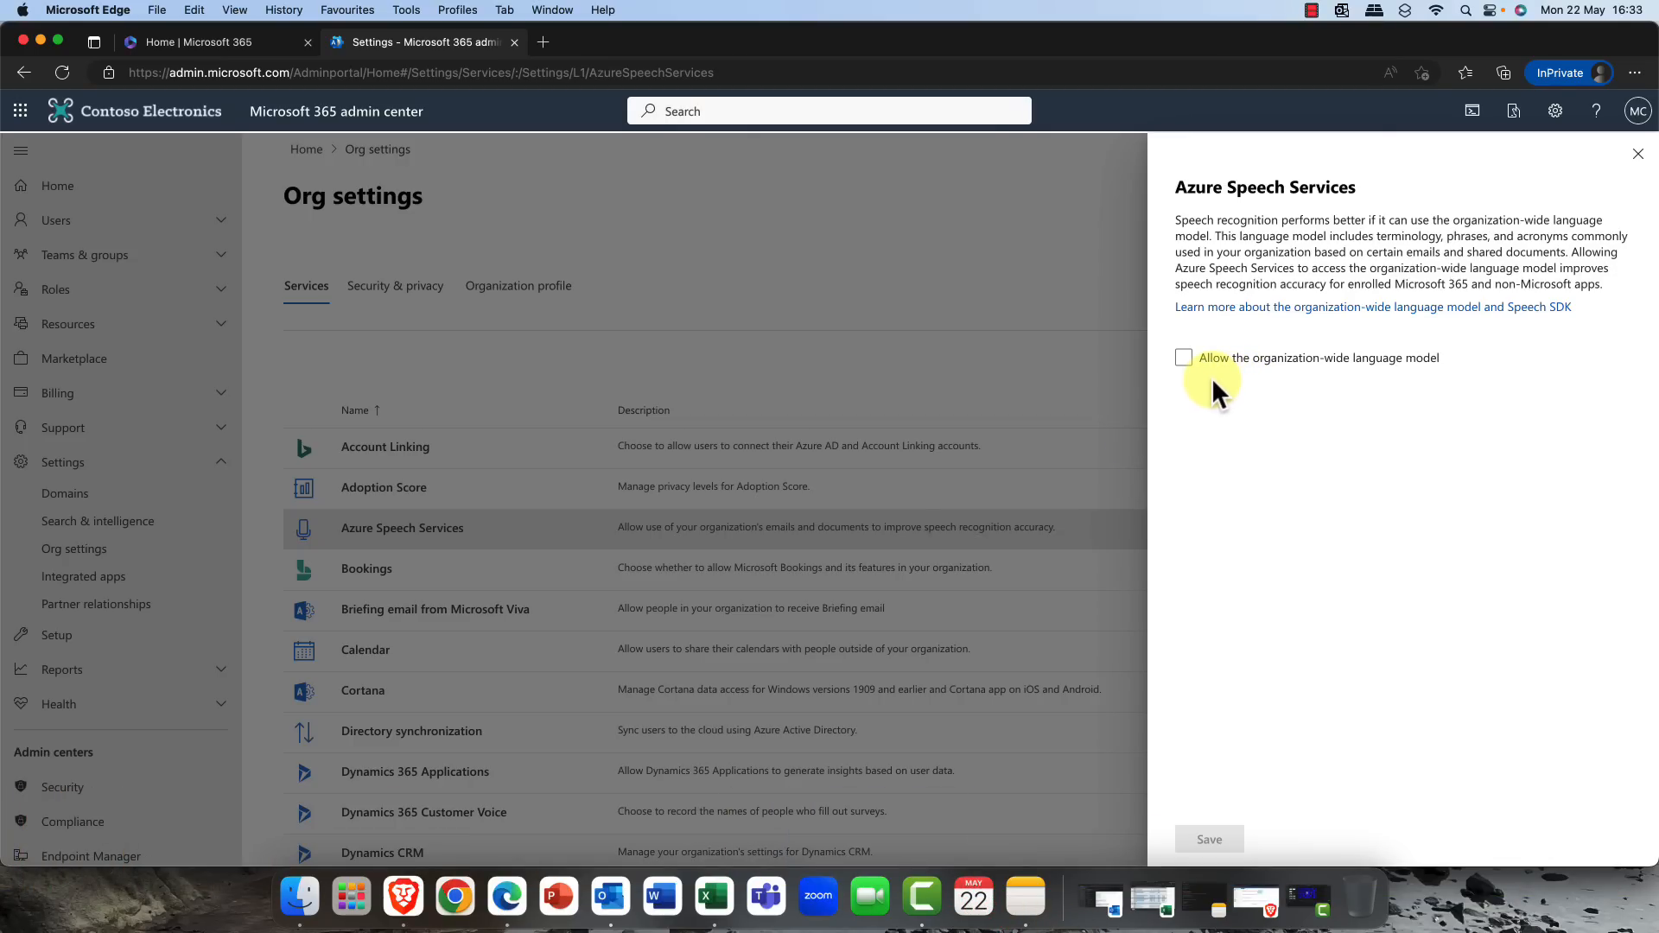
left_click(1184, 357)
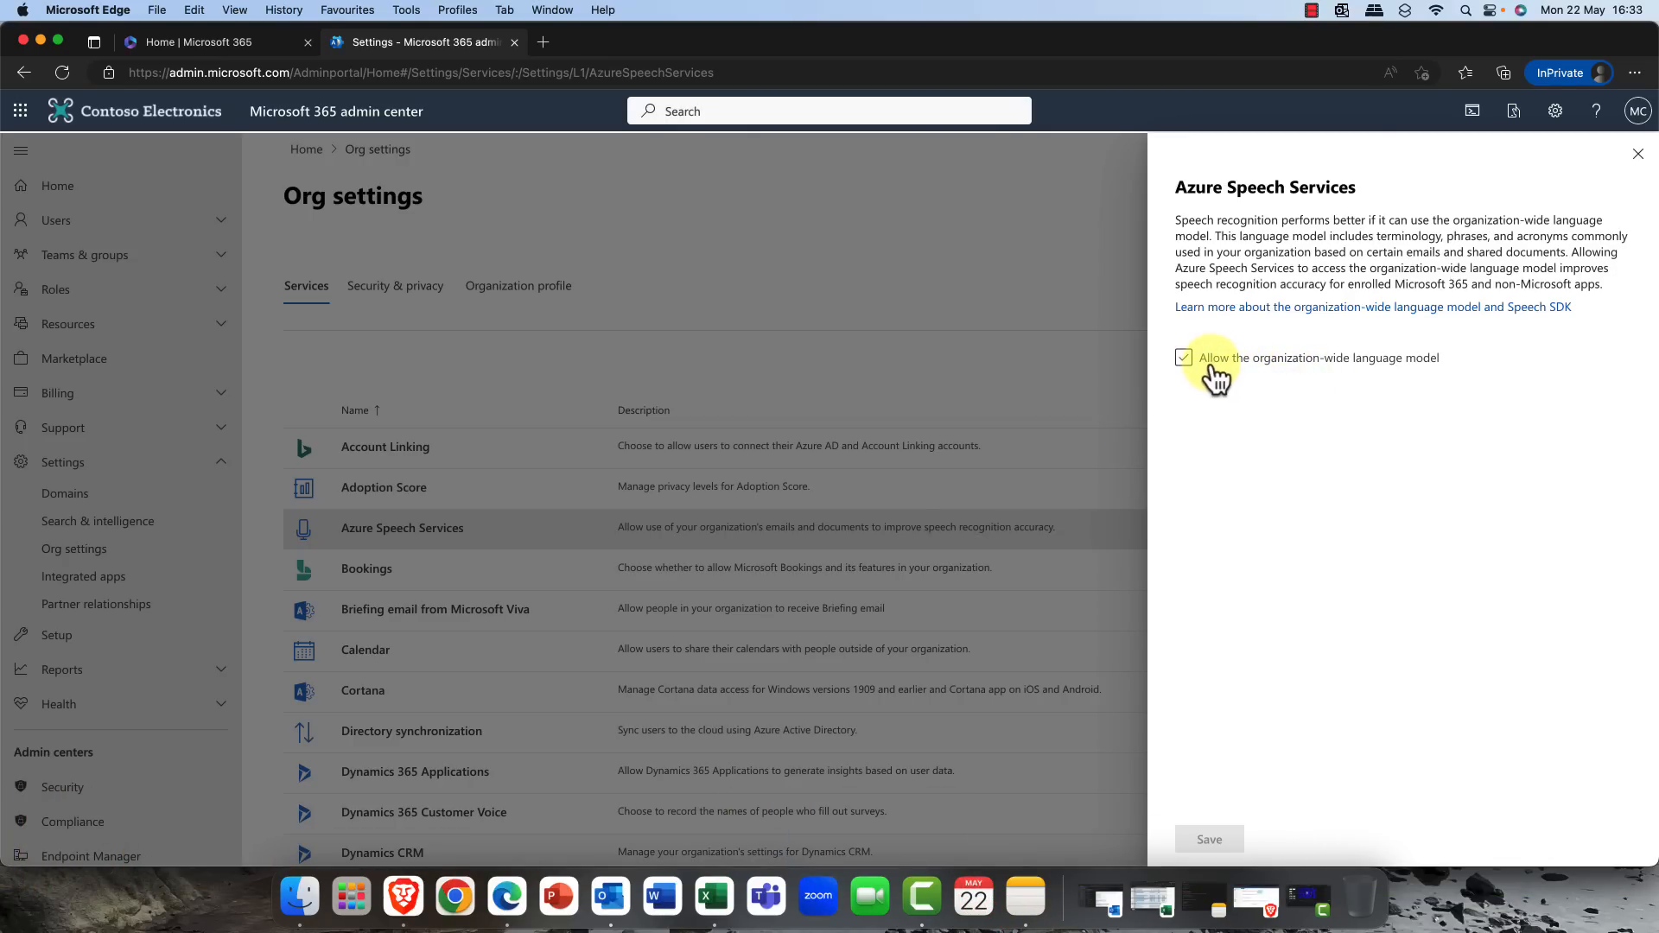
left_click(1182, 358)
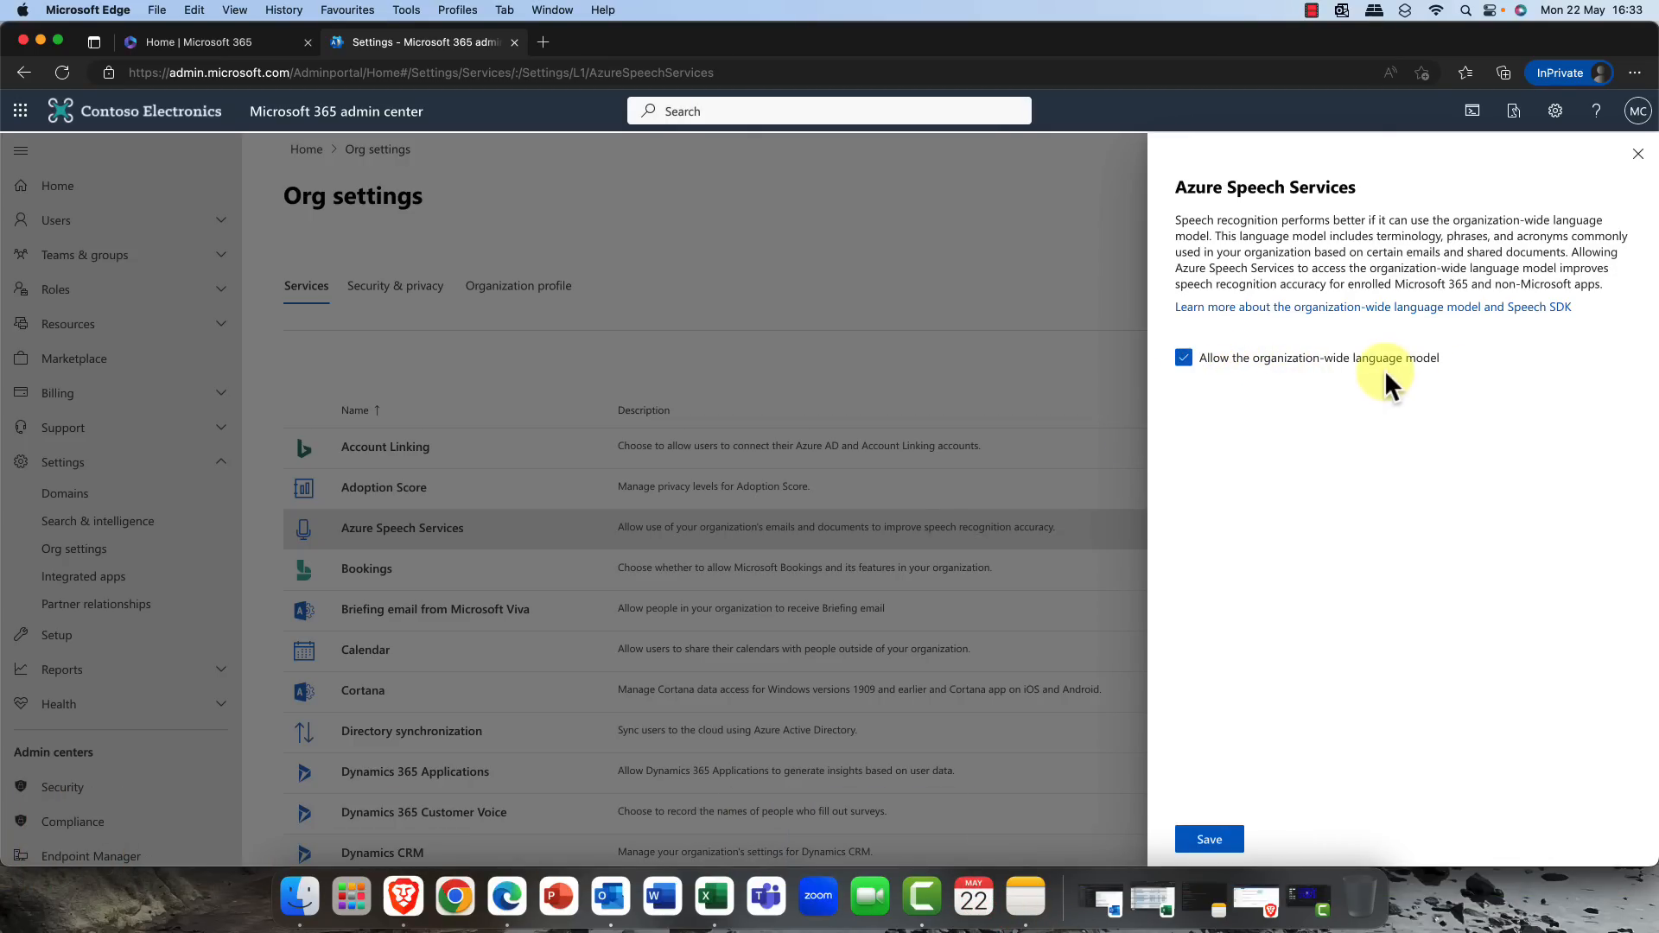
mouse_move(1330, 379)
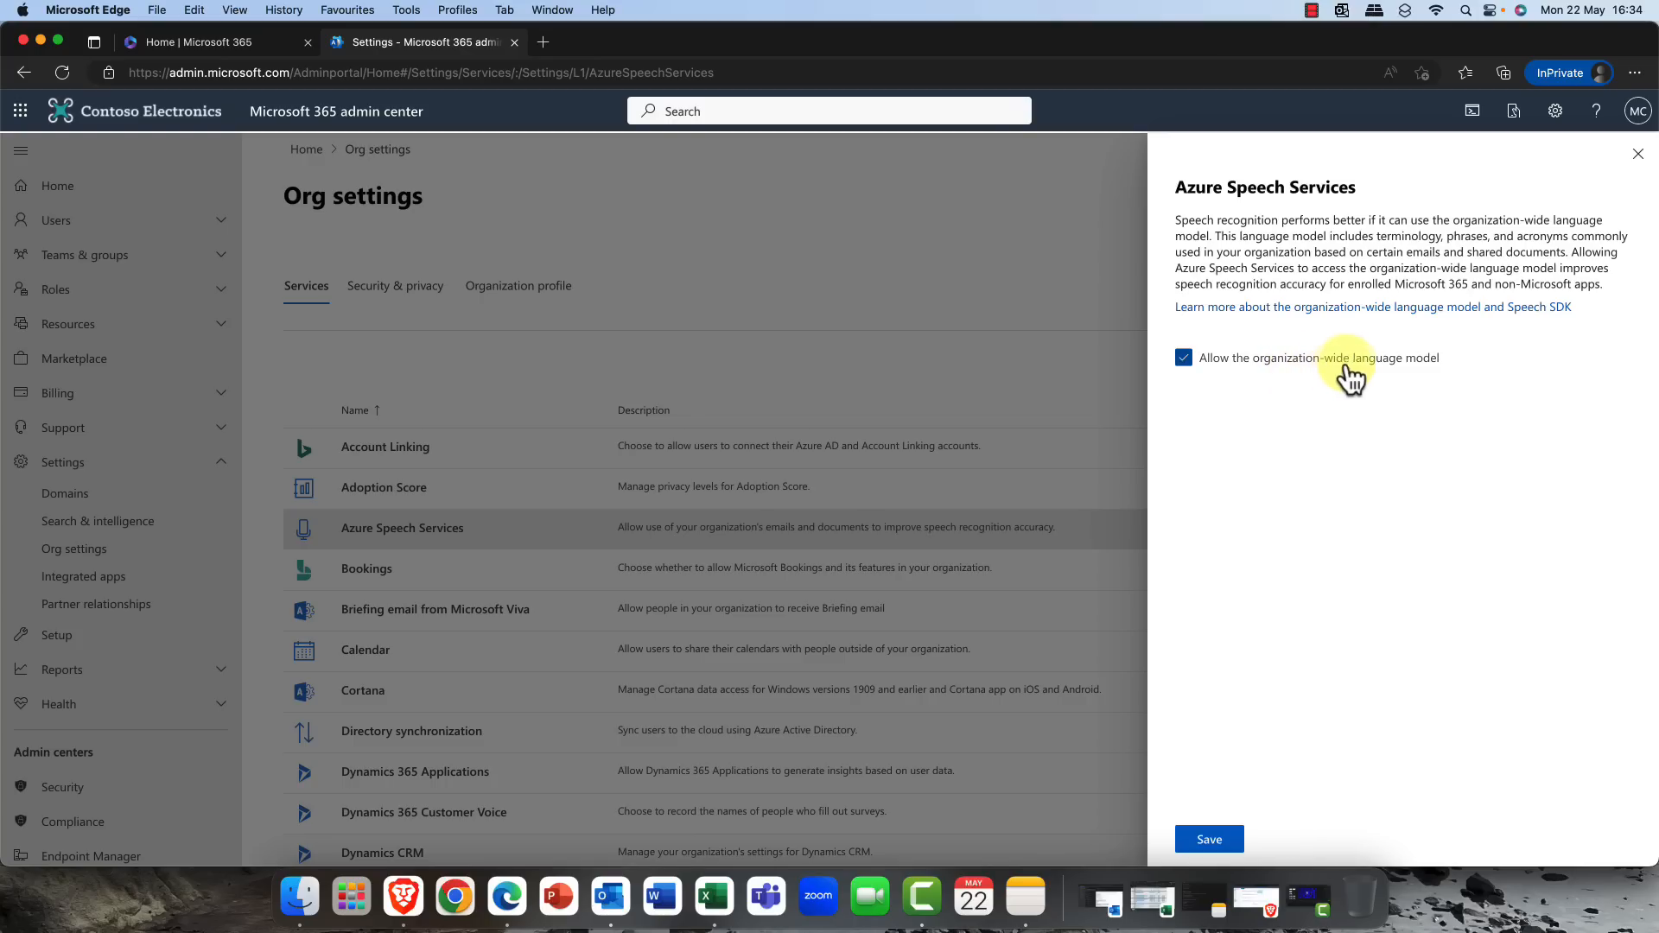
mouse_move(1405, 378)
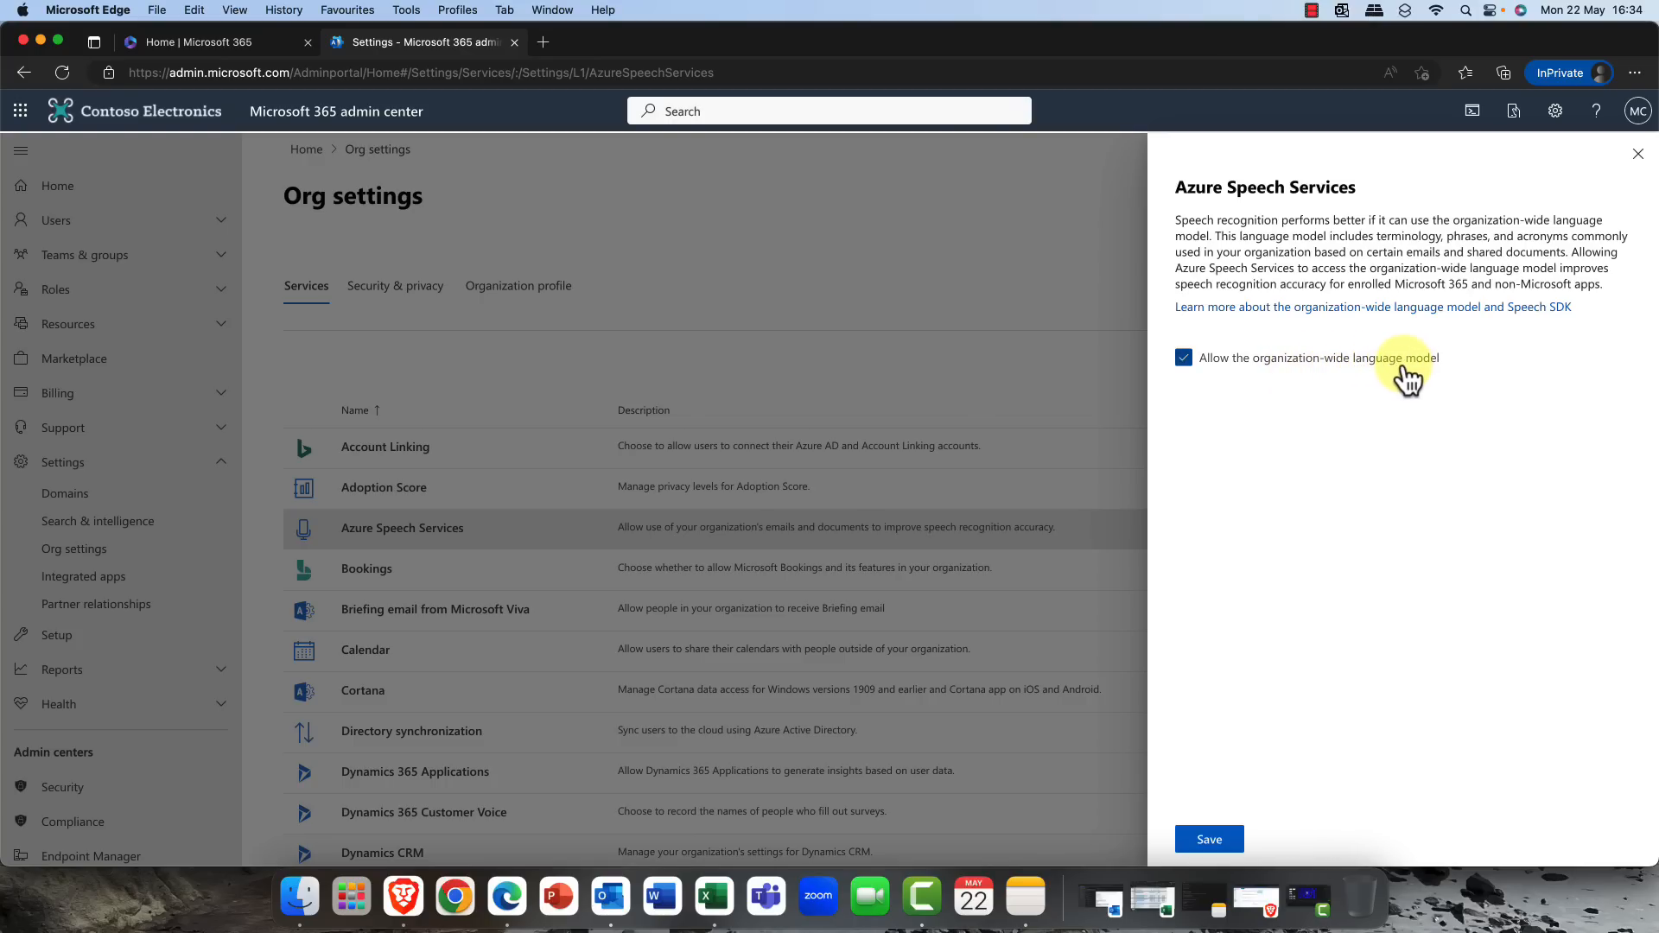
mouse_move(1248, 364)
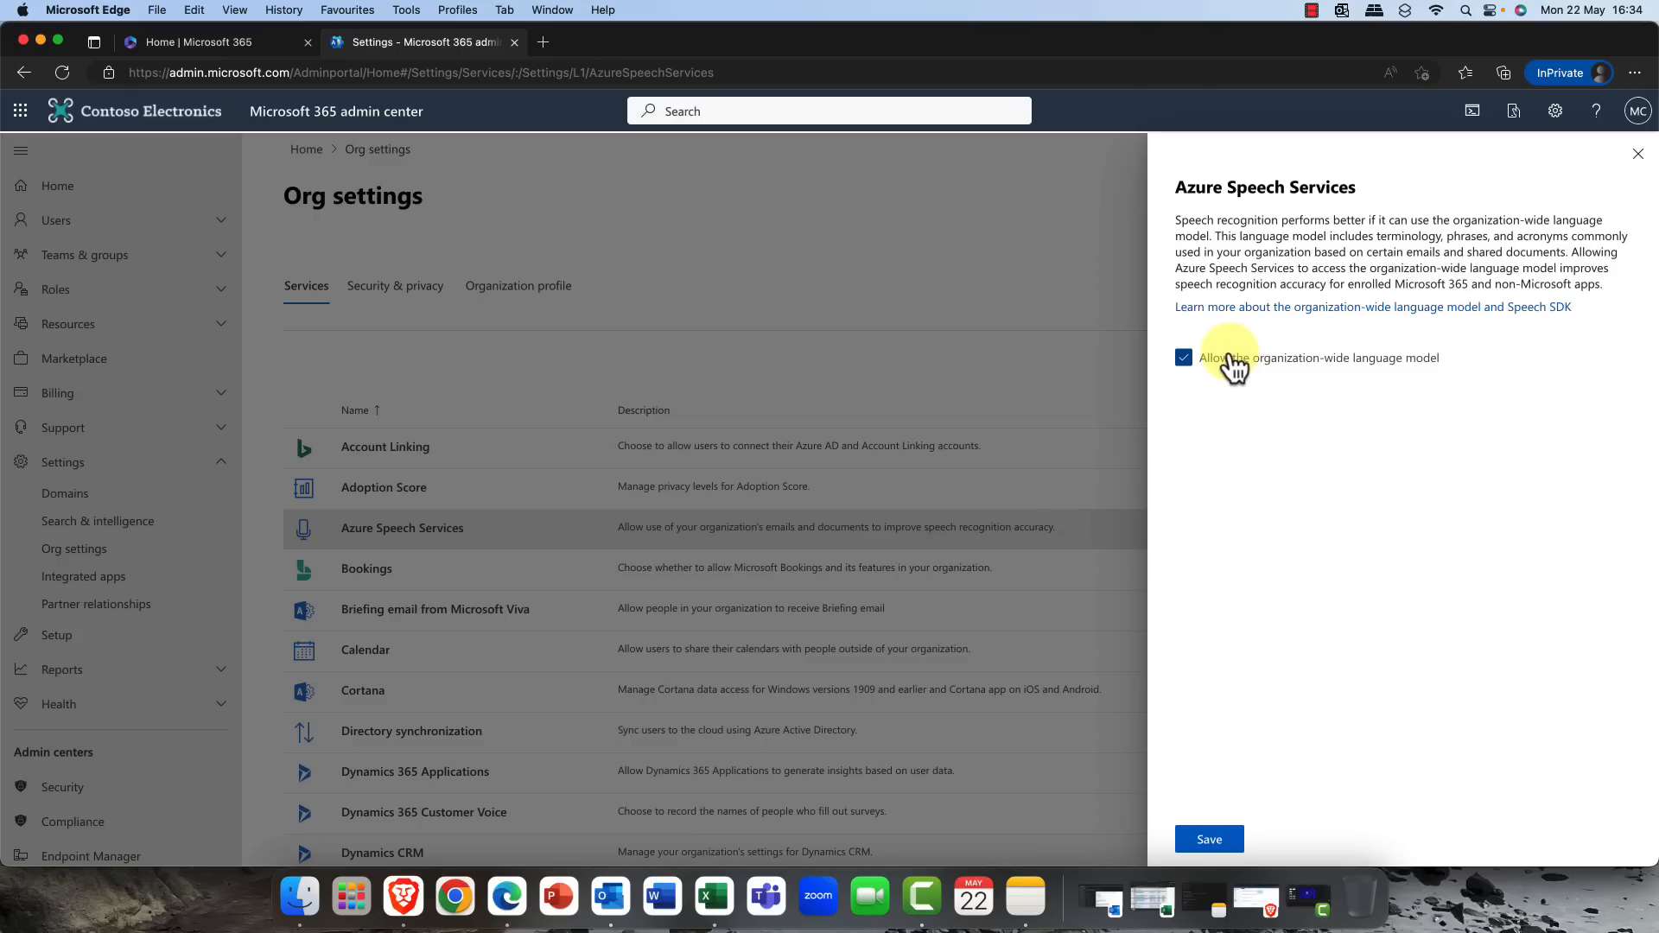
mouse_move(1191, 622)
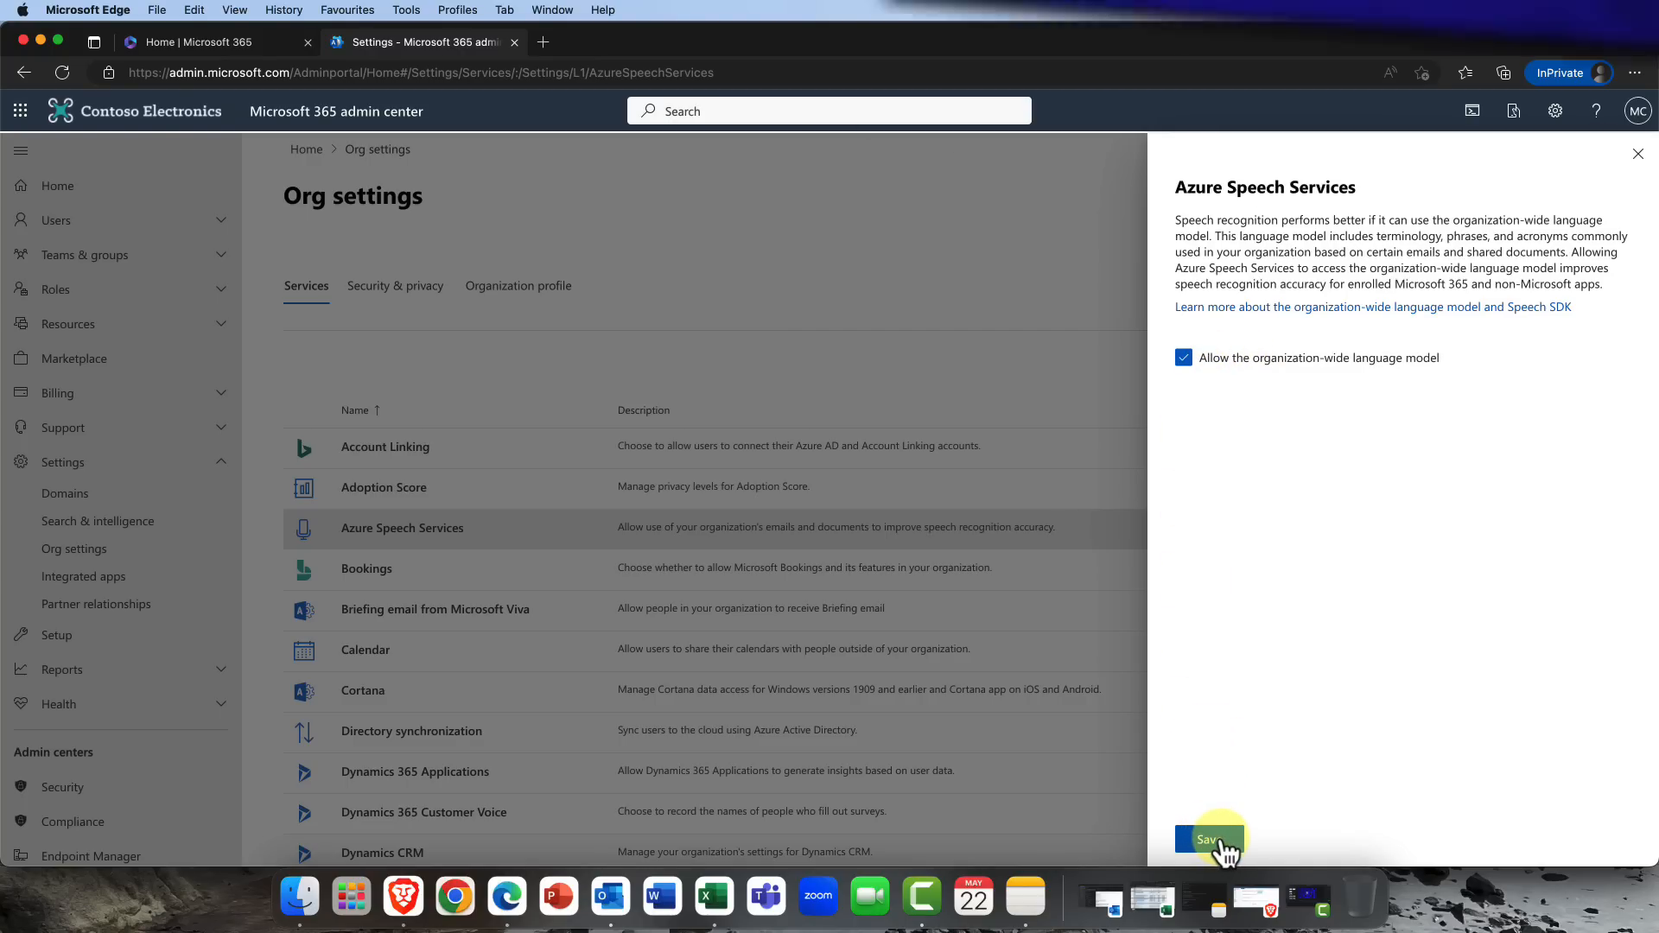
left_click(1209, 840)
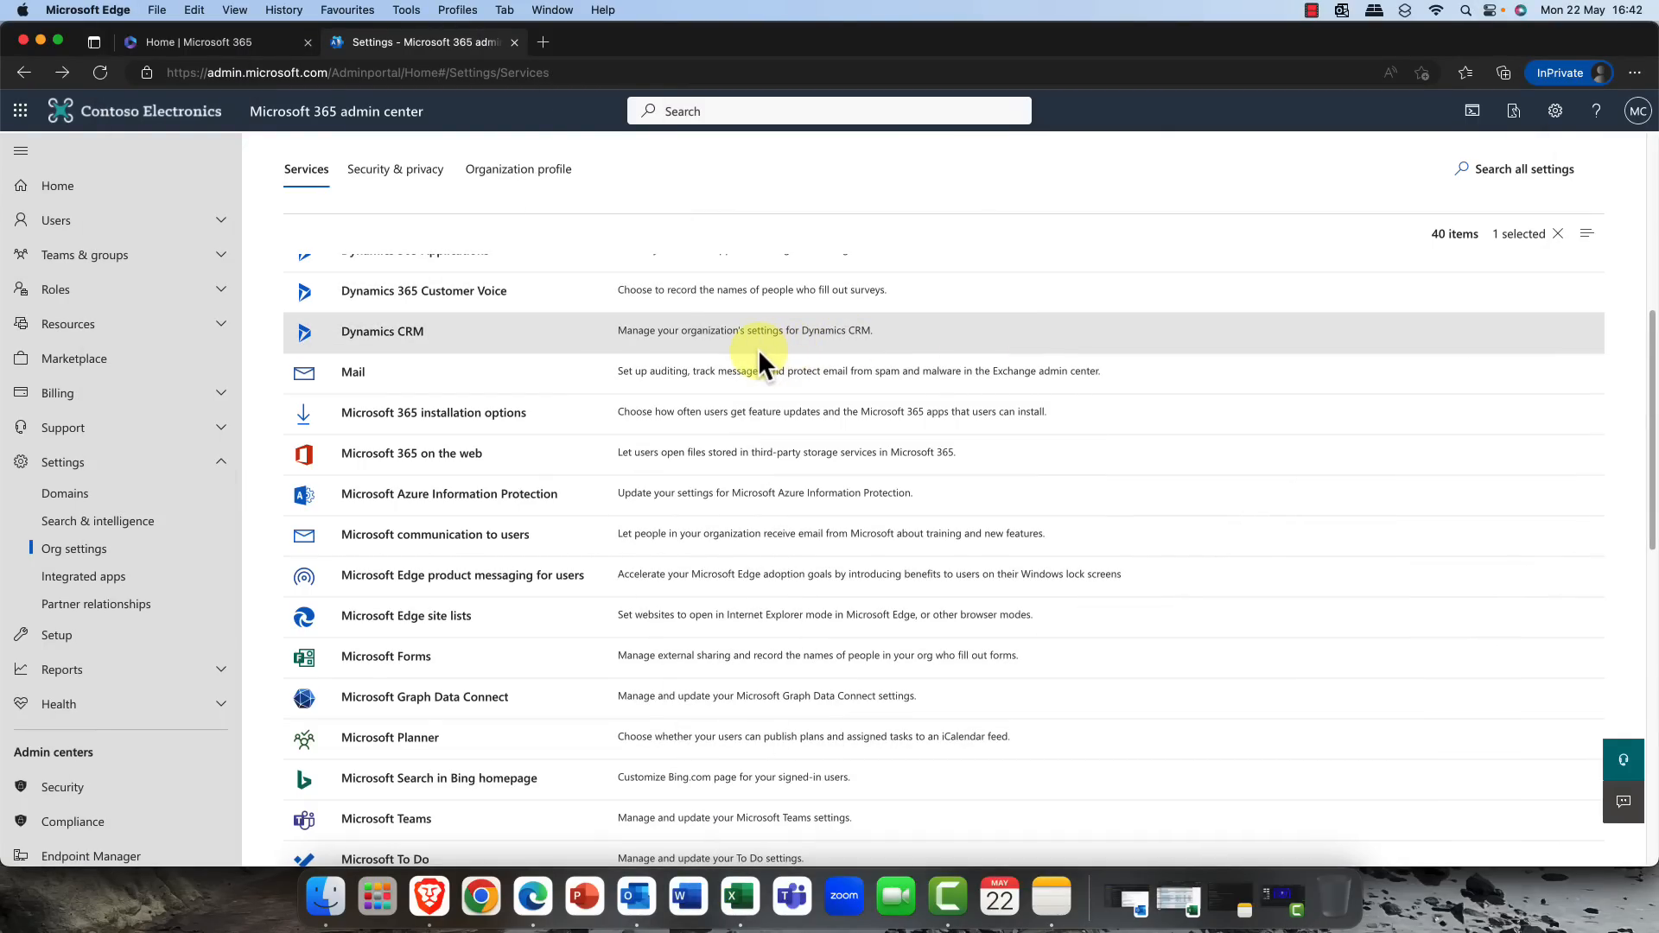
scroll("down", 3)
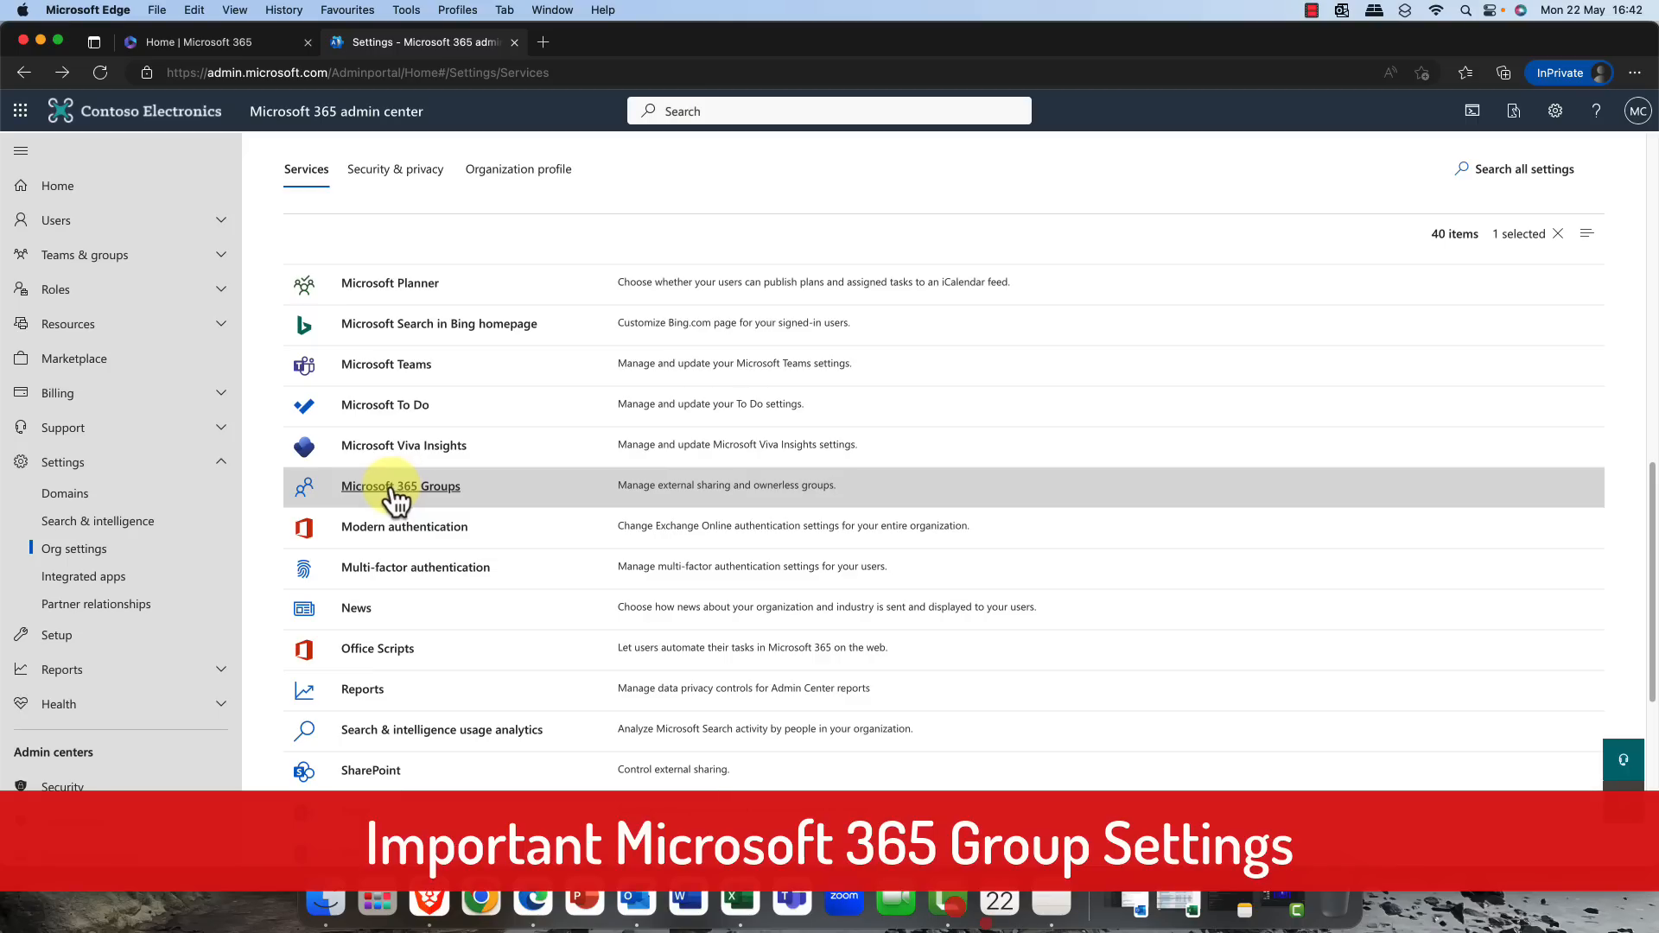
- In Microsoft 365 Groups settings, keep owners allowed to add outside guests
left_click(399, 486)
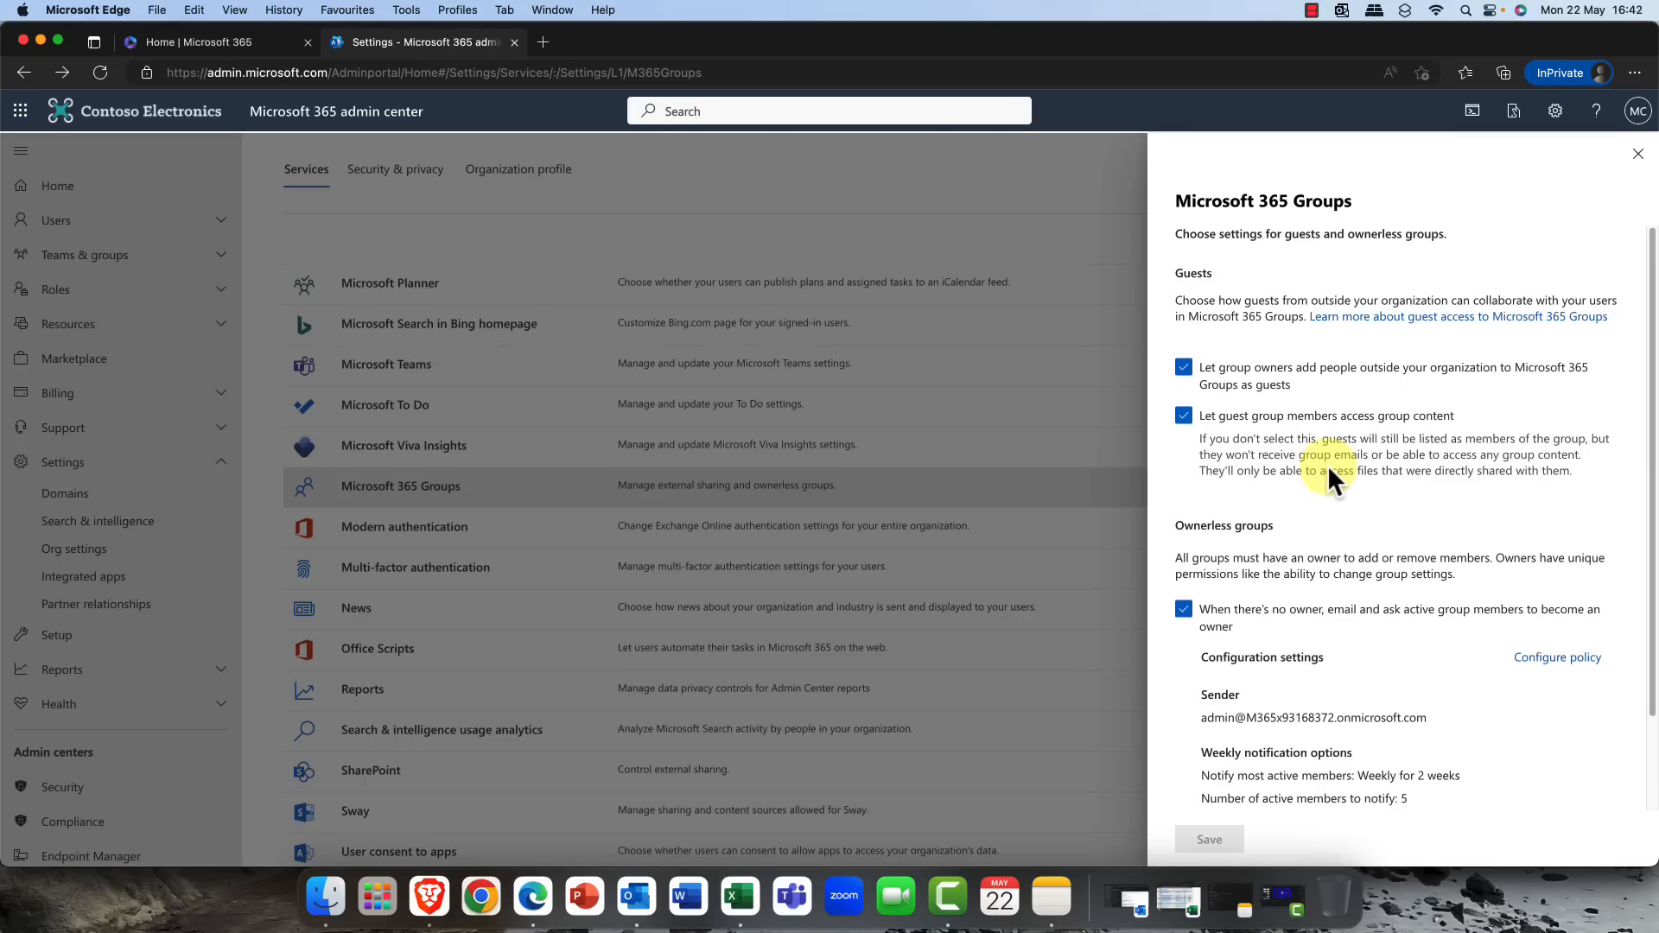
mouse_move(1181, 289)
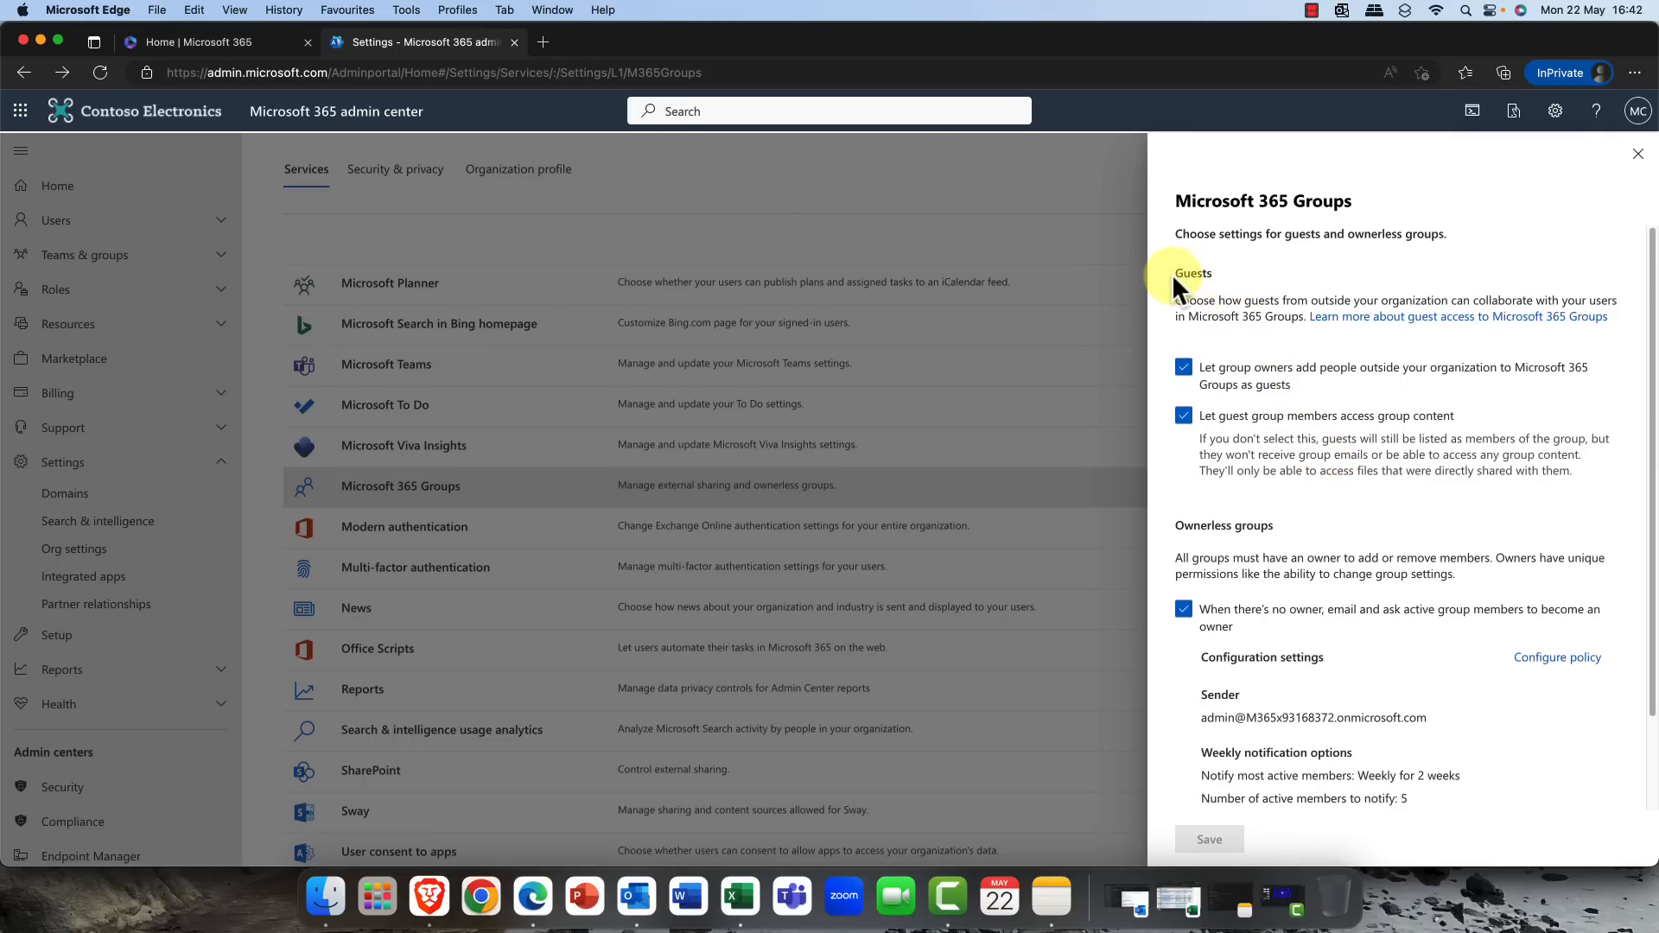
mouse_move(1286, 392)
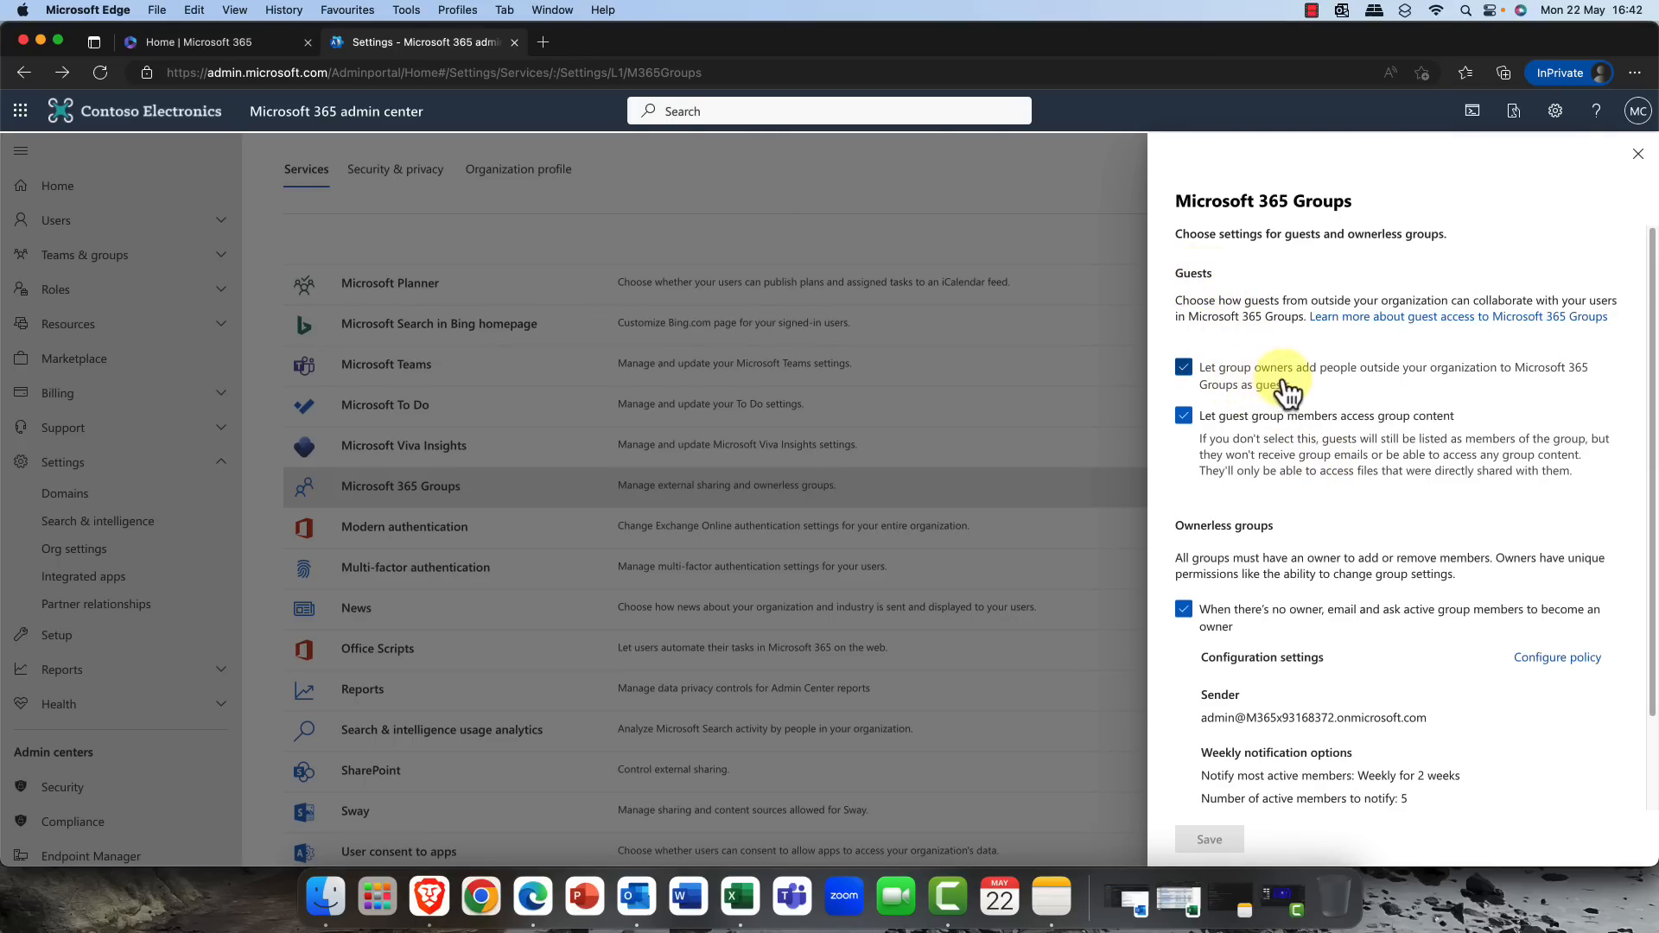
mouse_move(1439, 394)
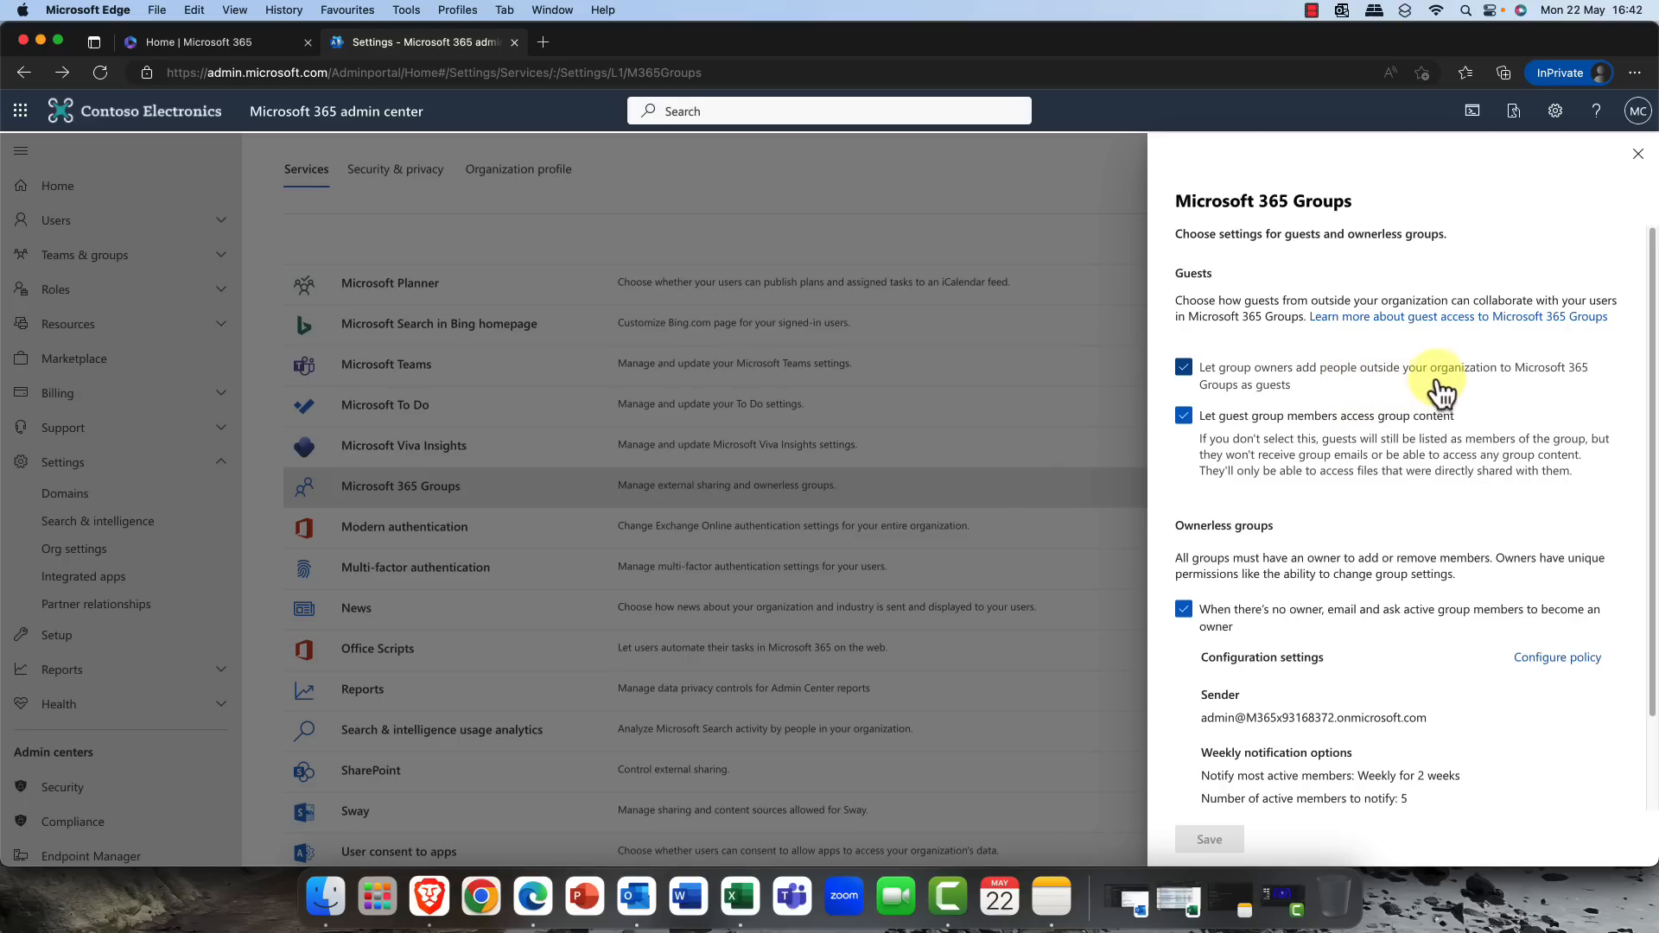
mouse_move(1260, 384)
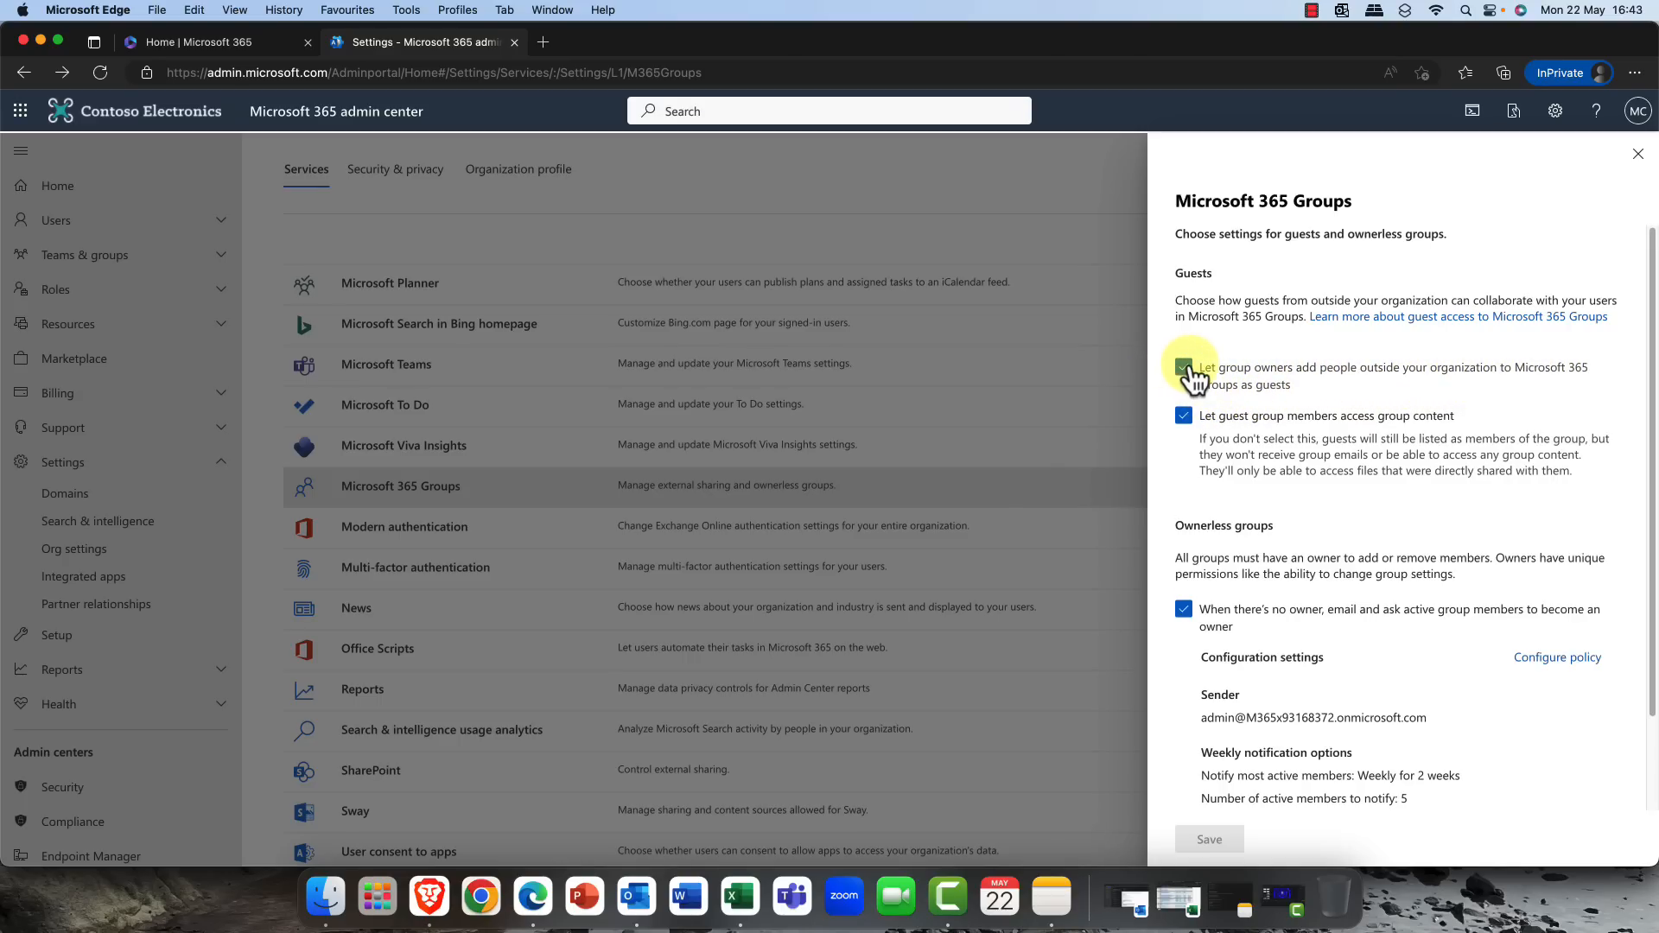
left_click(1184, 367)
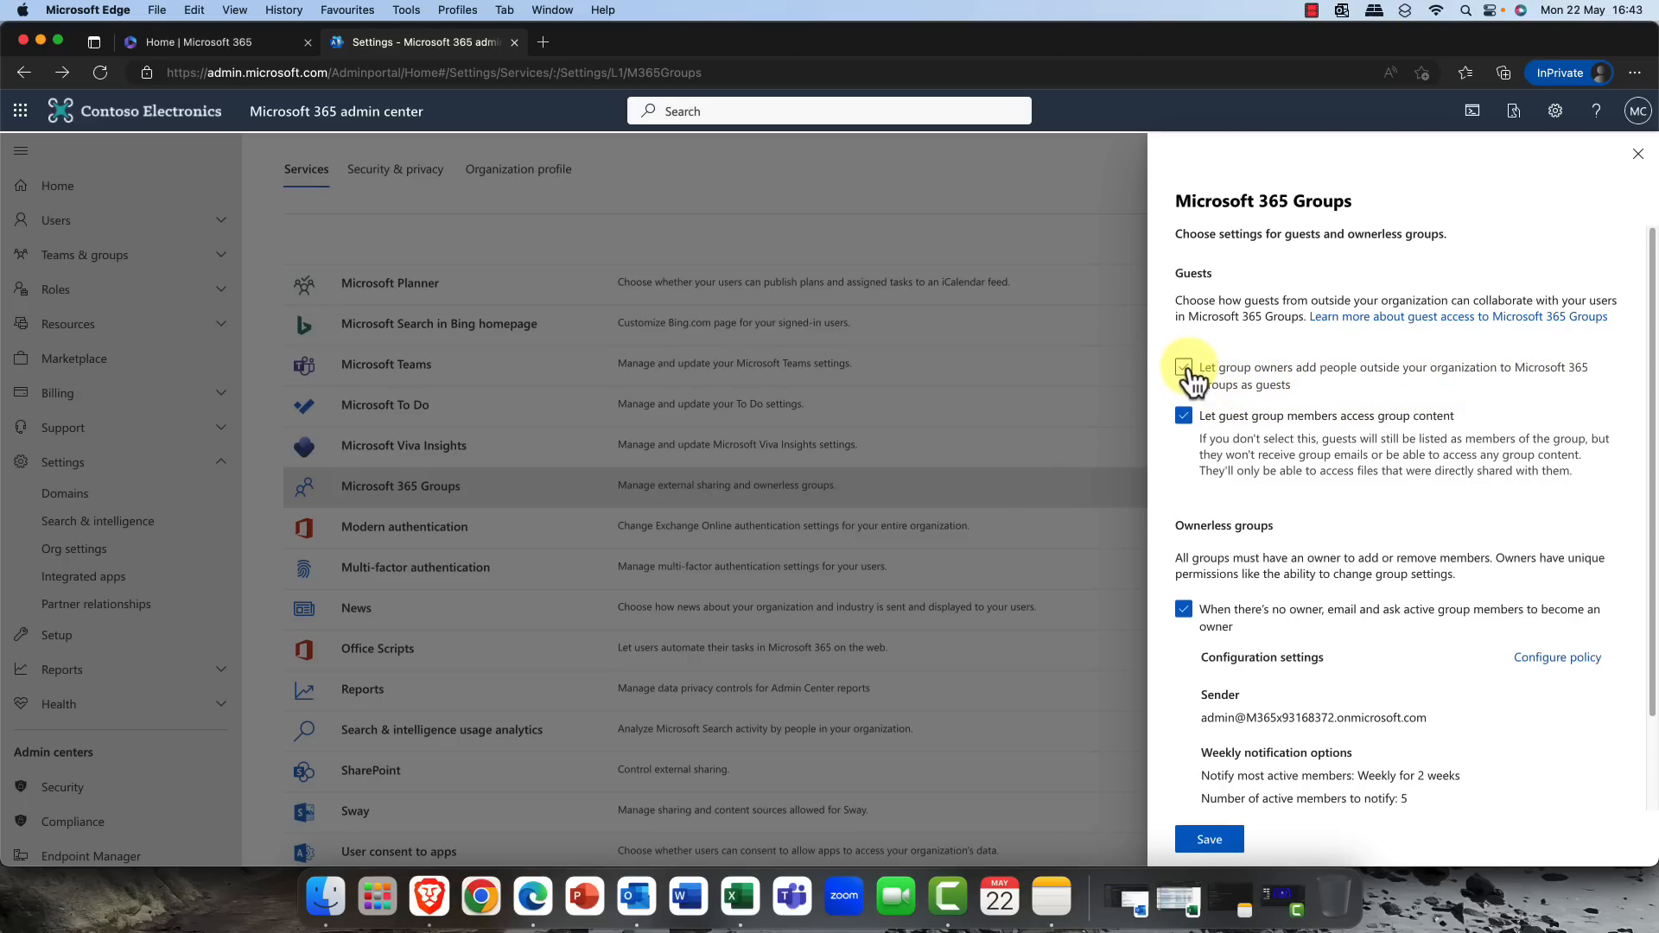
left_click(1183, 366)
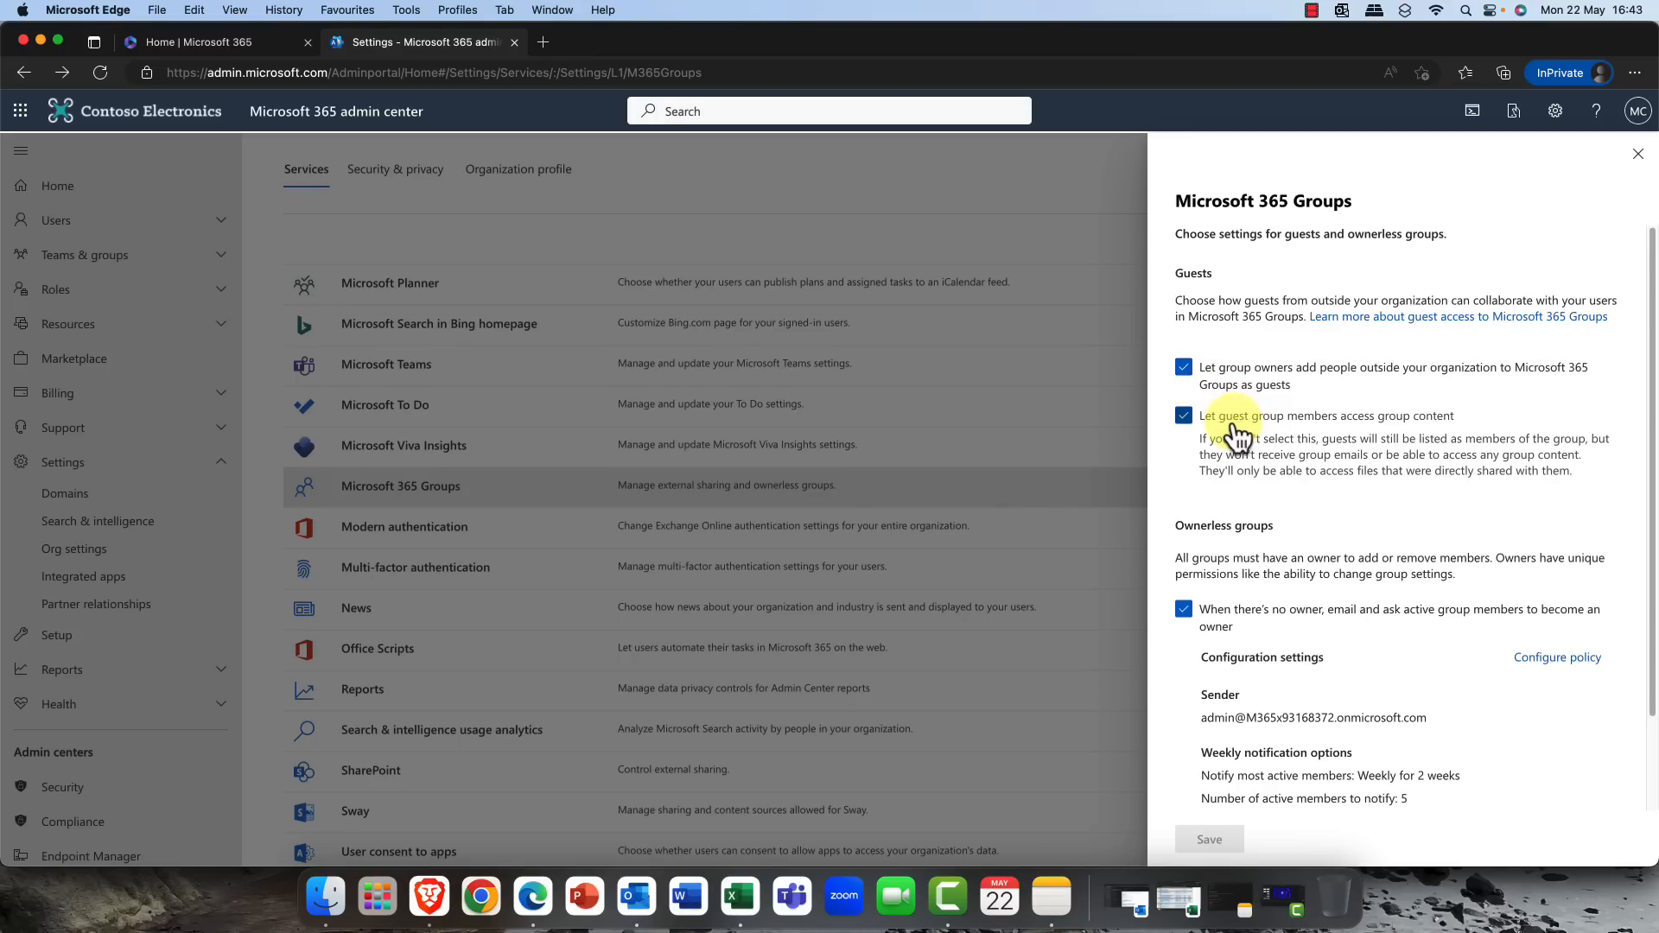
mouse_move(1429, 432)
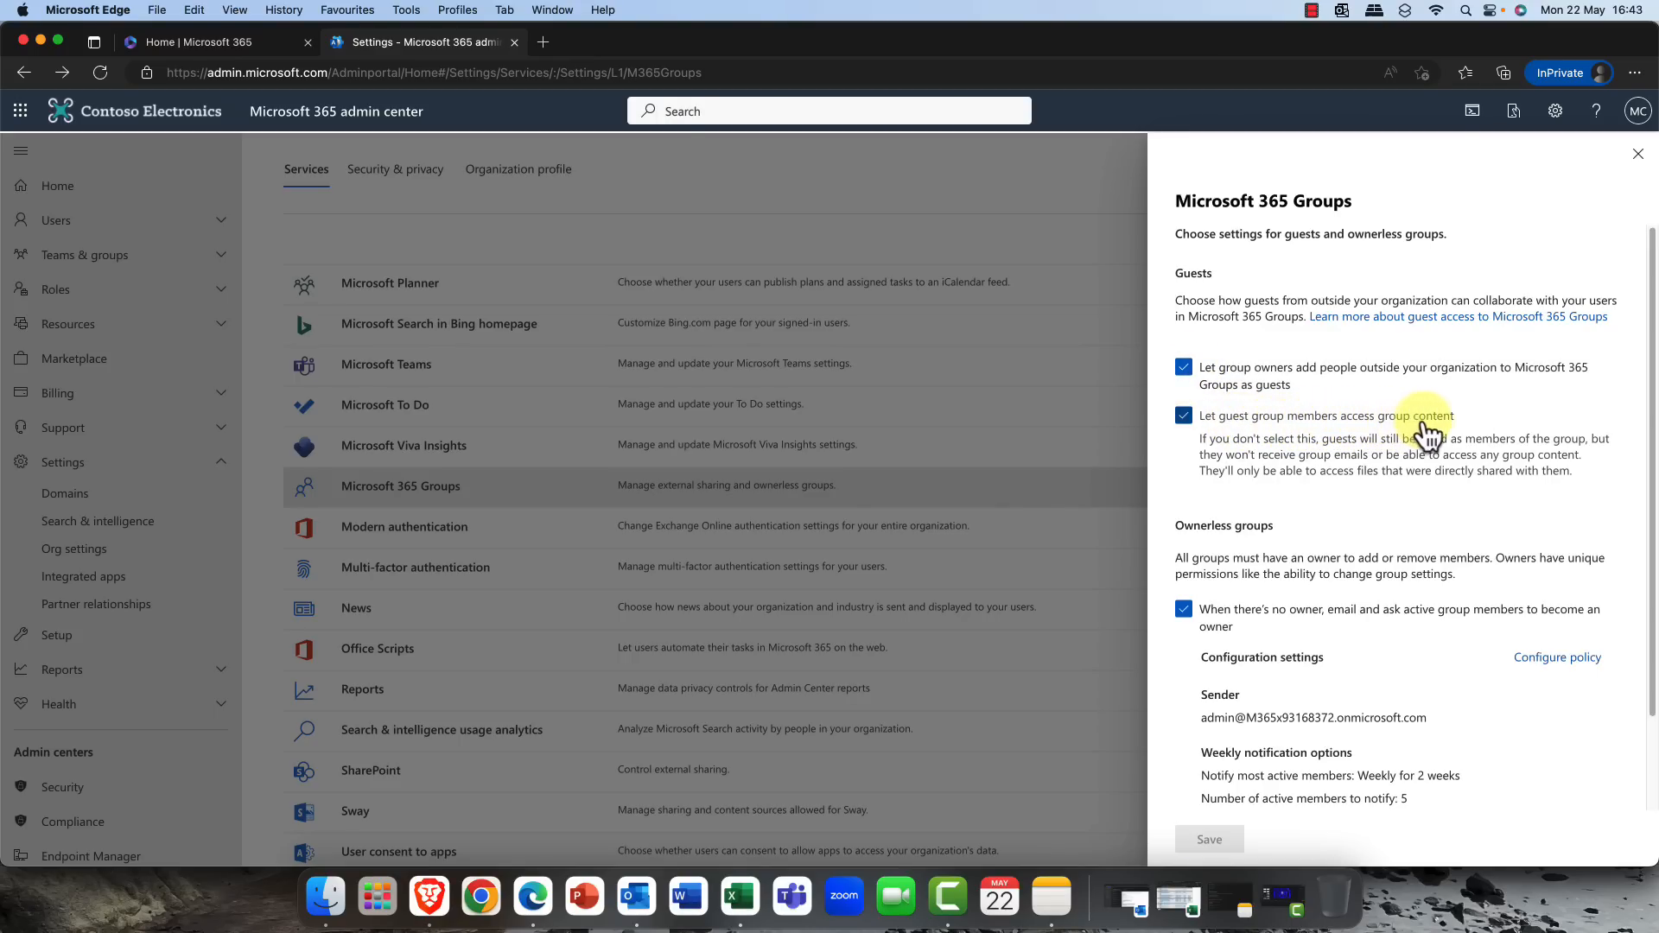
mouse_move(1319, 449)
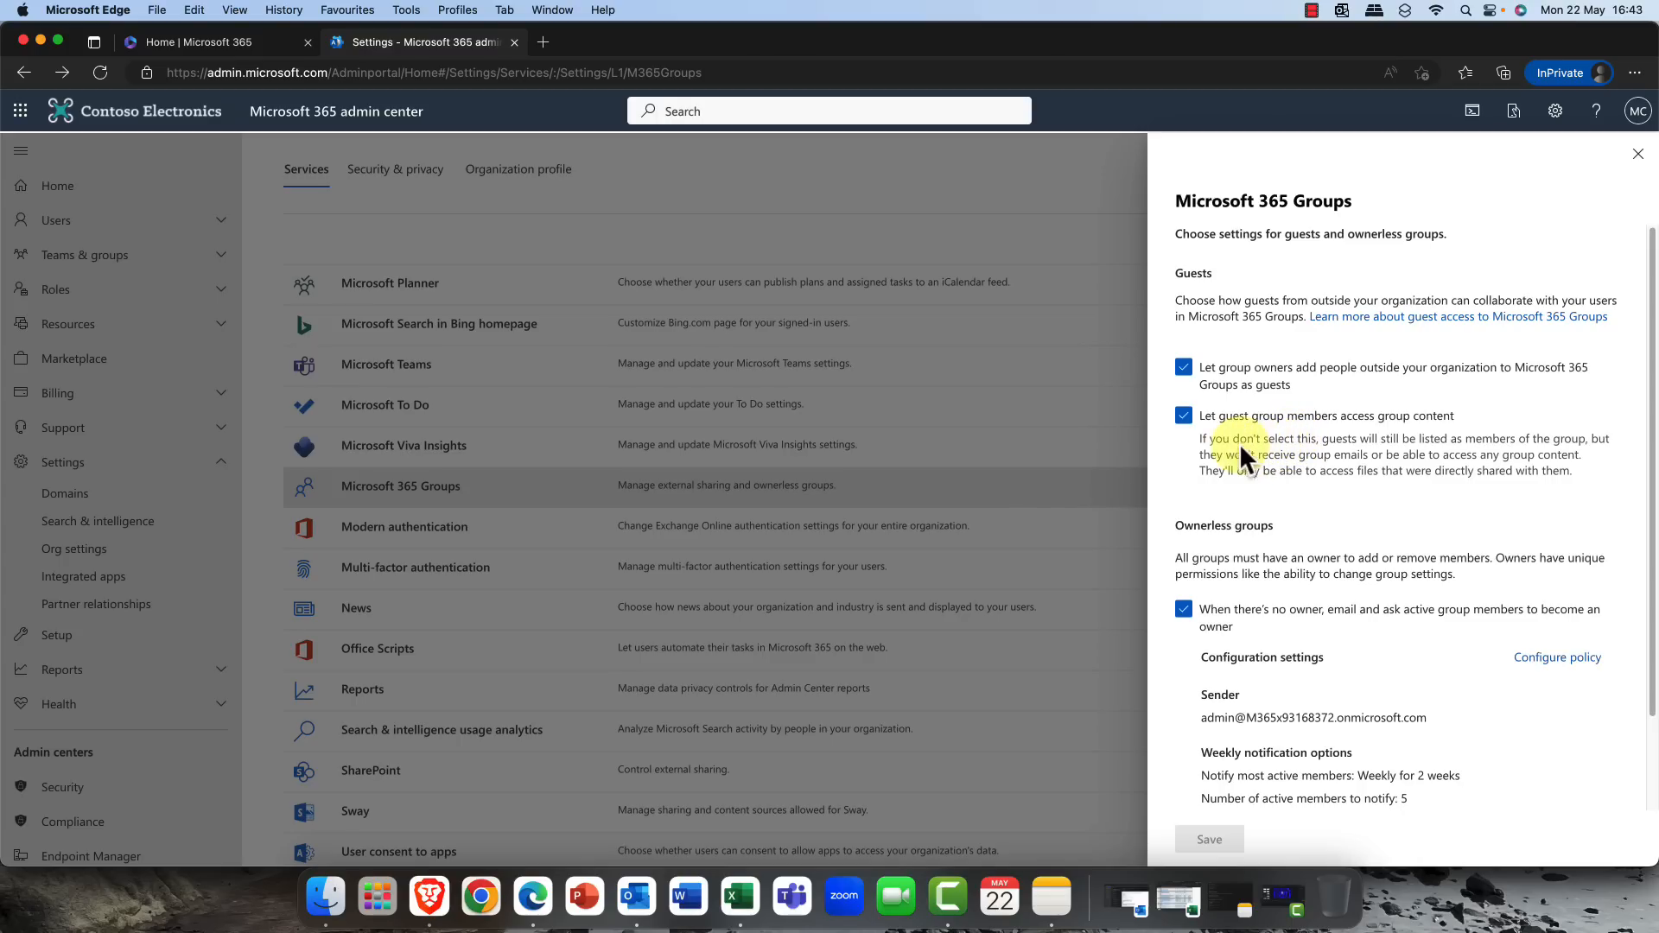
mouse_move(1450, 368)
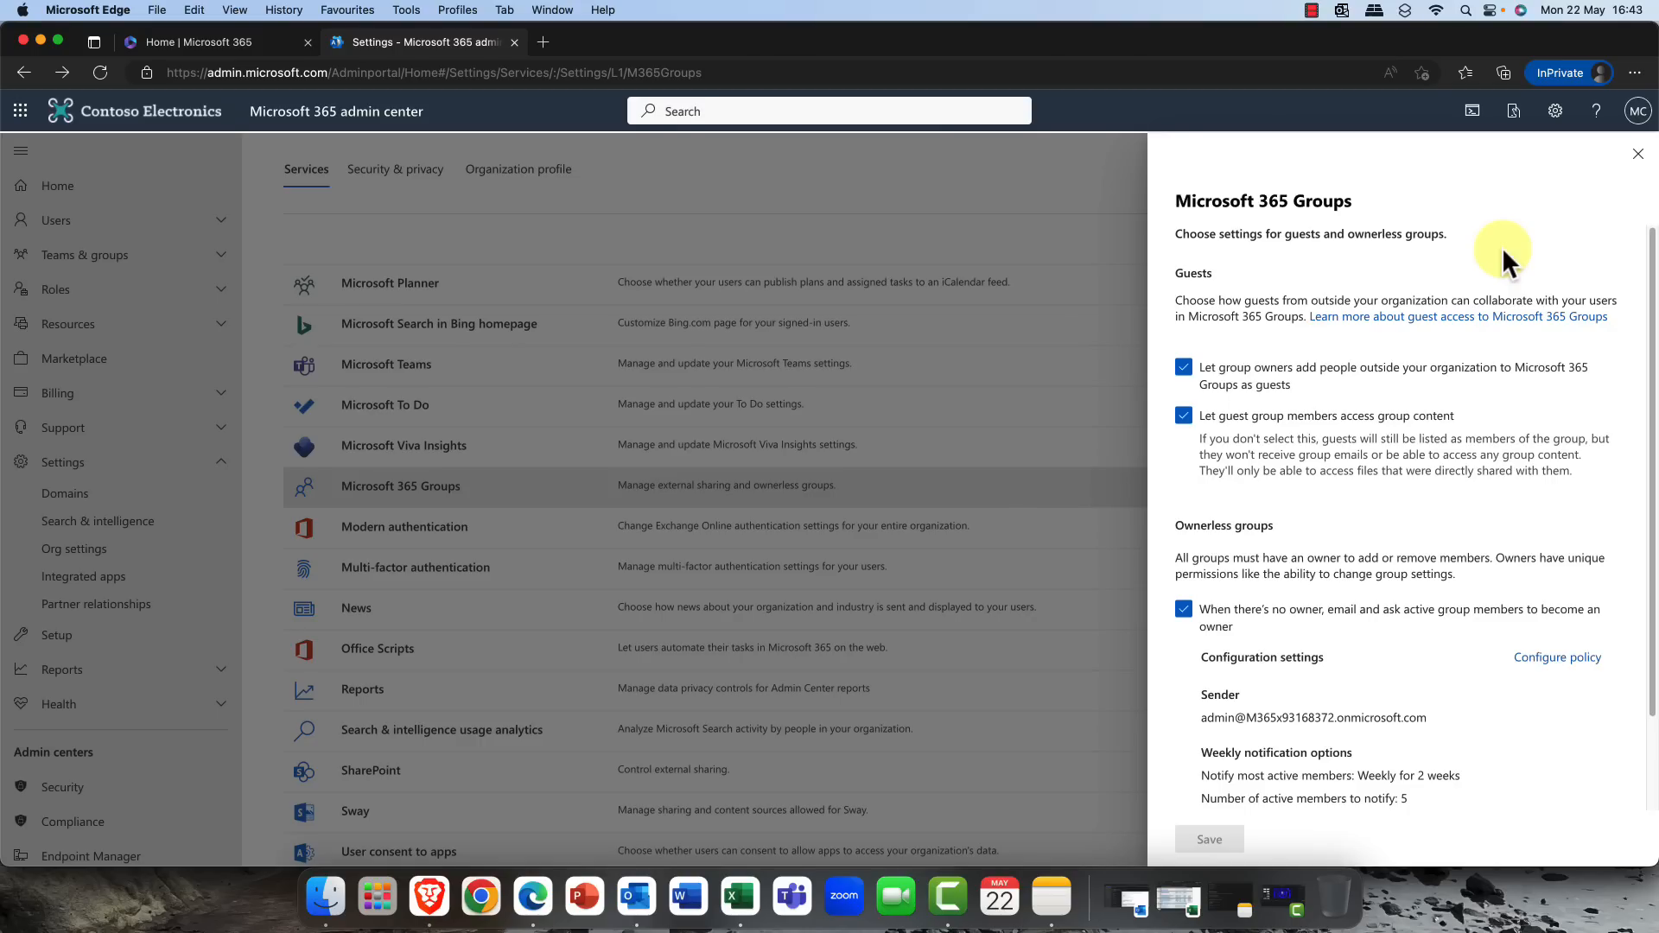
mouse_move(1195, 534)
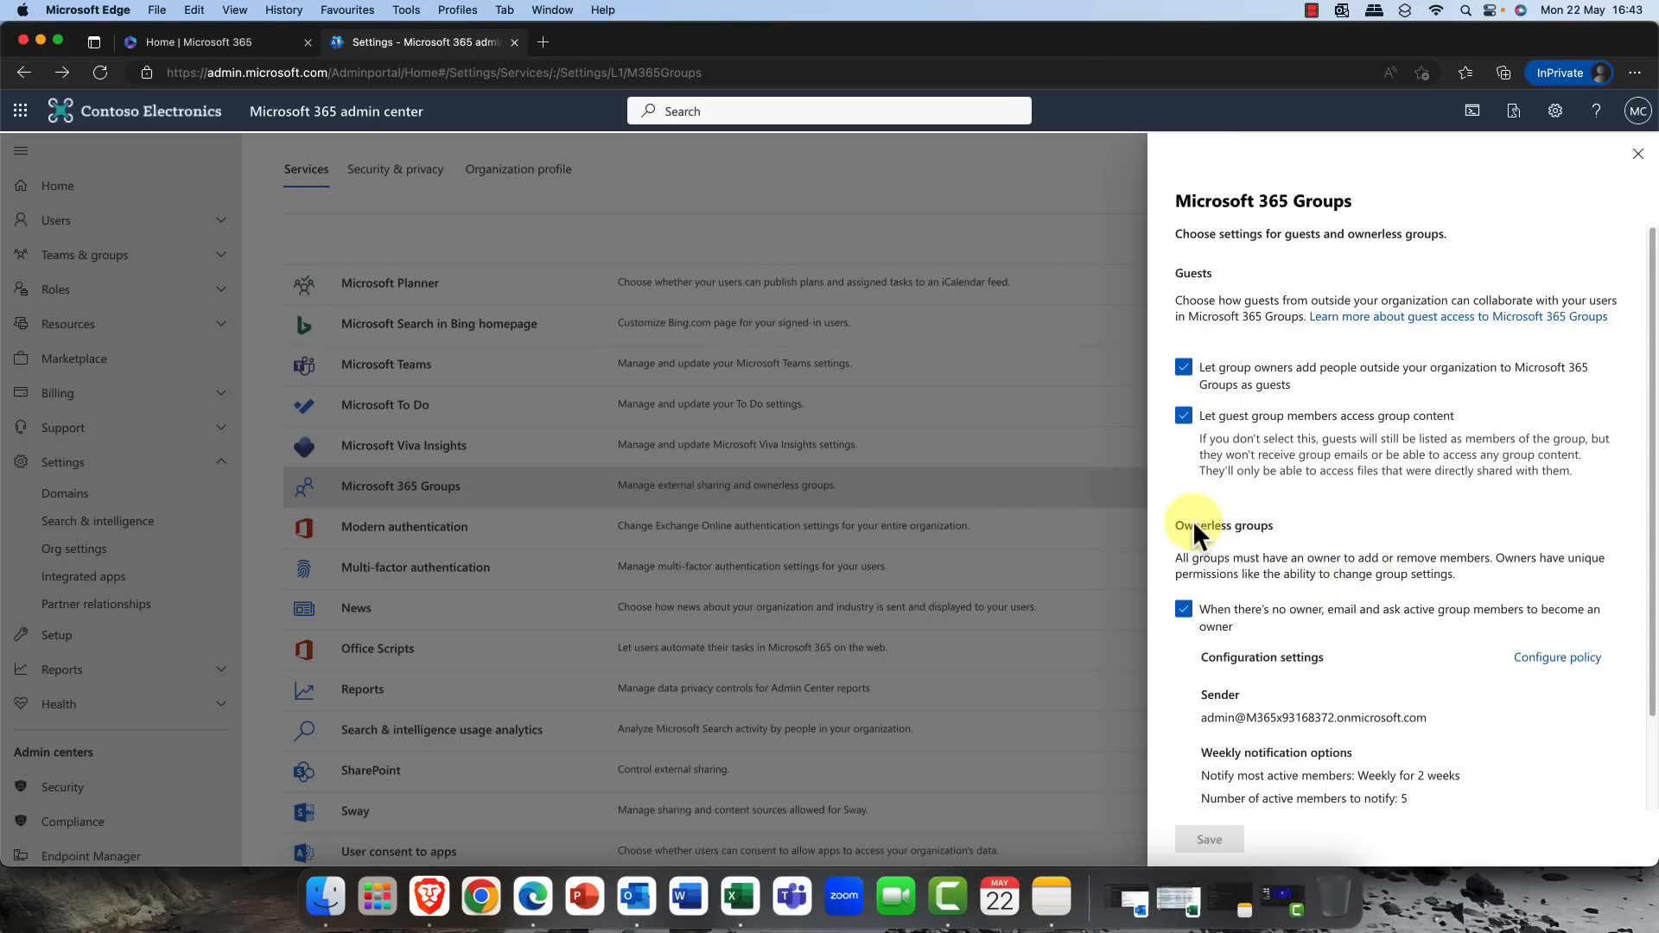
mouse_move(1203, 543)
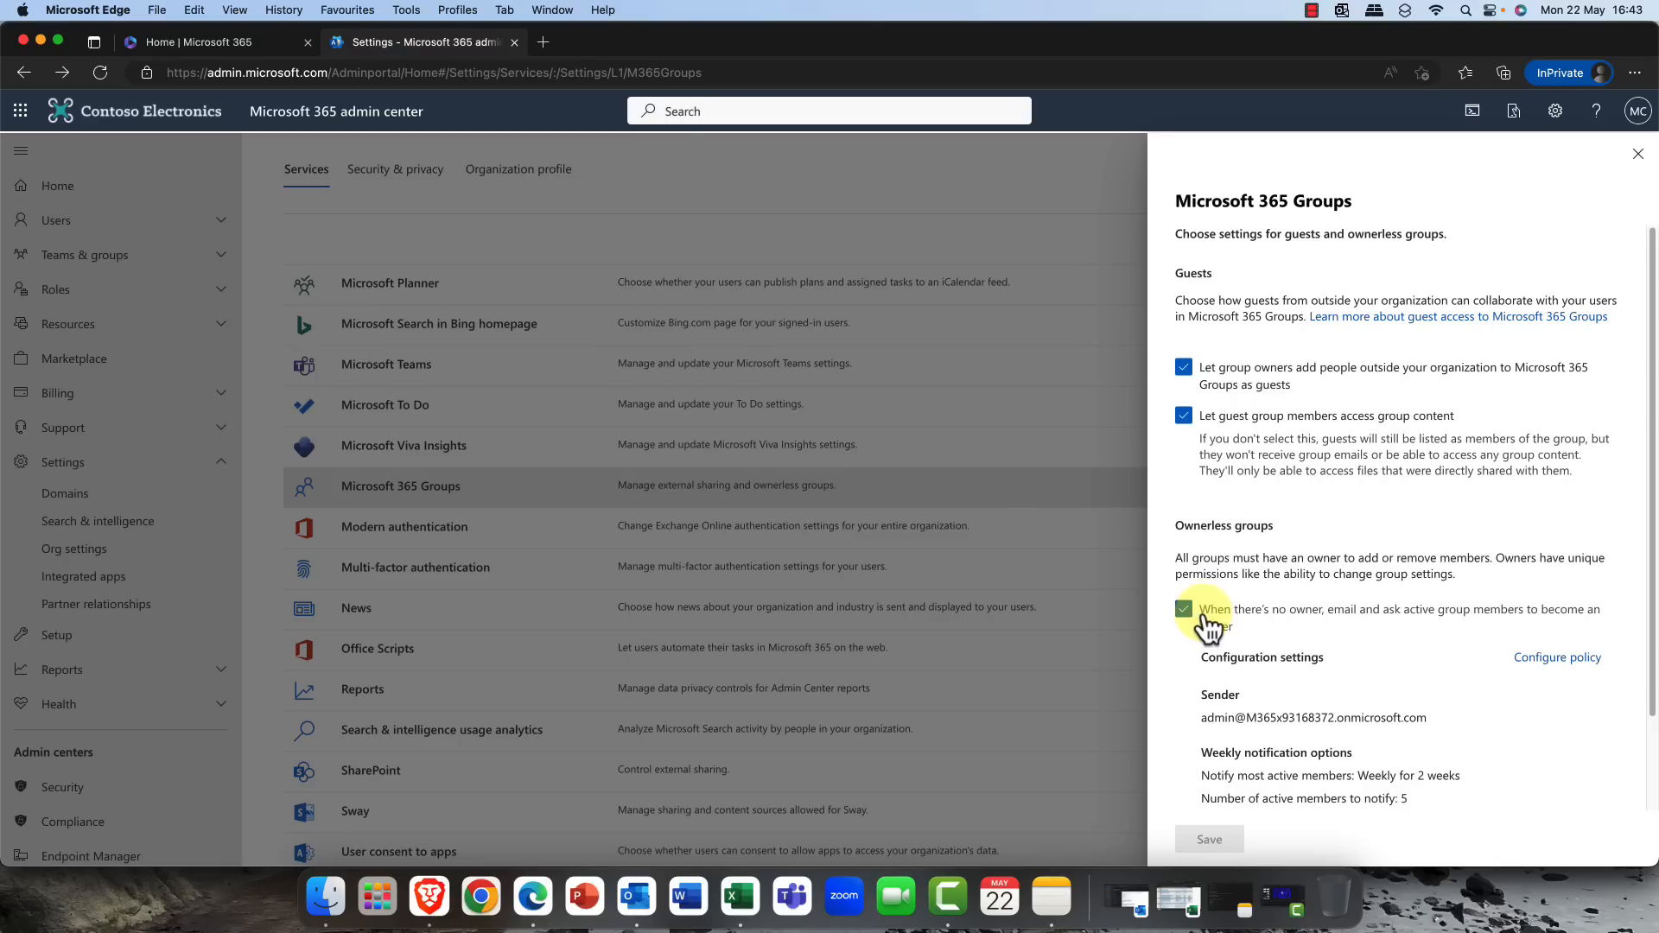
mouse_move(1281, 633)
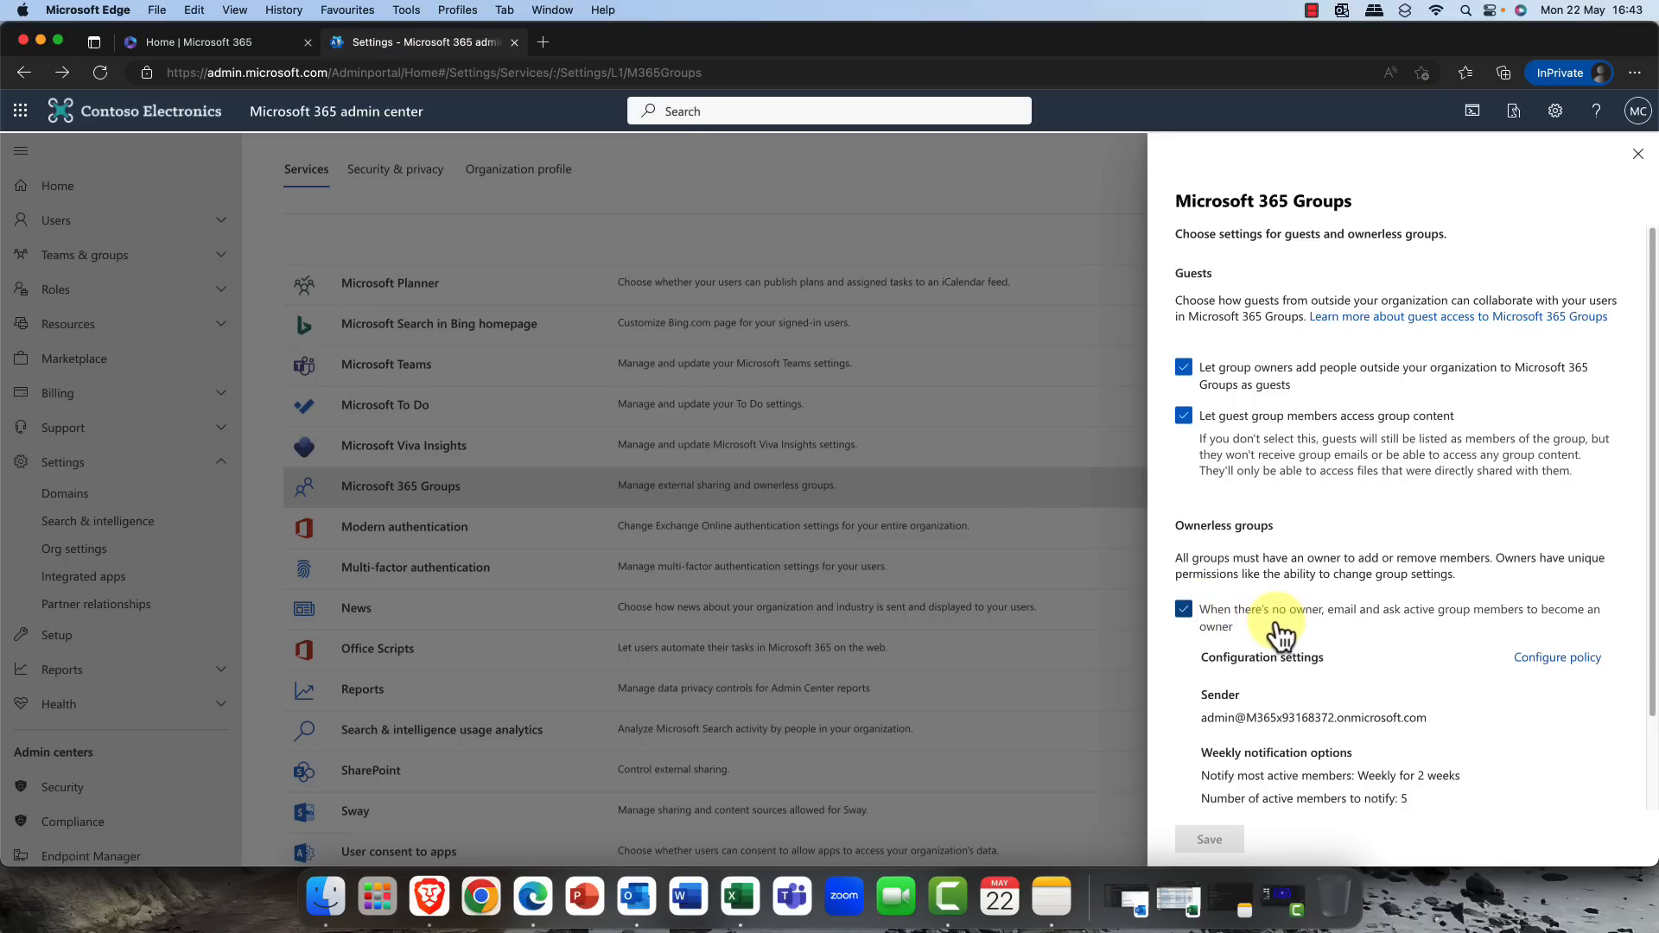
mouse_move(1337, 637)
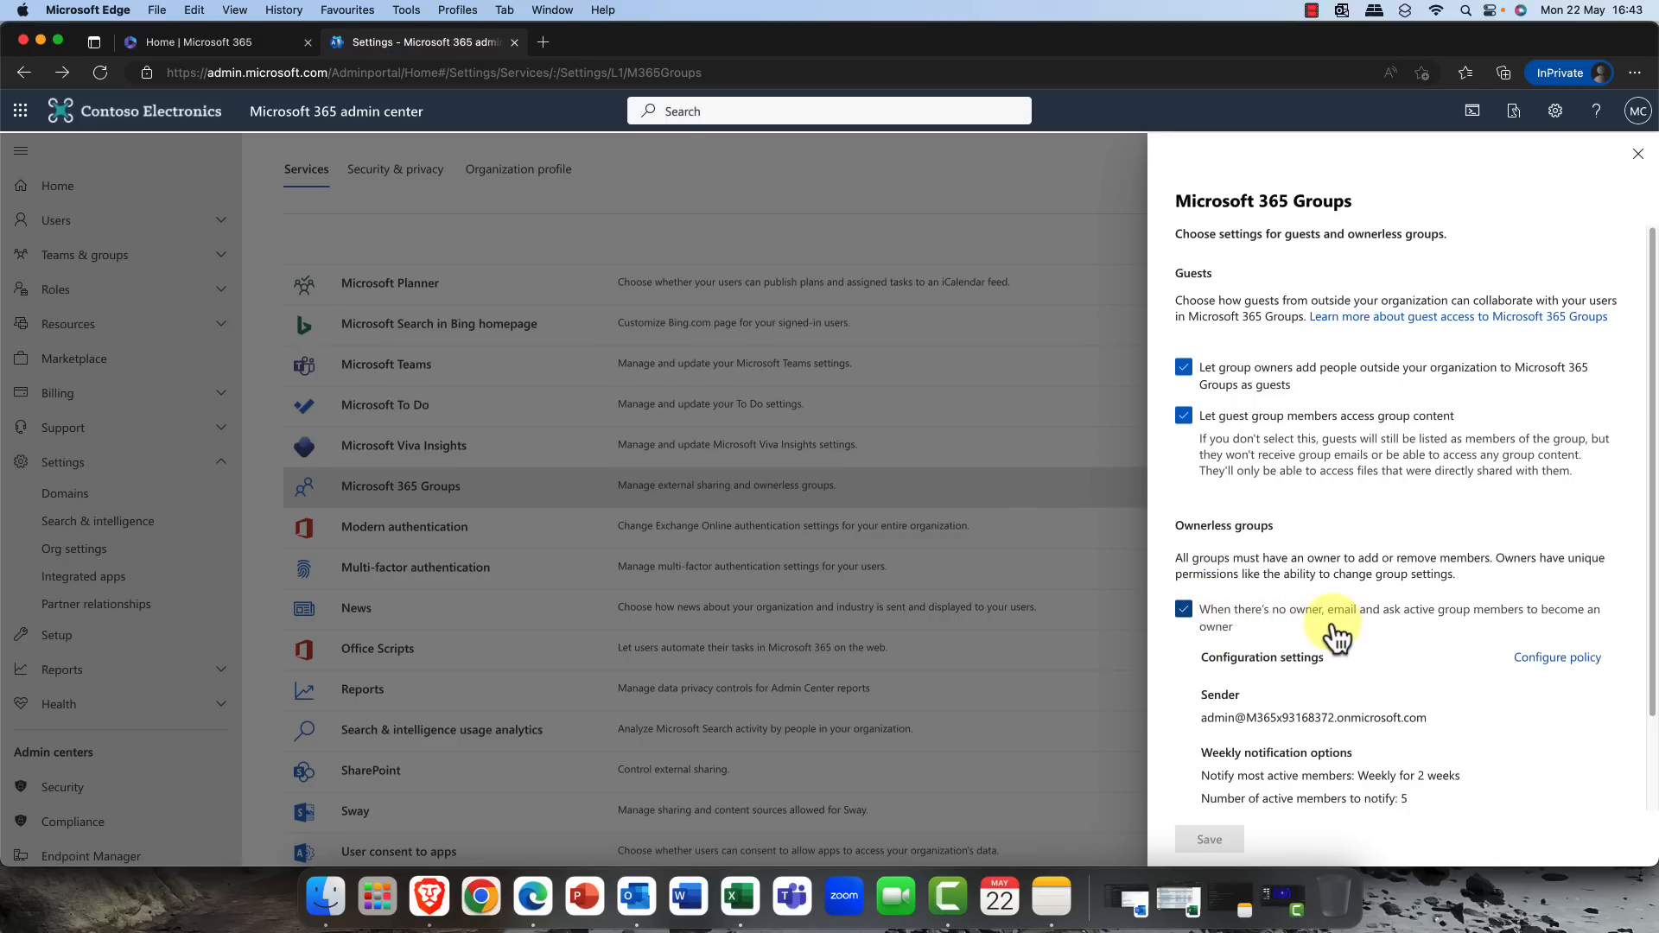
mouse_move(1341, 686)
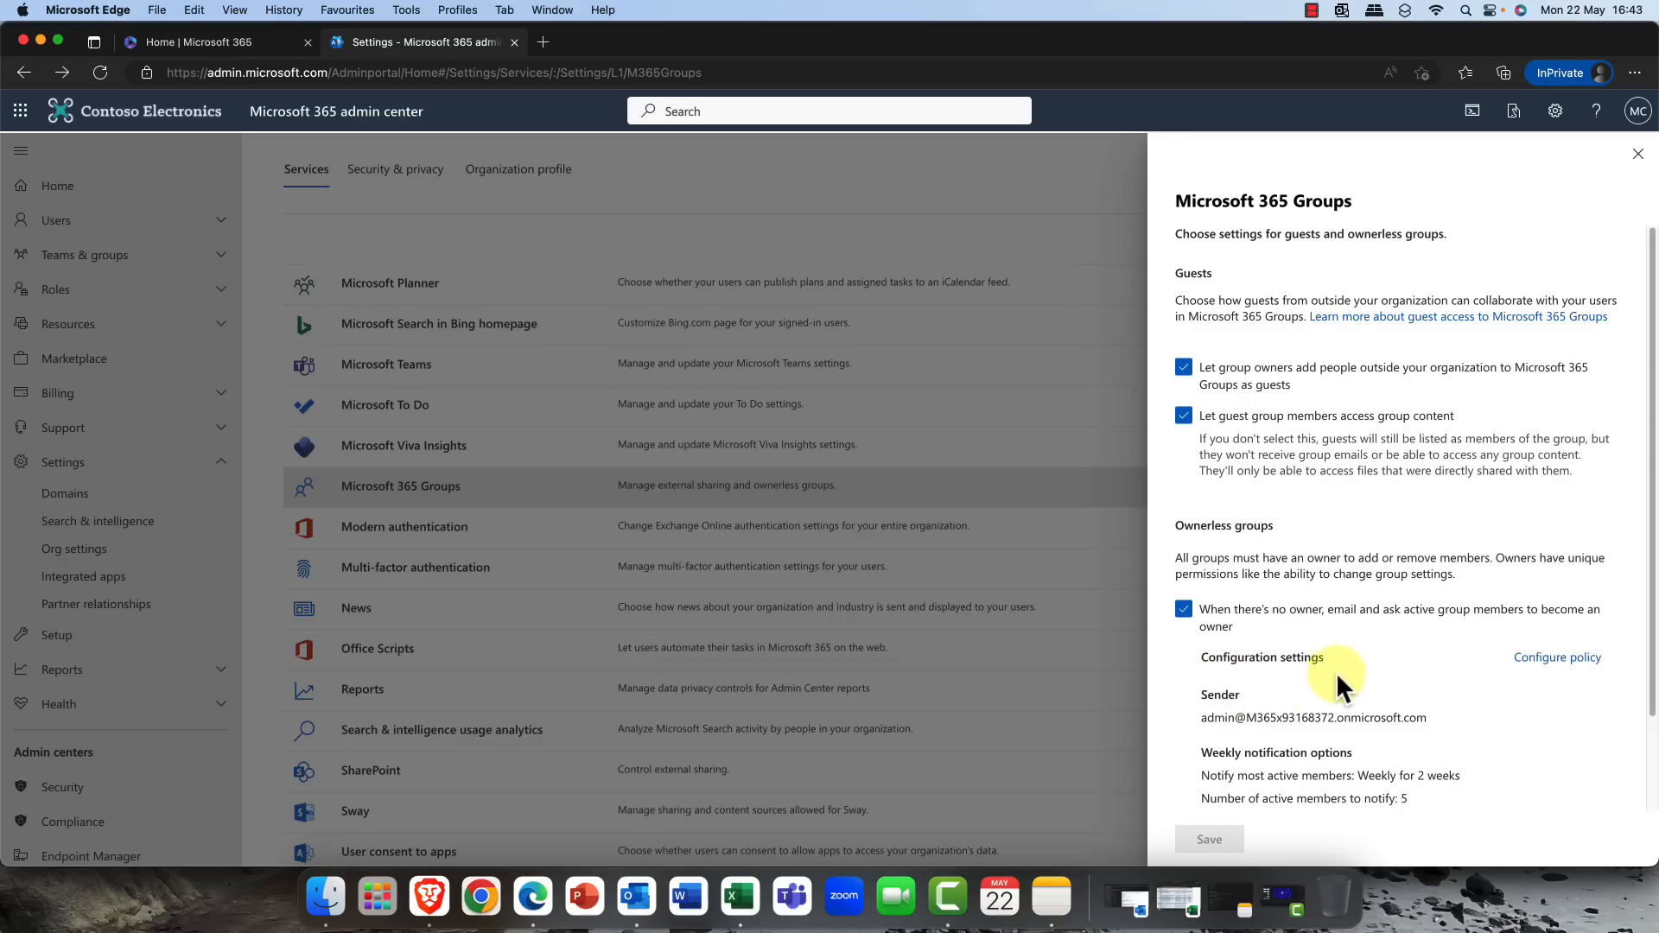
mouse_move(1226, 738)
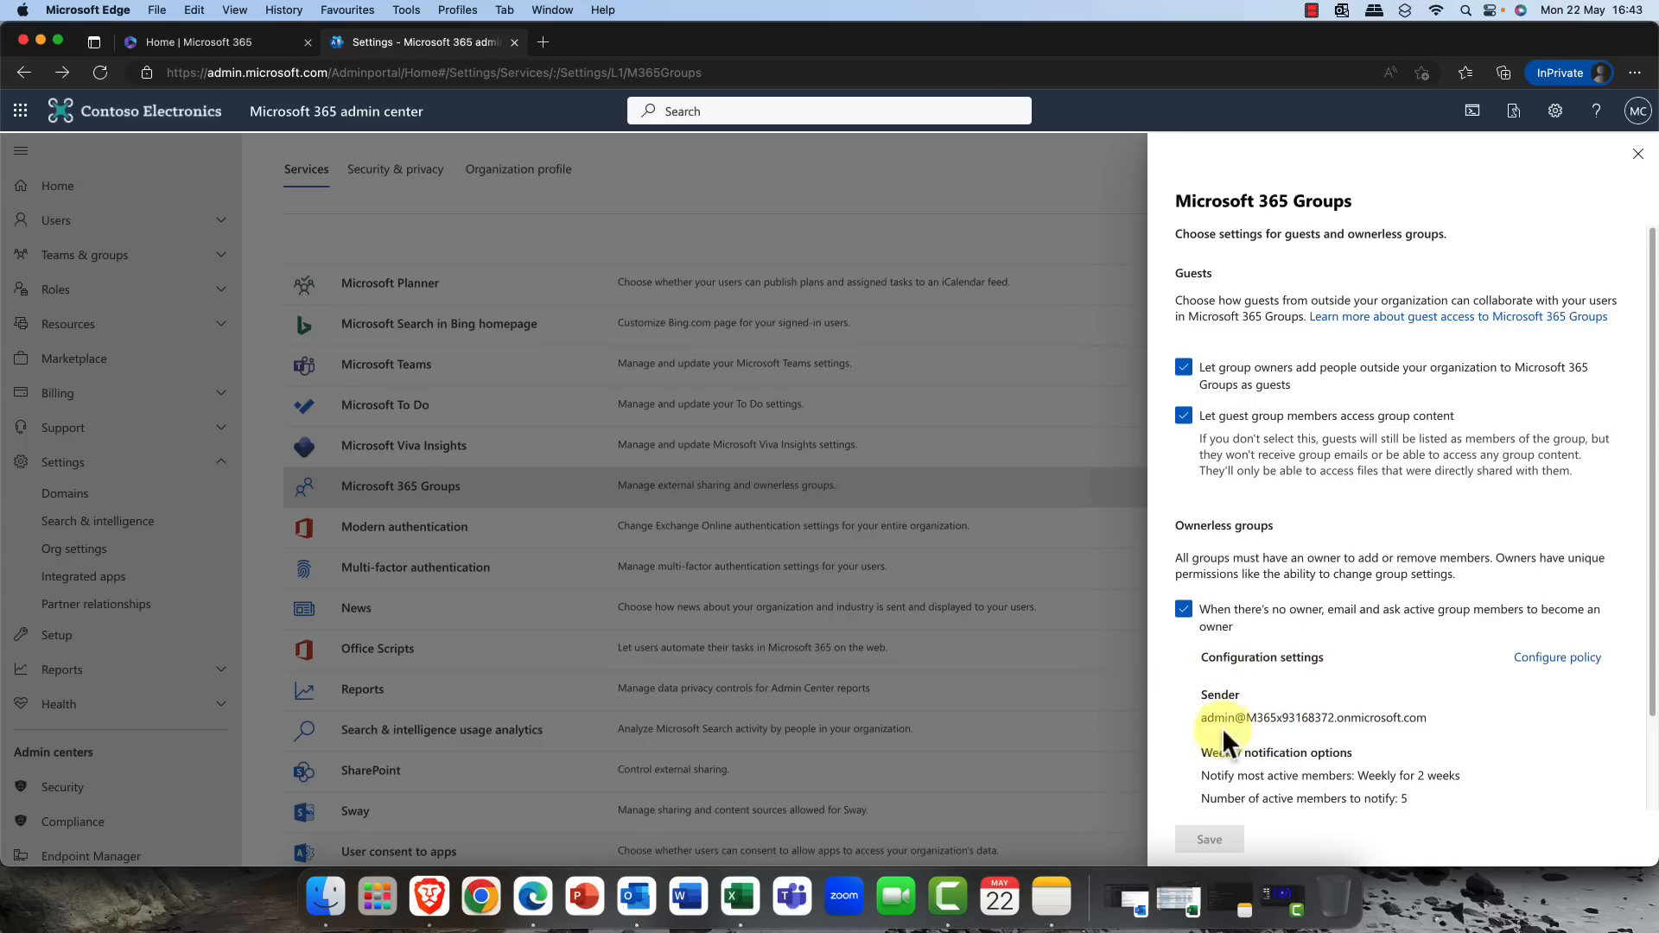
mouse_move(1267, 716)
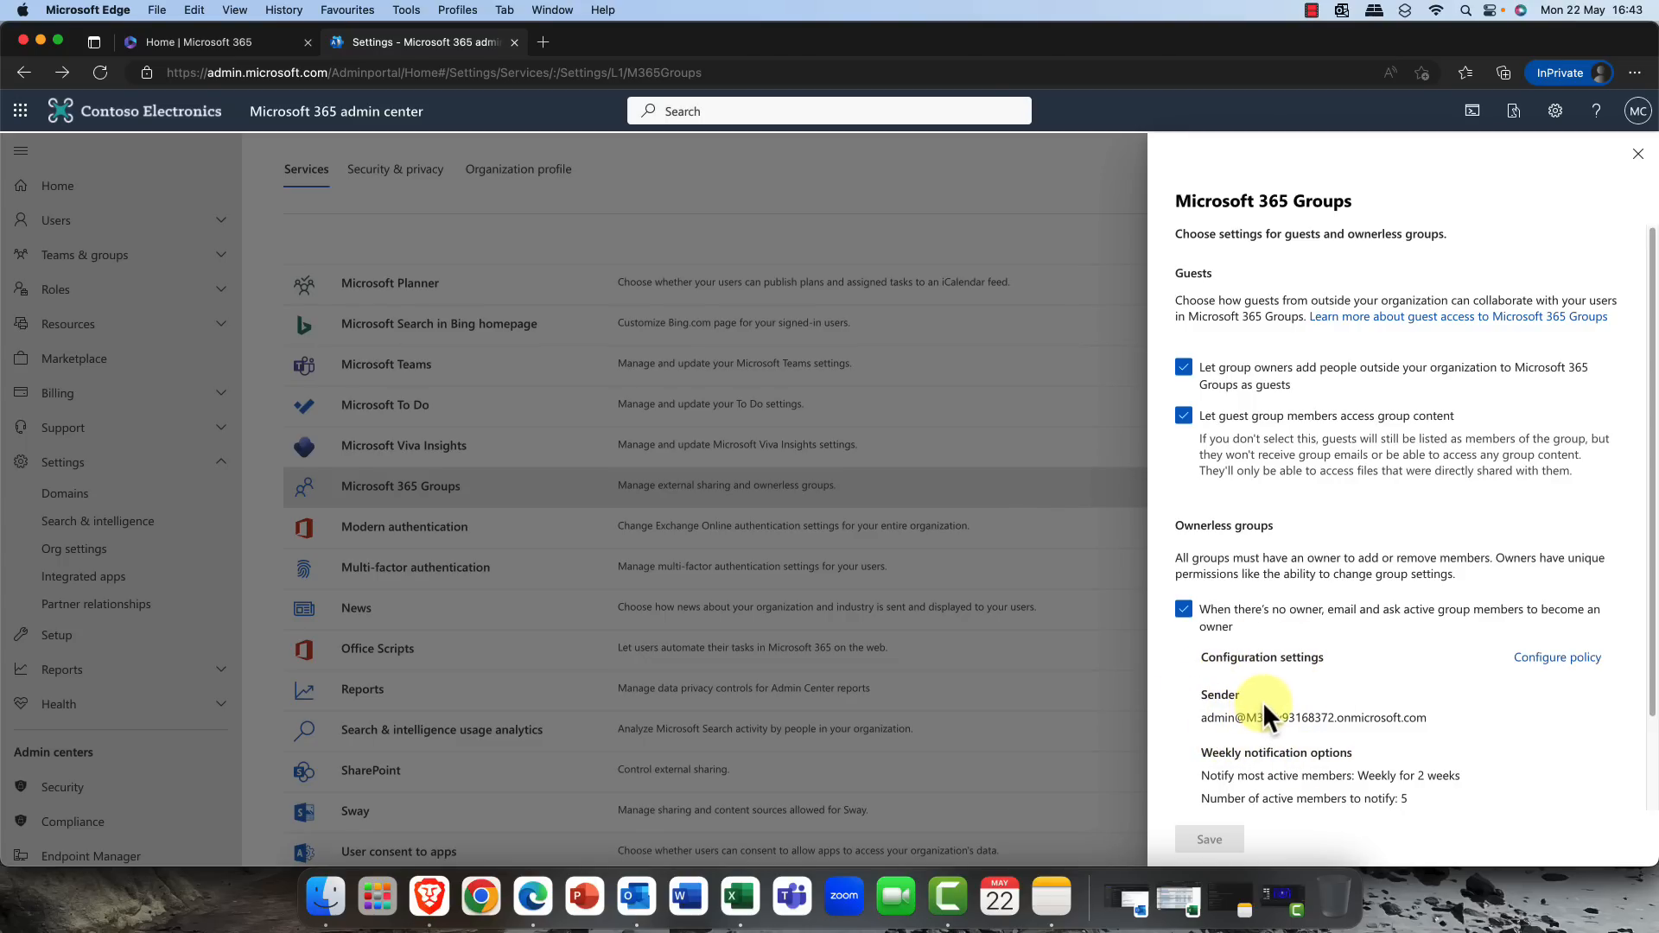
mouse_move(1557, 656)
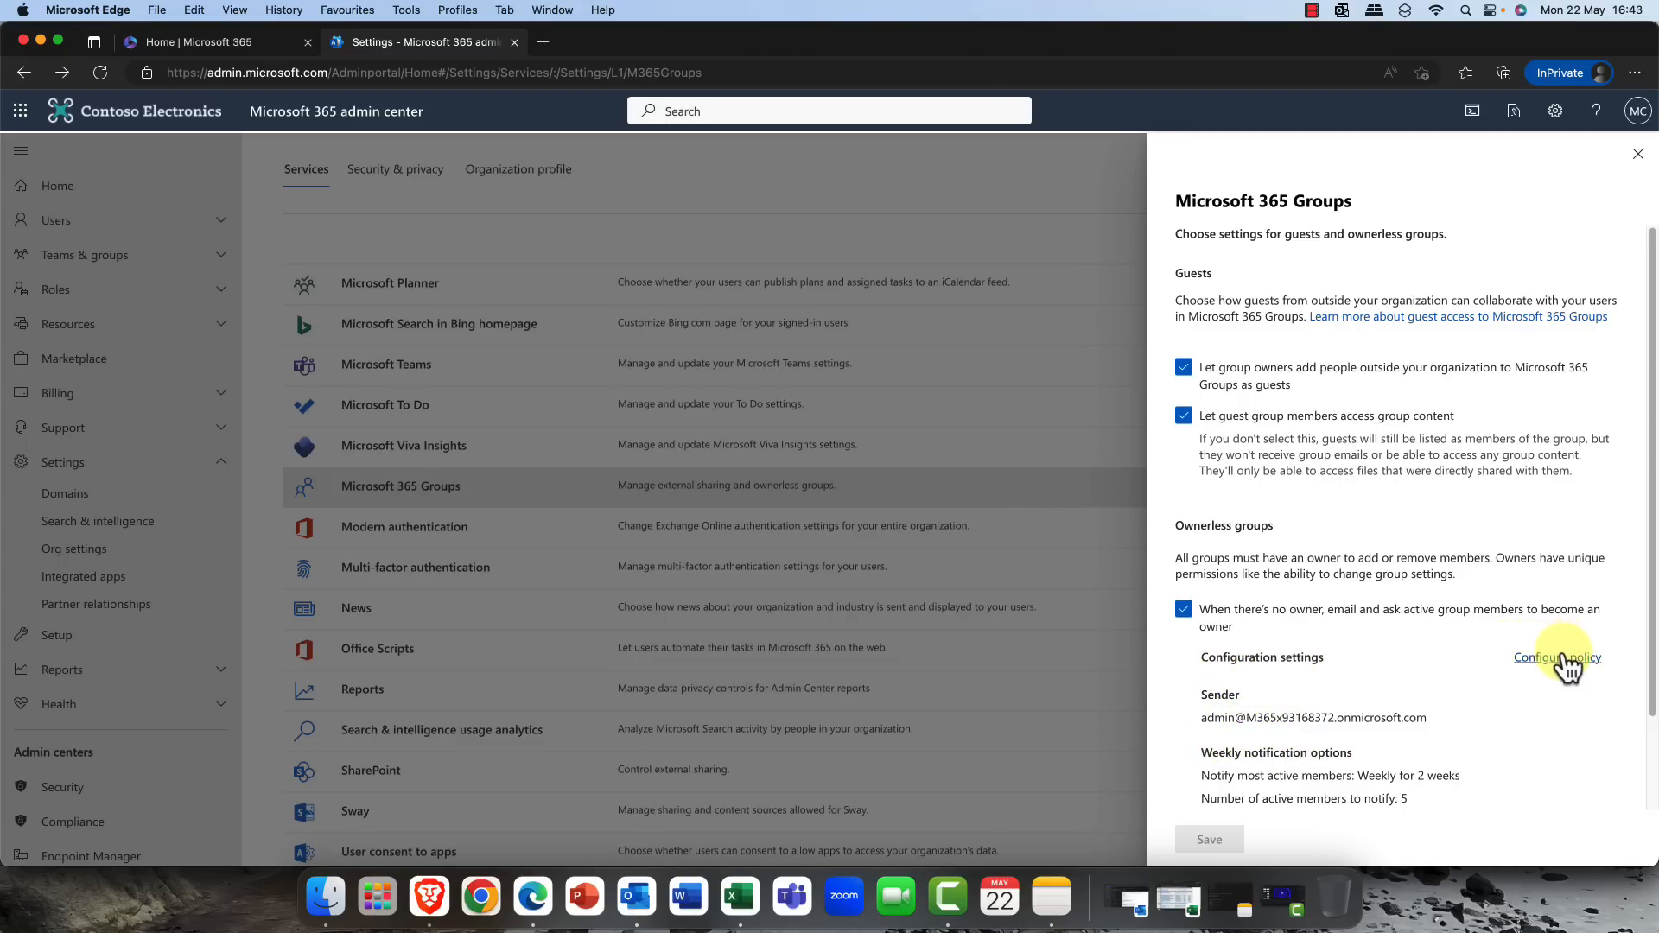
- Configure the ownerless group policy to notify 5 of all active members weekly for 2 weeks
left_click(1555, 657)
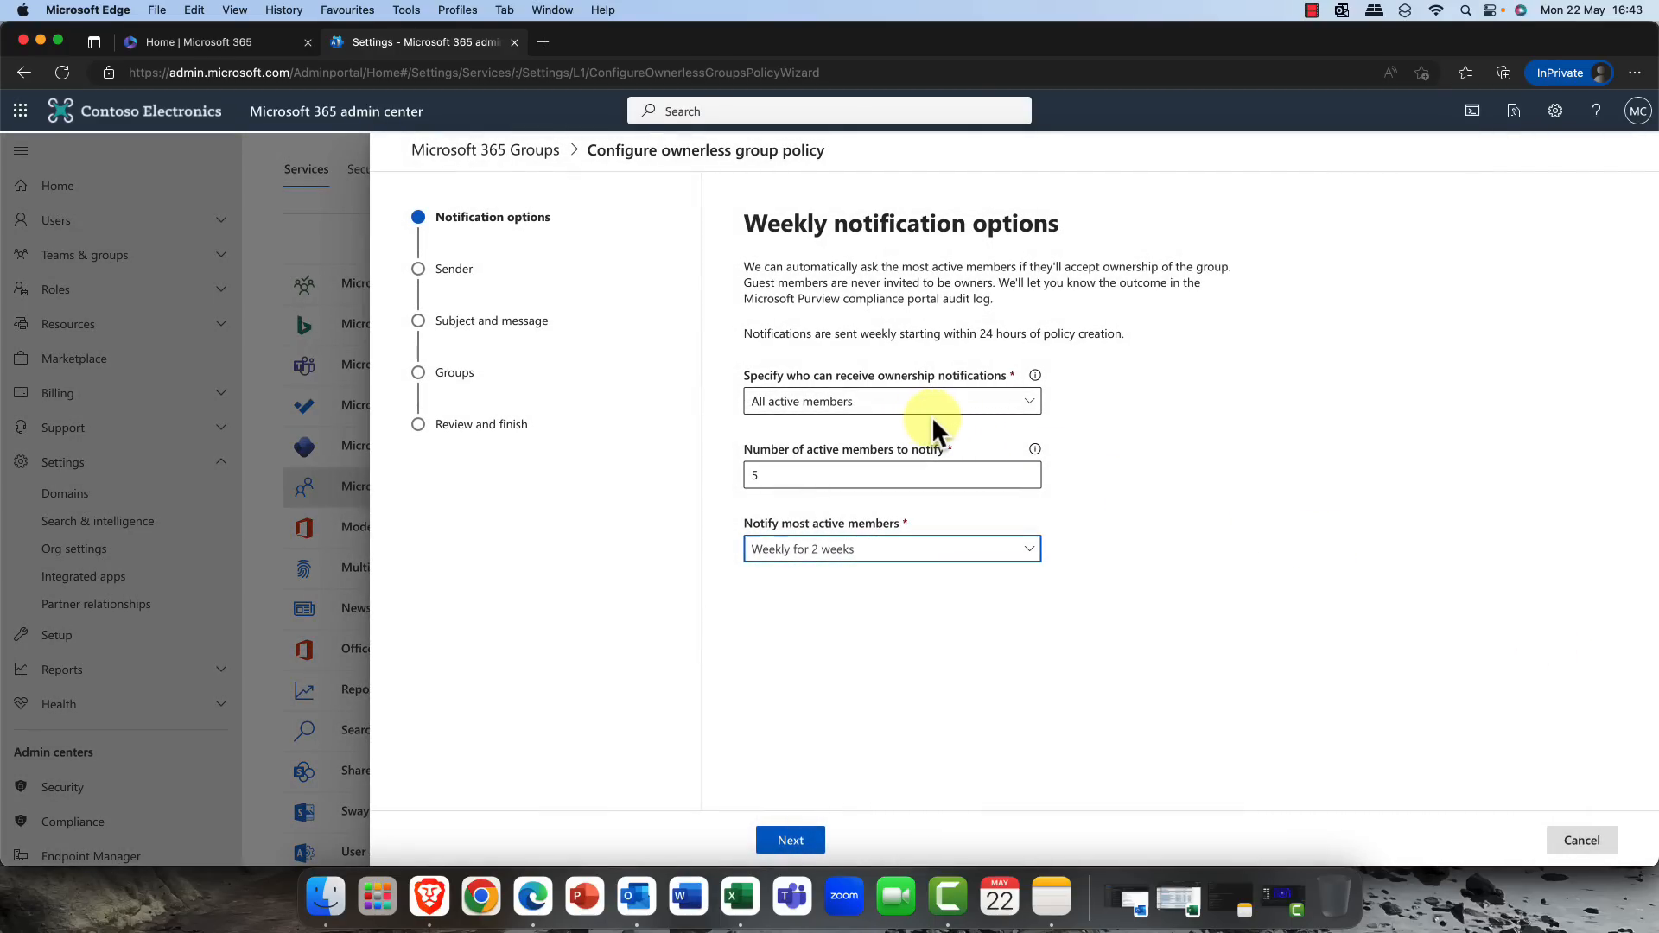
mouse_move(893, 386)
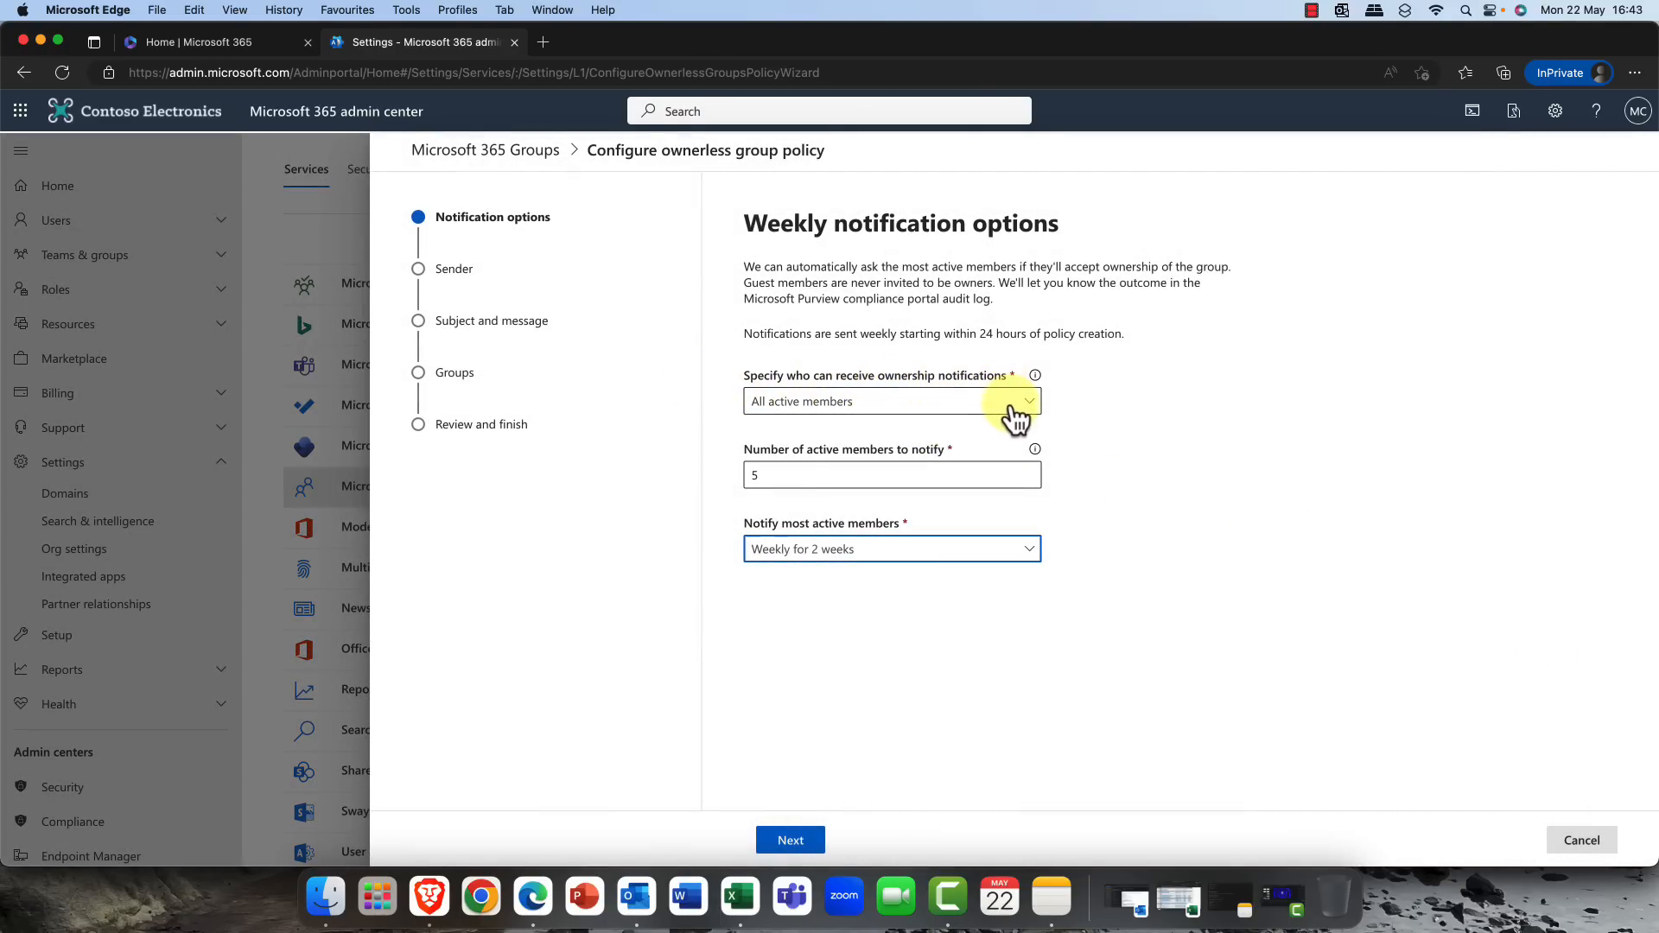
left_click(1024, 401)
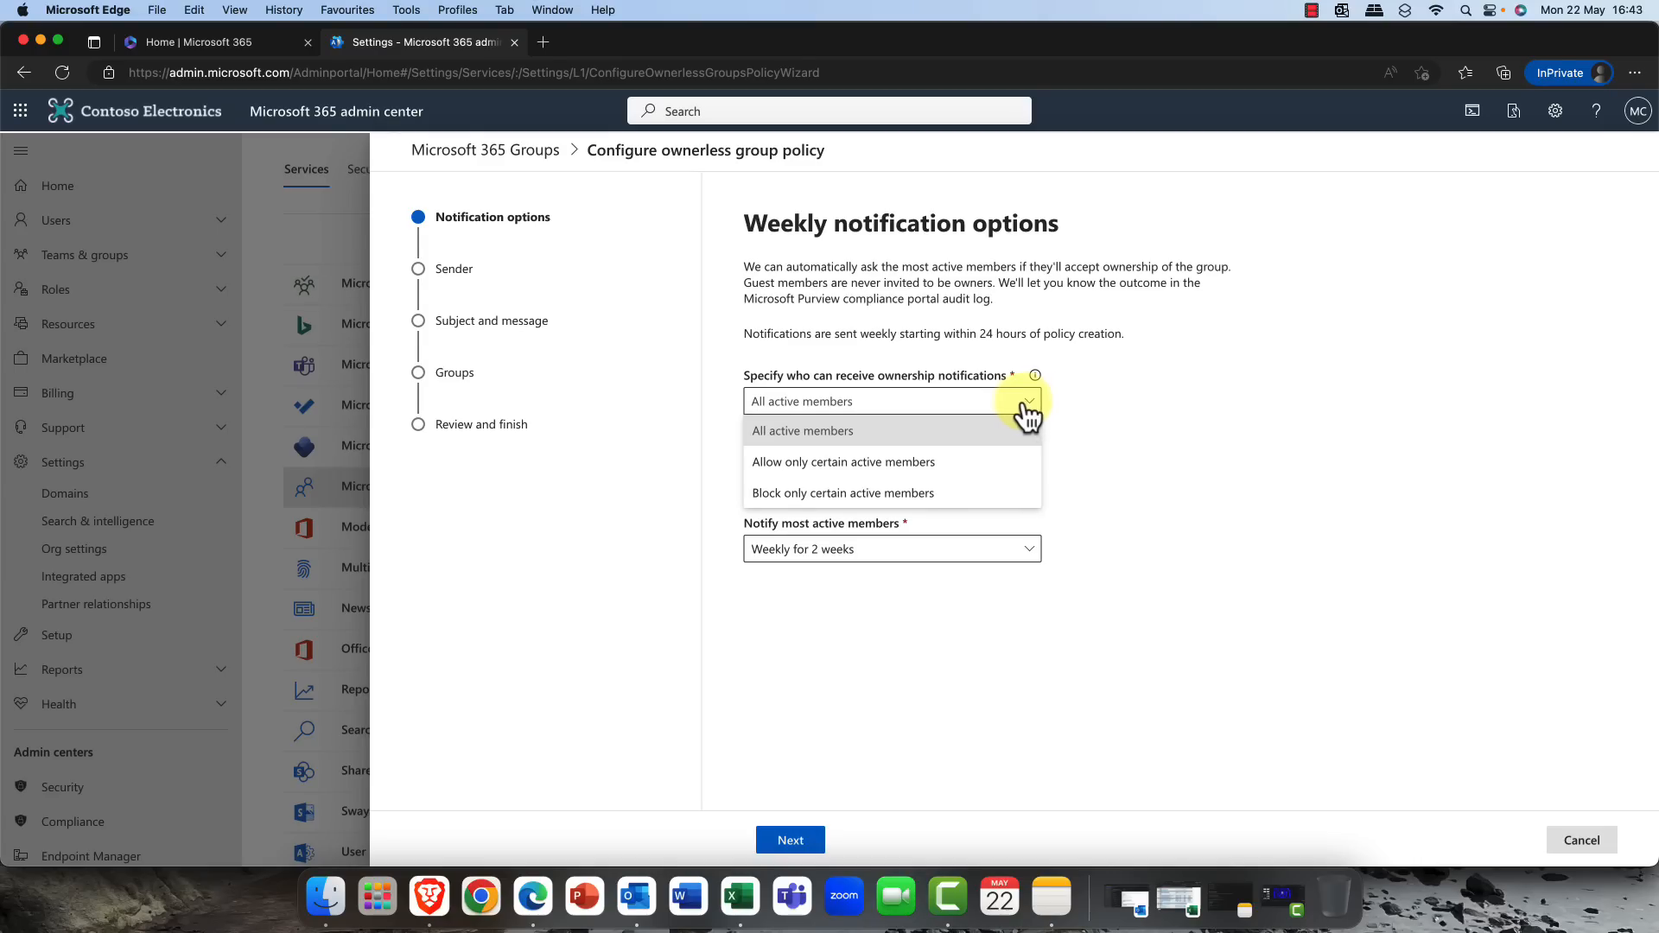
mouse_move(800, 430)
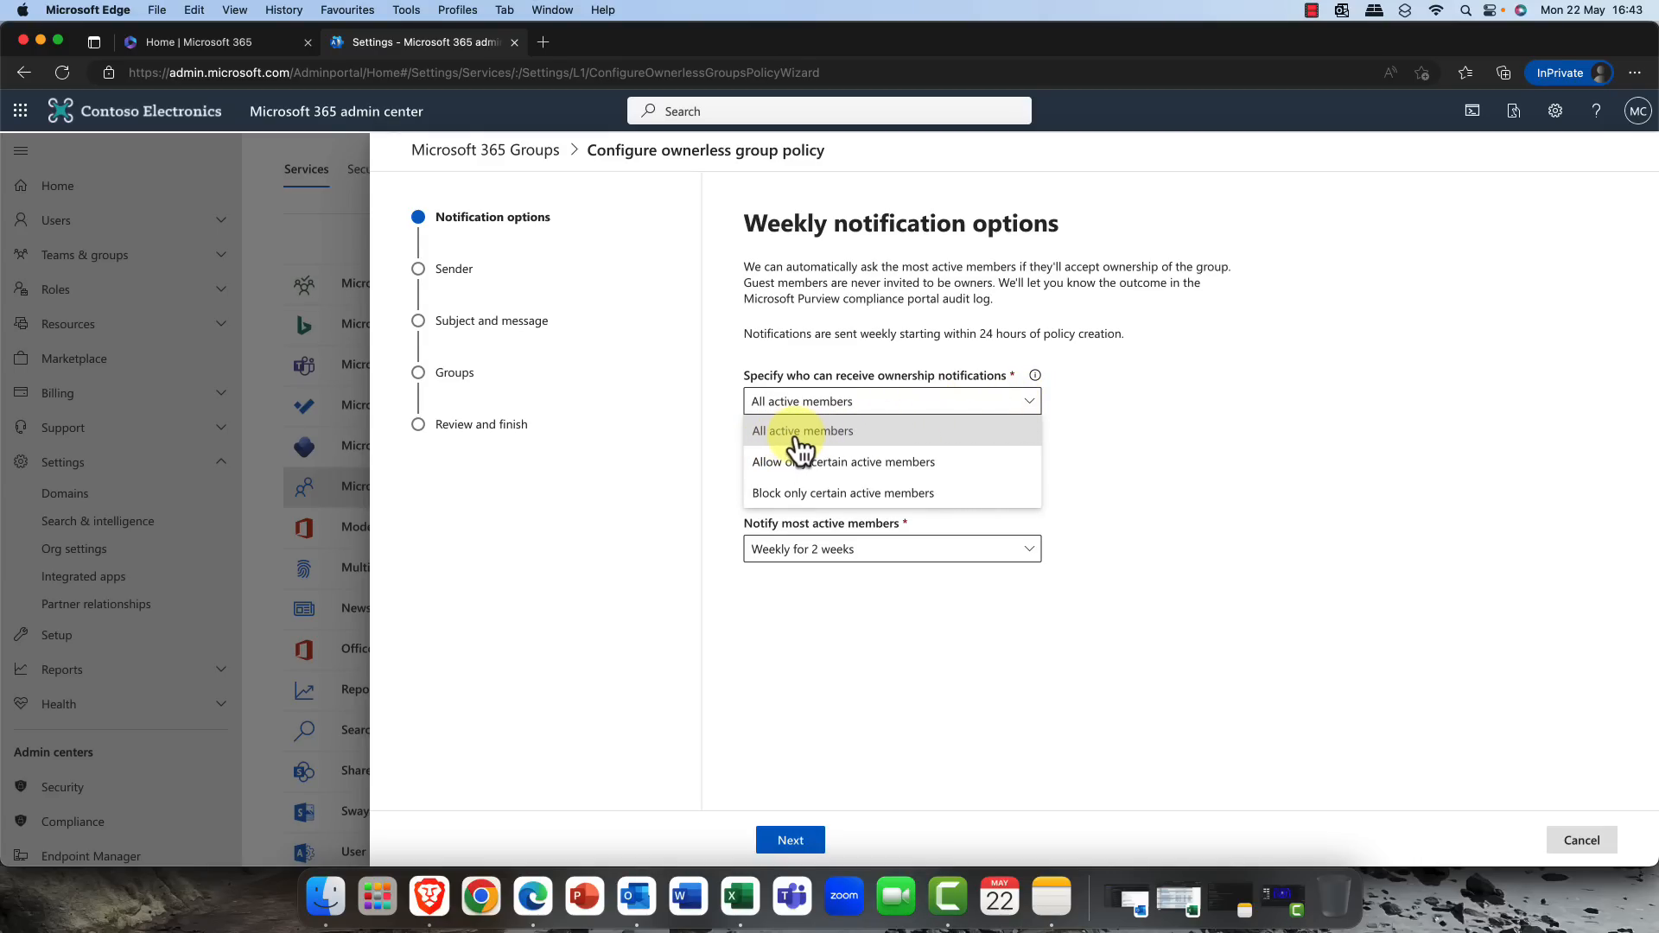
mouse_move(903, 461)
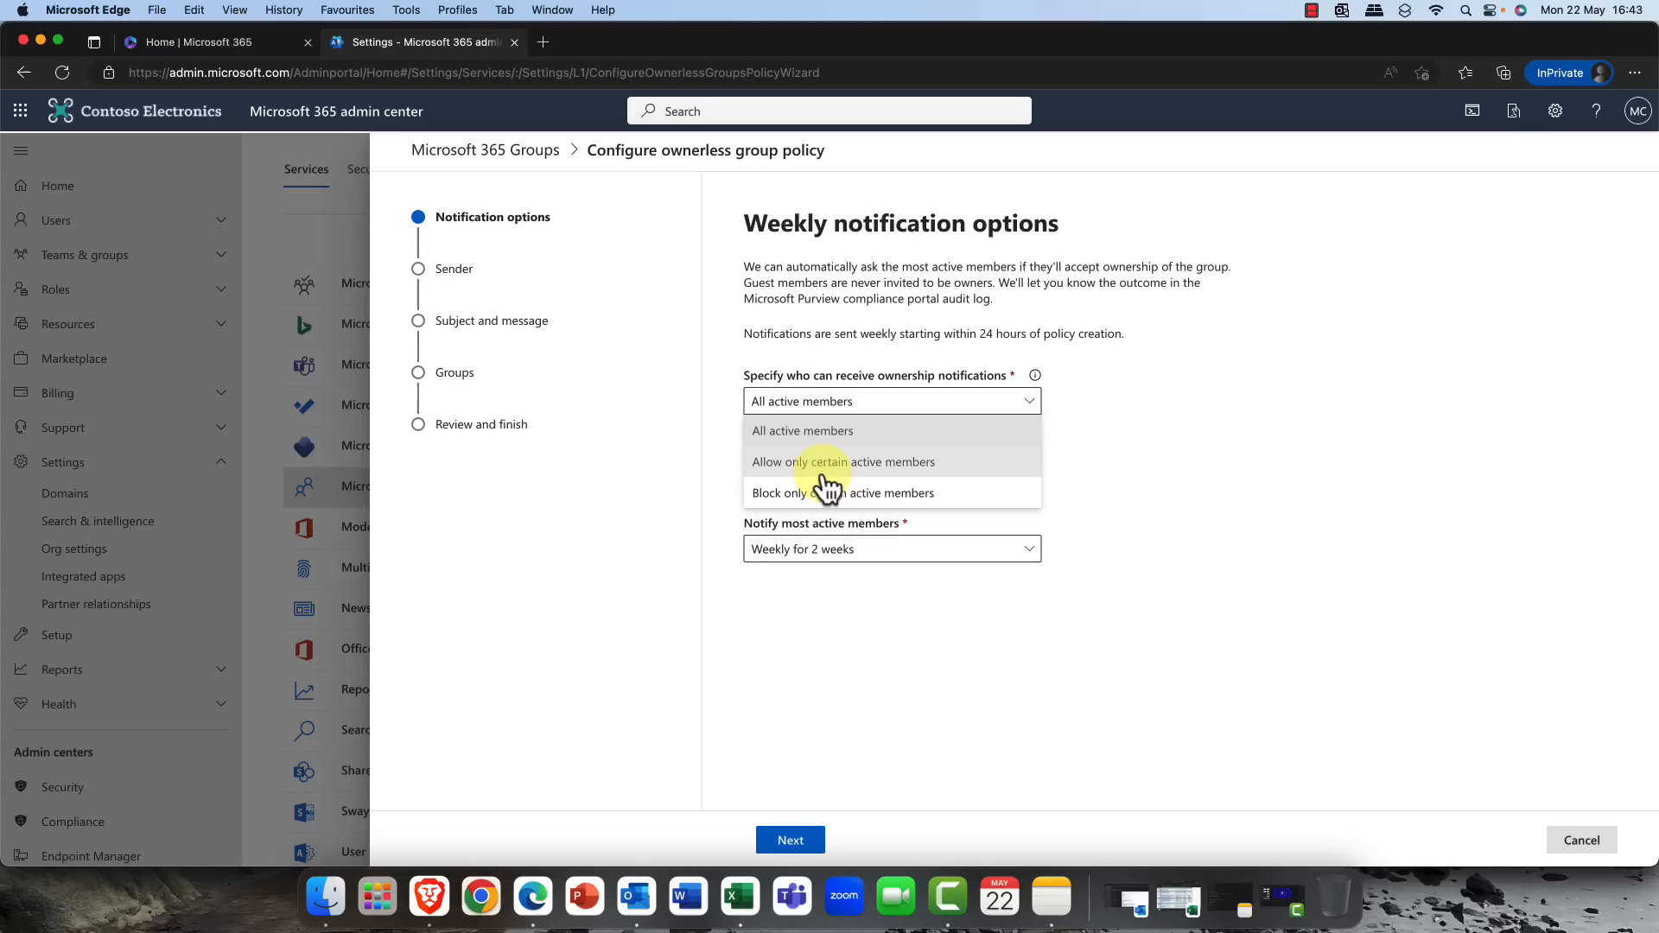
left_click(800, 430)
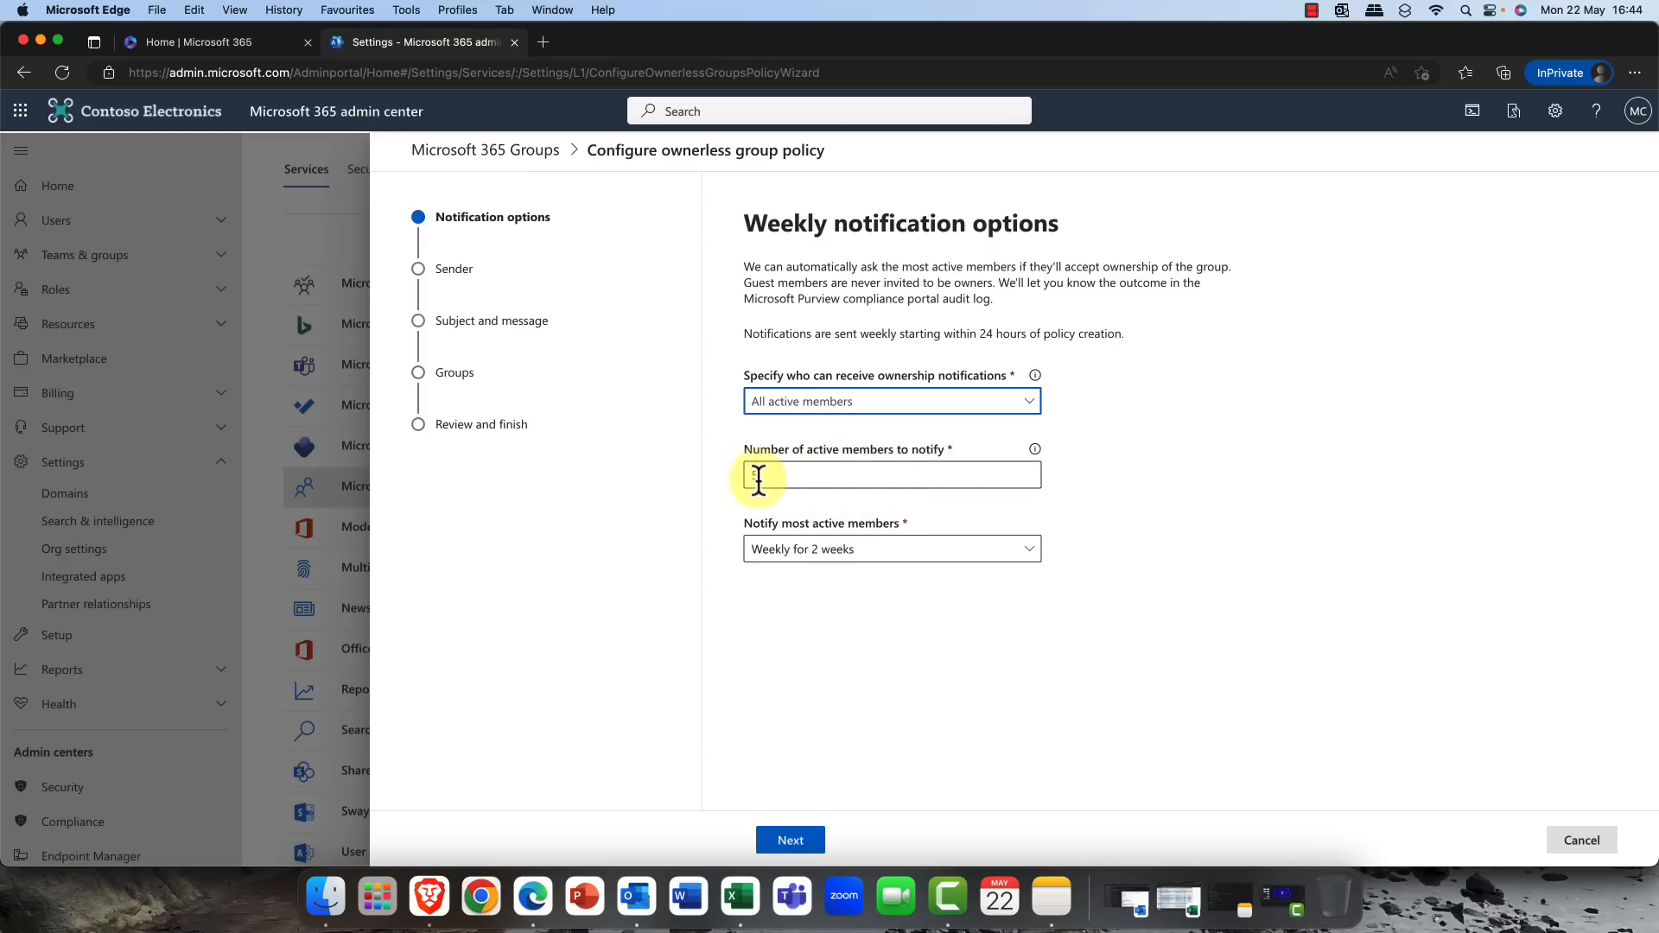
type("5")
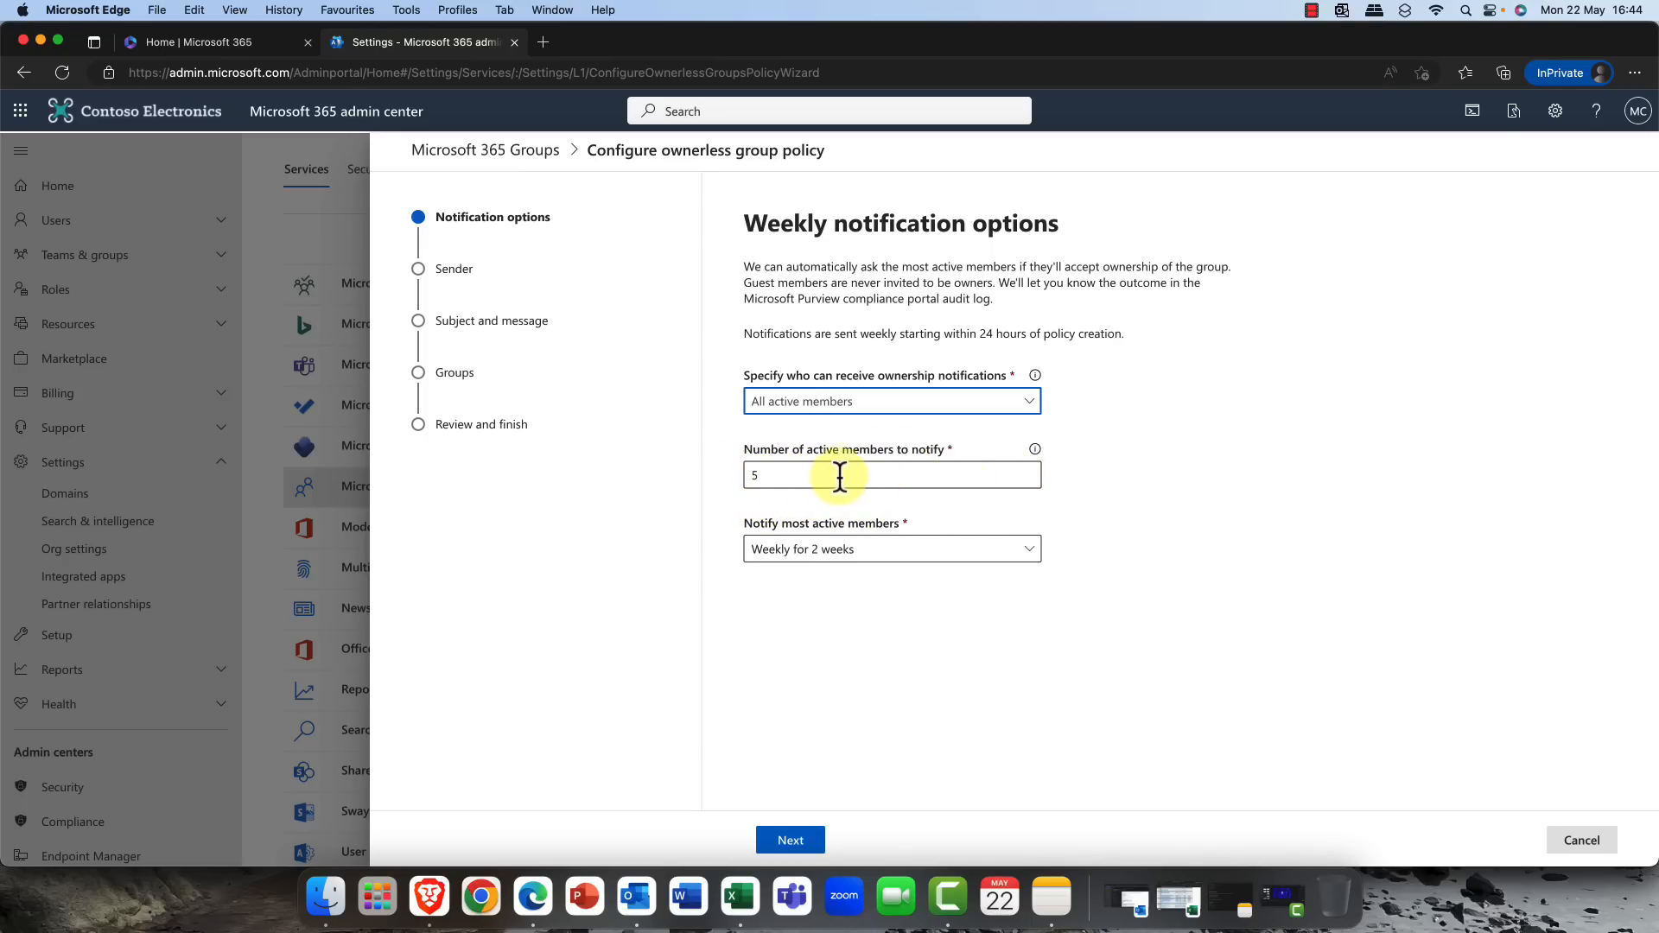
mouse_move(814, 508)
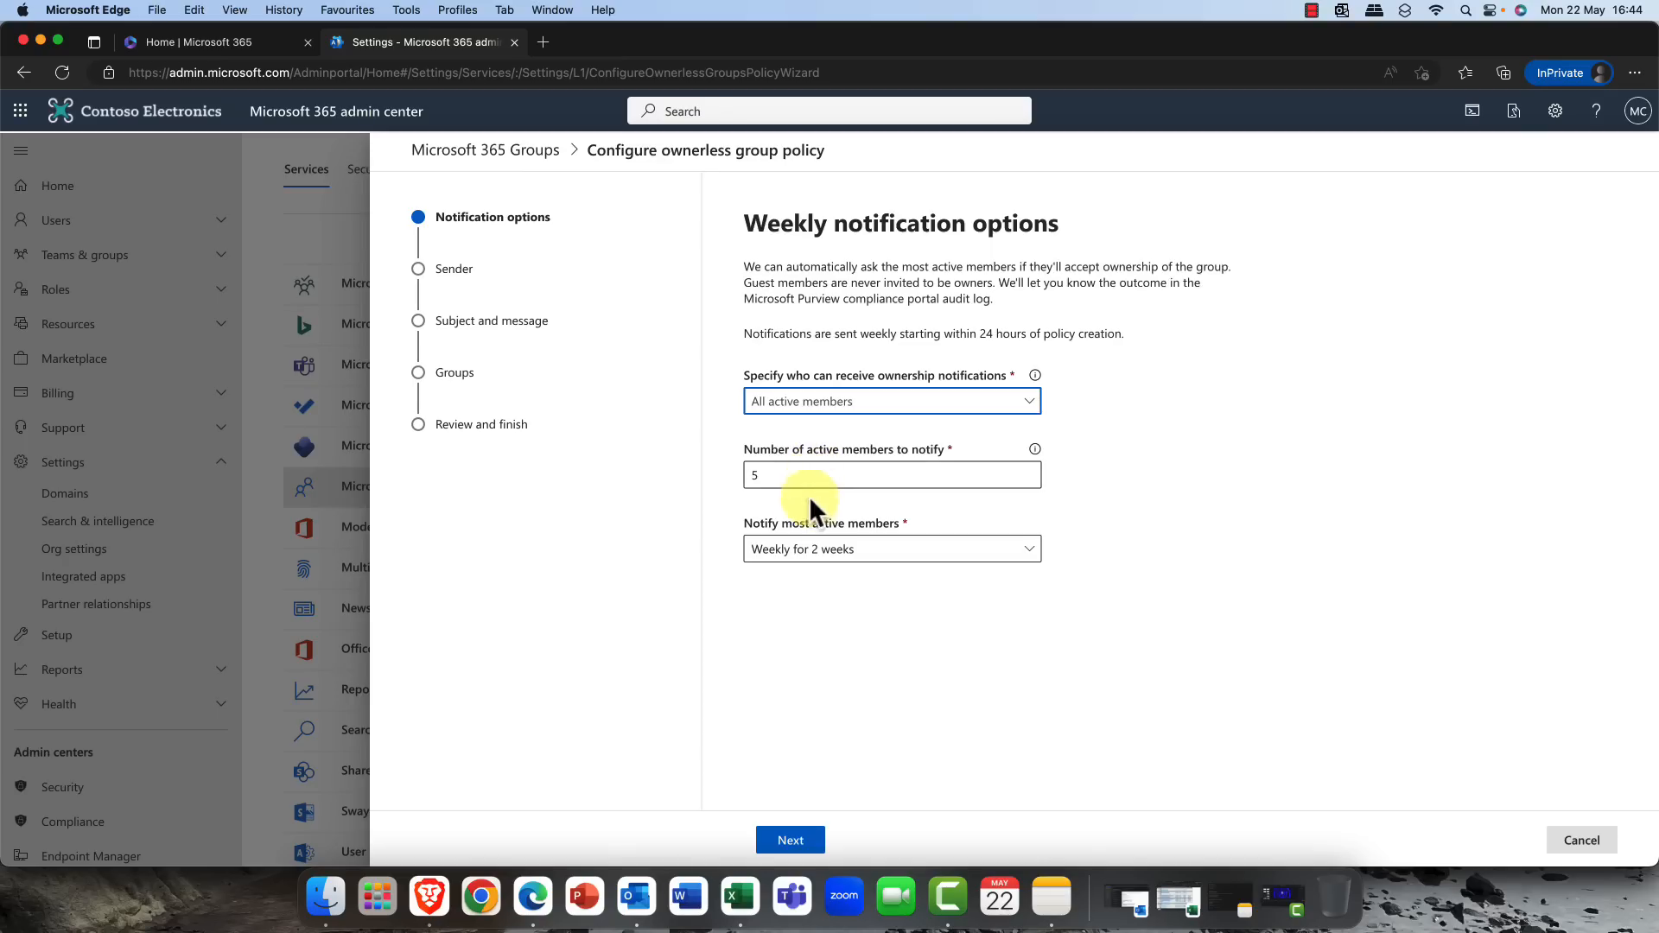
mouse_move(987, 562)
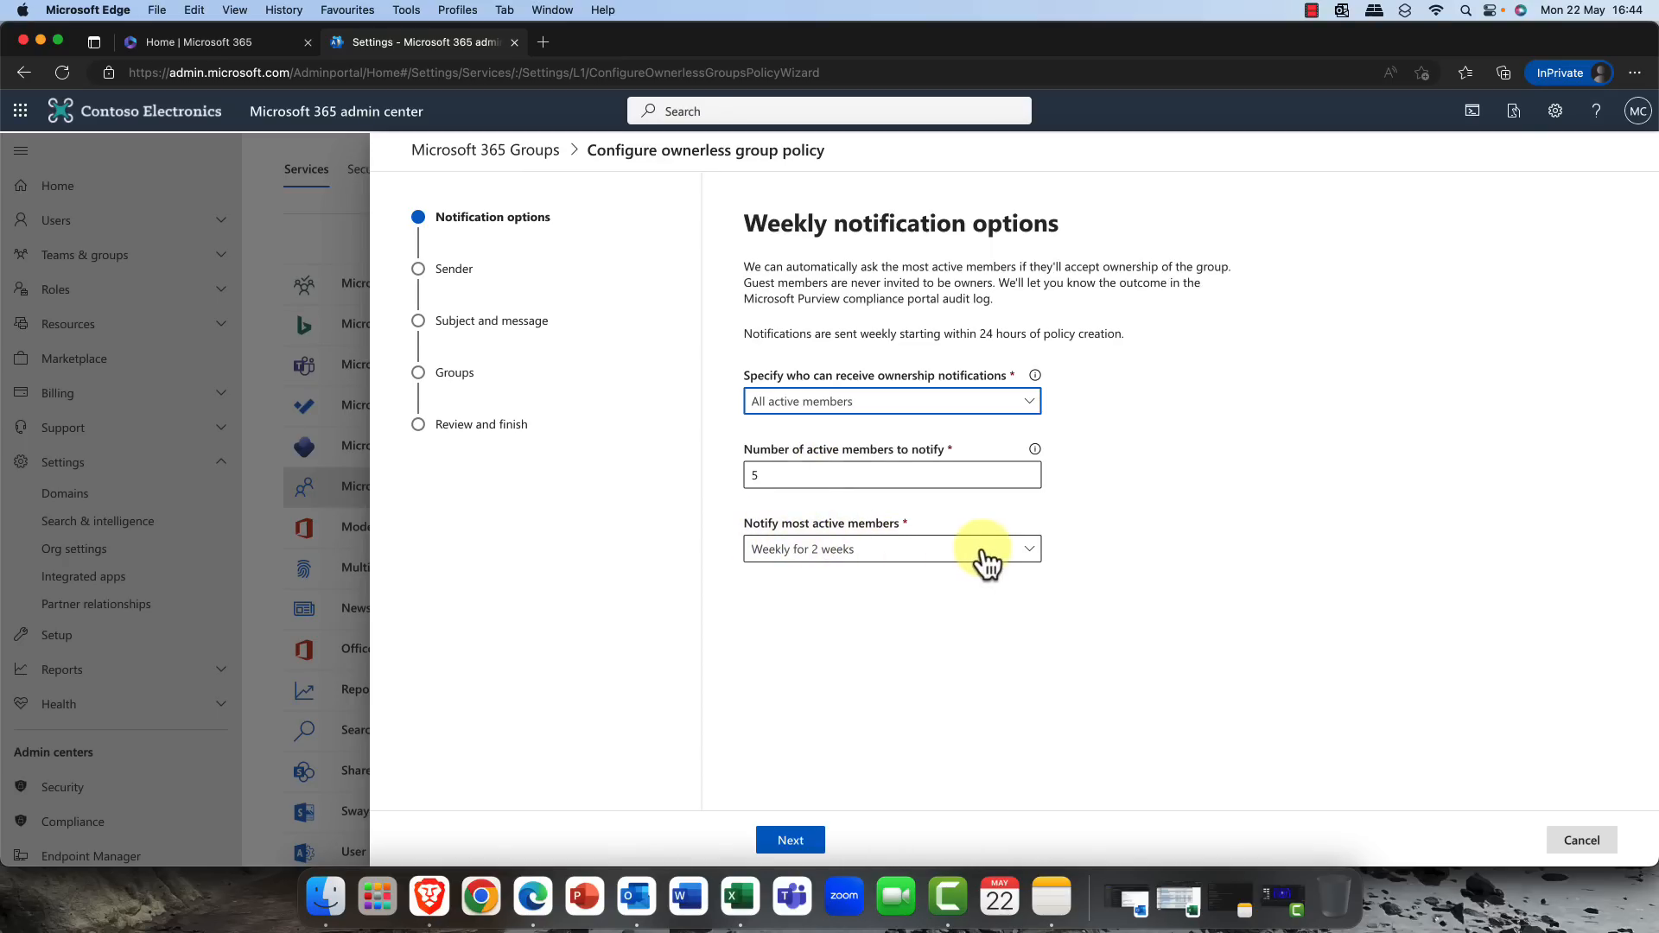
left_click(1025, 548)
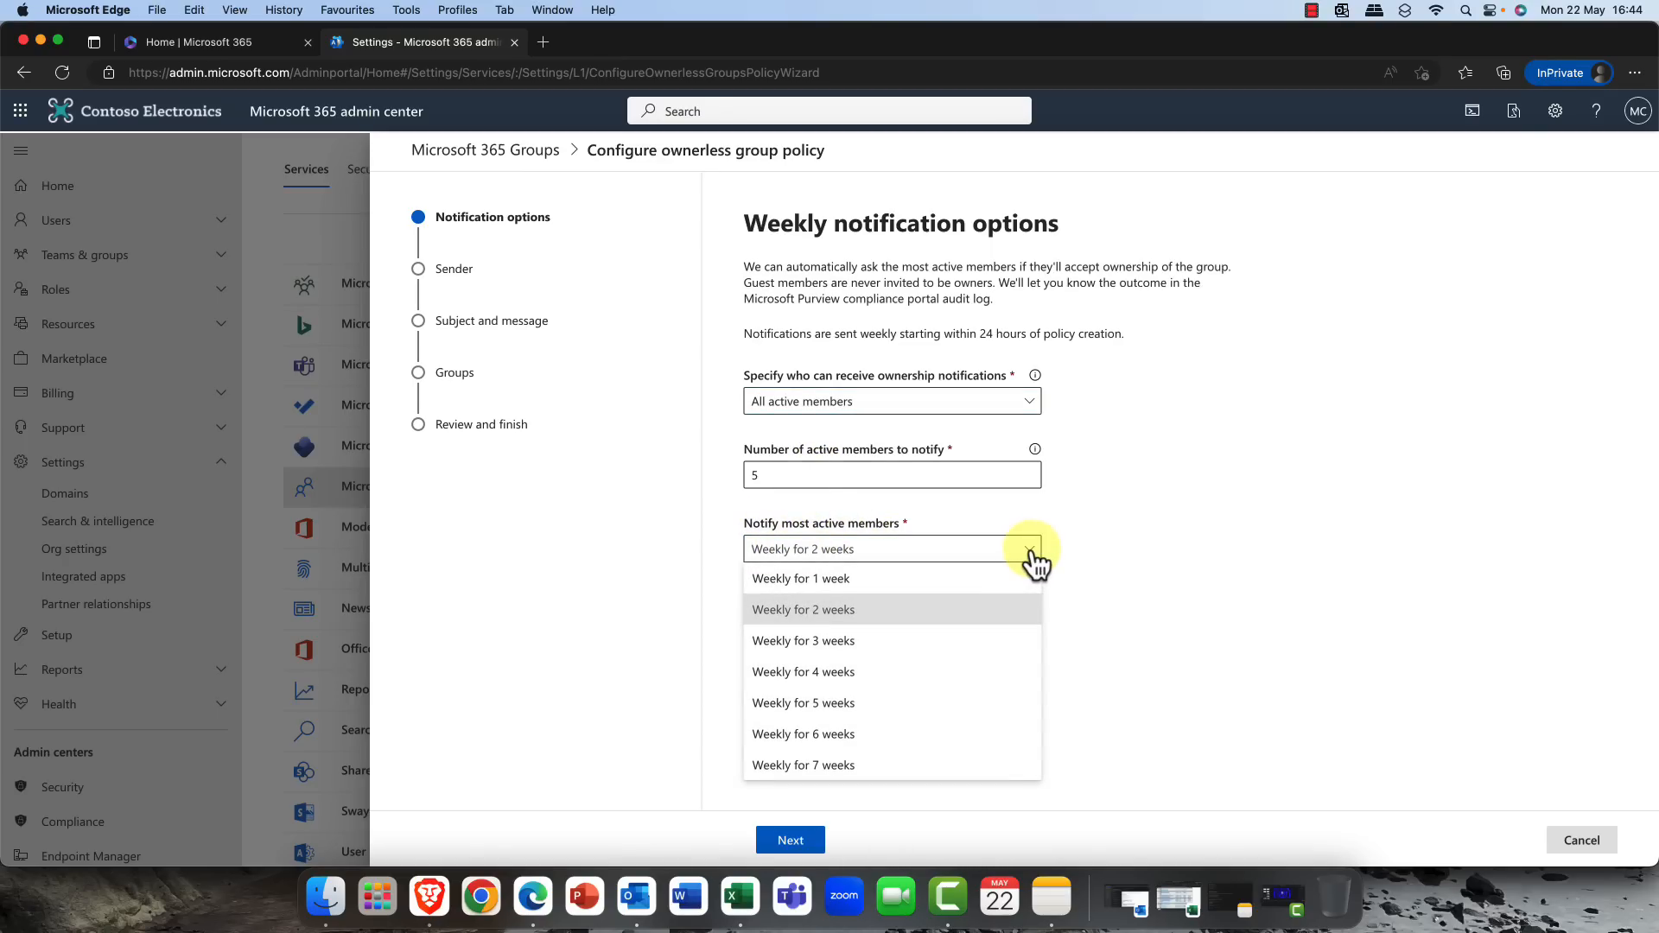
left_click(802, 608)
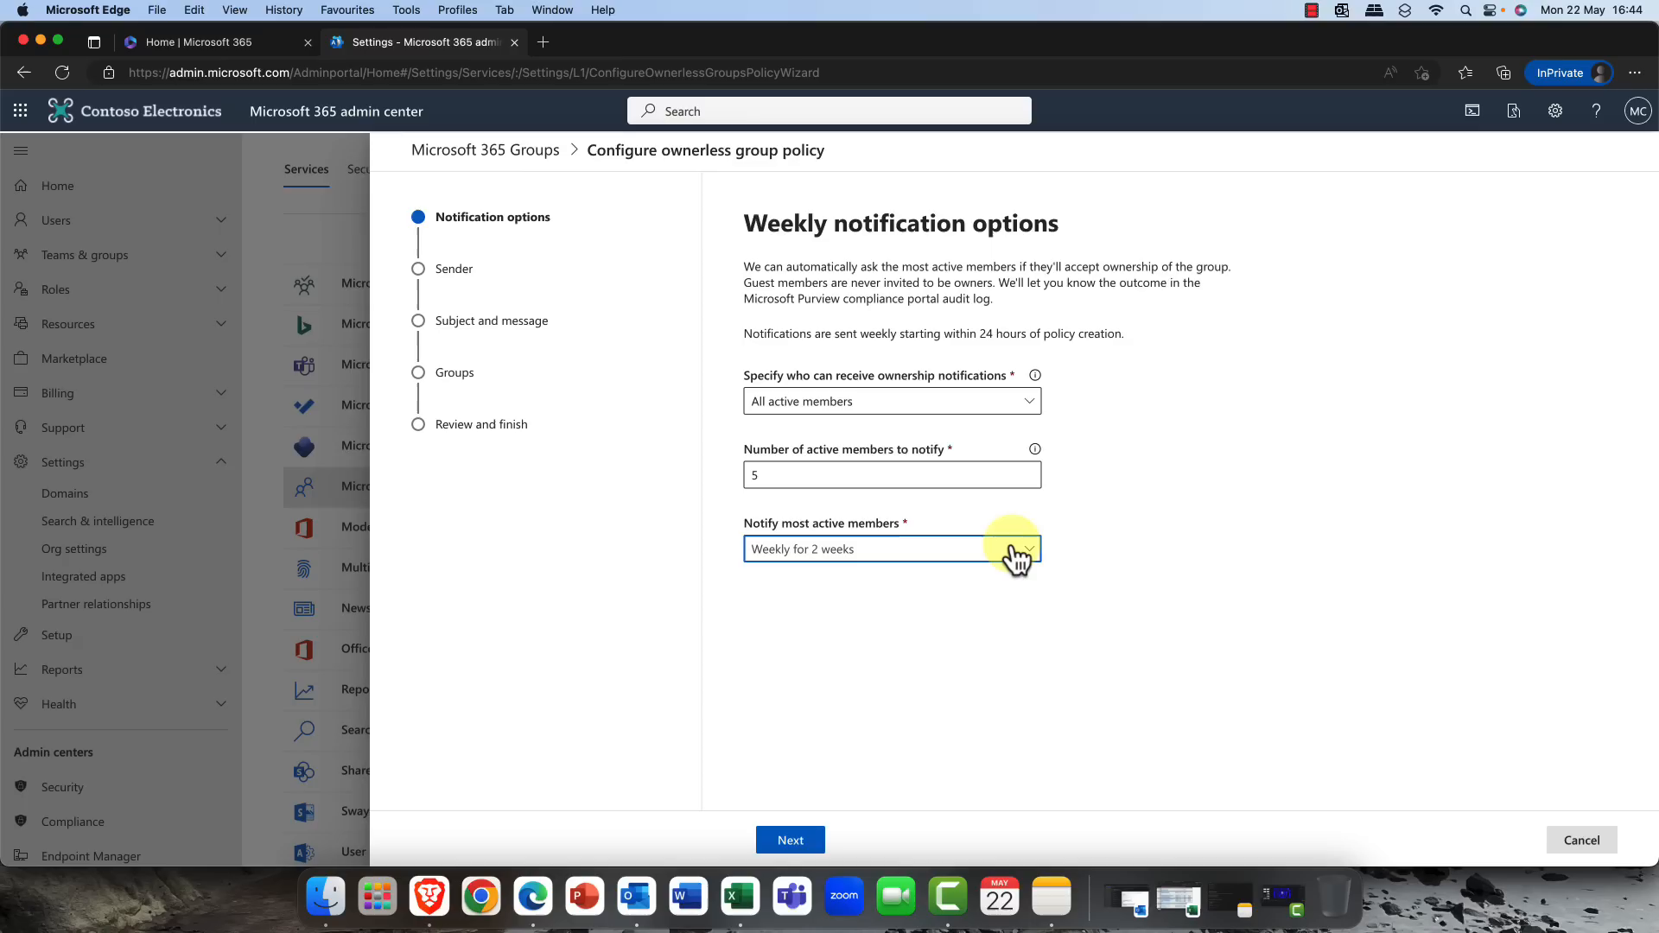
left_click(790, 840)
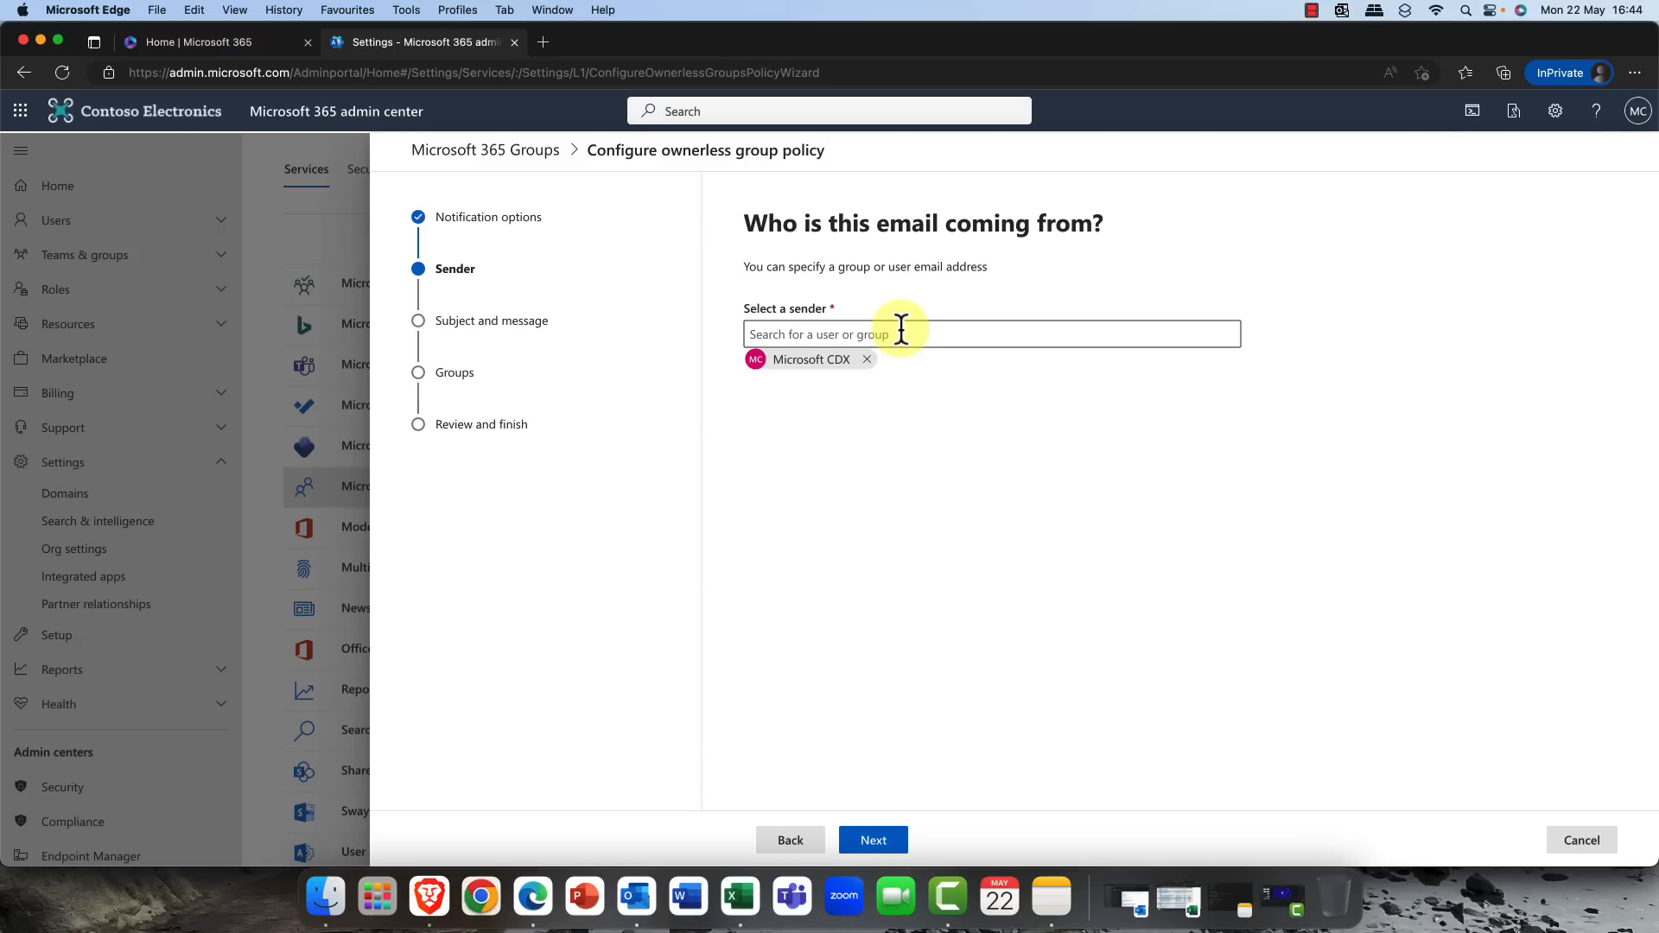
mouse_move(826, 373)
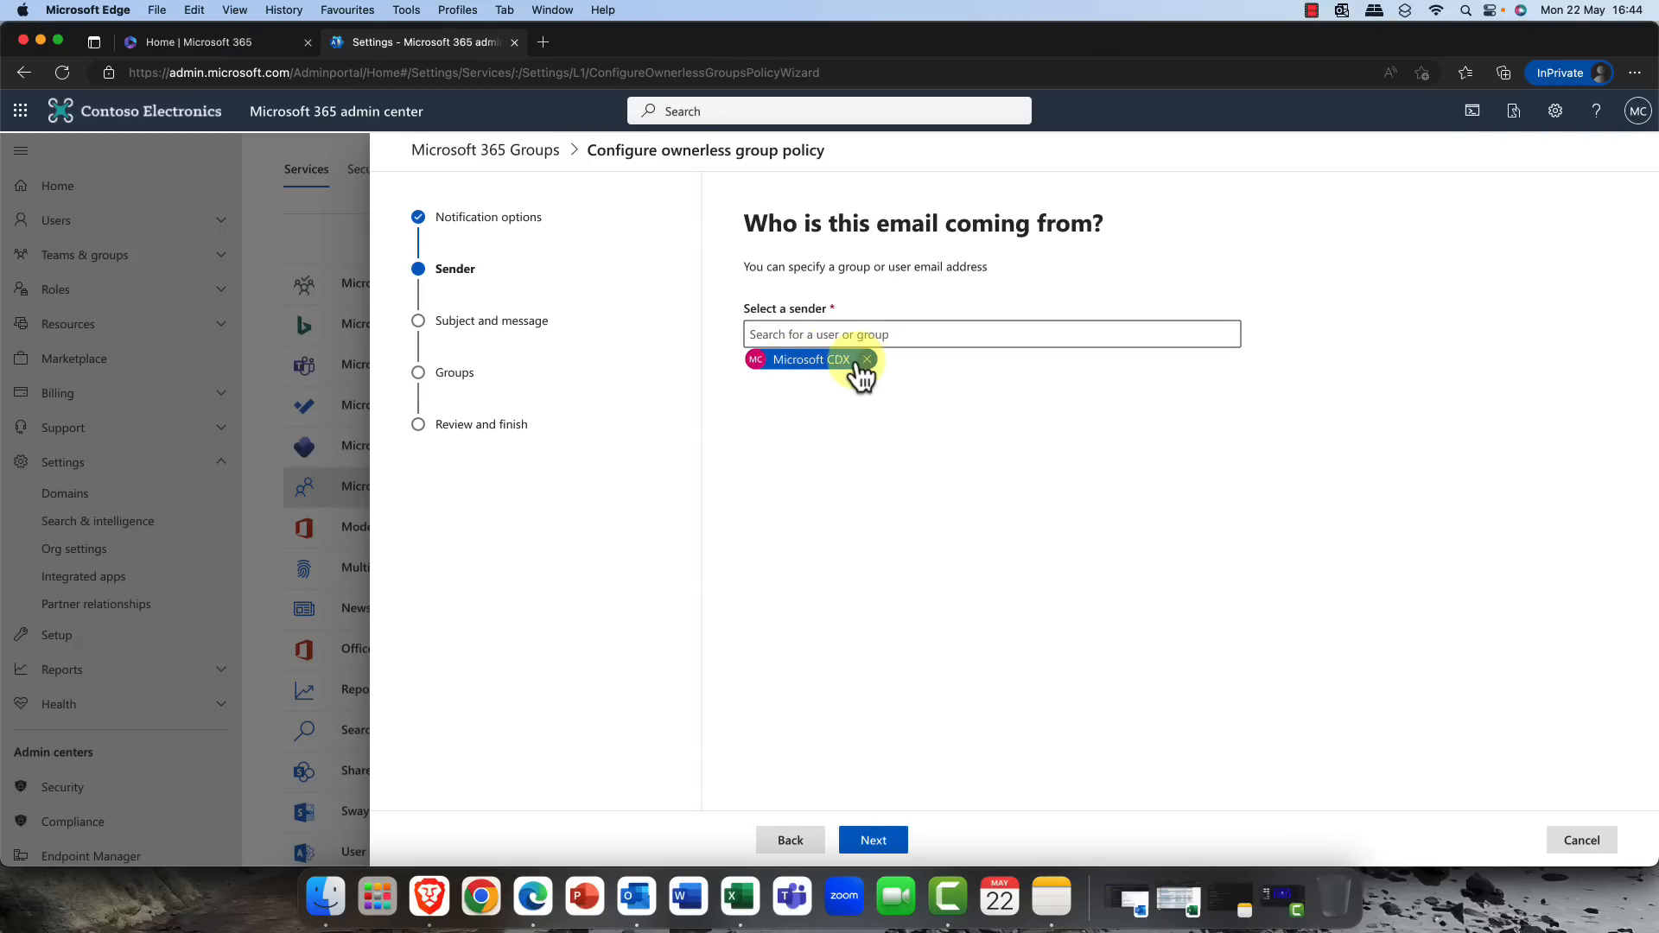
- Keep Microsoft CDX as the ownership email sender and continue
left_click(871, 840)
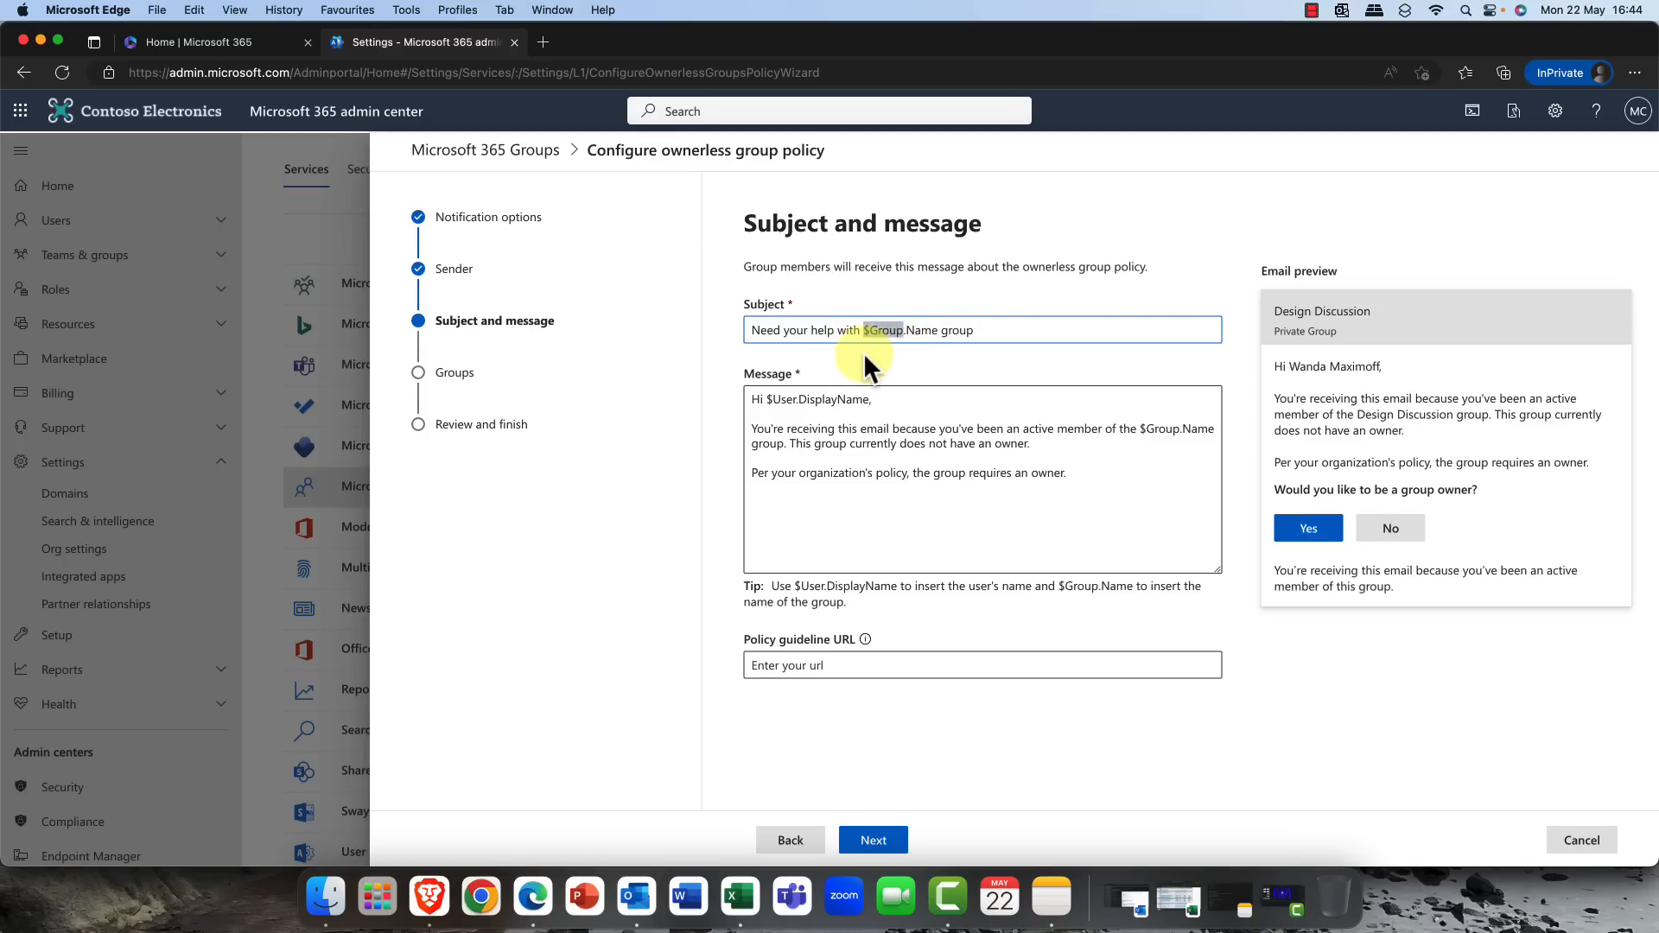
mouse_move(765, 399)
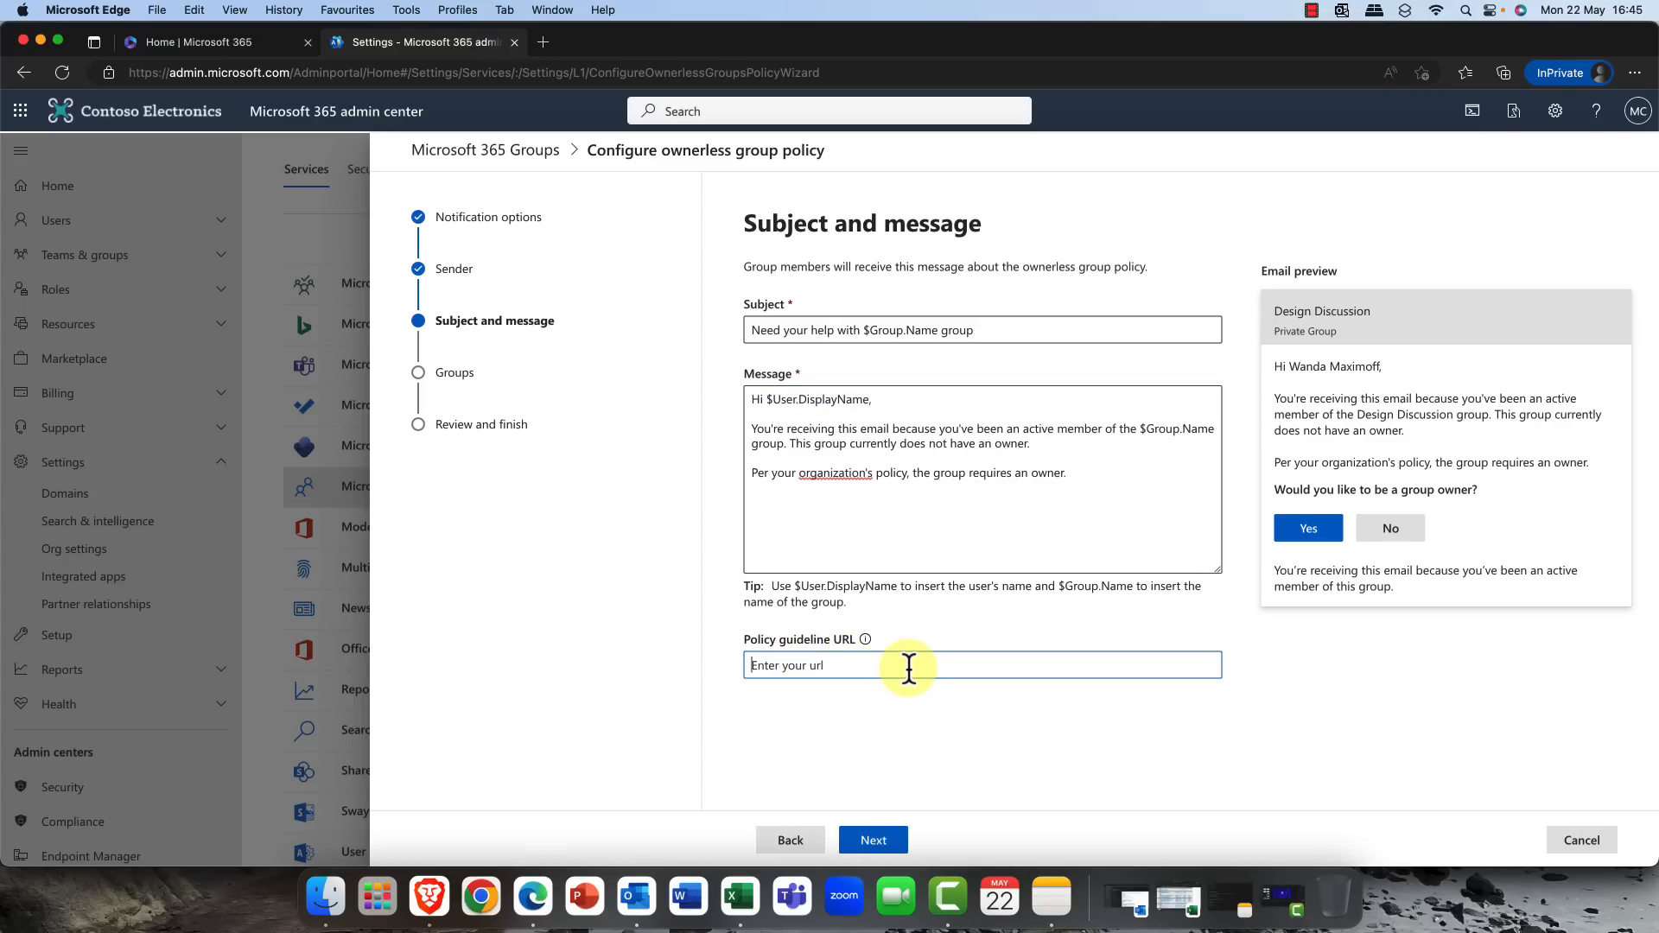
mouse_move(1439, 357)
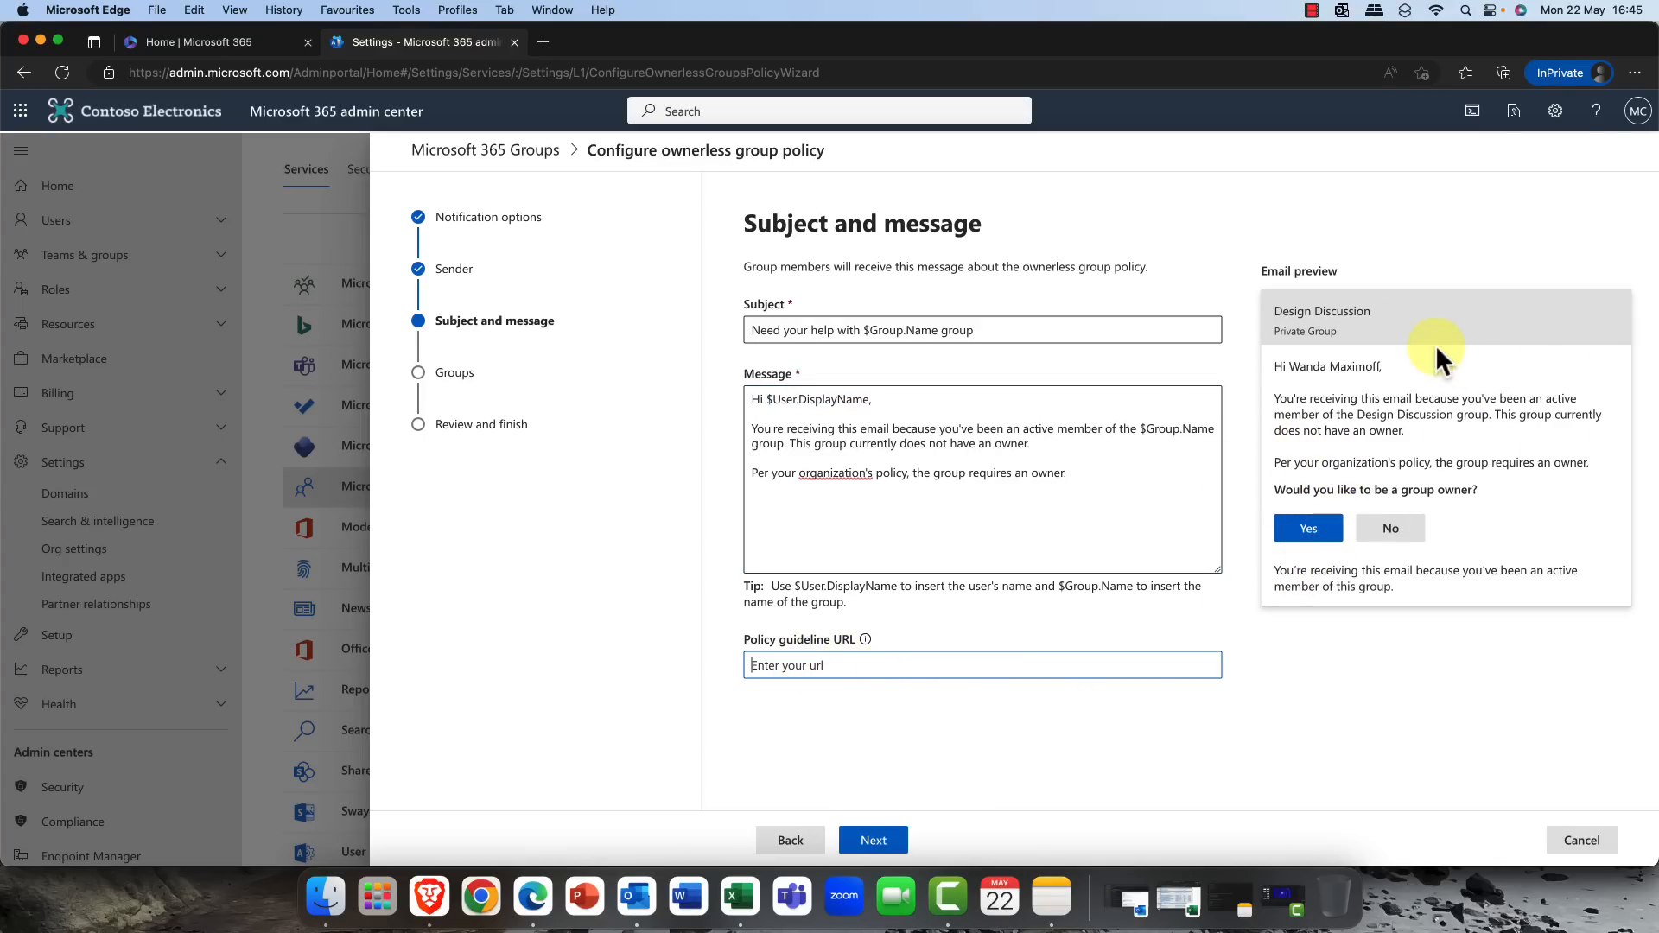
mouse_move(1341, 432)
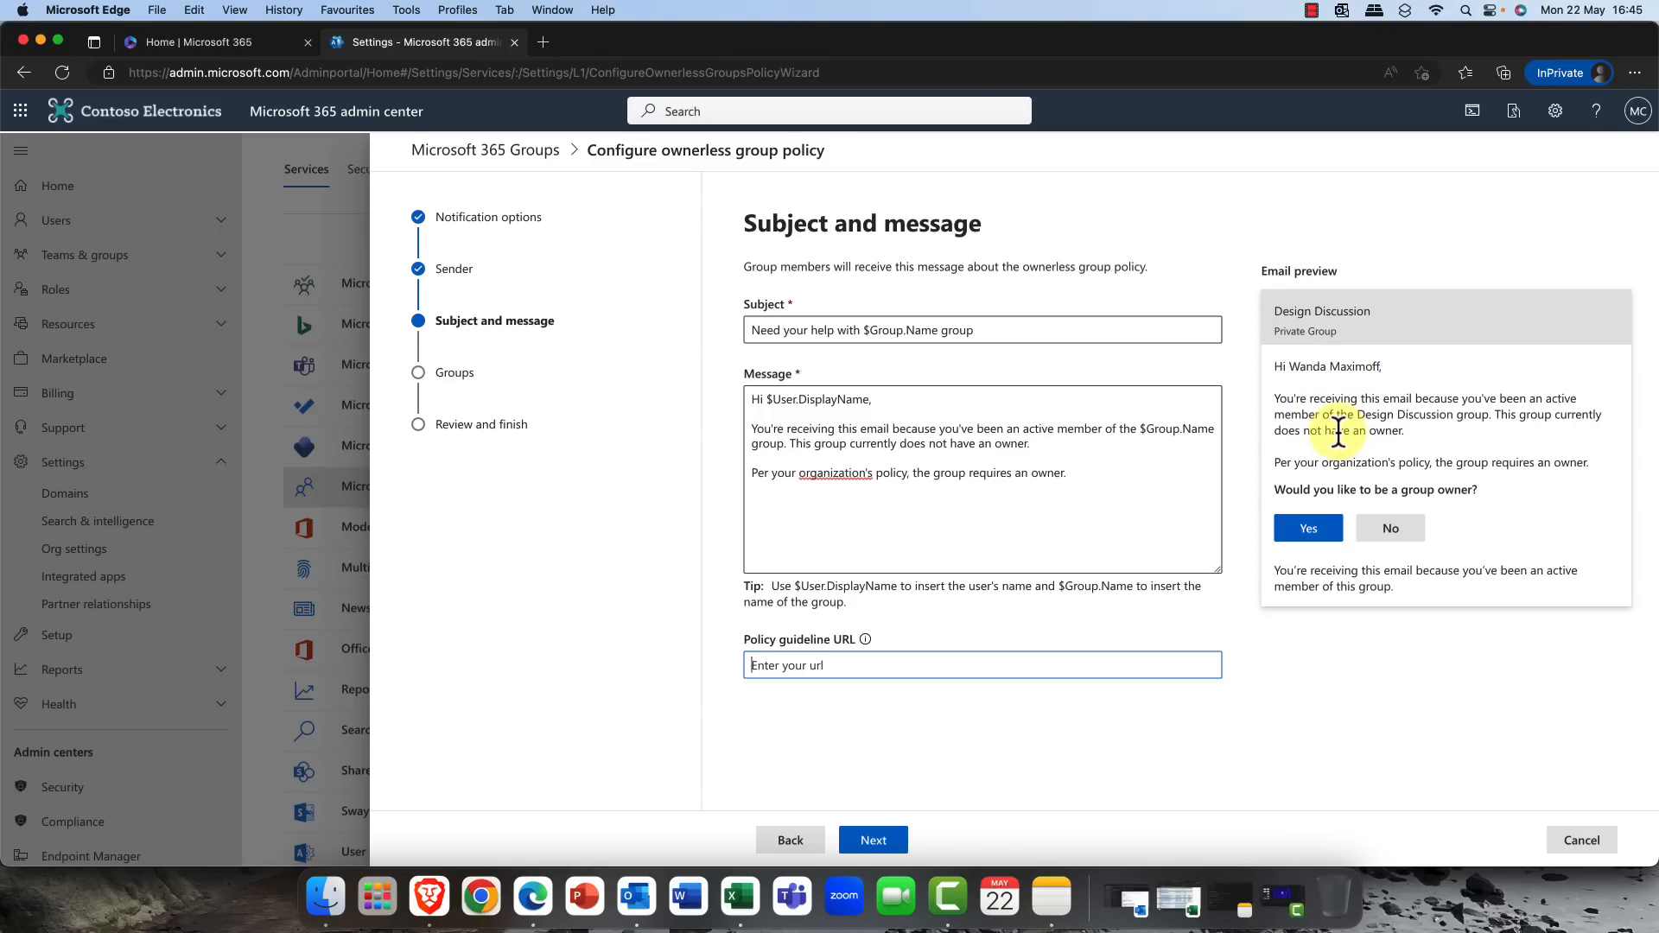
mouse_move(1311, 503)
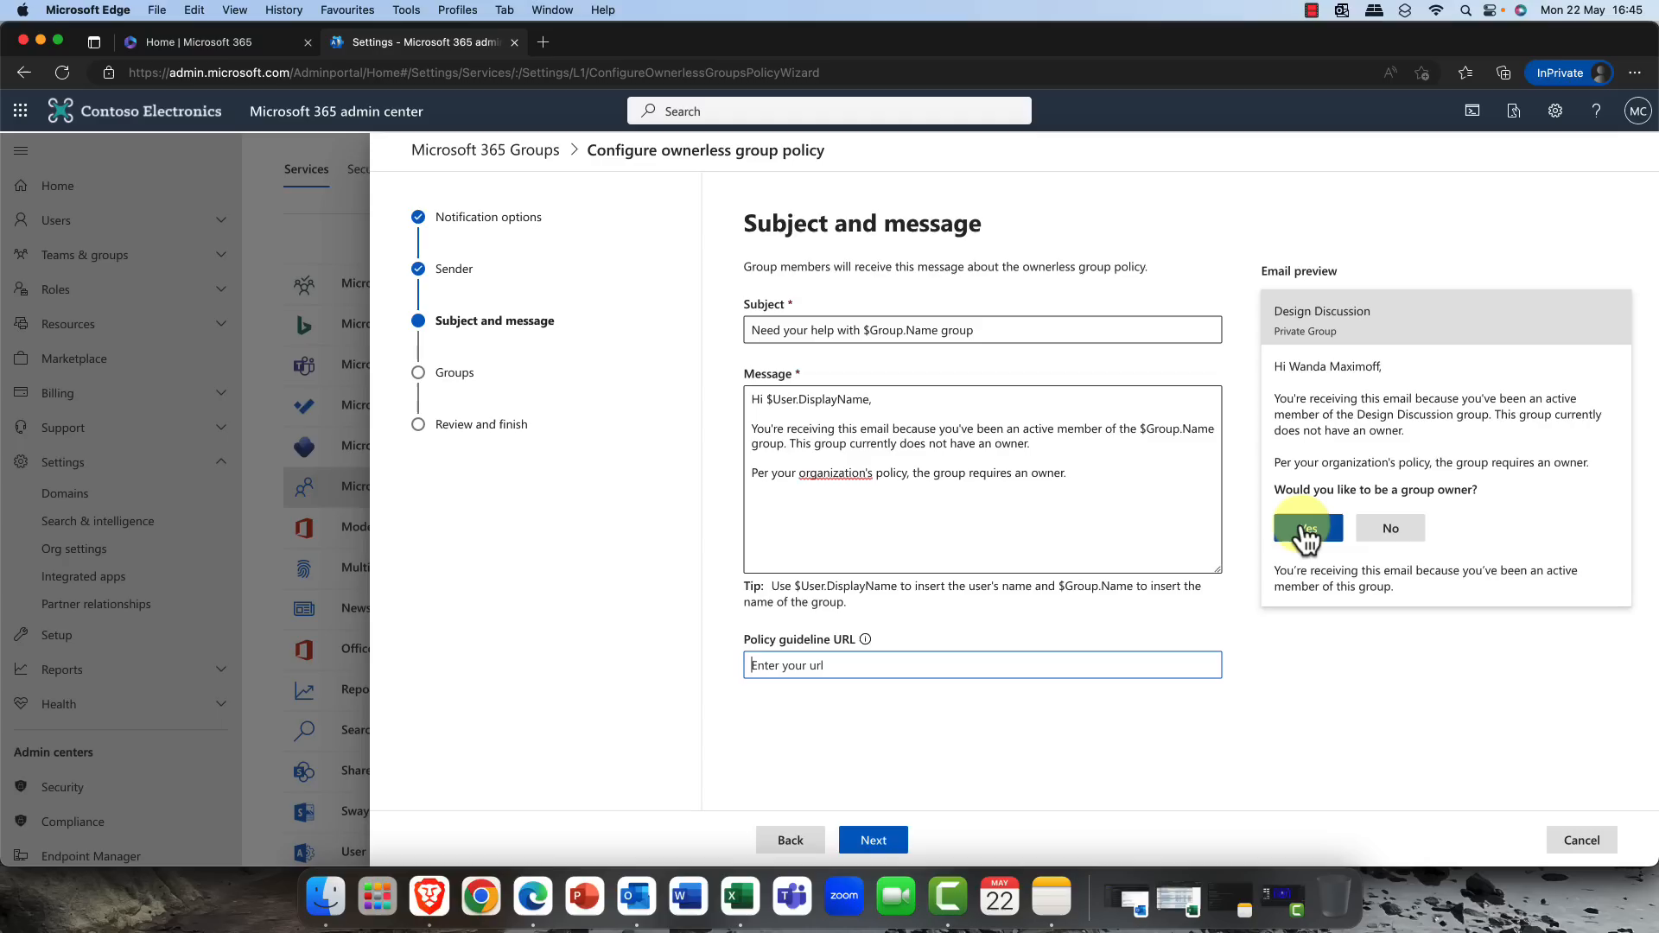
mouse_move(1345, 572)
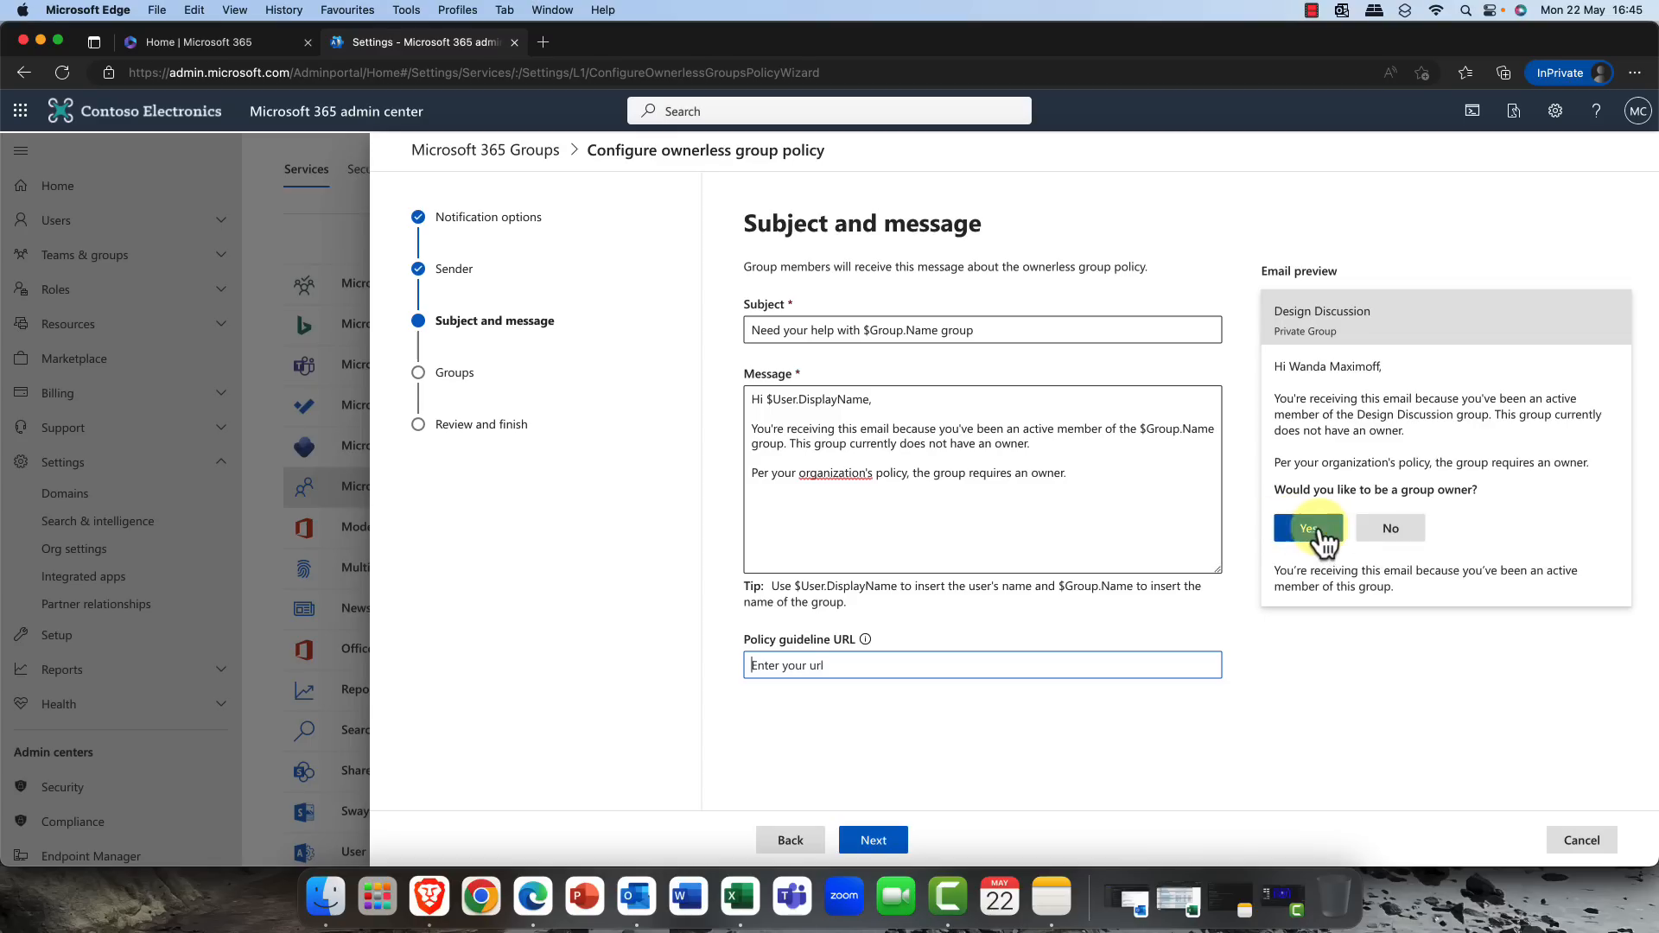
- Keep the default ownership email subject and message and continue to group targeting
left_click(871, 840)
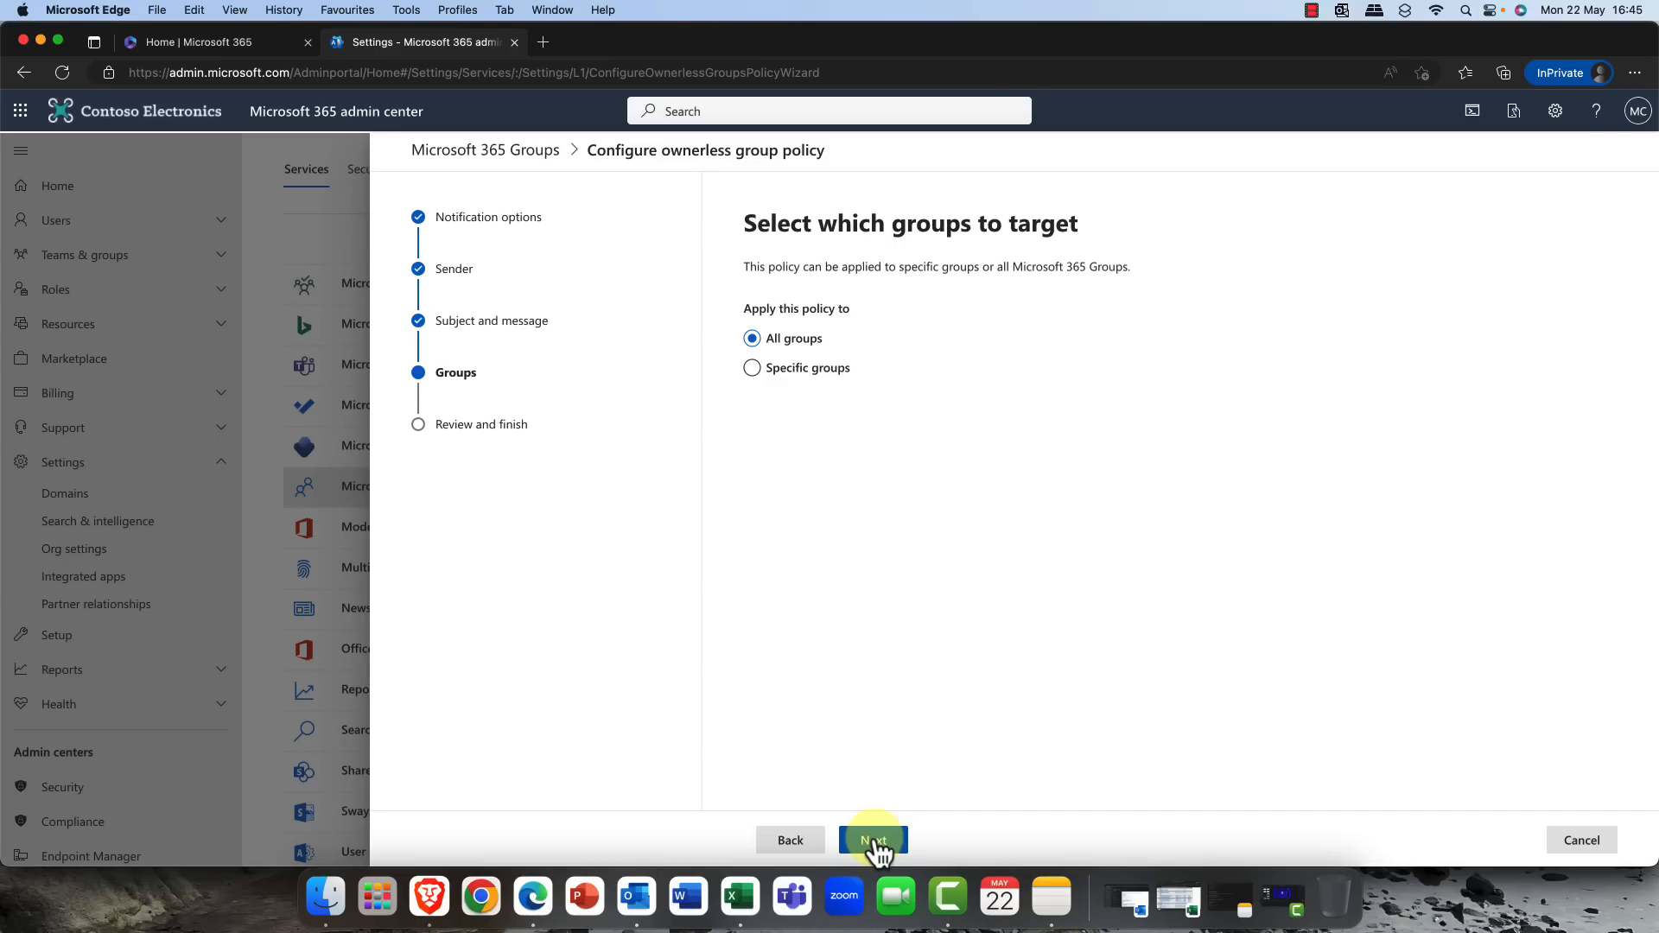
- Review the ownerless group policy settings and finish creating the policy
left_click(871, 839)
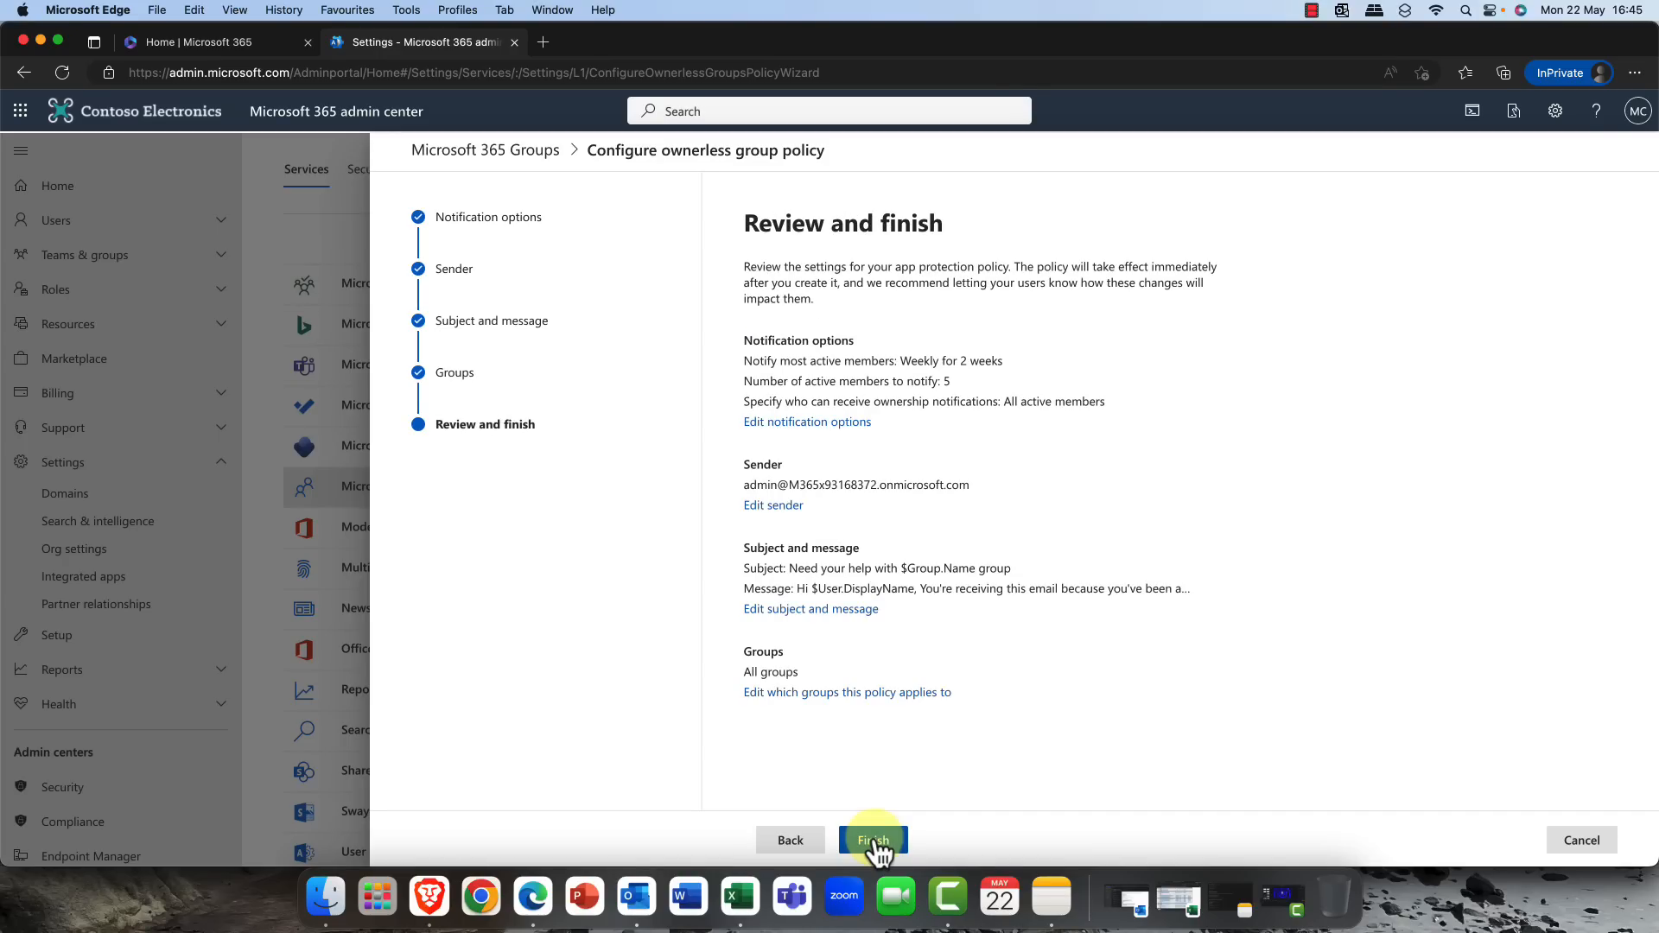
left_click(873, 840)
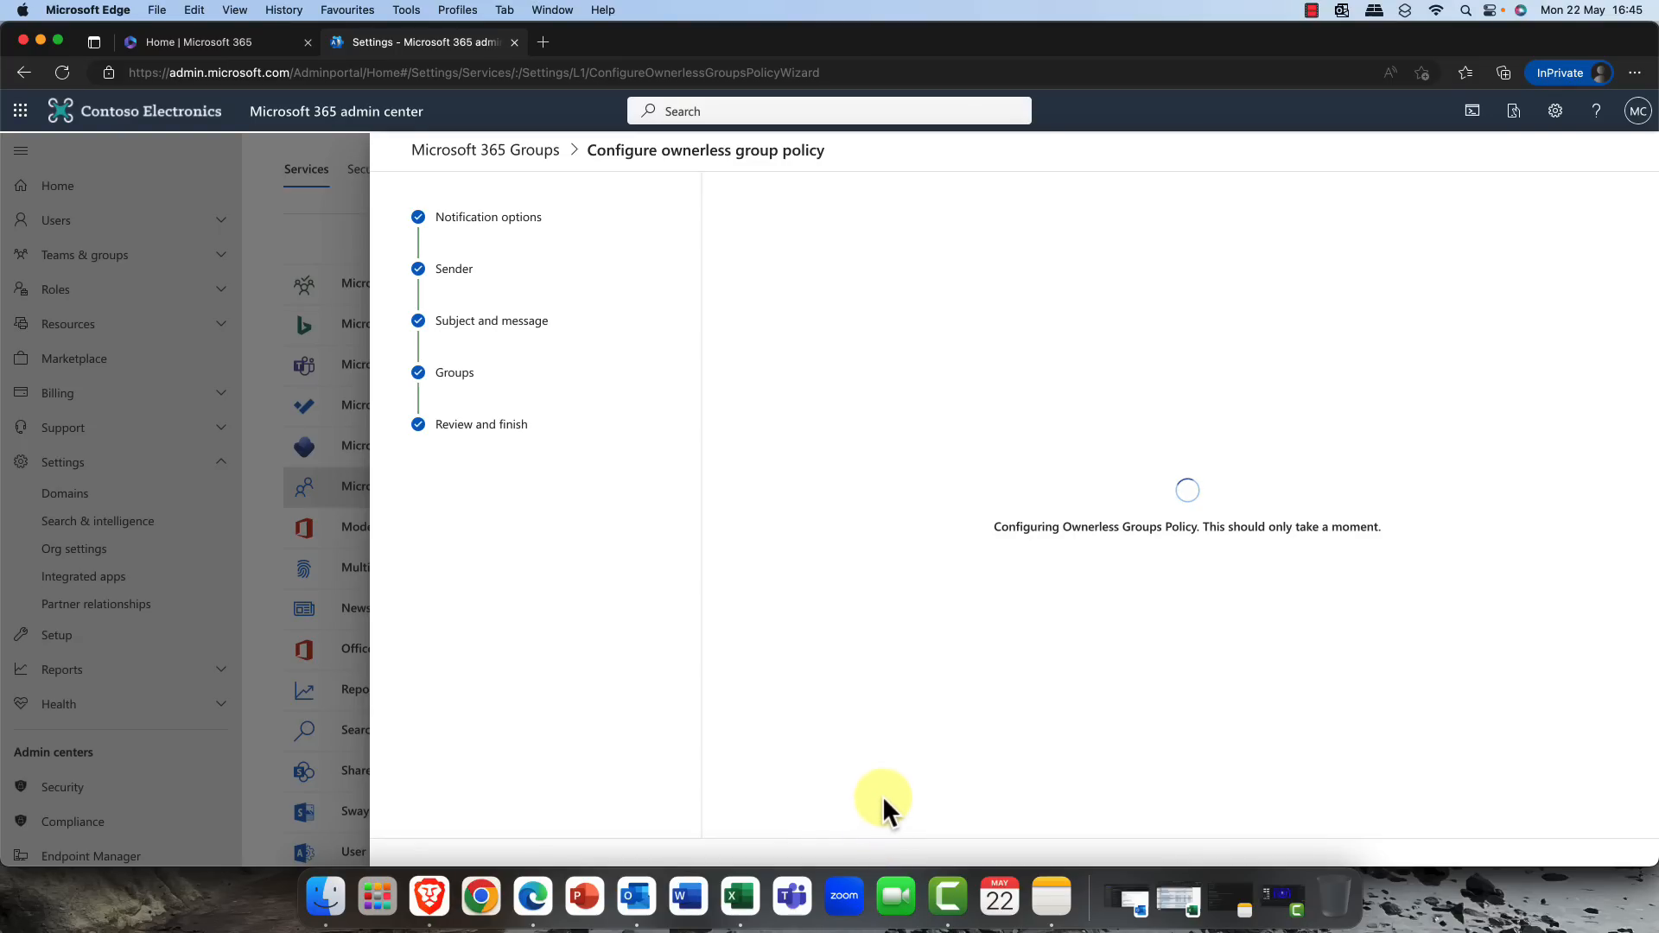